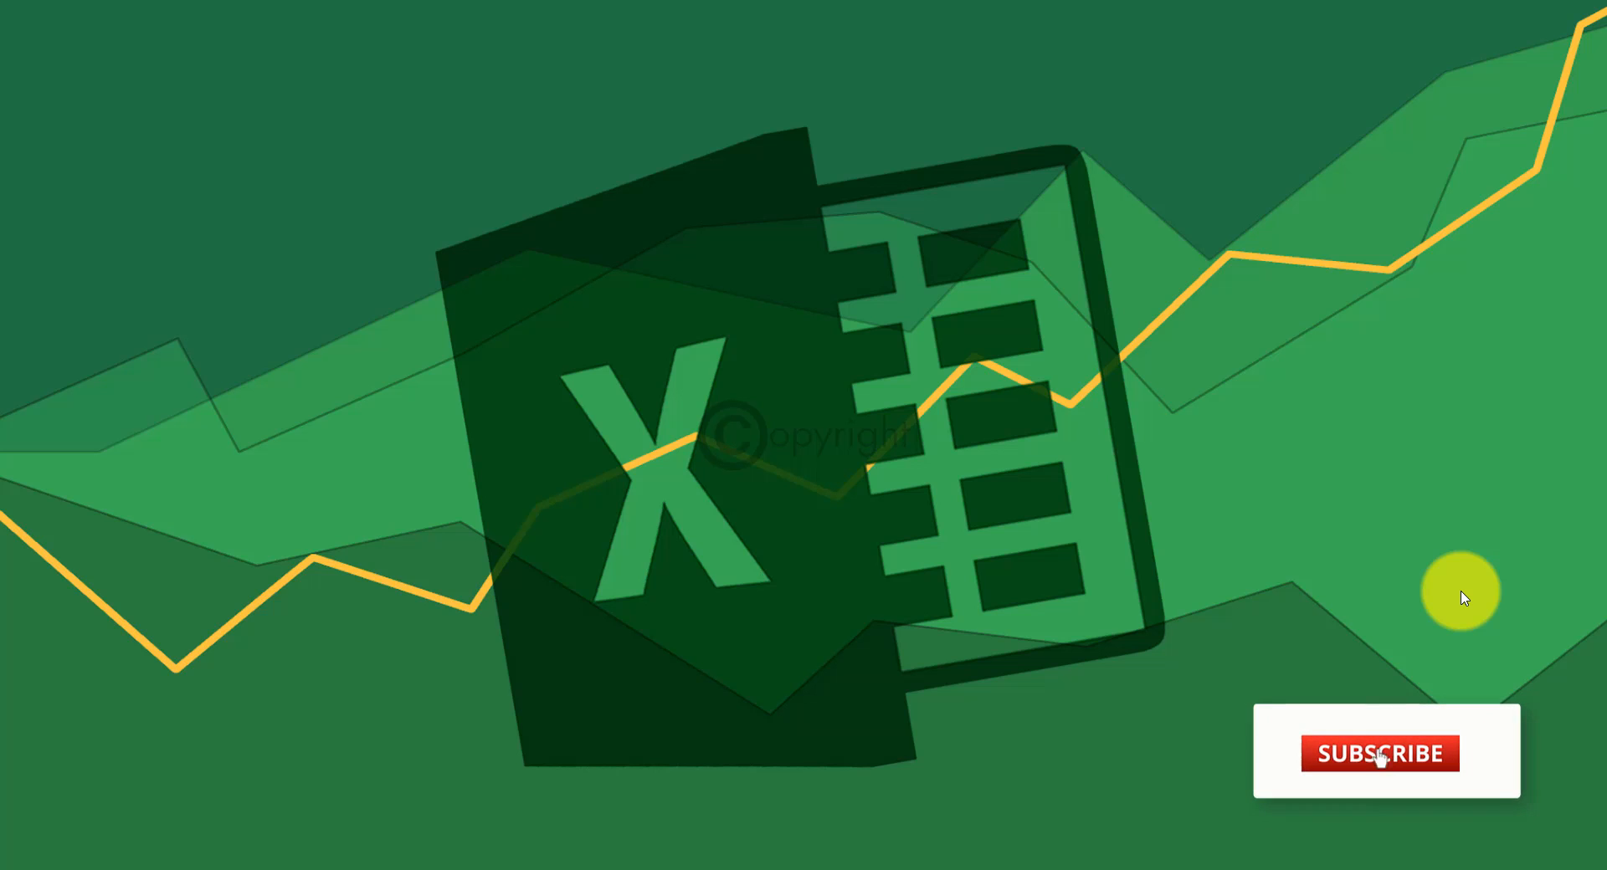
Search the Start menu for 'excel' so the Excel app appears as the best match.
click(1379, 753)
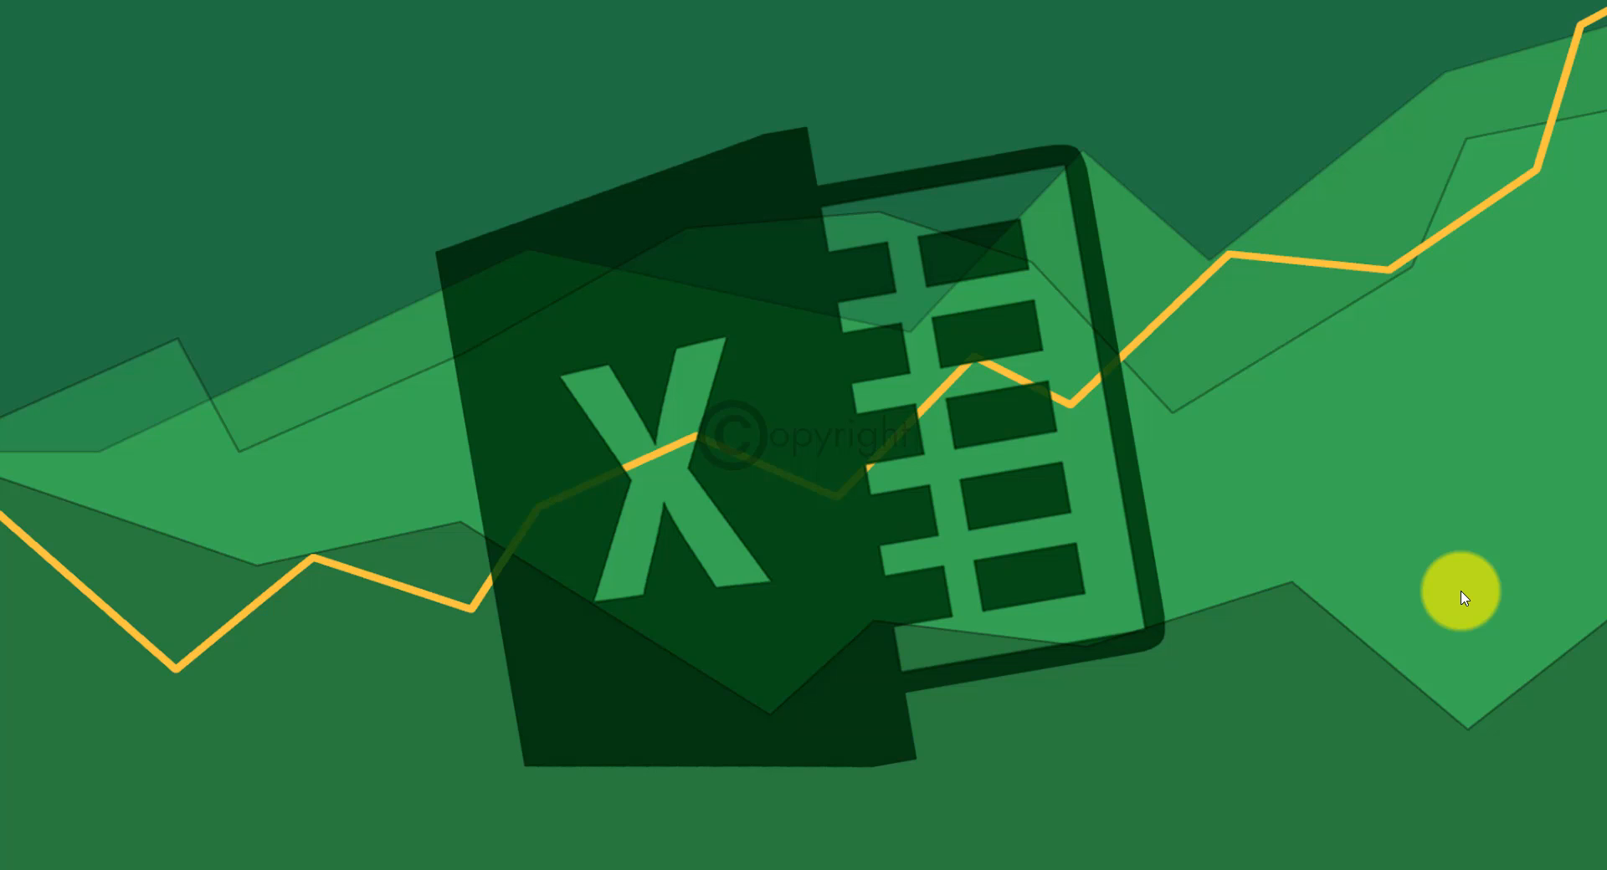
mouse_move(1434, 733)
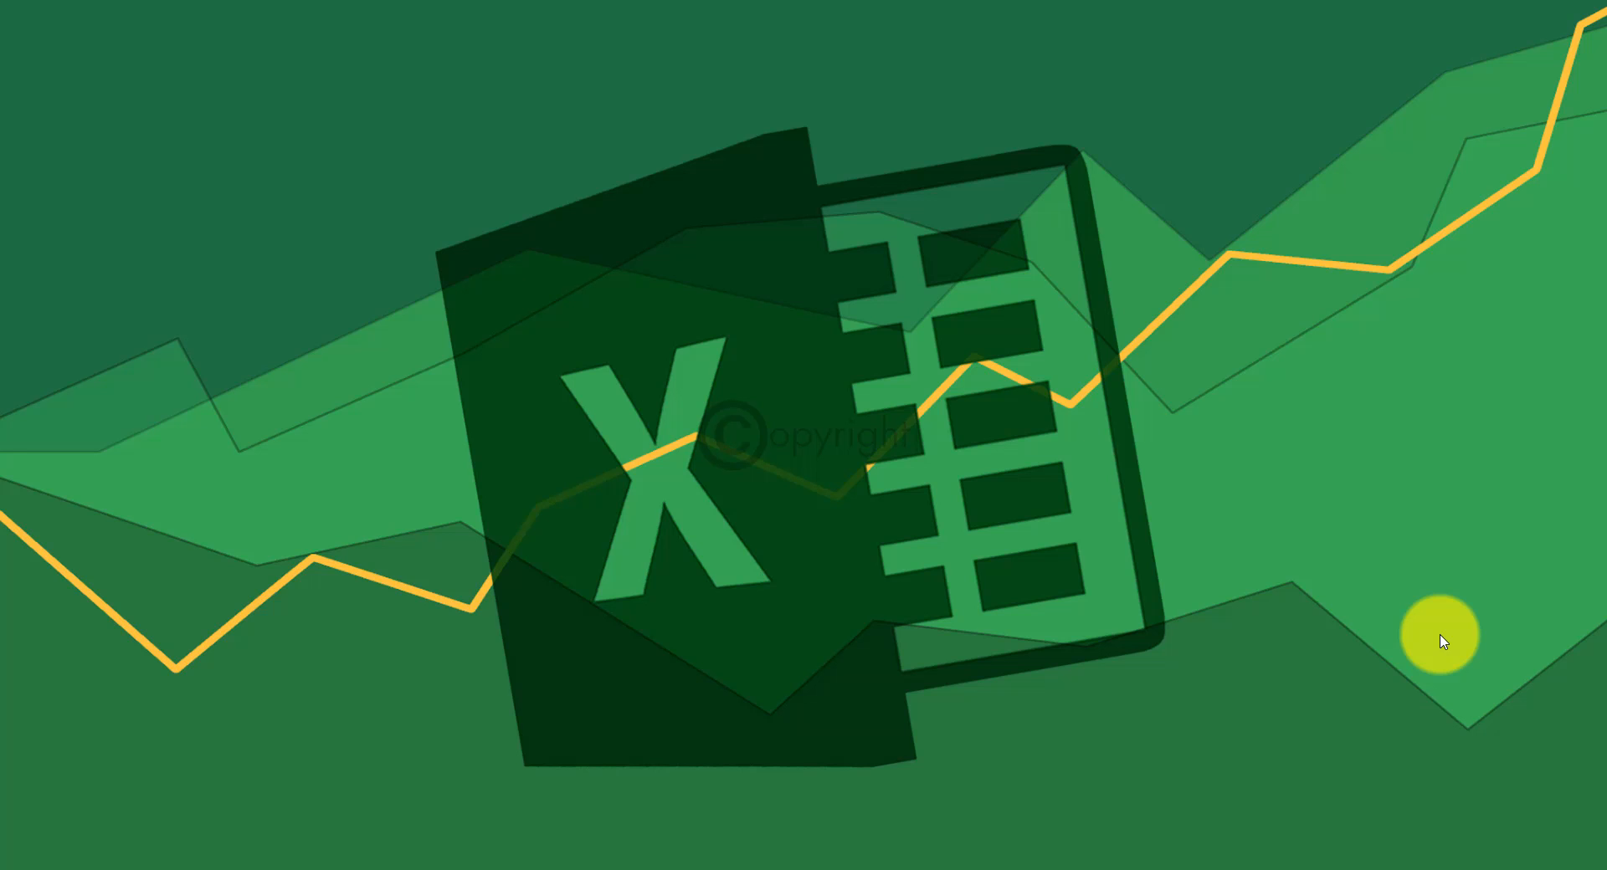
click(10, 851)
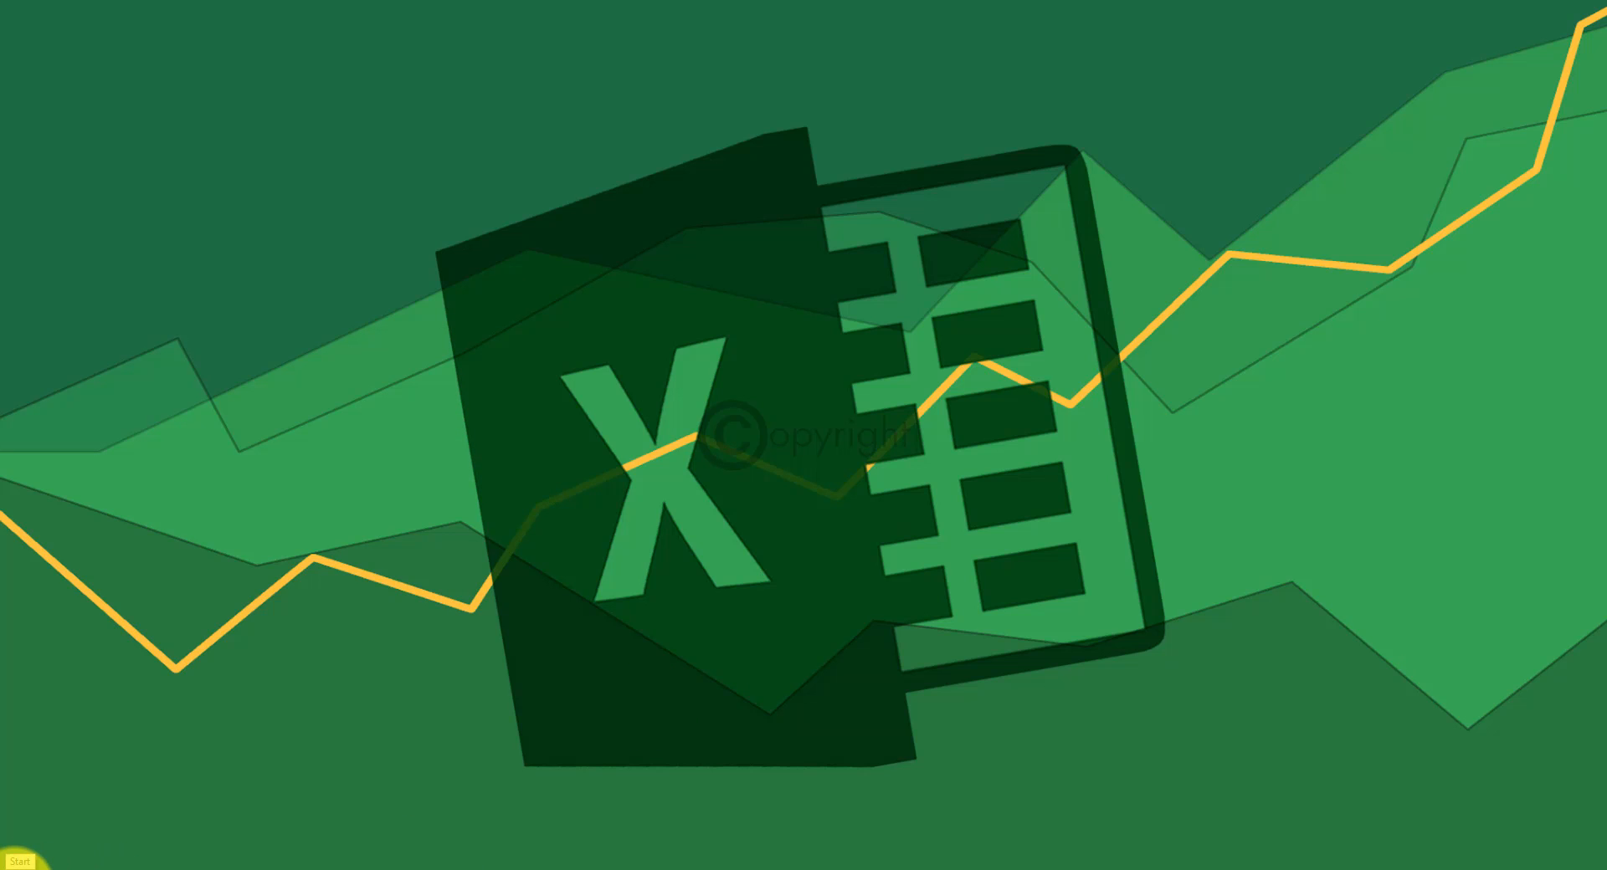
click(17, 858)
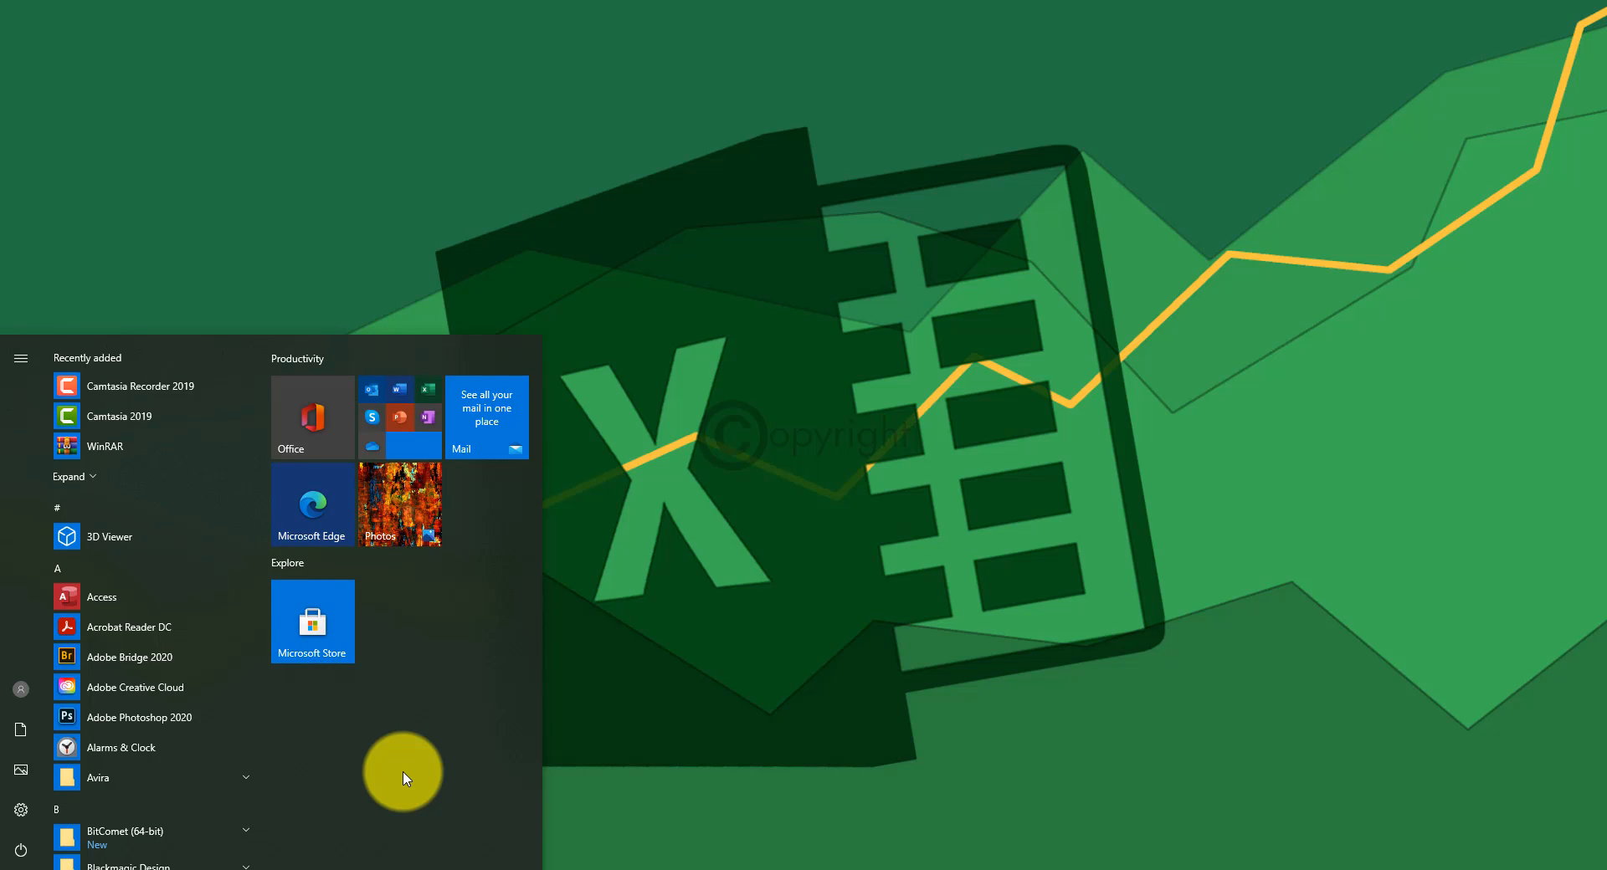
text(excel)
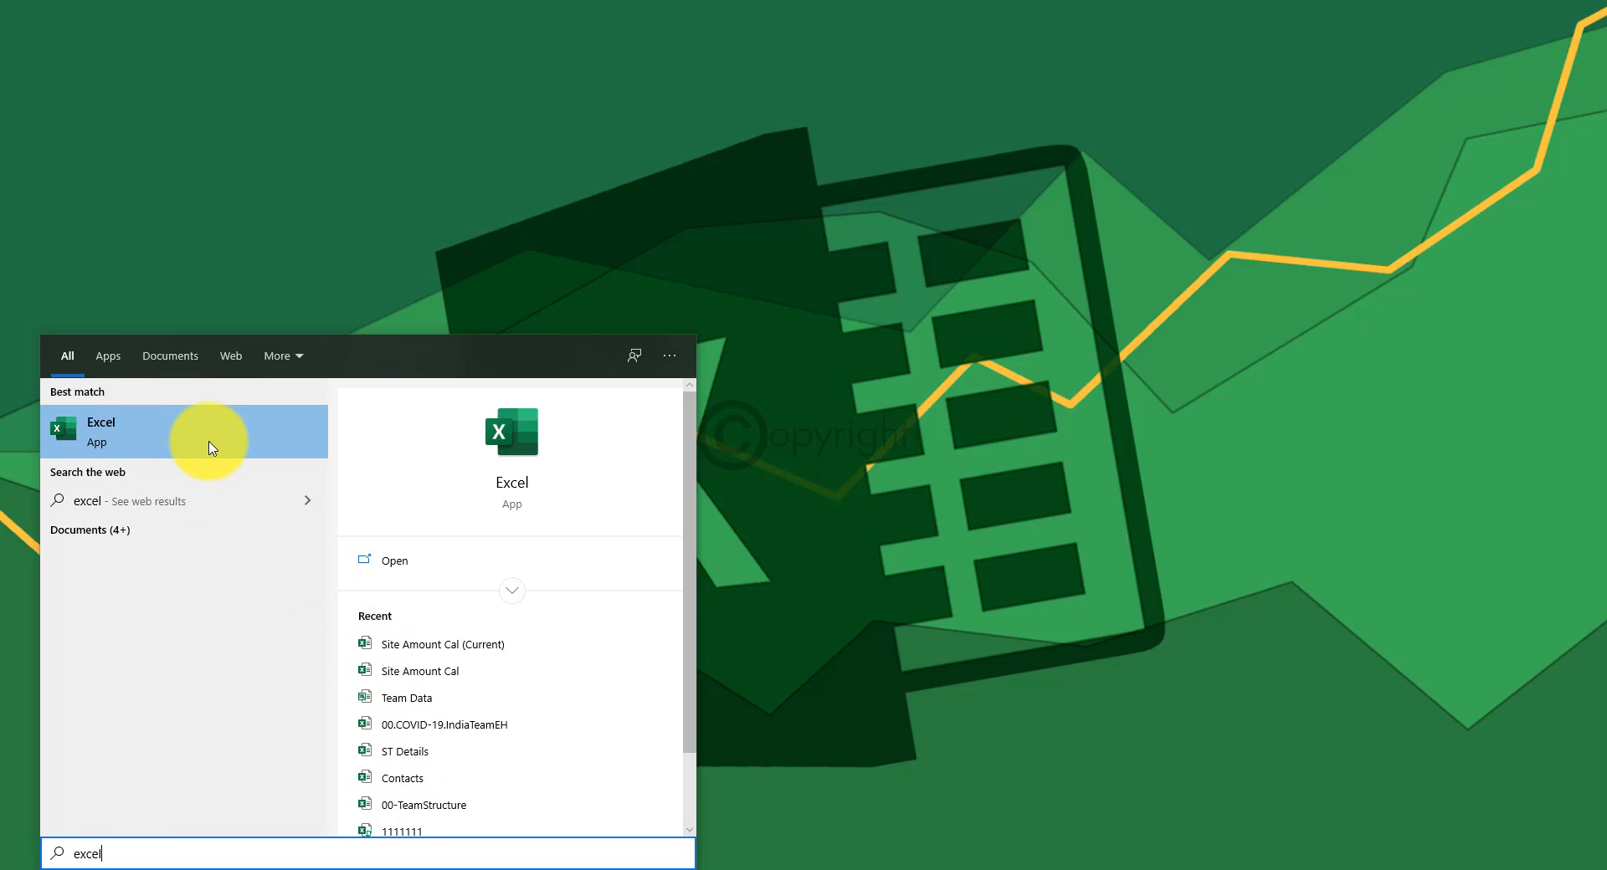
mouse_move(194, 444)
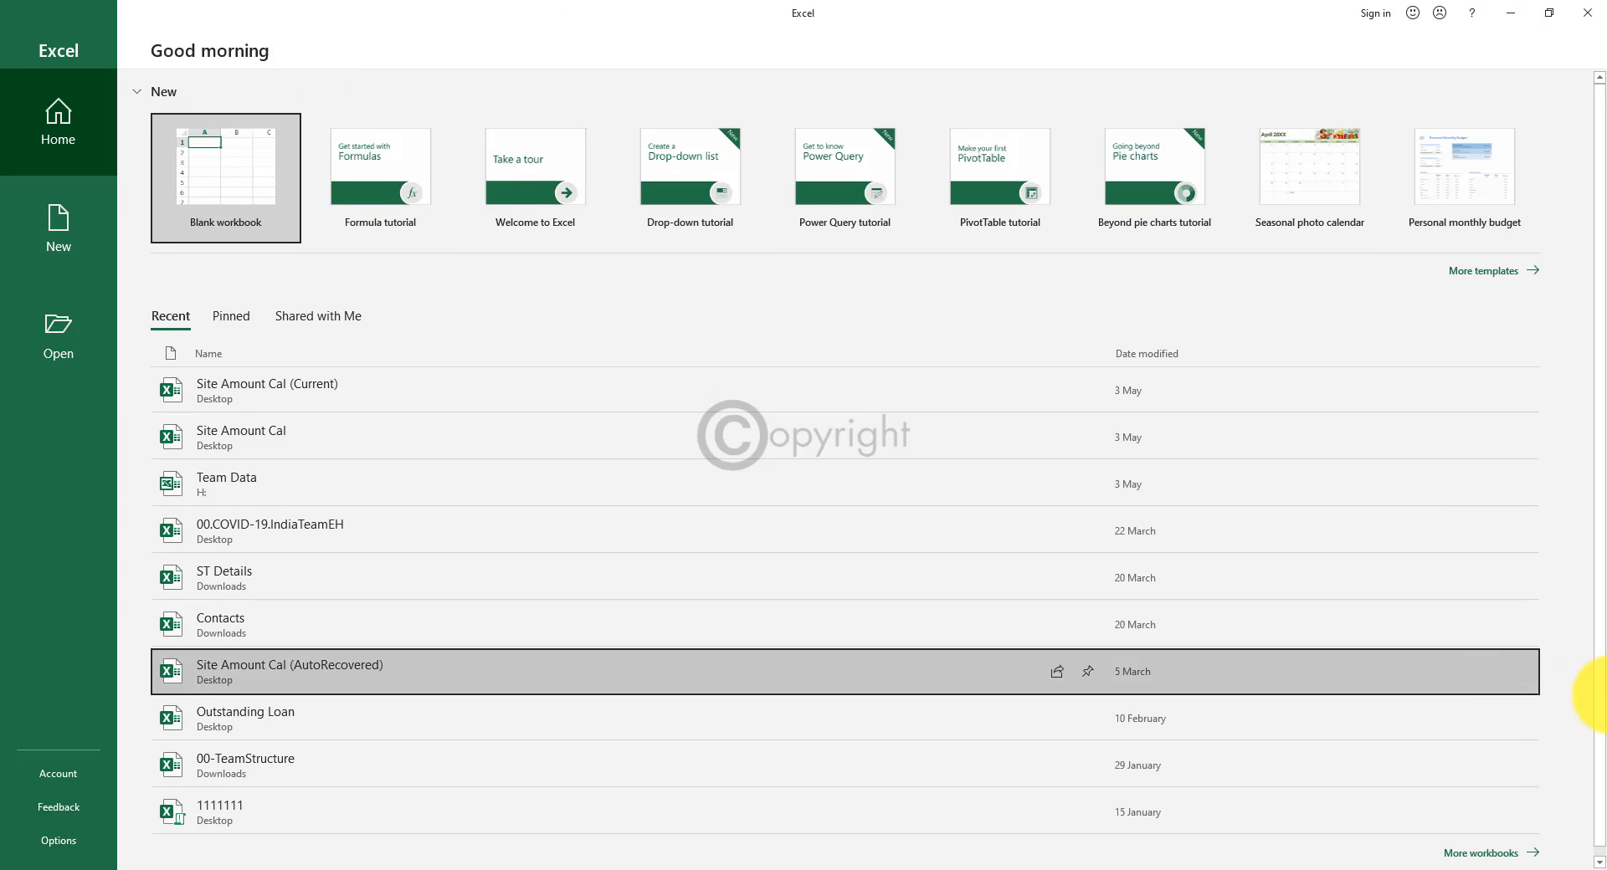
mouse_move(10, 584)
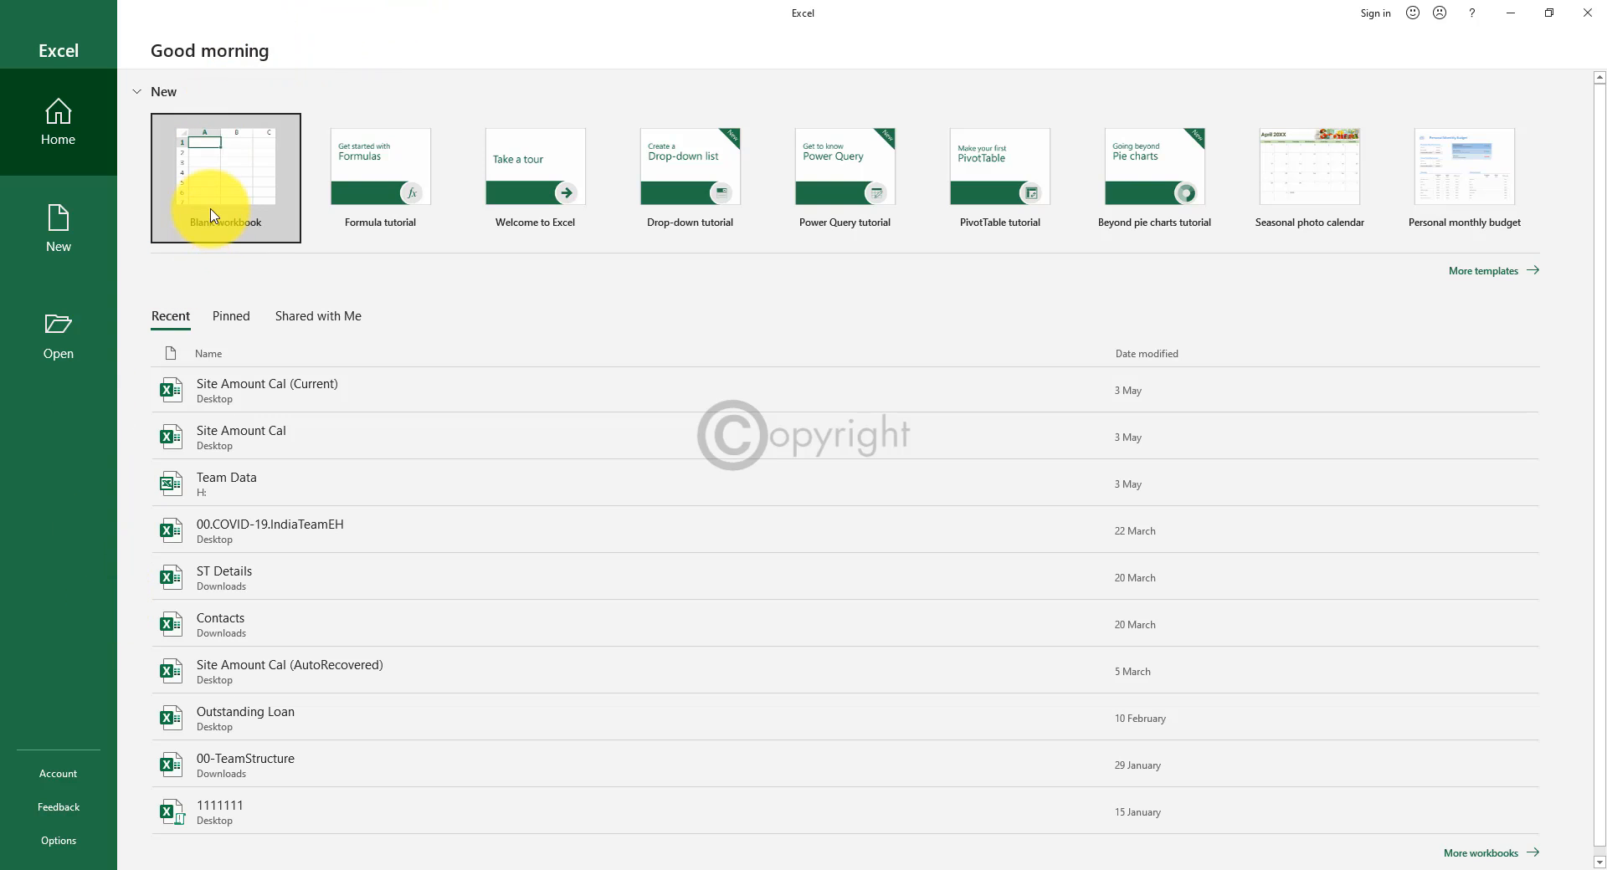
mouse_move(1426, 636)
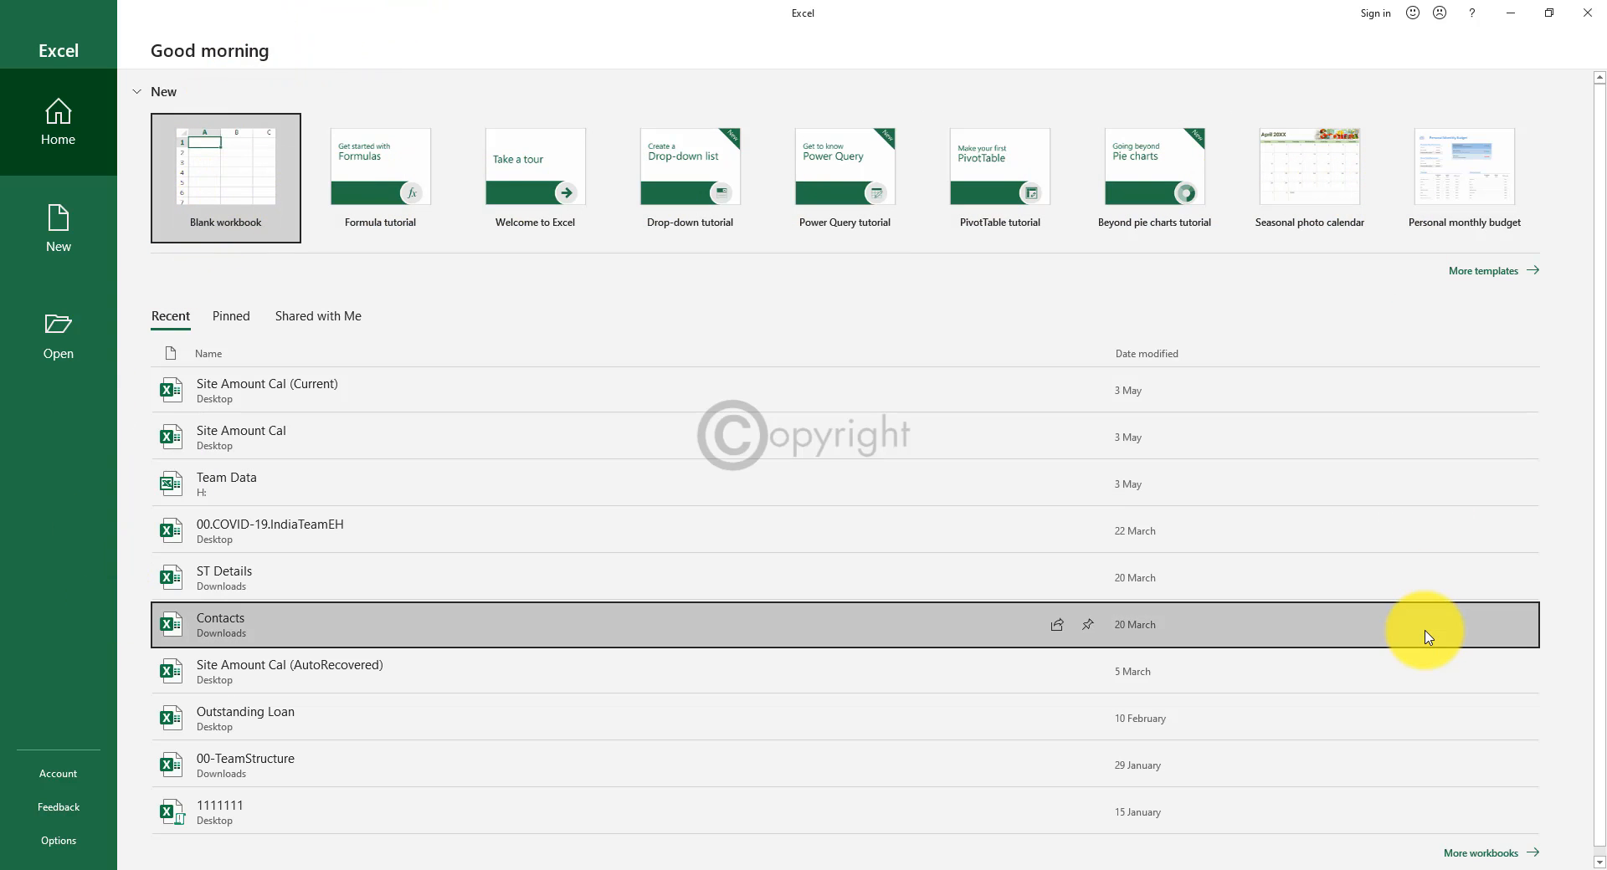
mouse_move(410, 425)
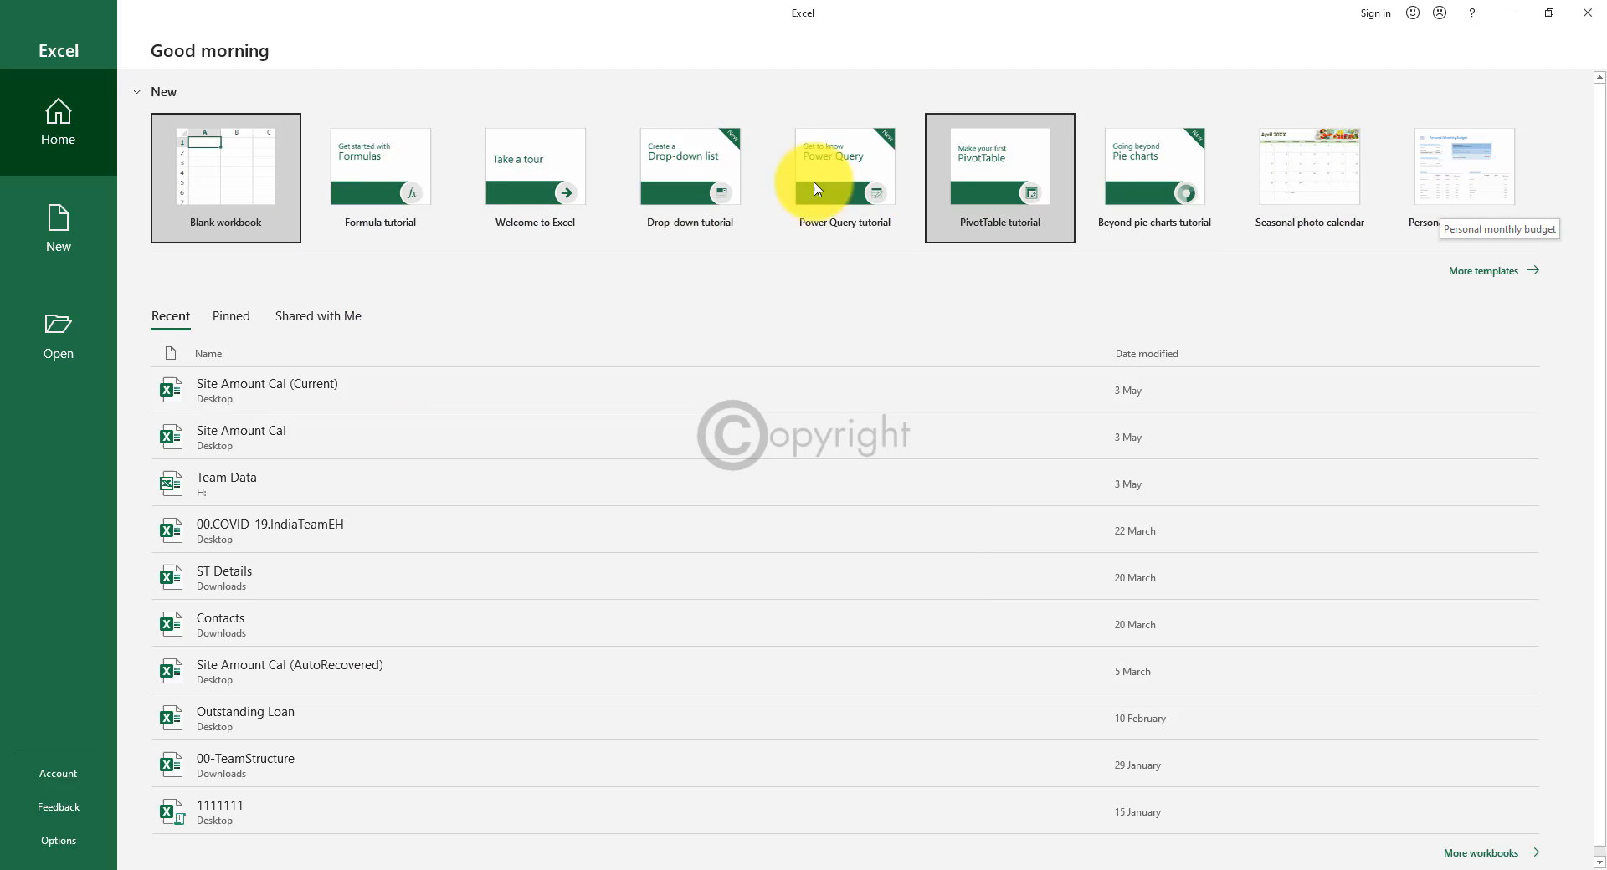
mouse_move(60, 611)
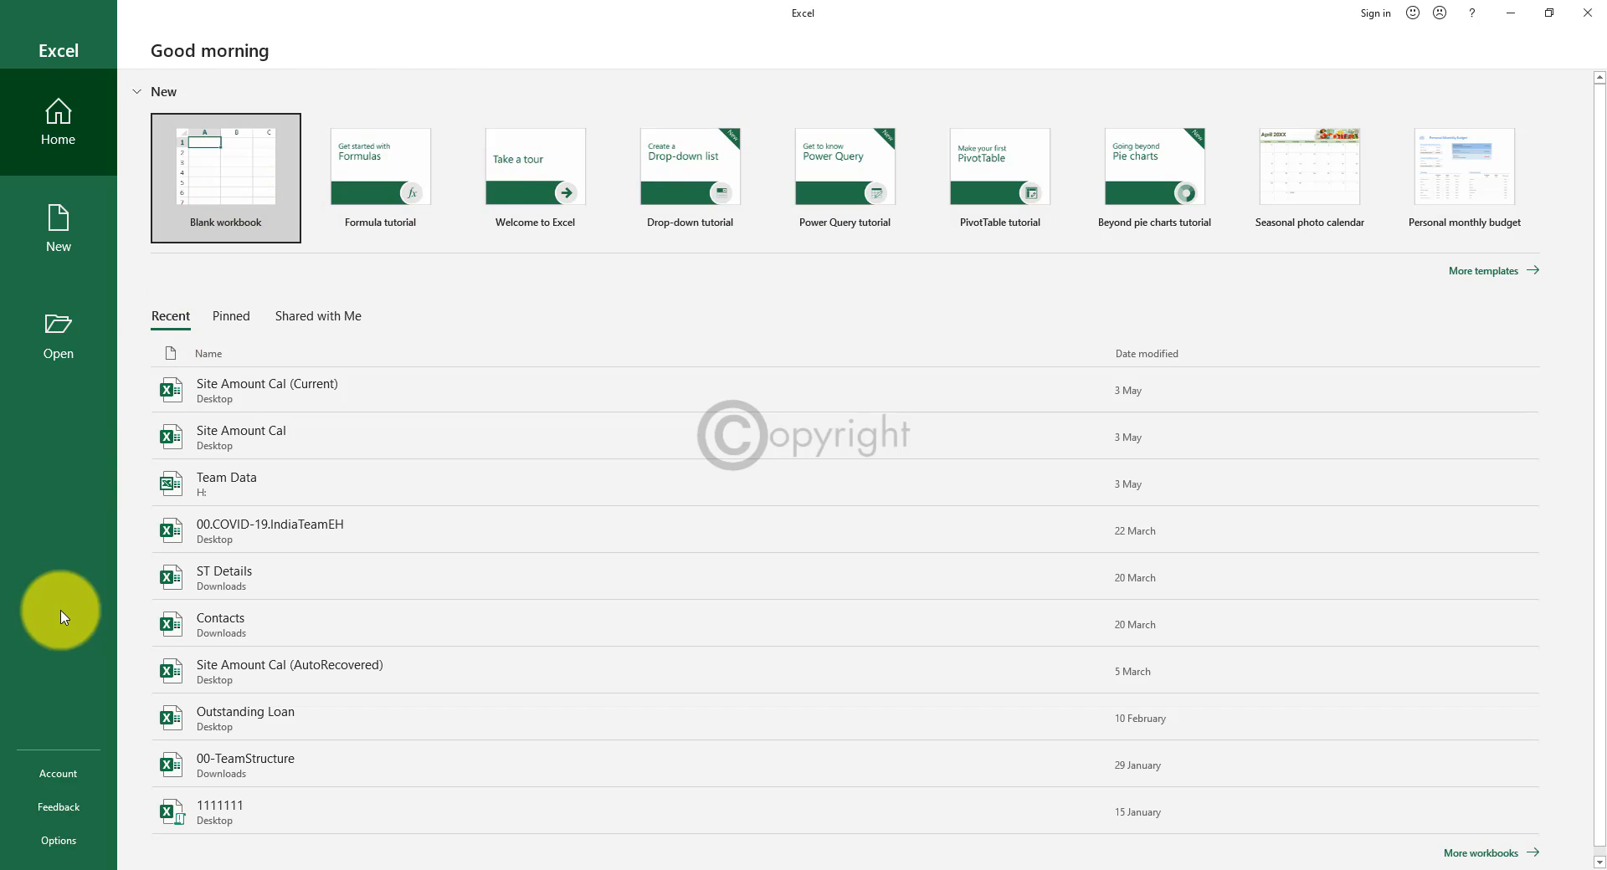
mouse_move(59, 122)
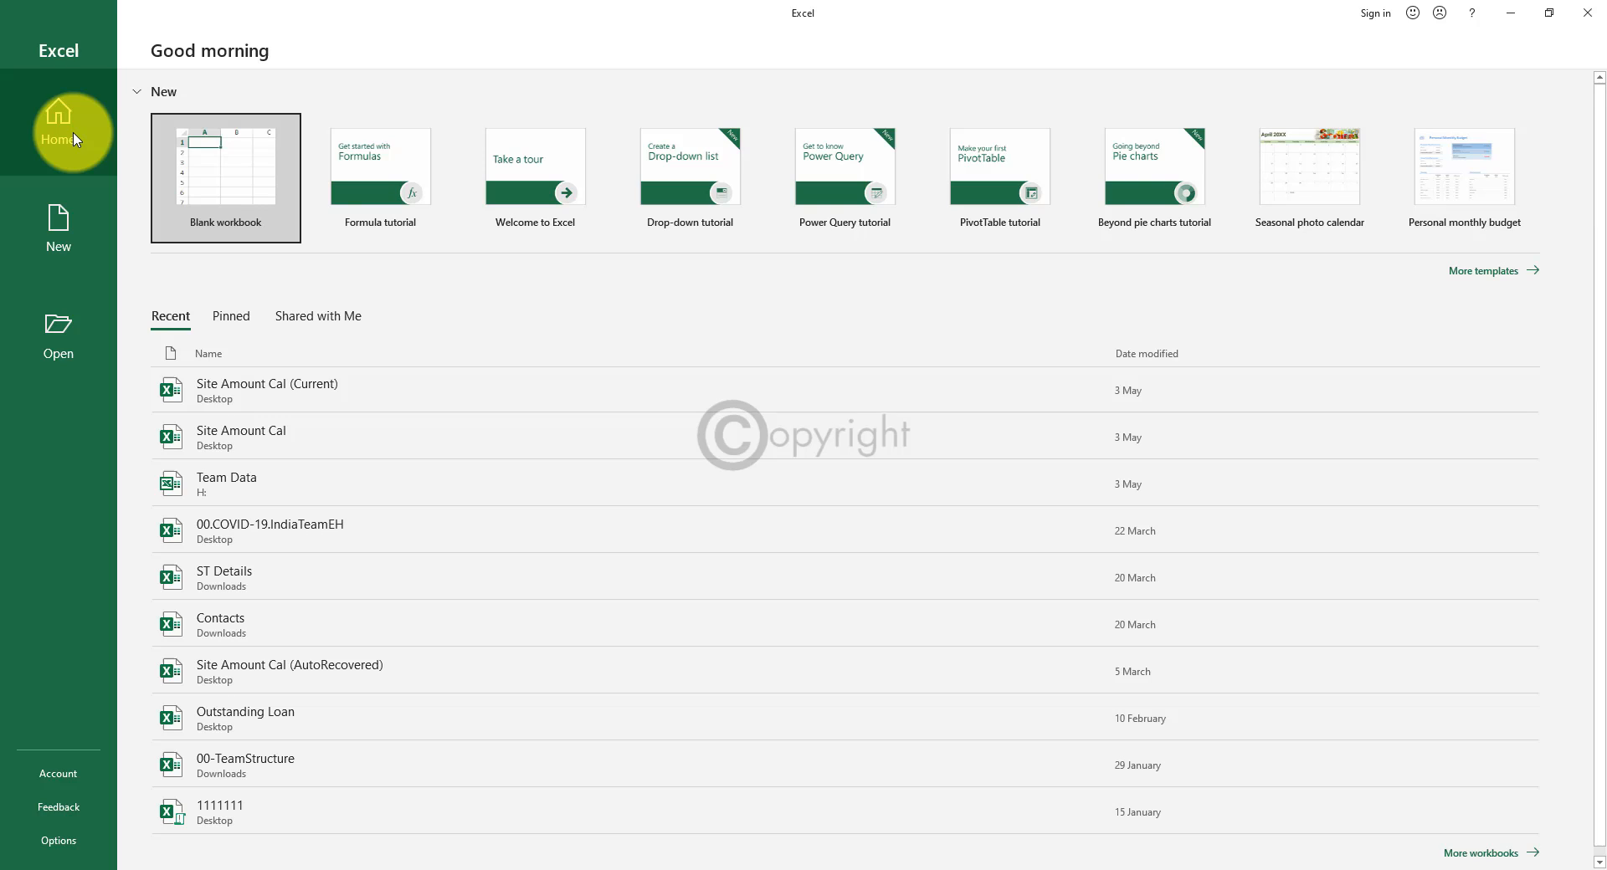
mouse_move(1595, 592)
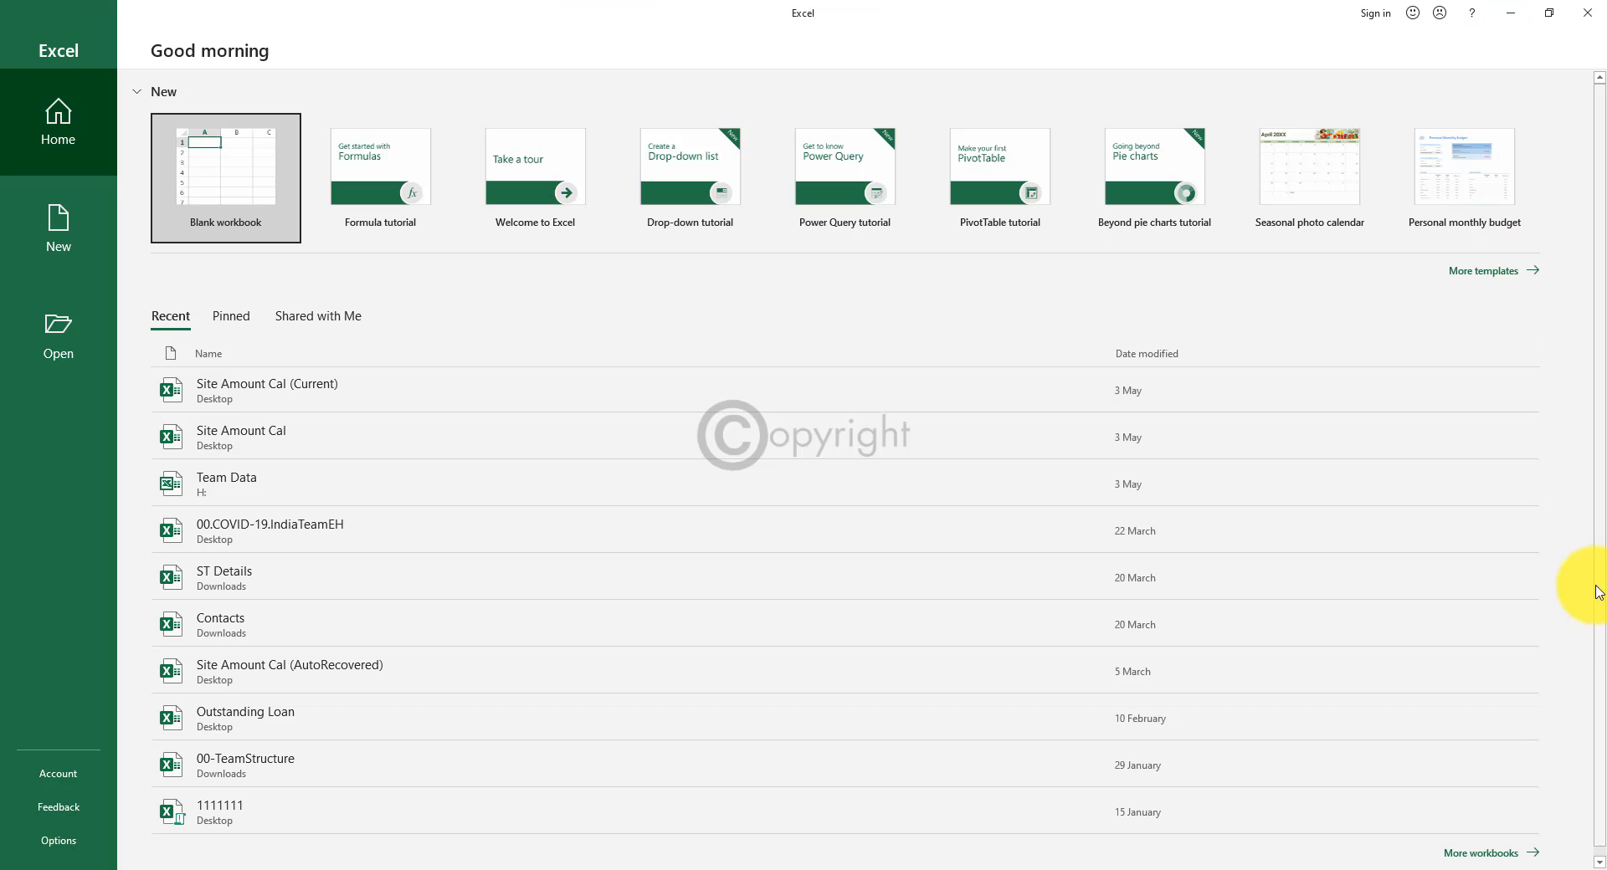
mouse_move(1598, 641)
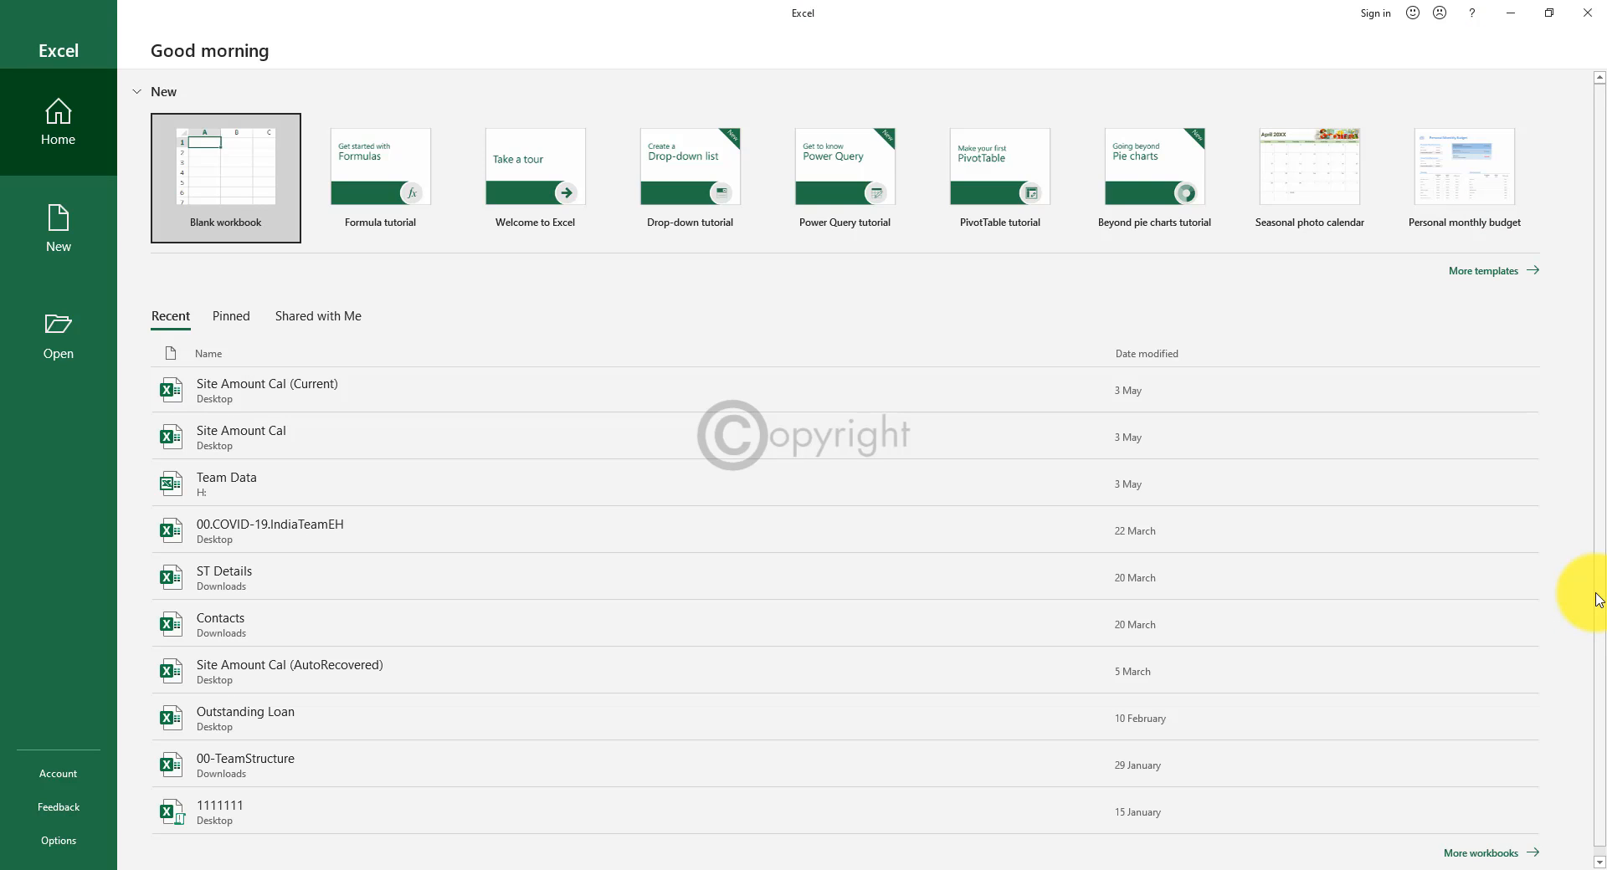
mouse_move(1572, 263)
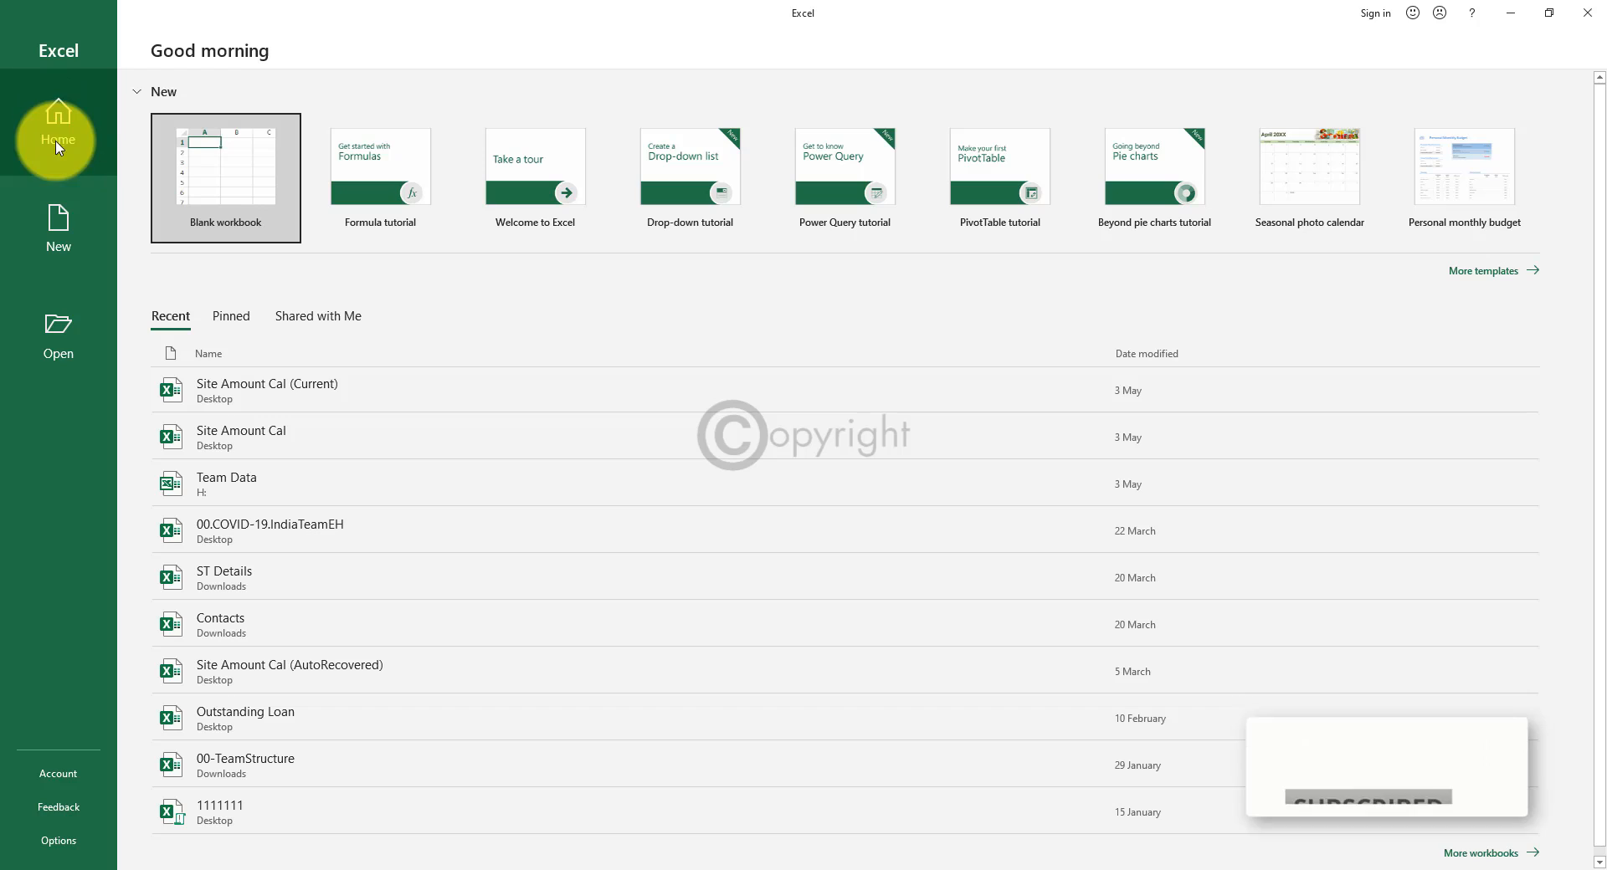
mouse_move(59, 226)
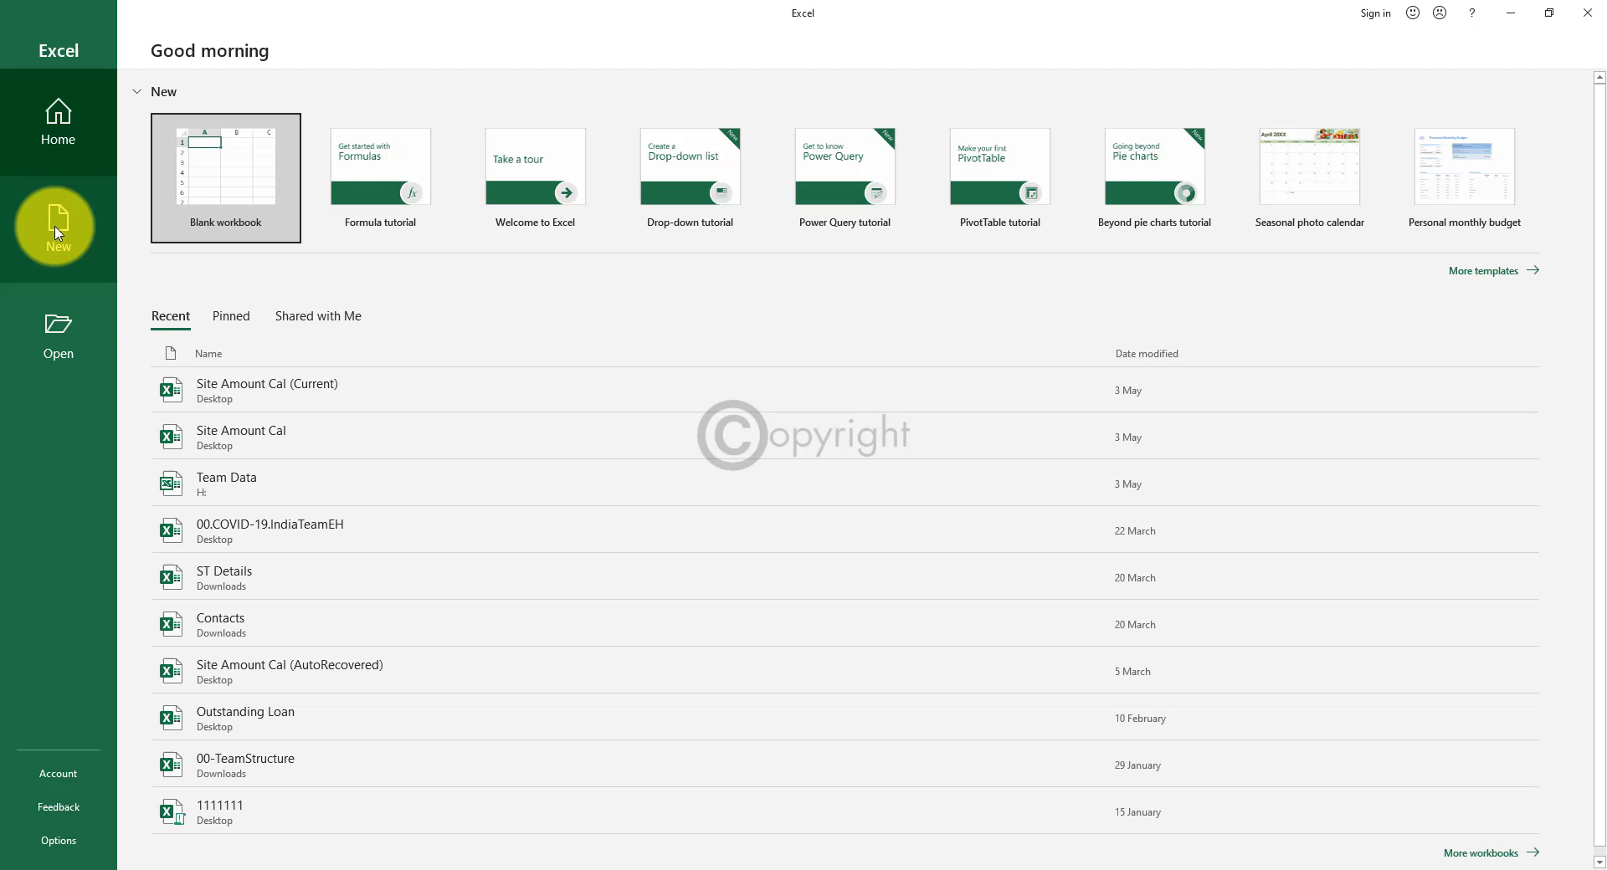
mouse_move(78, 233)
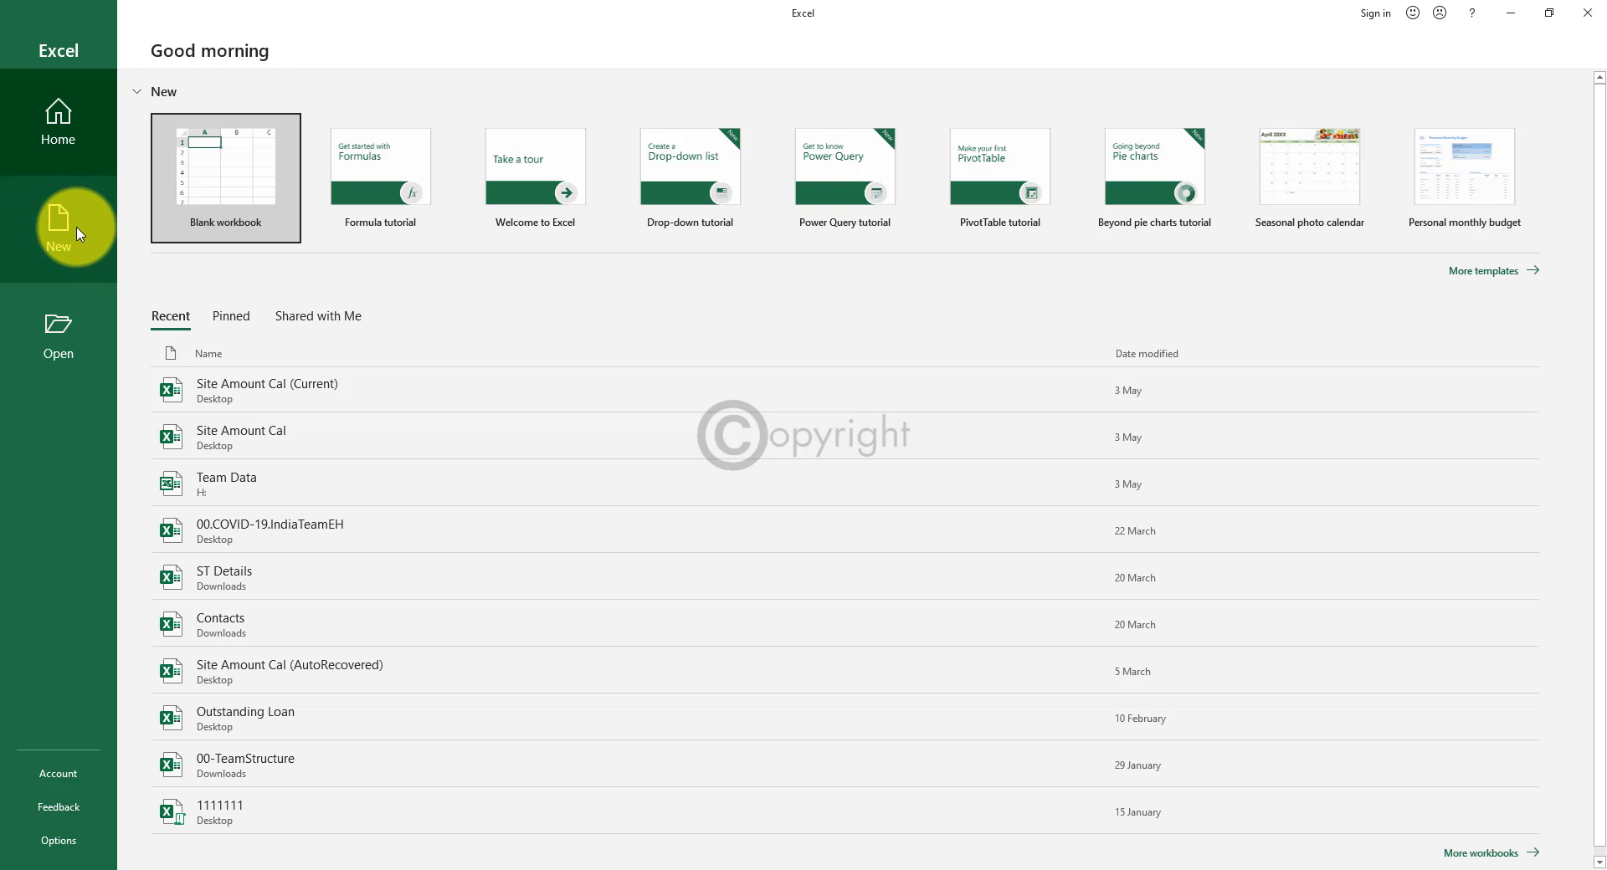
Browse from the Open page into New Volume (D:), then cancel without opening a workbook.
click(57, 333)
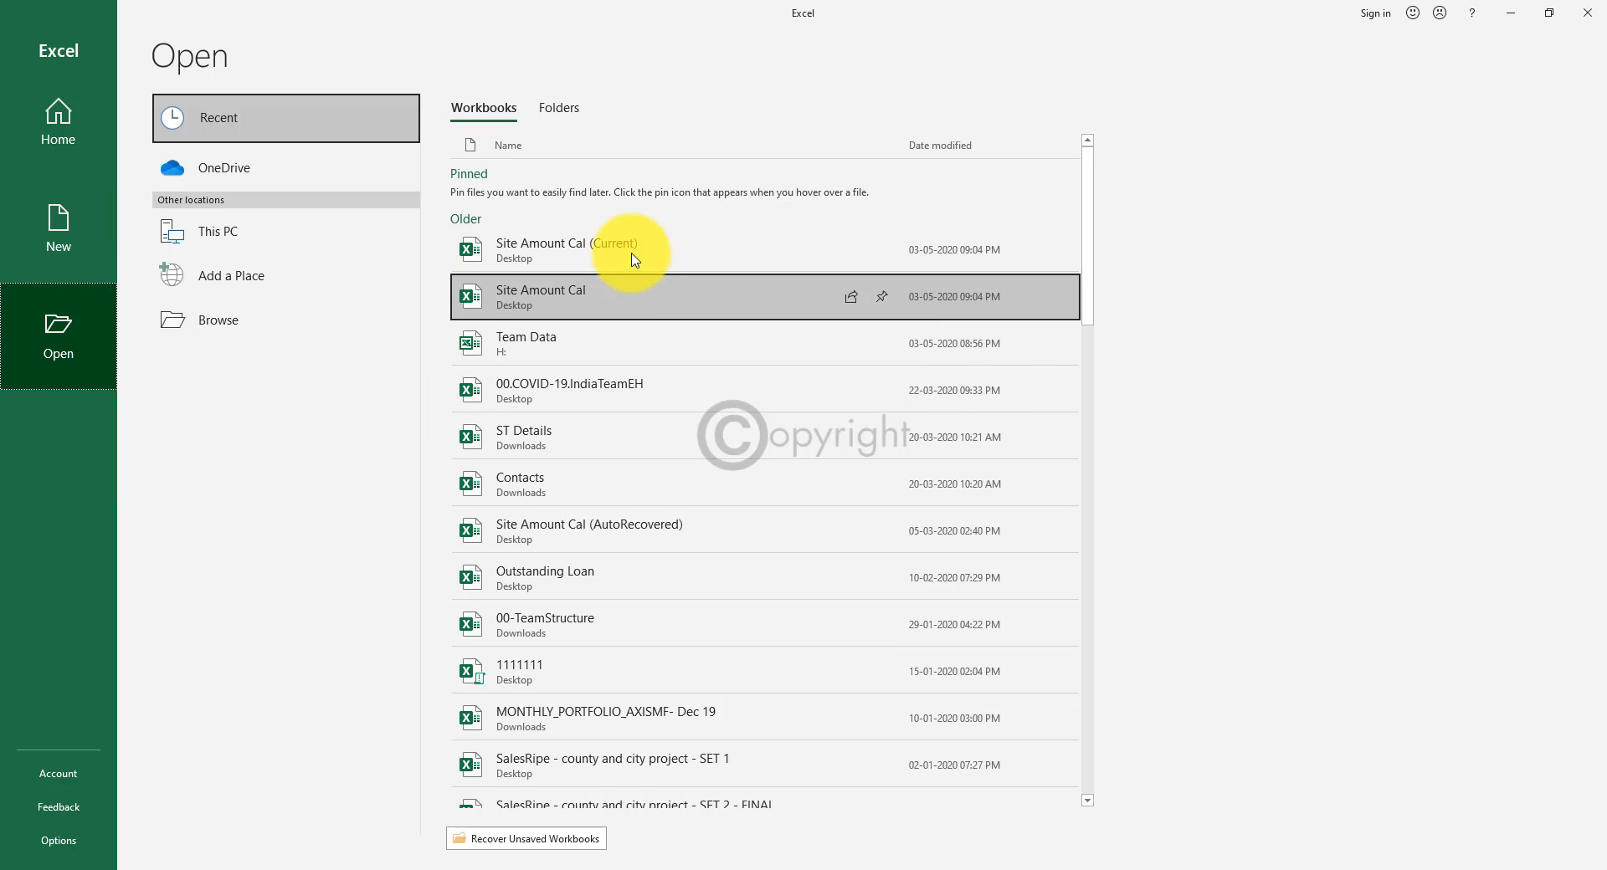
scroll(down, 3)
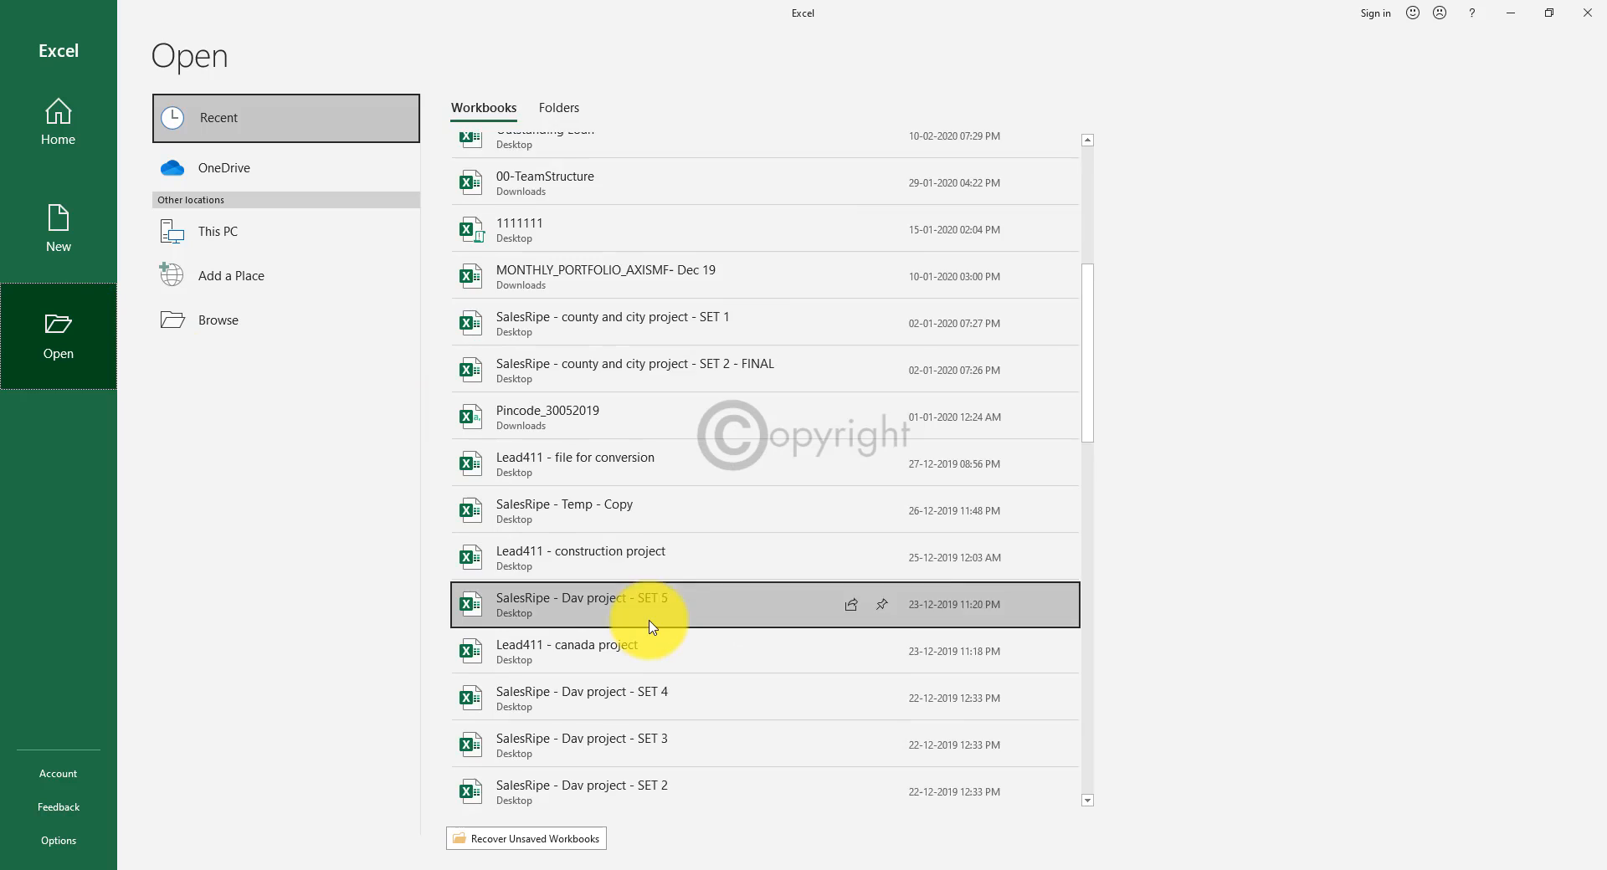
scroll(down, 3)
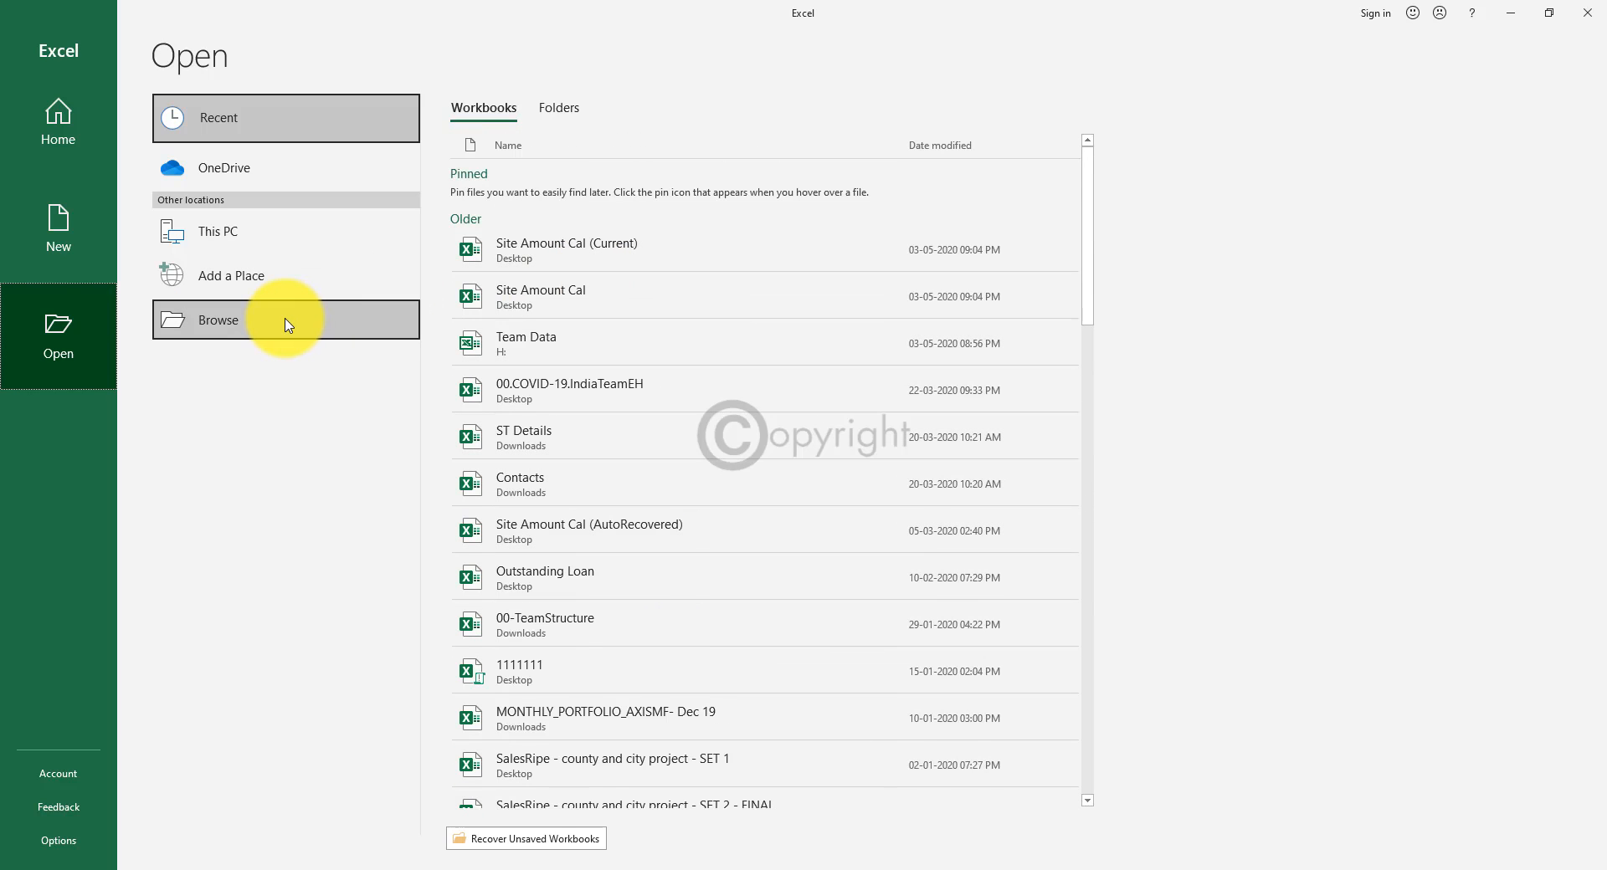
click(217, 319)
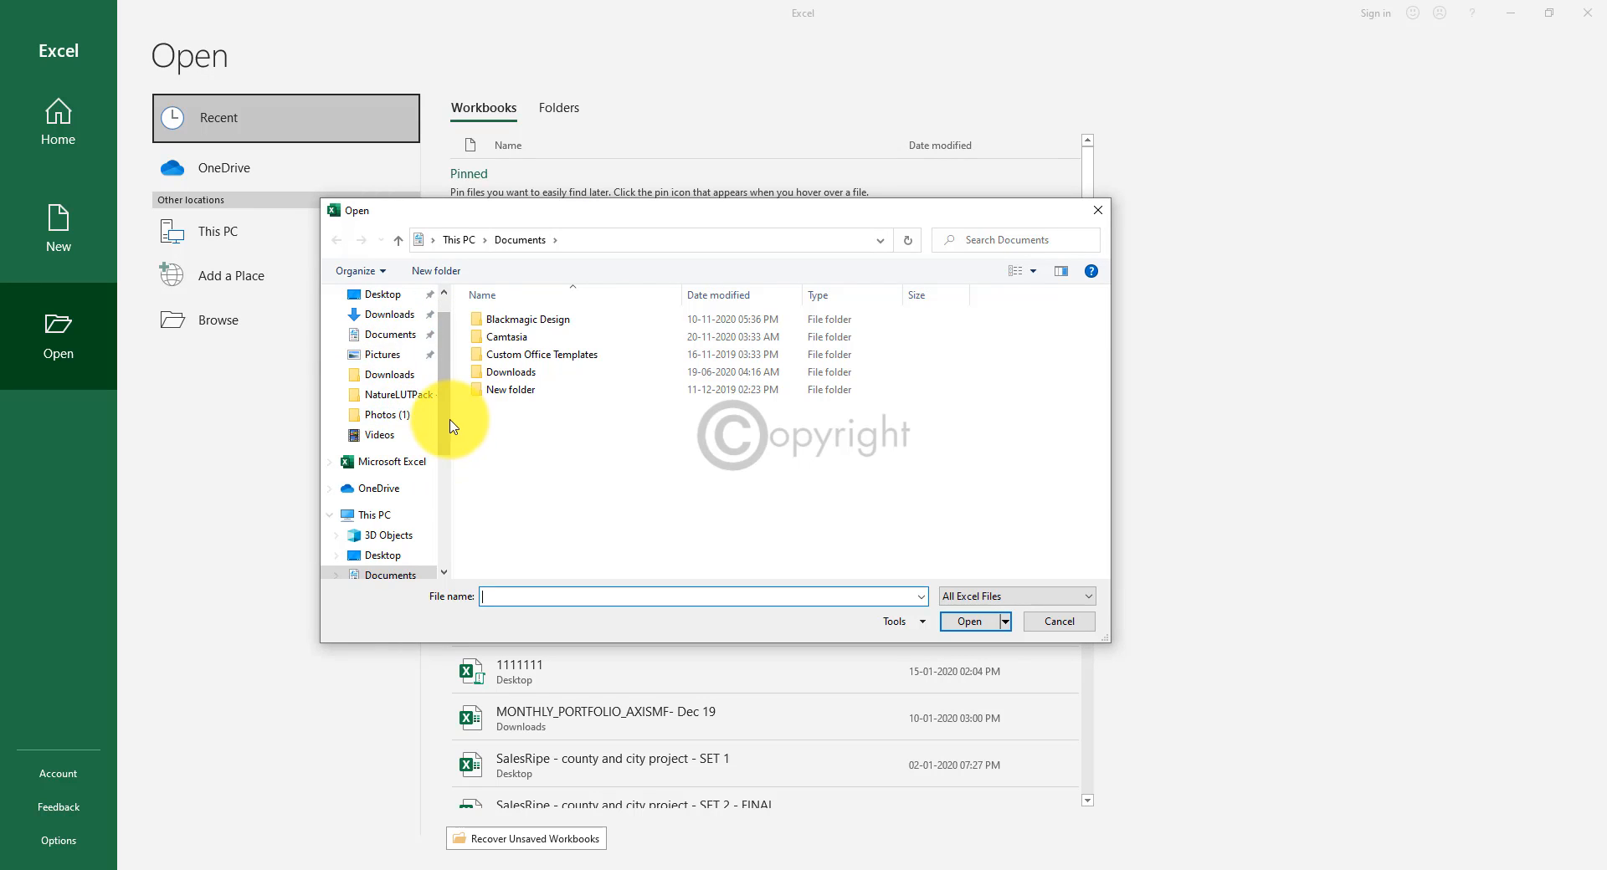
click(400, 535)
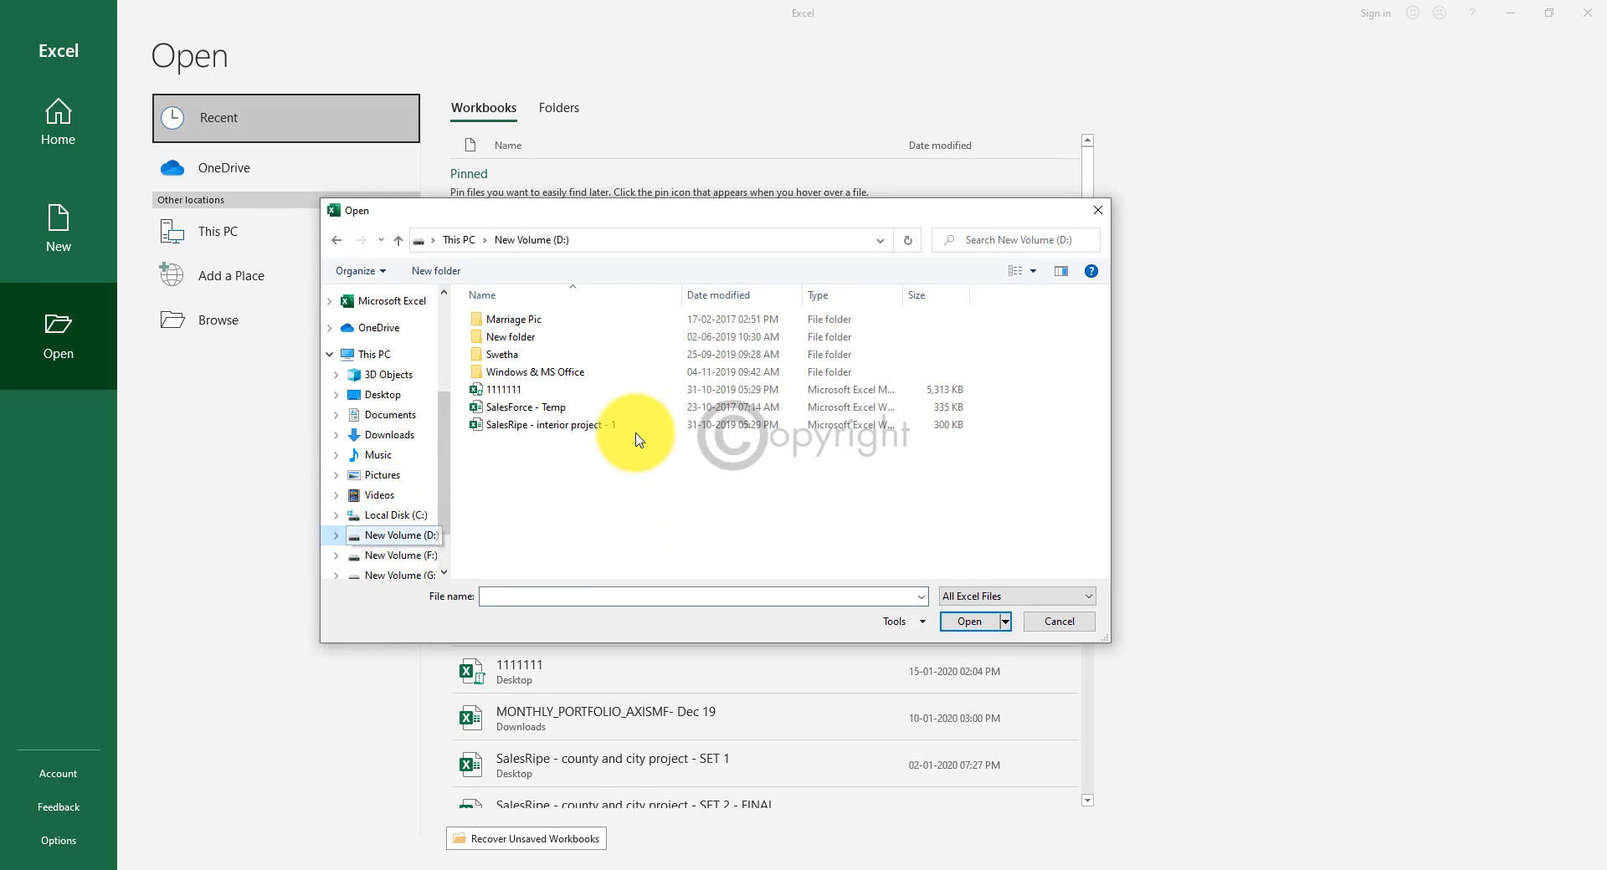
click(1056, 621)
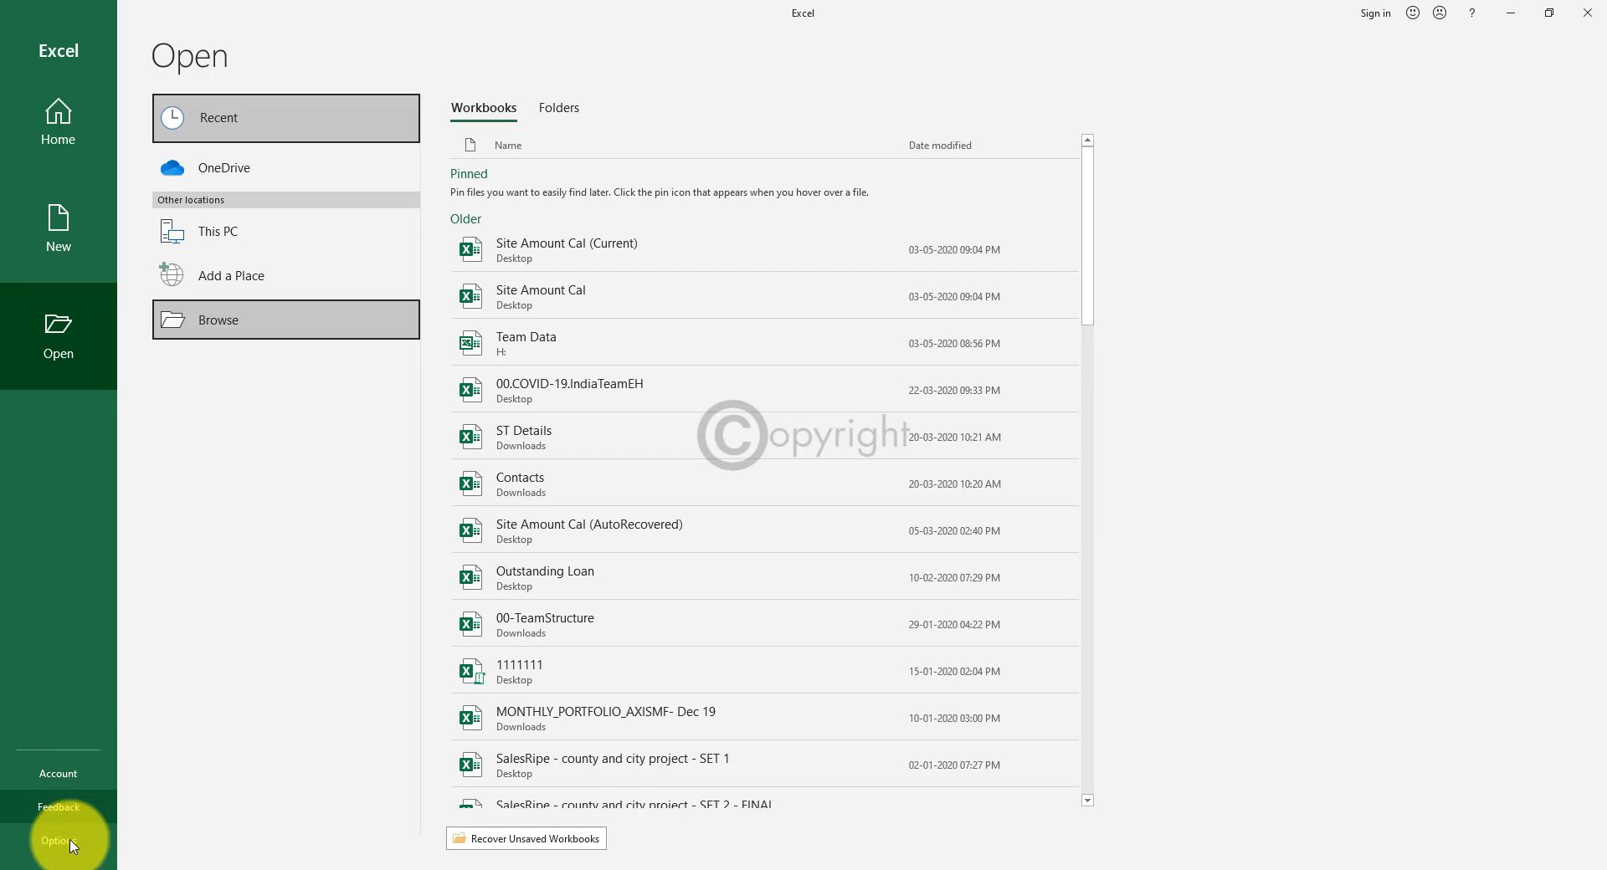
mouse_move(81, 685)
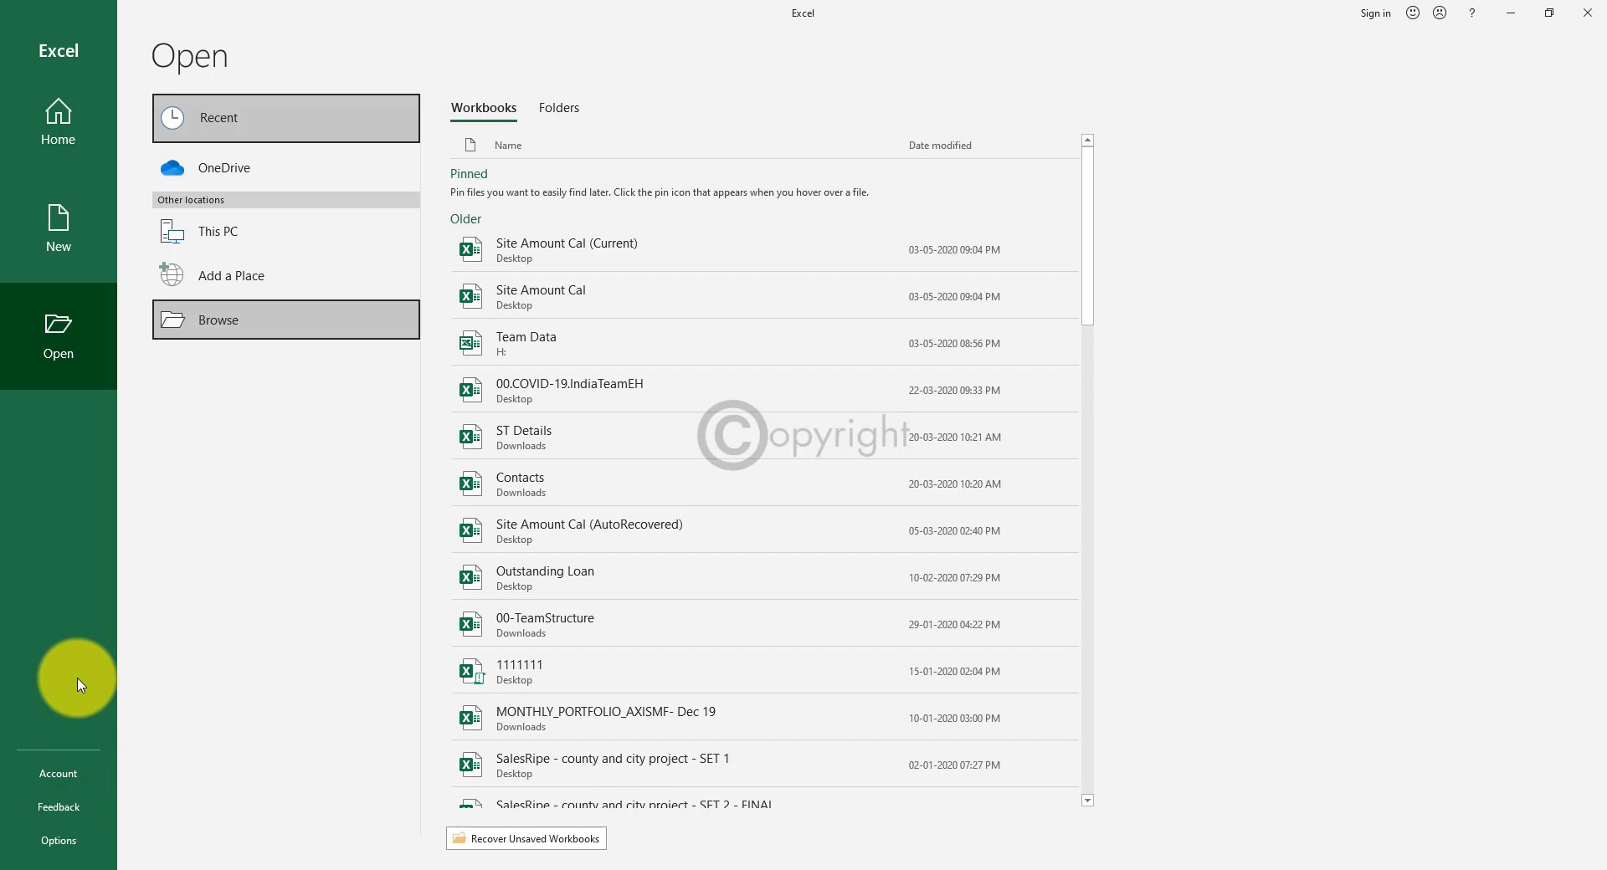
mouse_move(80, 684)
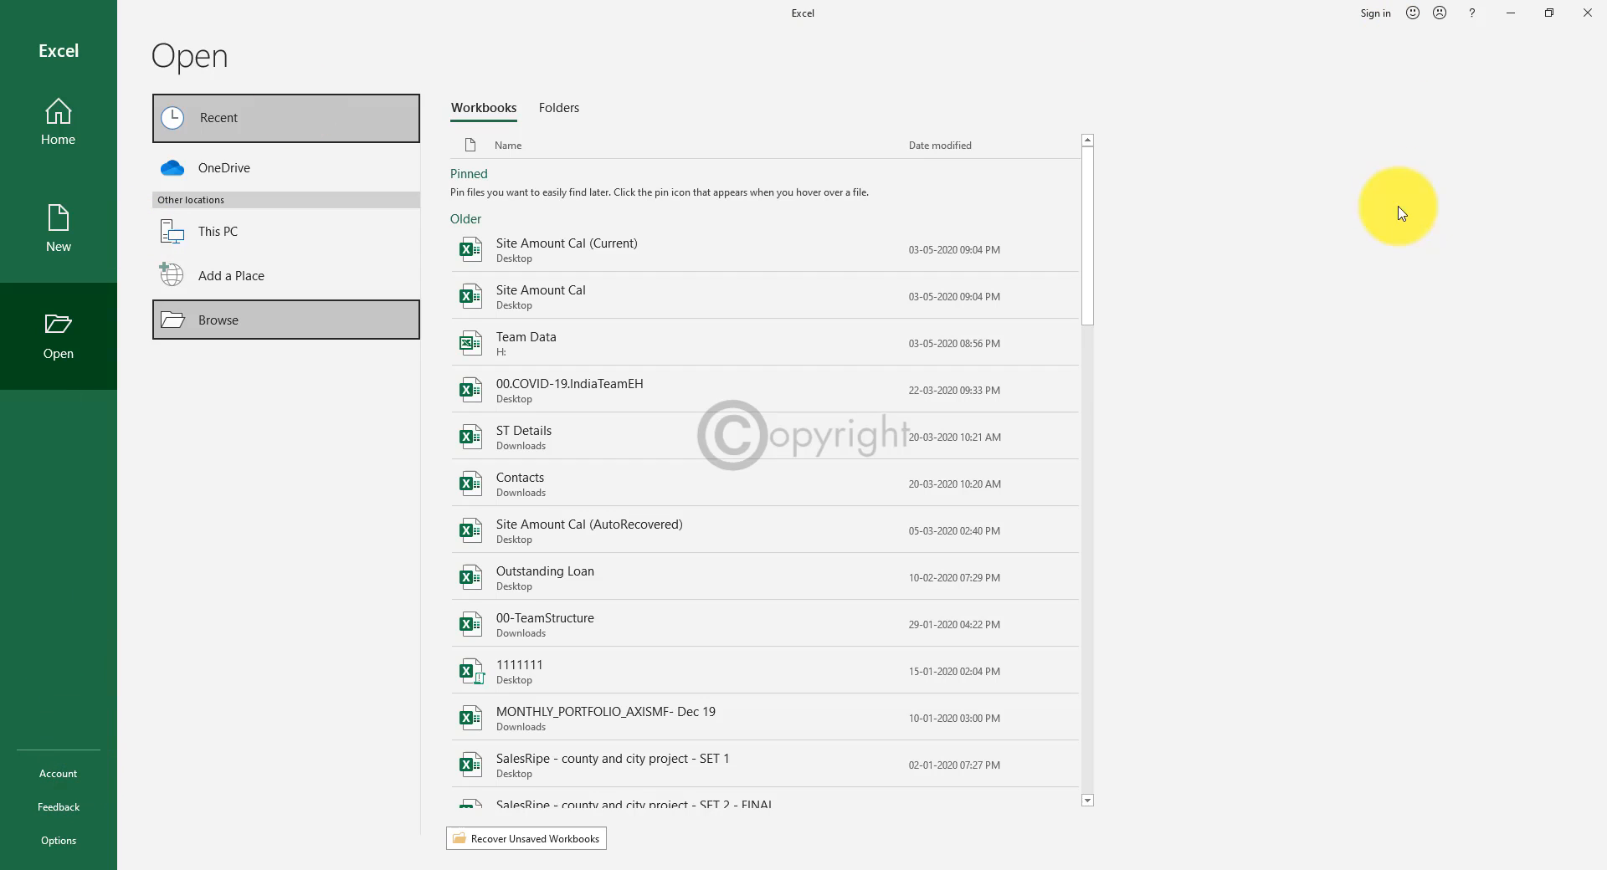
mouse_move(56, 650)
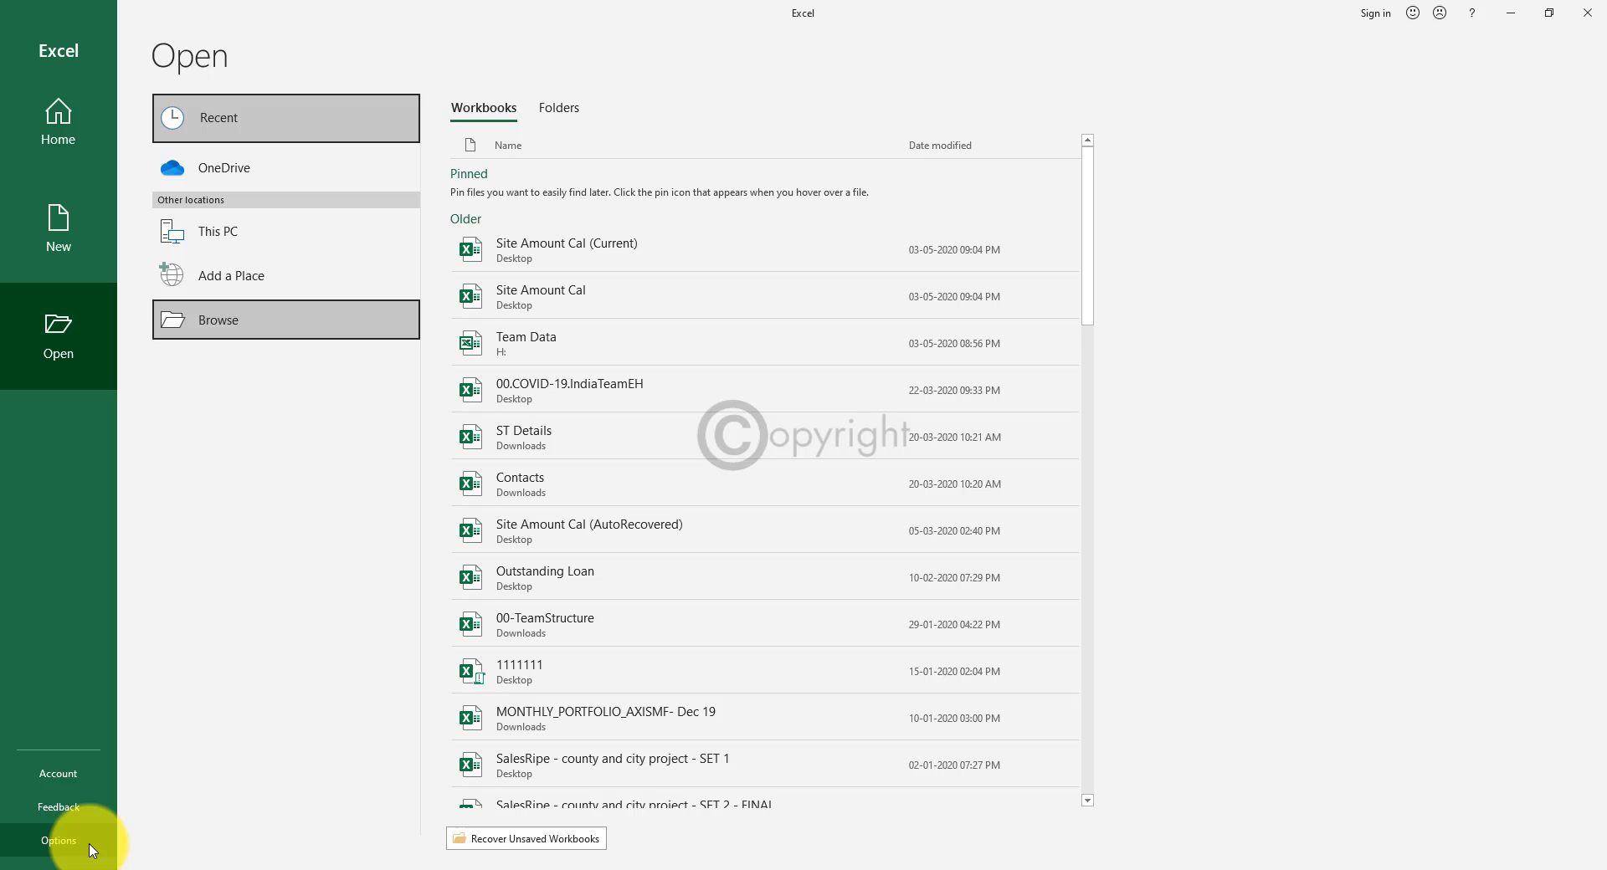
Open Excel Options on its General settings page from the backstage sidebar.
click(59, 840)
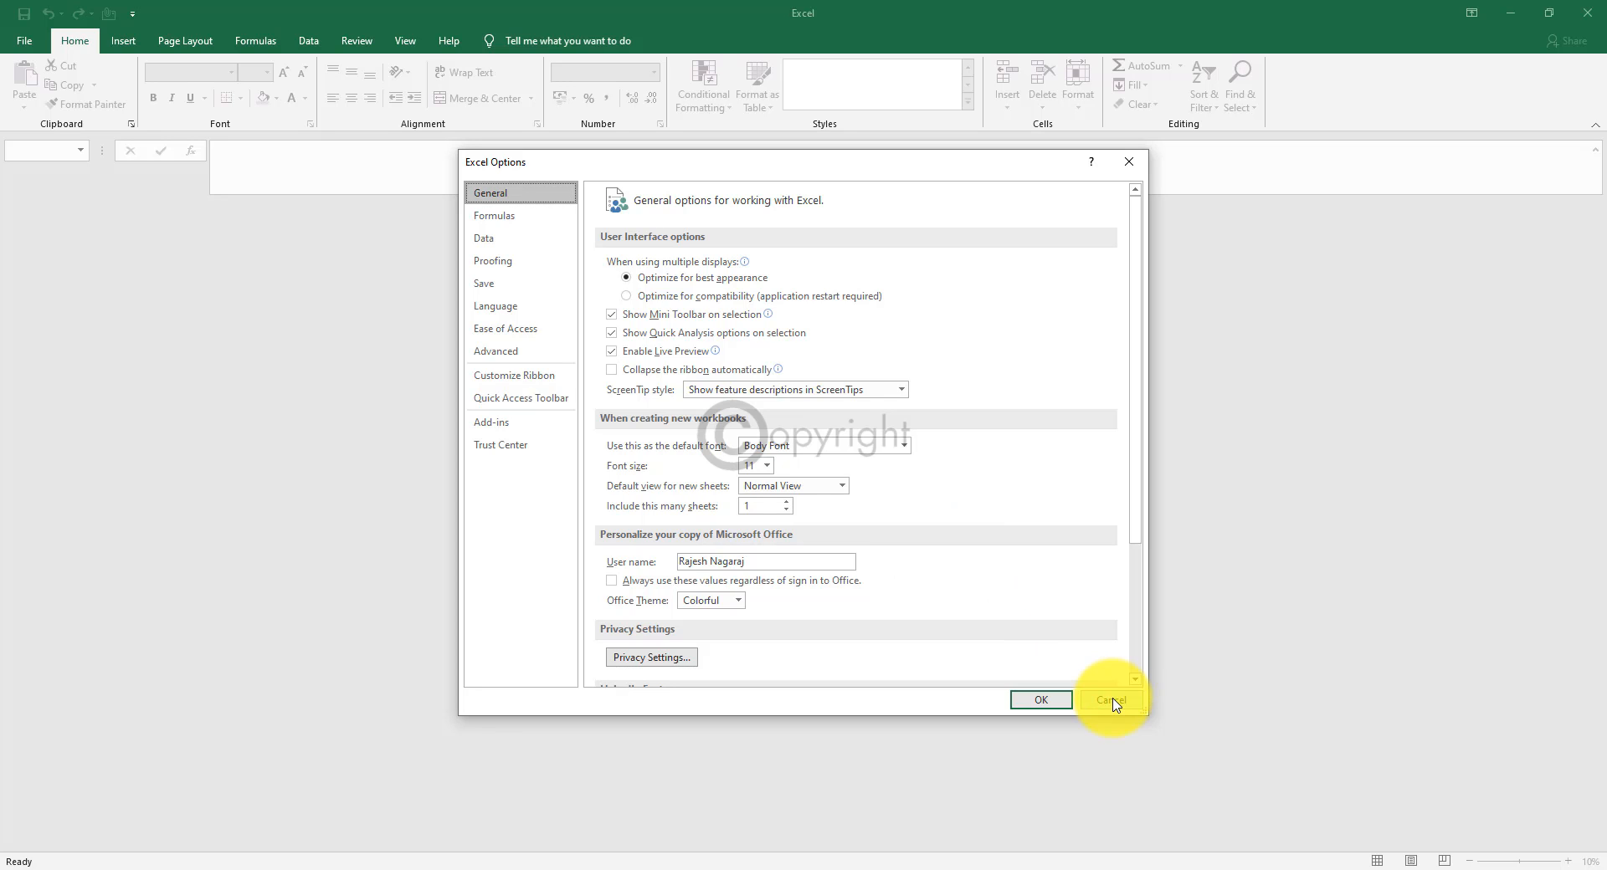
Cancel the Options window and return to the Home start screen.
click(1110, 699)
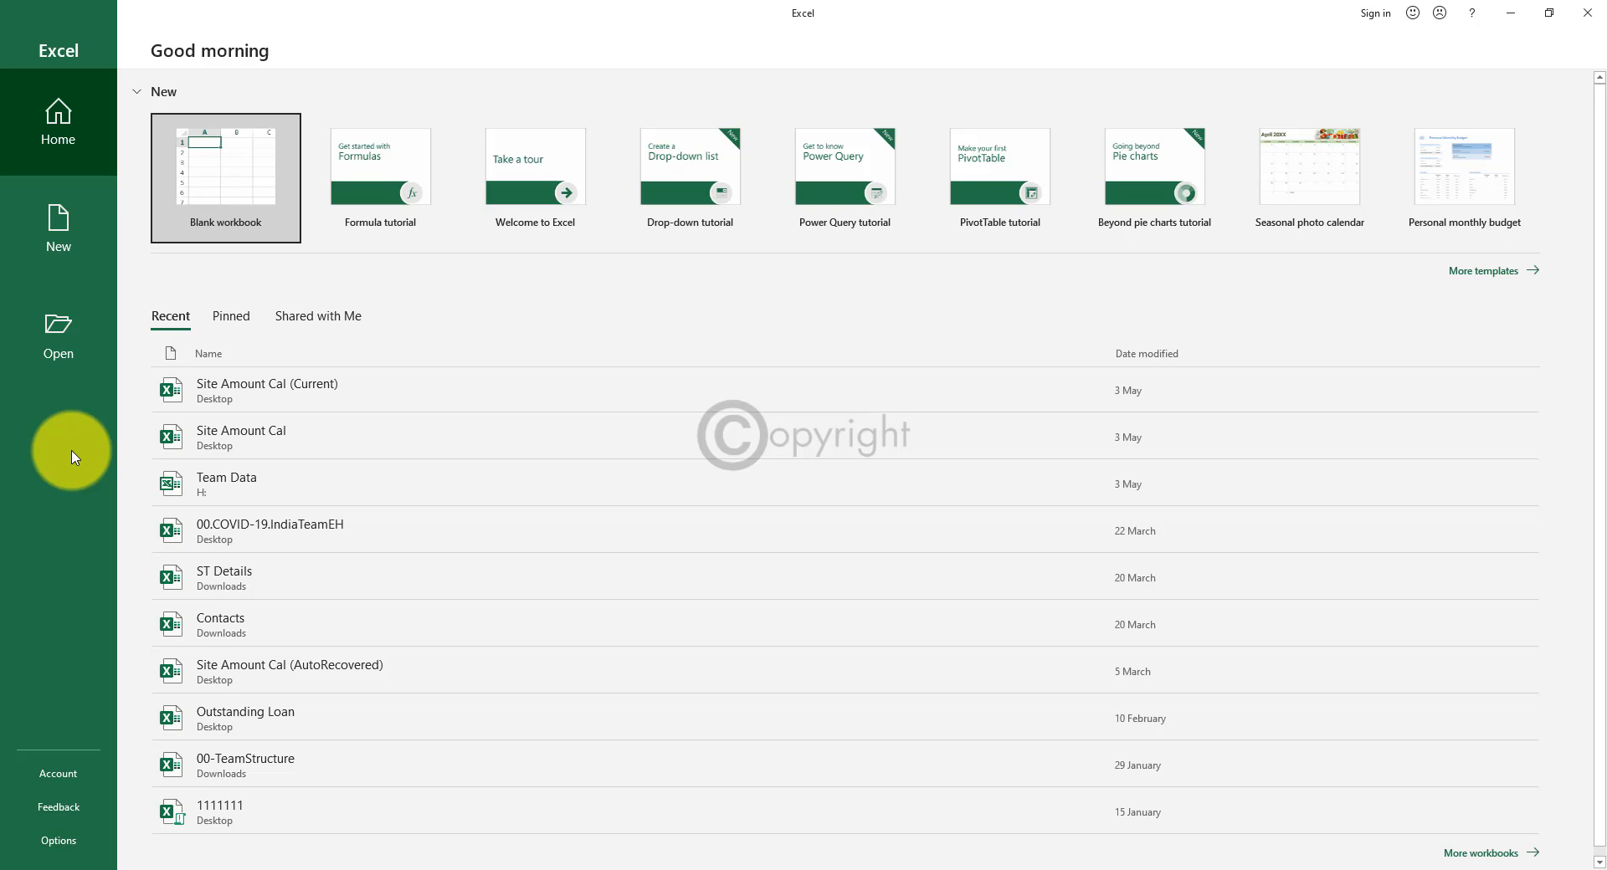
mouse_move(261, 166)
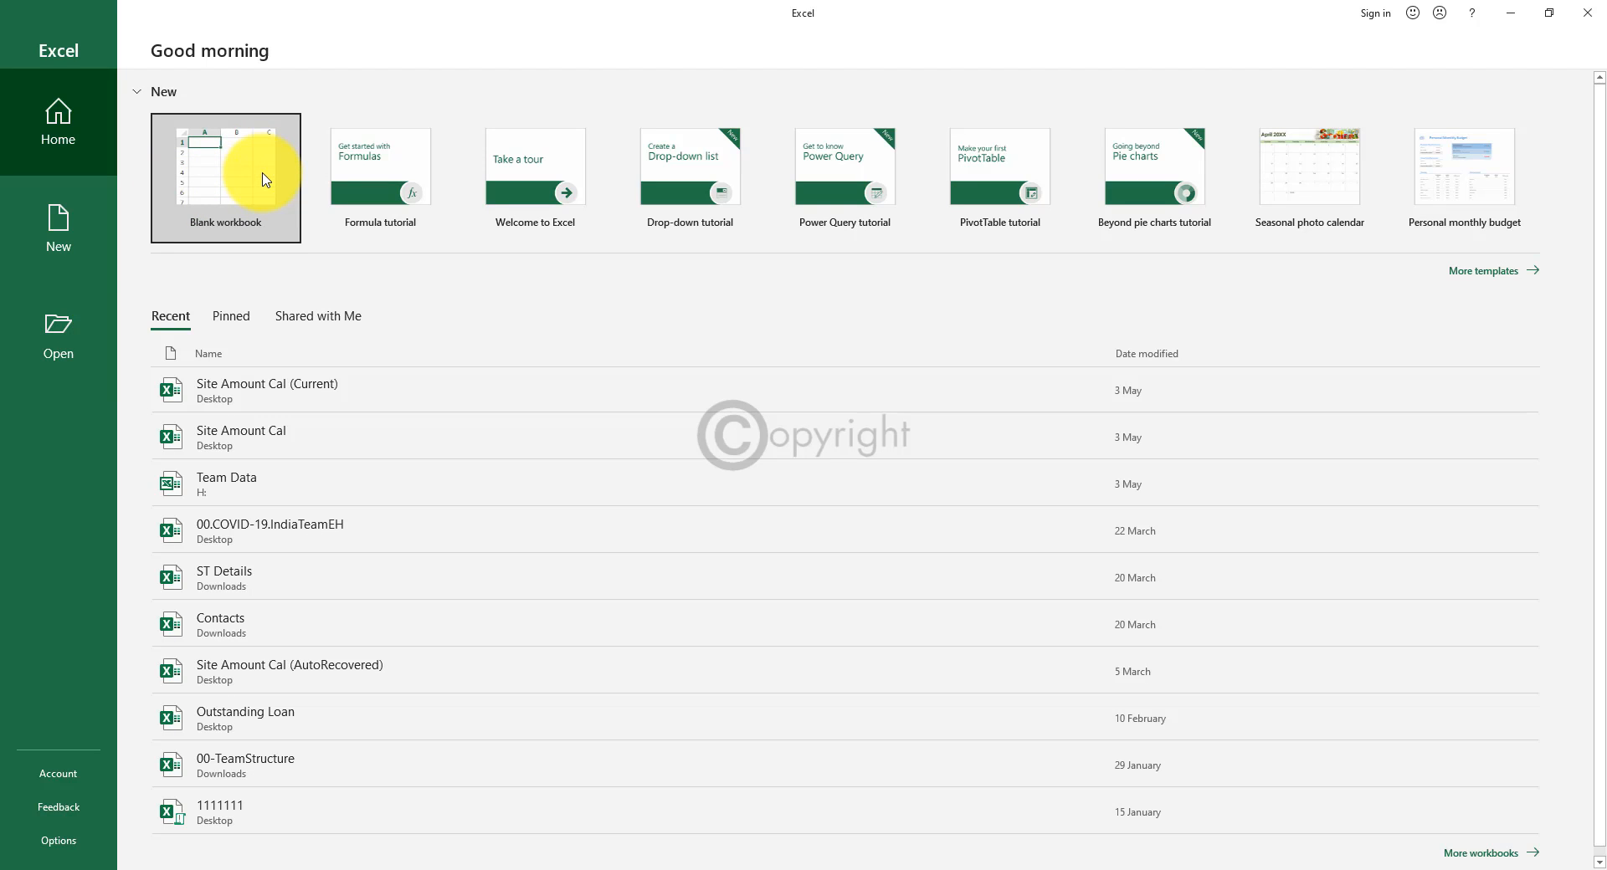
Create a blank workbook Book1 and select cells G10 then D6 on Sheet1.
click(226, 179)
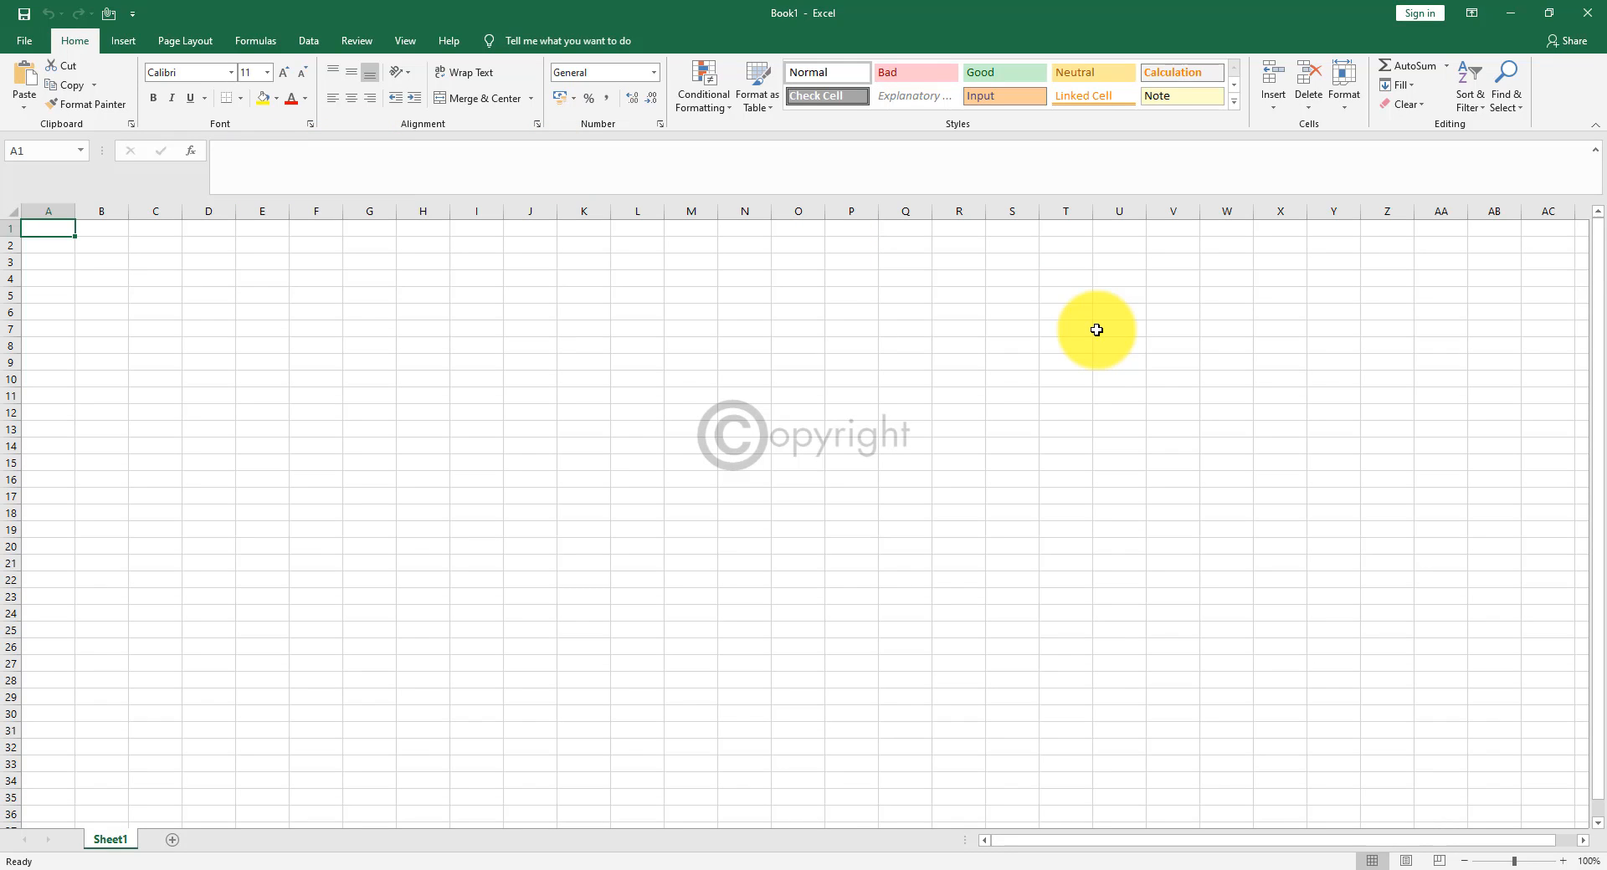
mouse_move(789, 22)
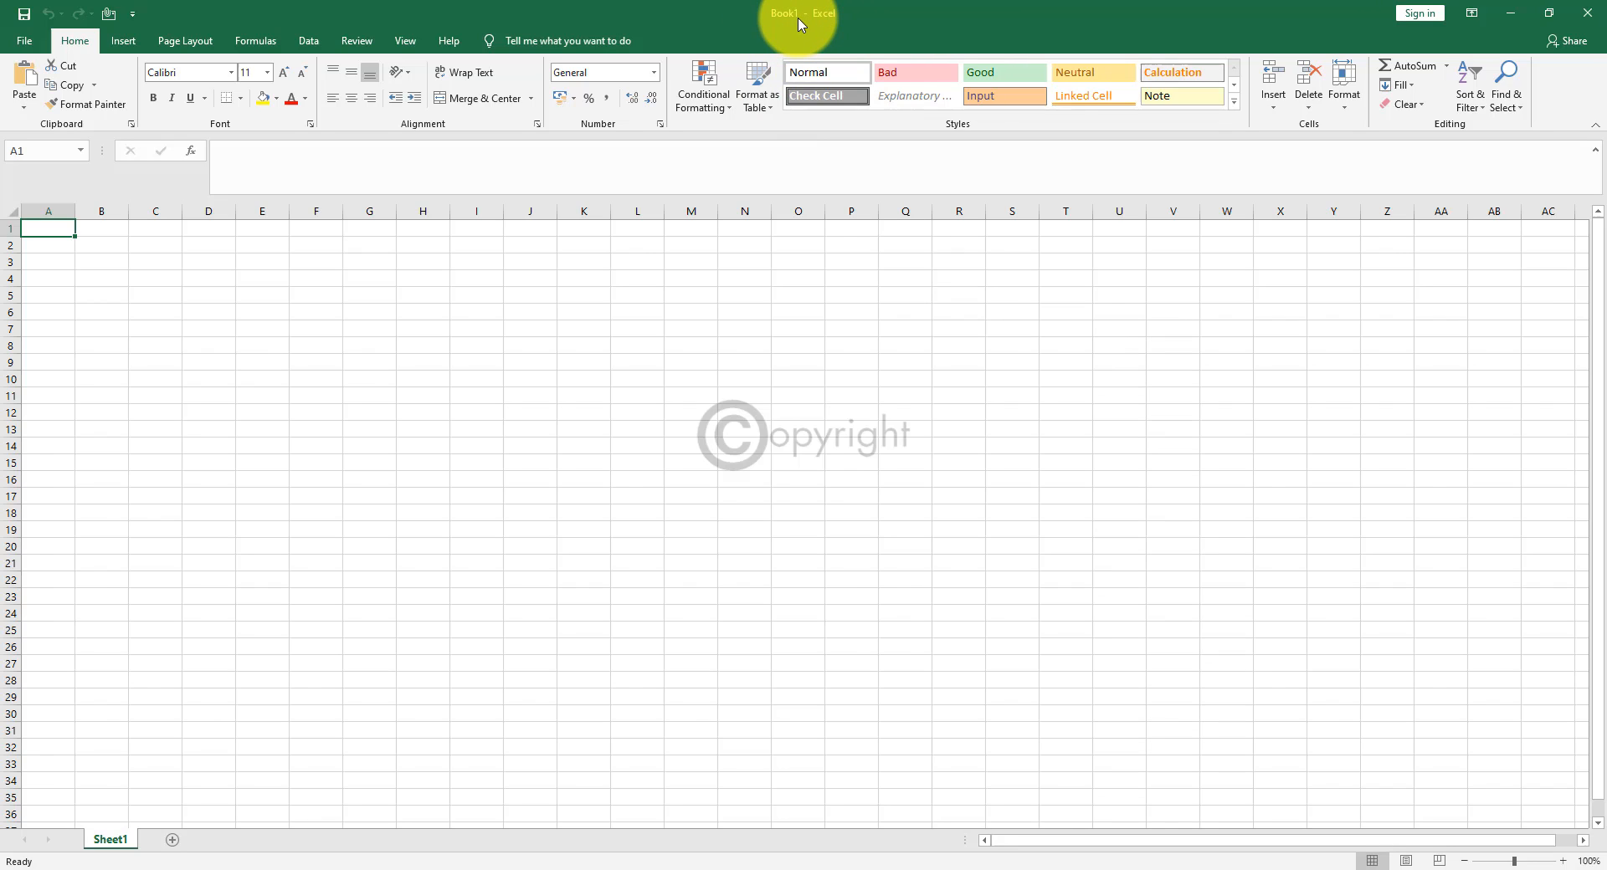
mouse_move(810, 425)
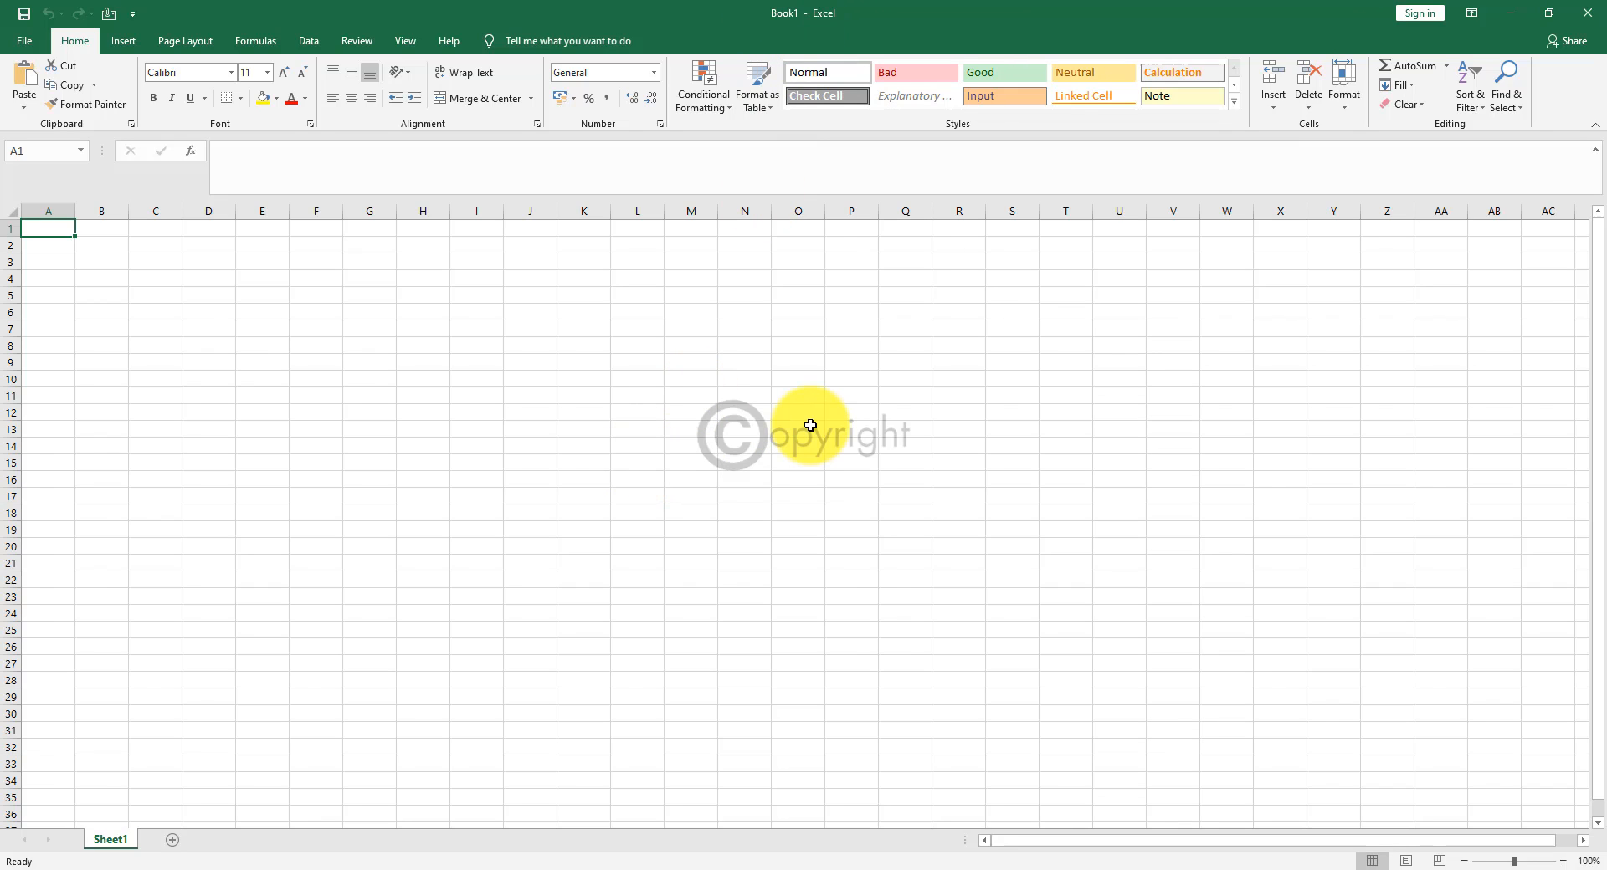
click(368, 378)
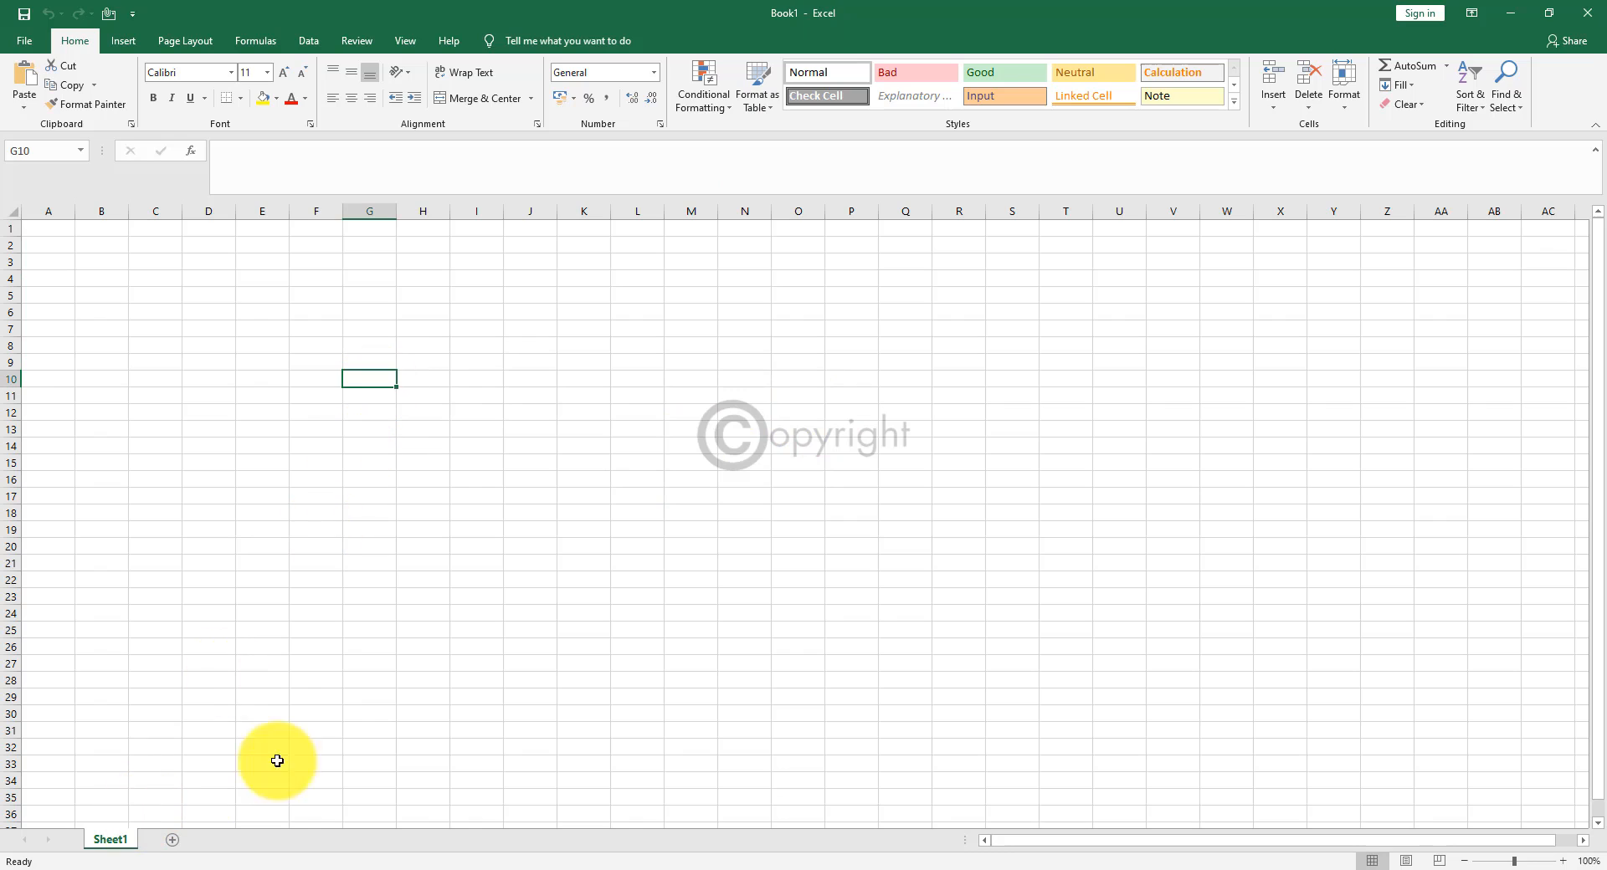
click(208, 313)
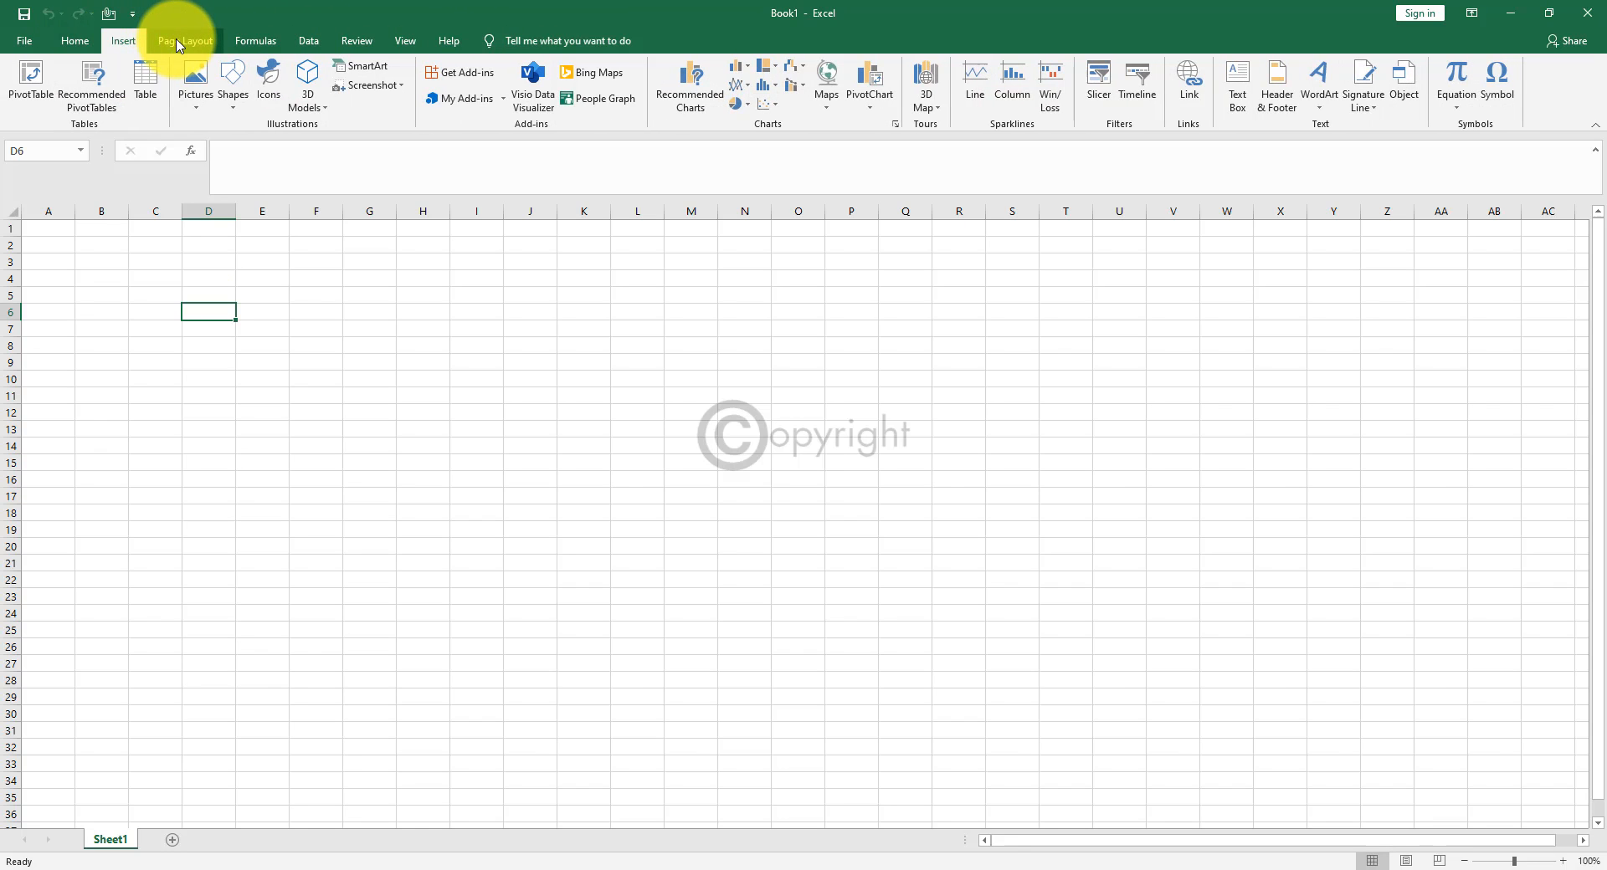
click(186, 40)
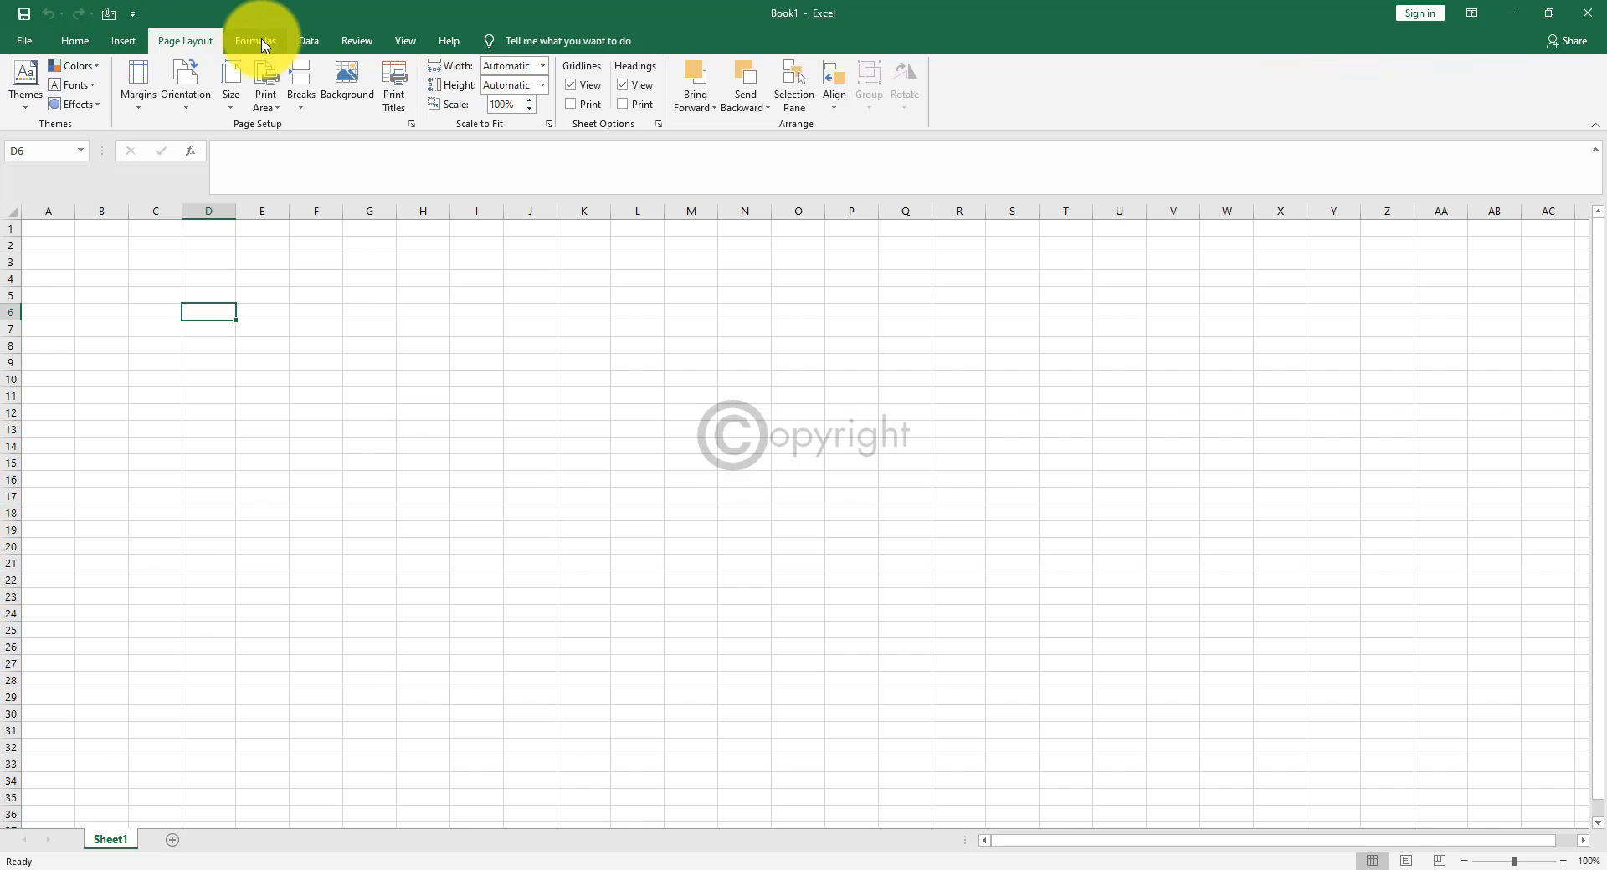
click(308, 41)
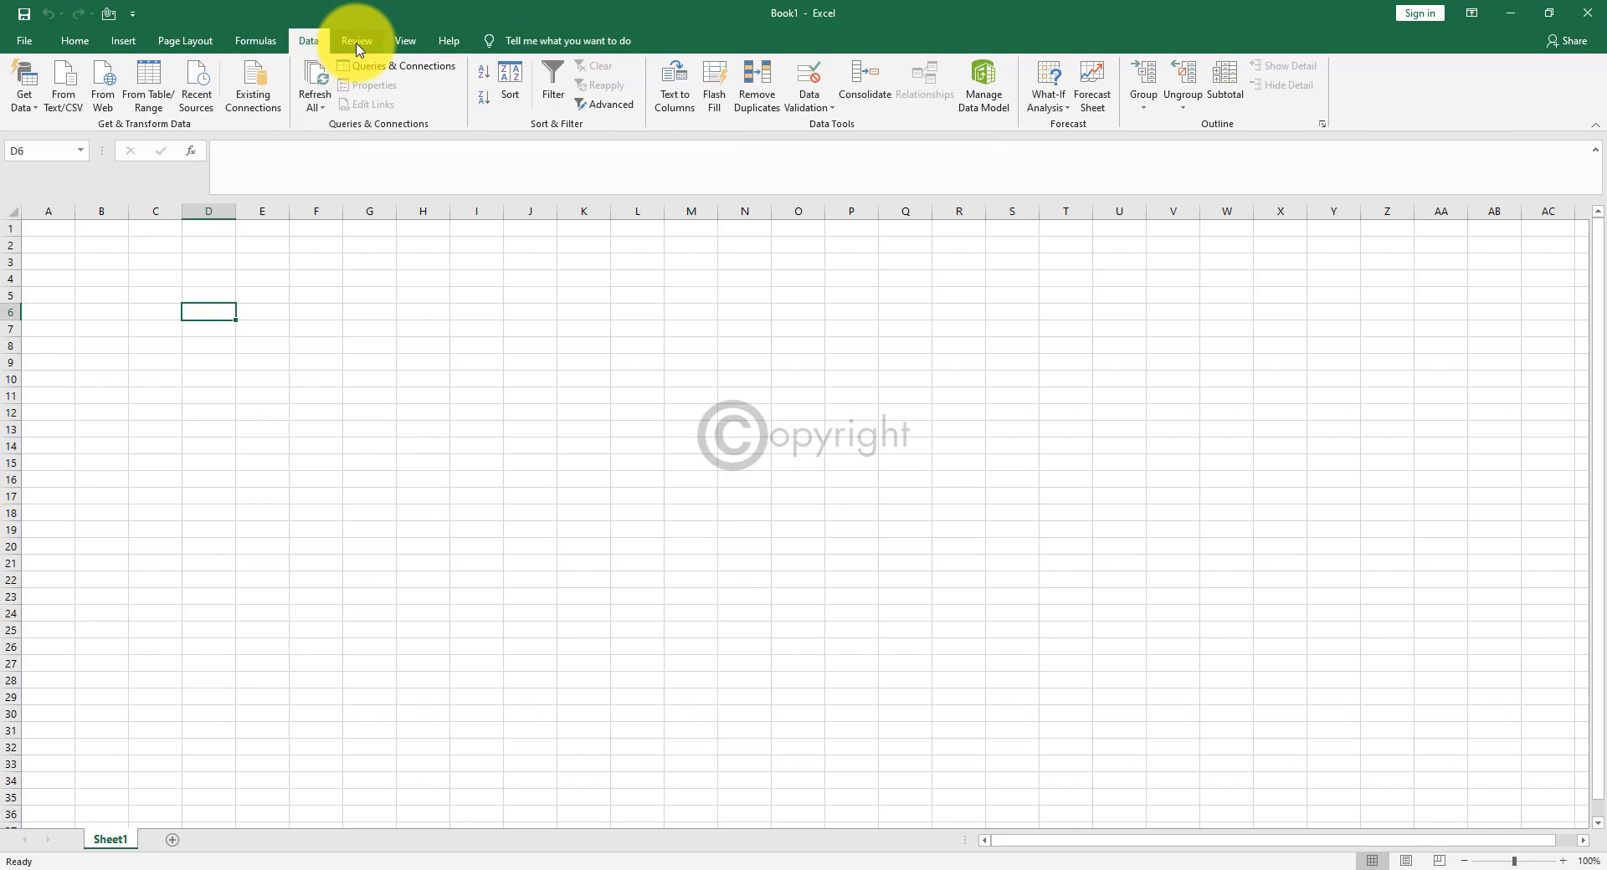
click(449, 40)
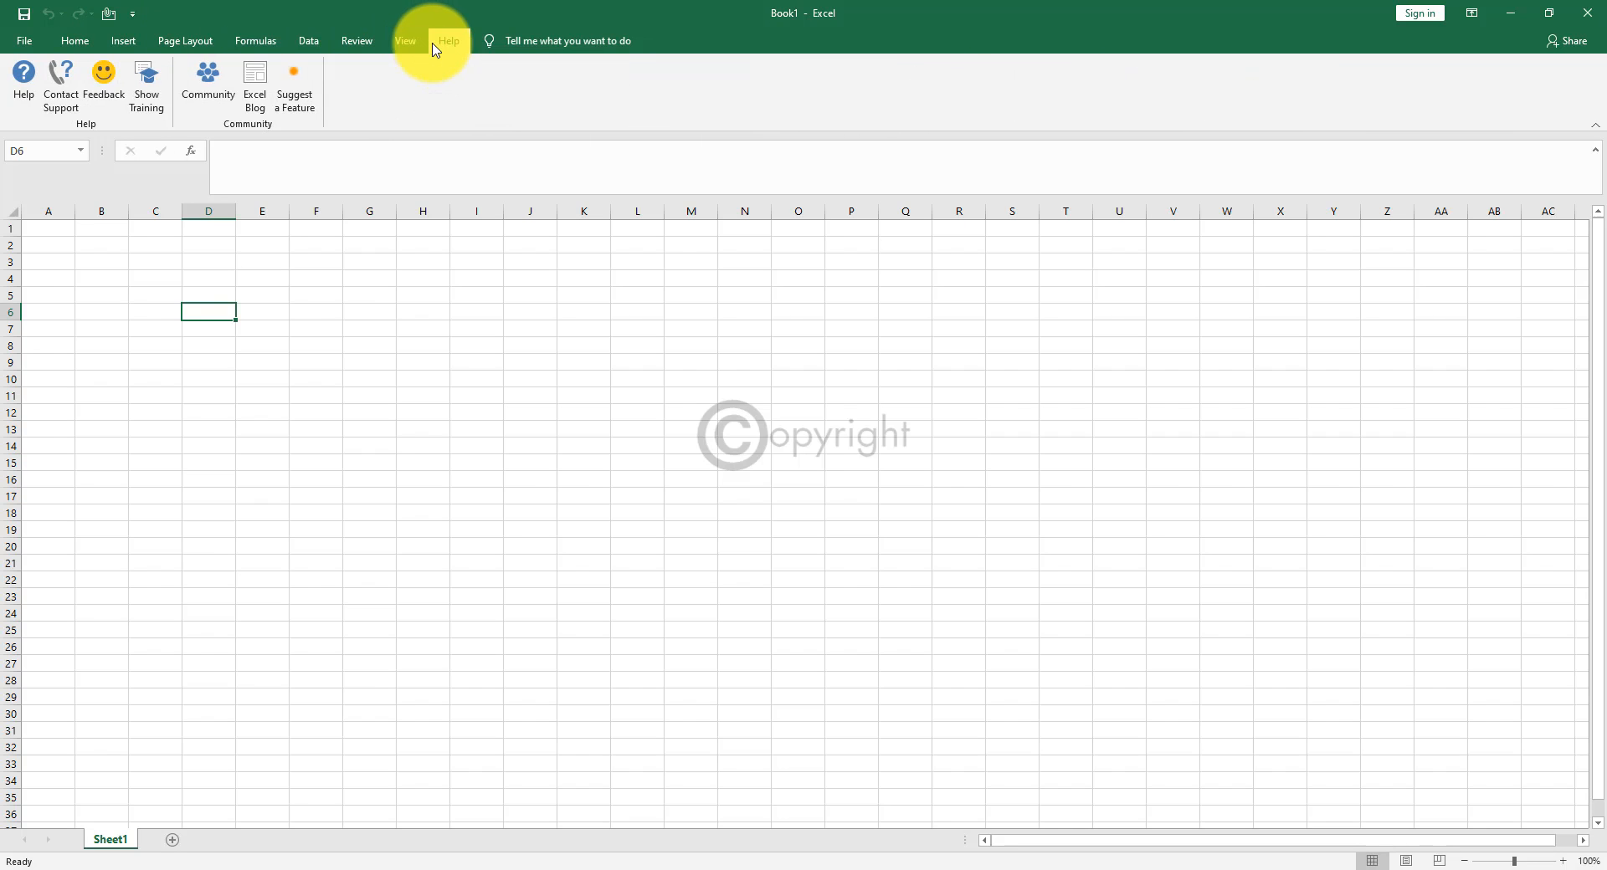
click(74, 41)
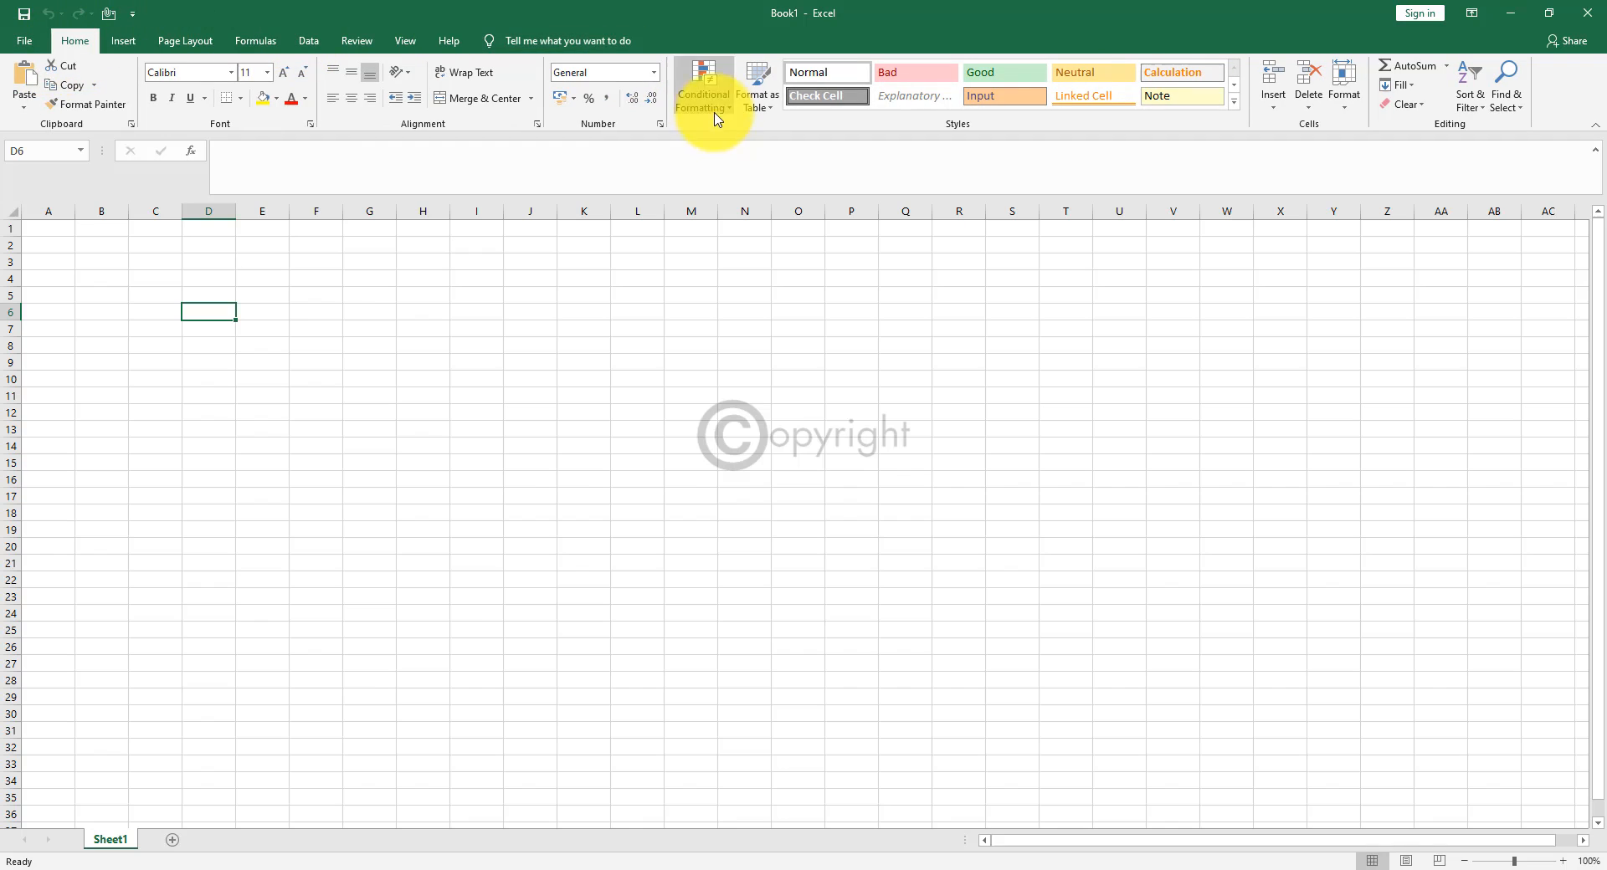
mouse_move(636, 28)
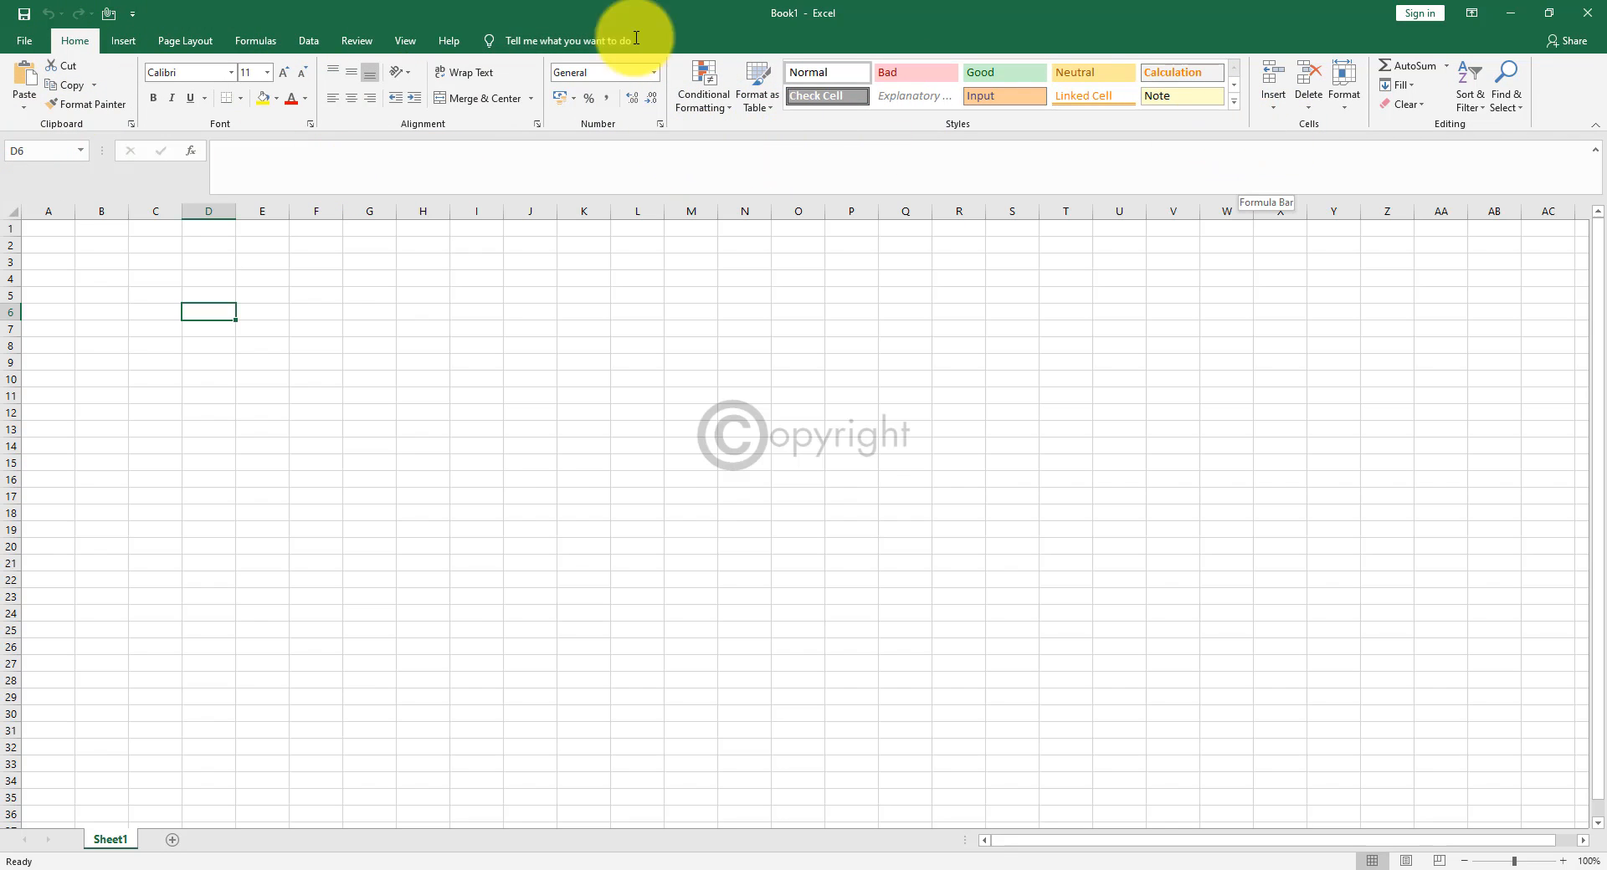
click(186, 40)
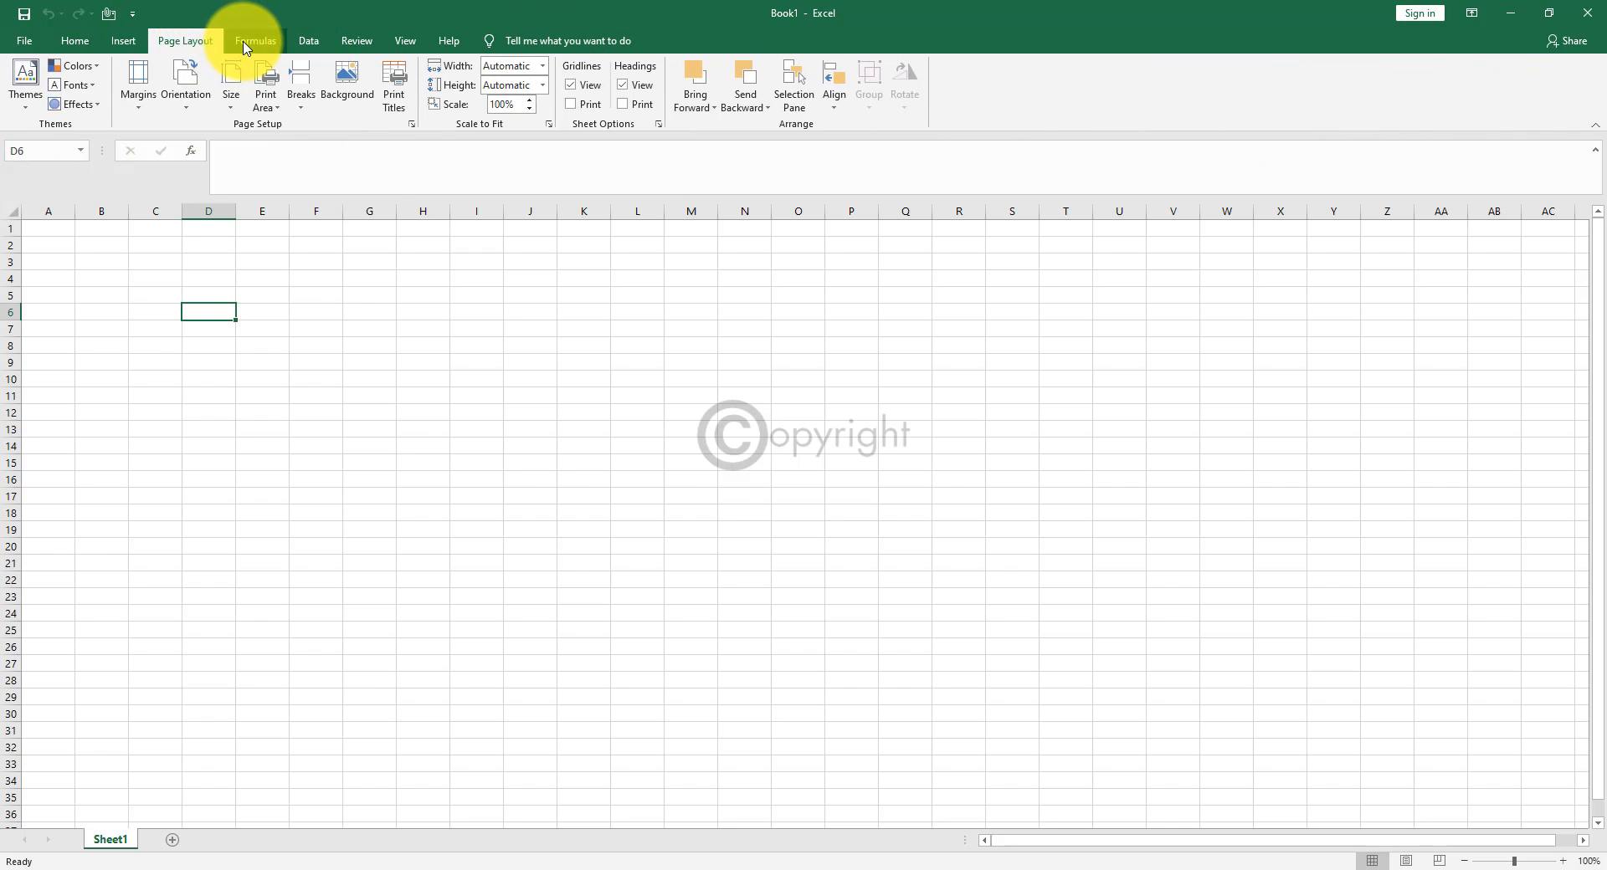
click(74, 40)
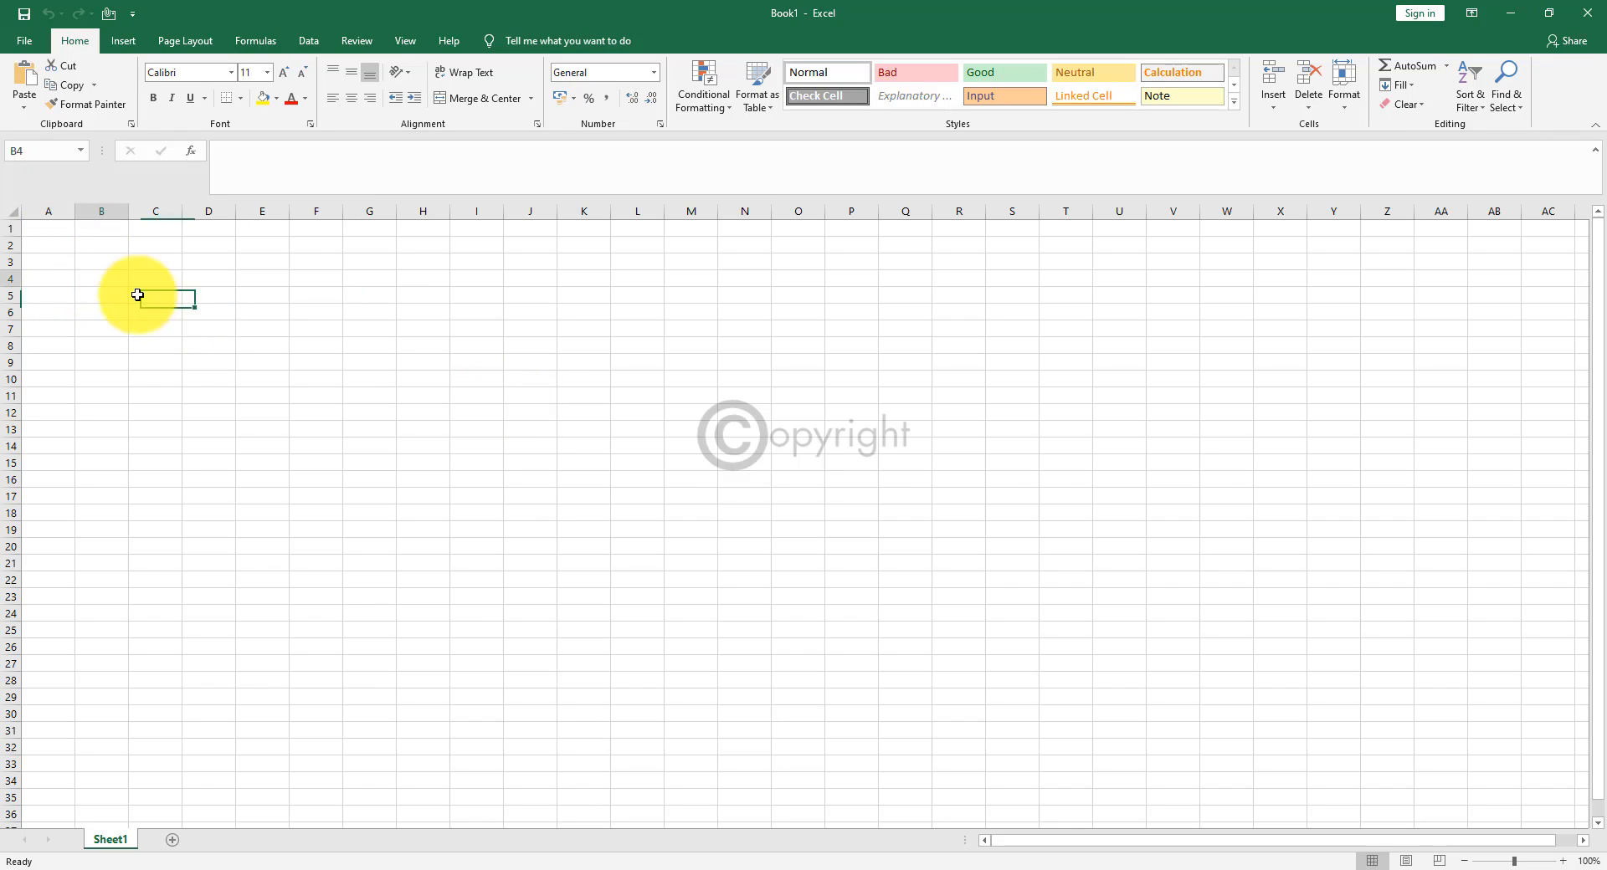
click(47, 211)
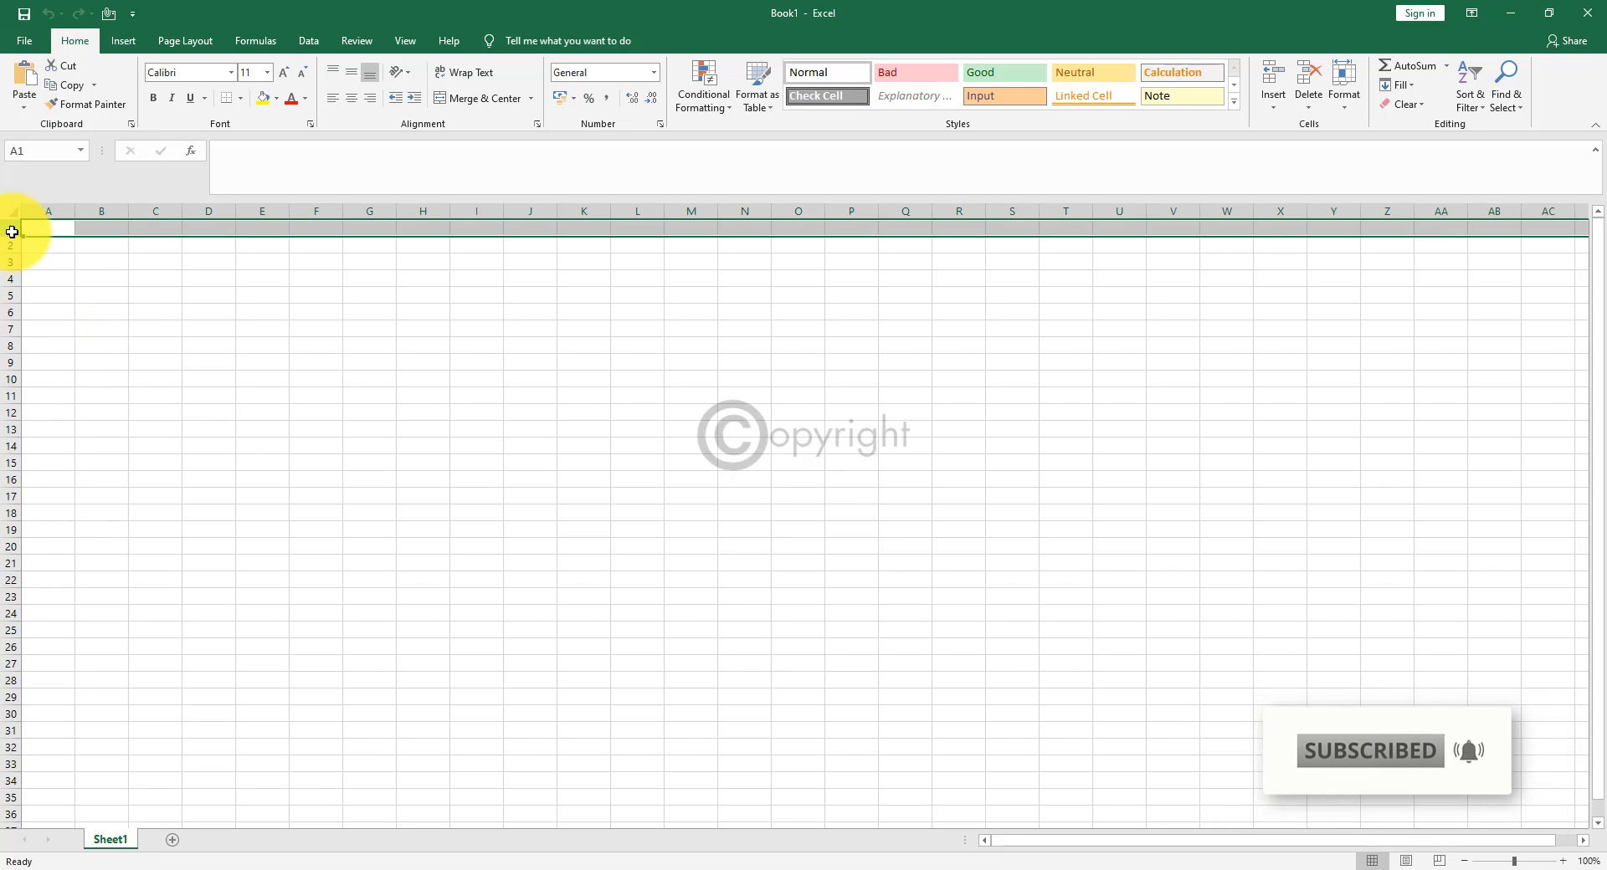
Add Sheet2, Sheet3 and Sheet4 to the workbook, then return to Sheet1.
click(317, 427)
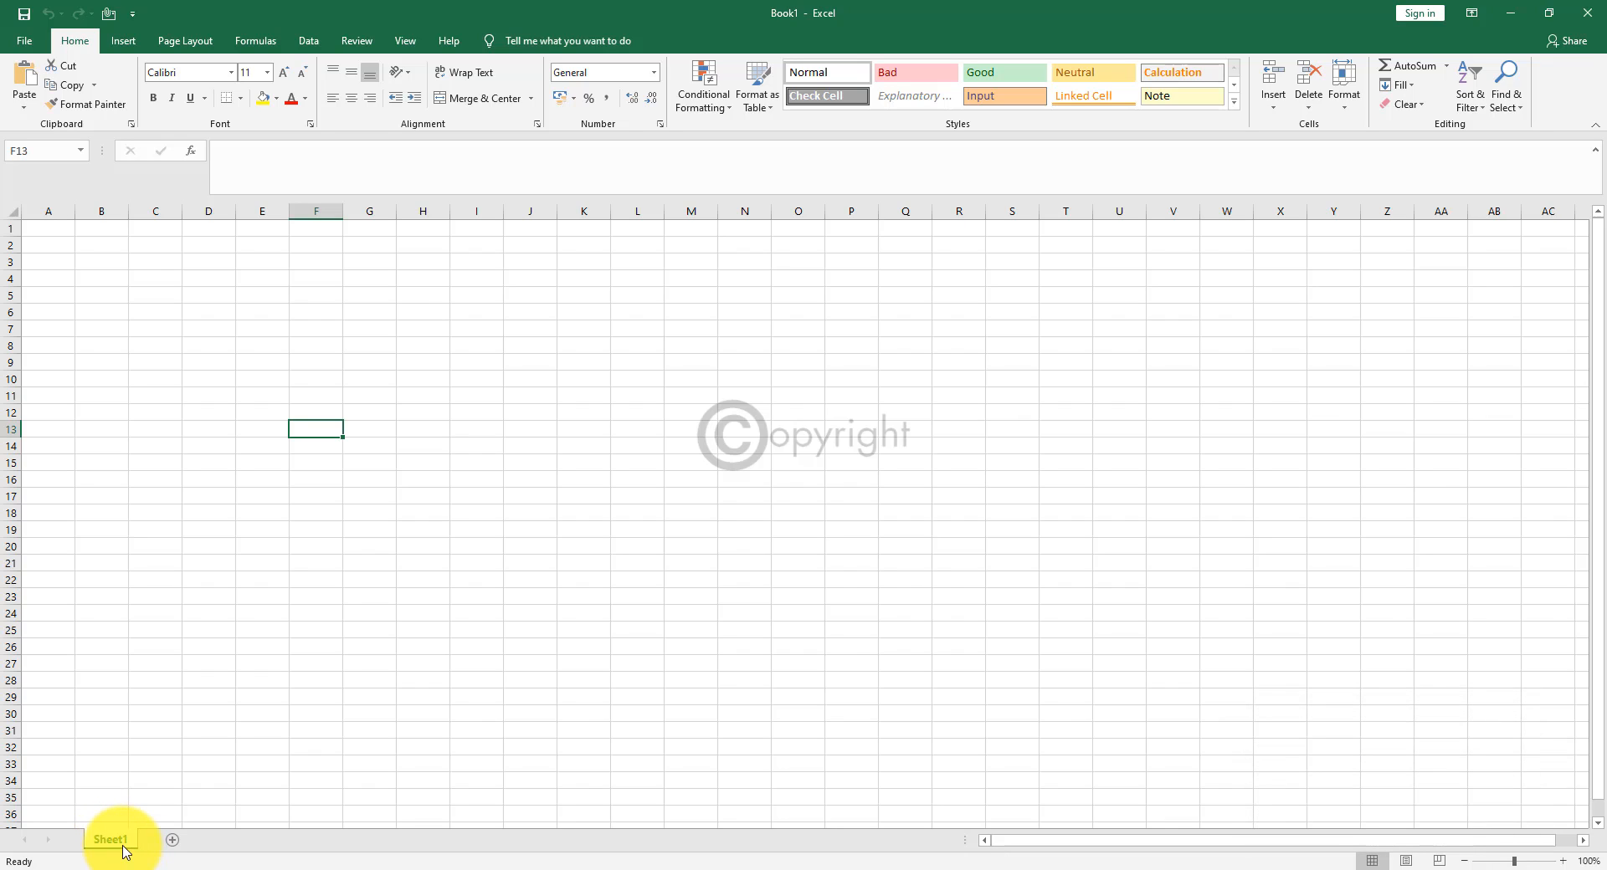
mouse_move(173, 840)
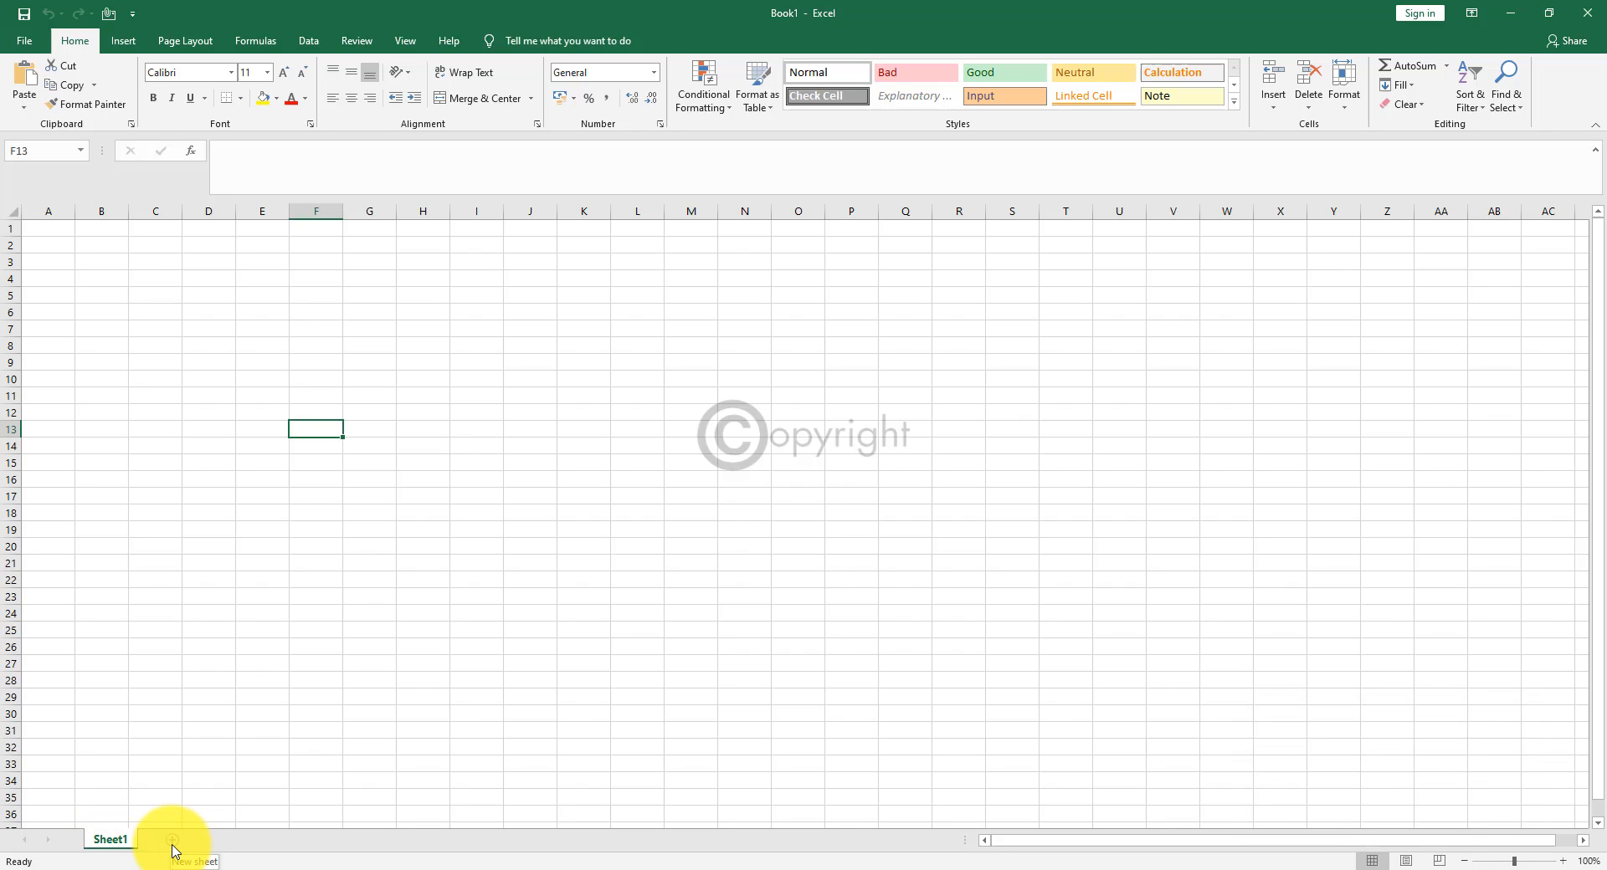
click(171, 840)
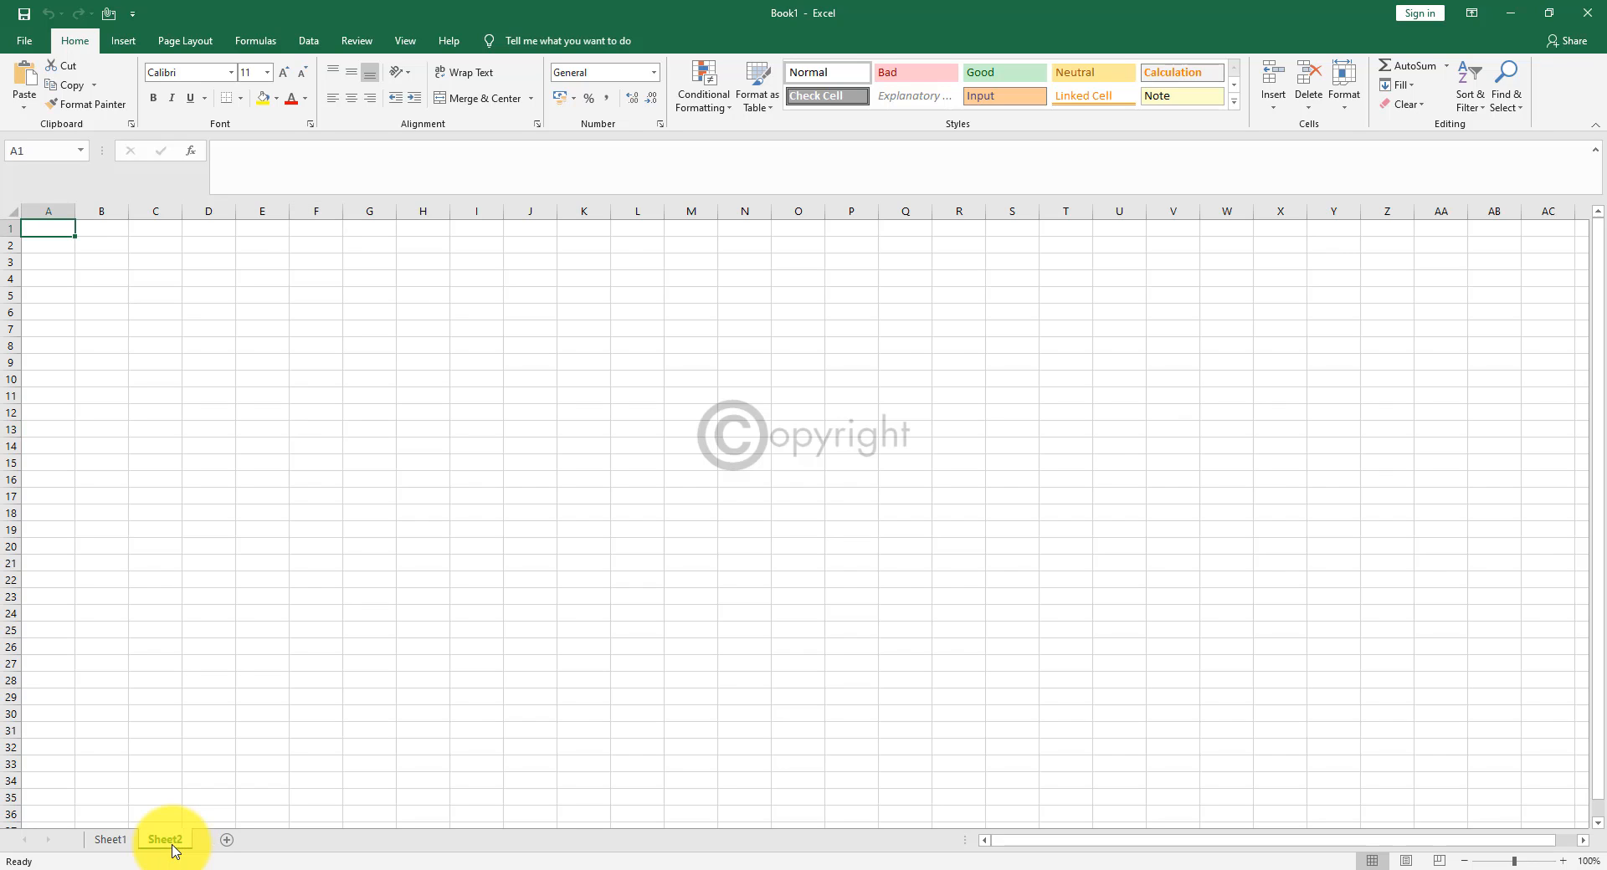
click(226, 840)
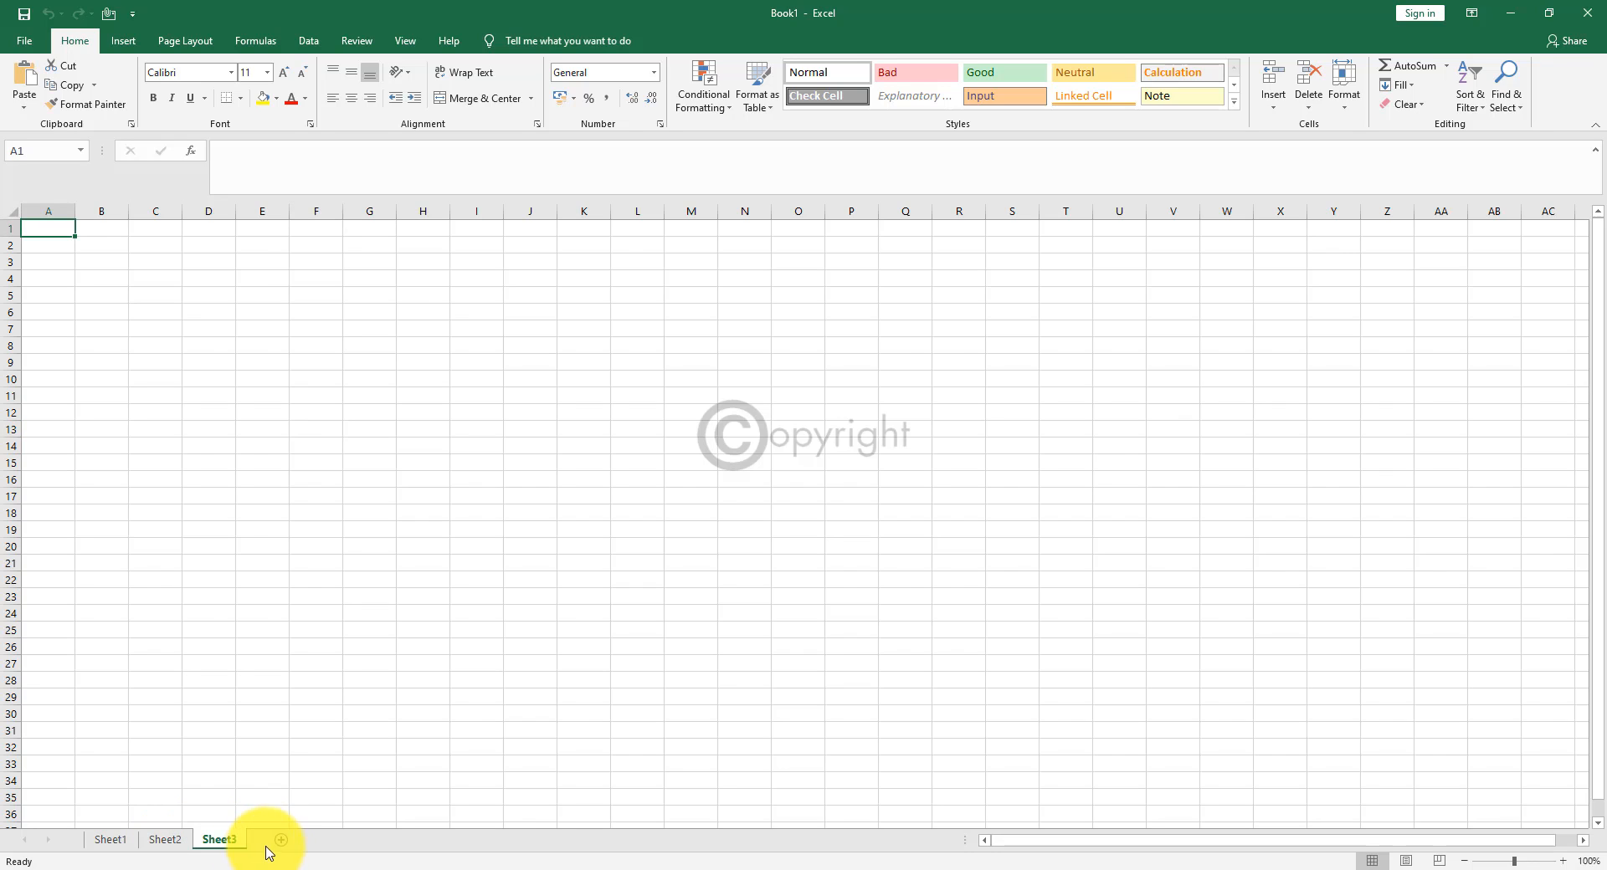
click(279, 838)
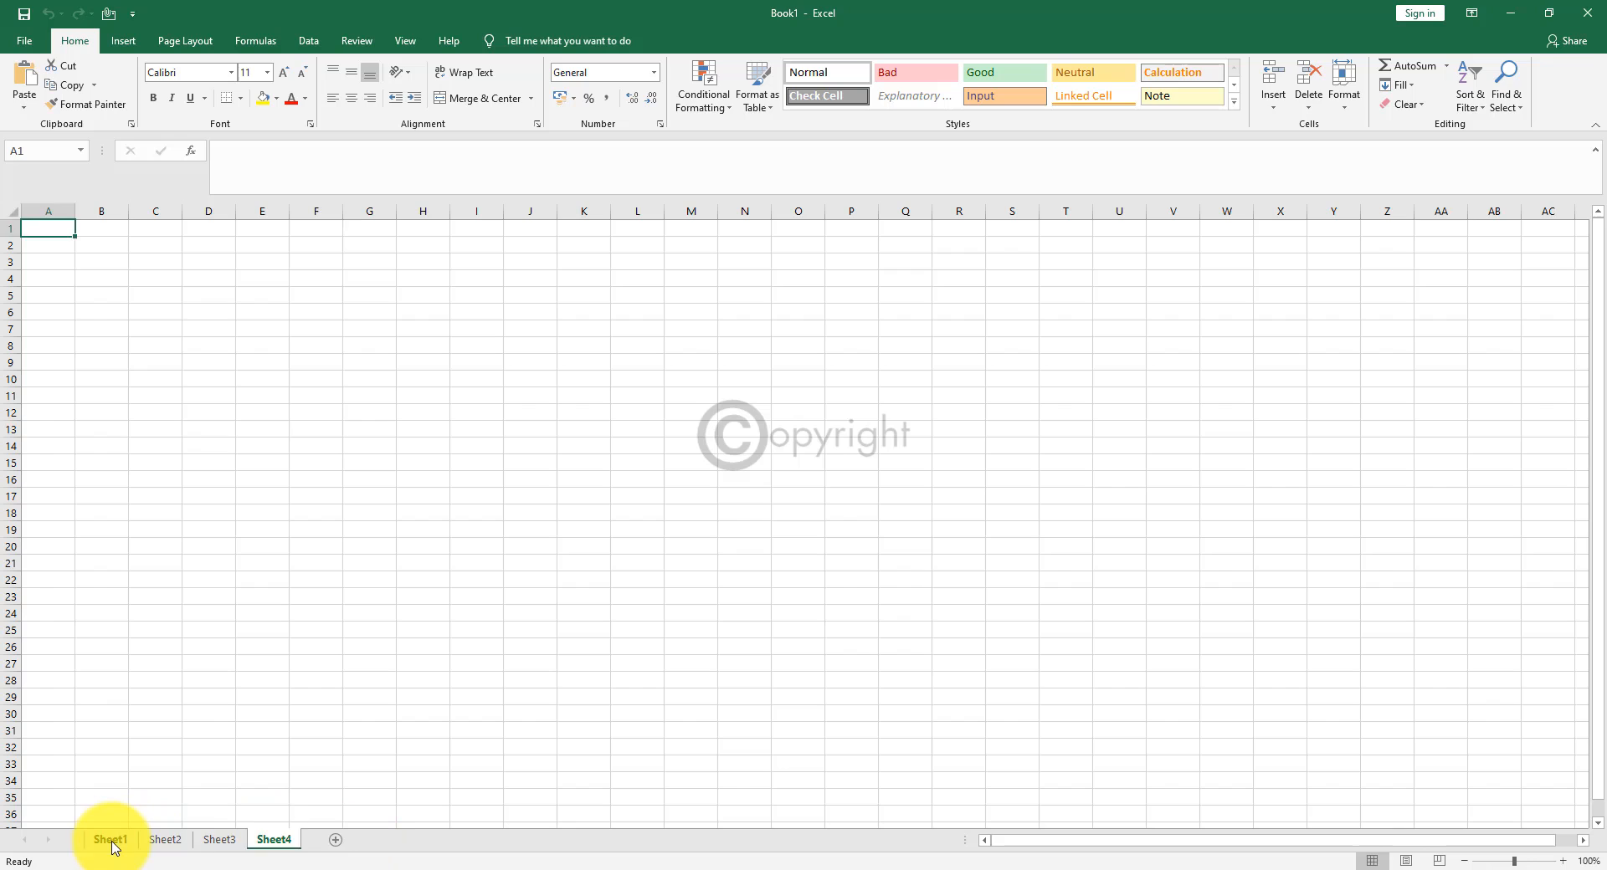
click(218, 840)
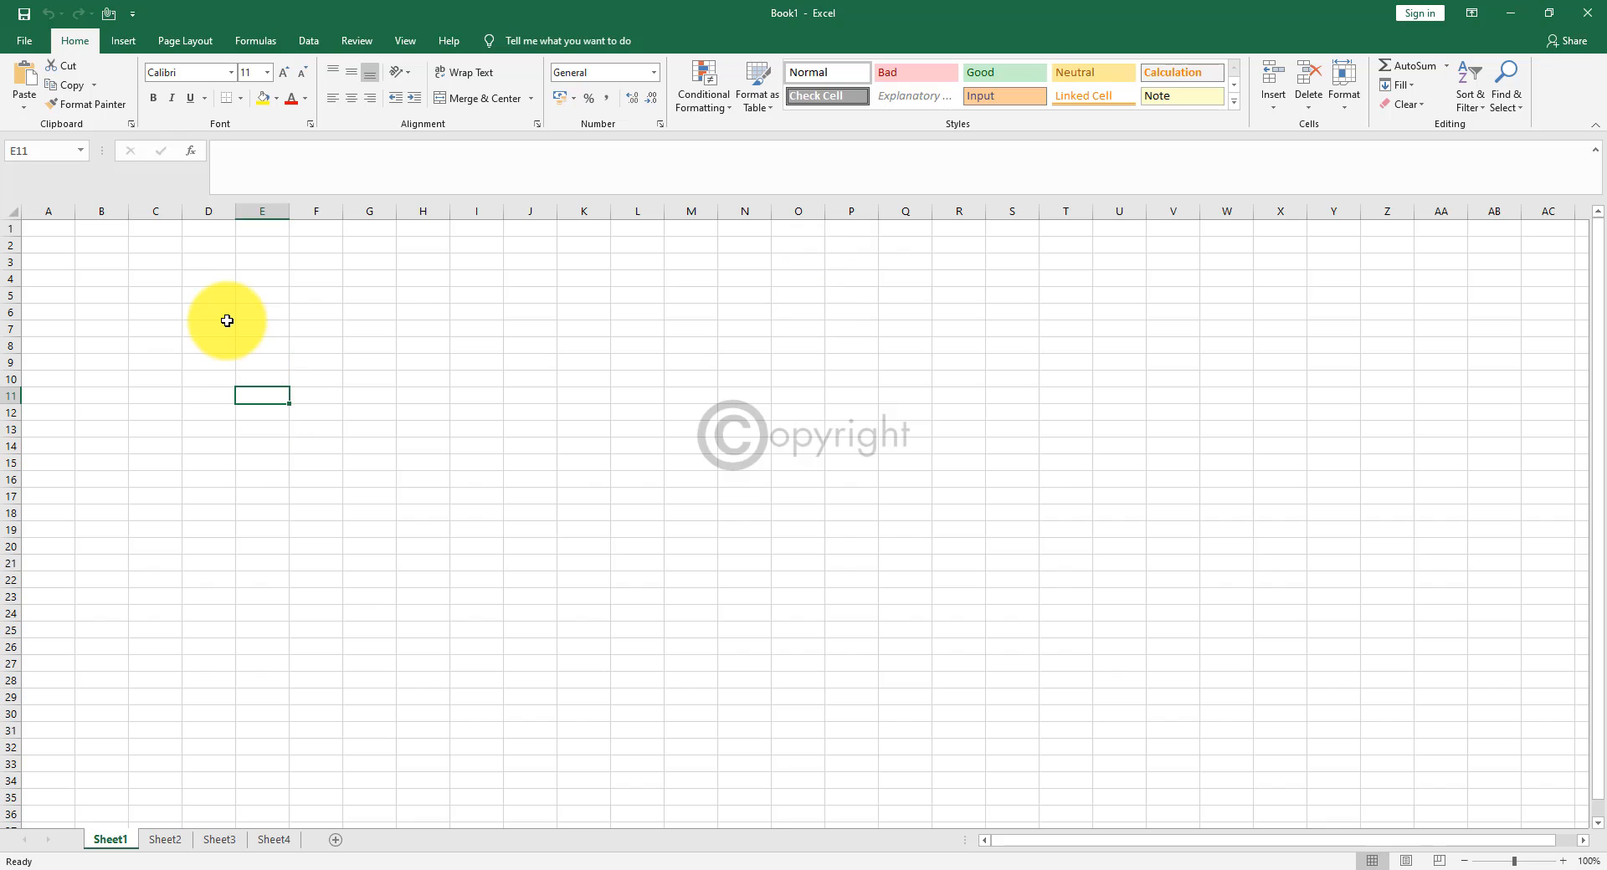
mouse_move(747, 142)
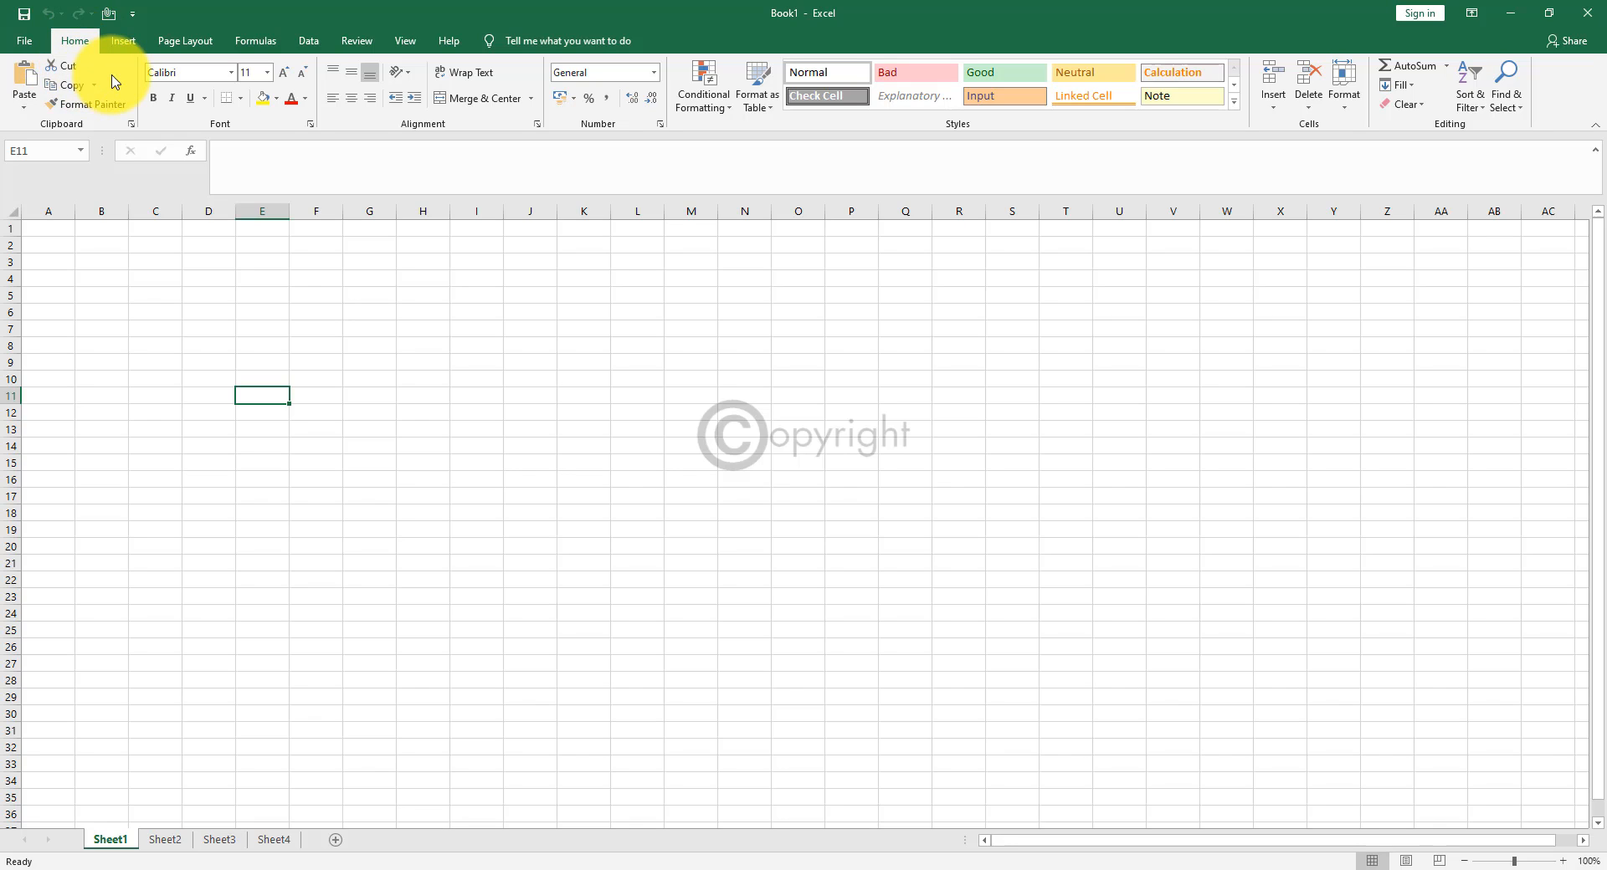
mouse_move(167, 161)
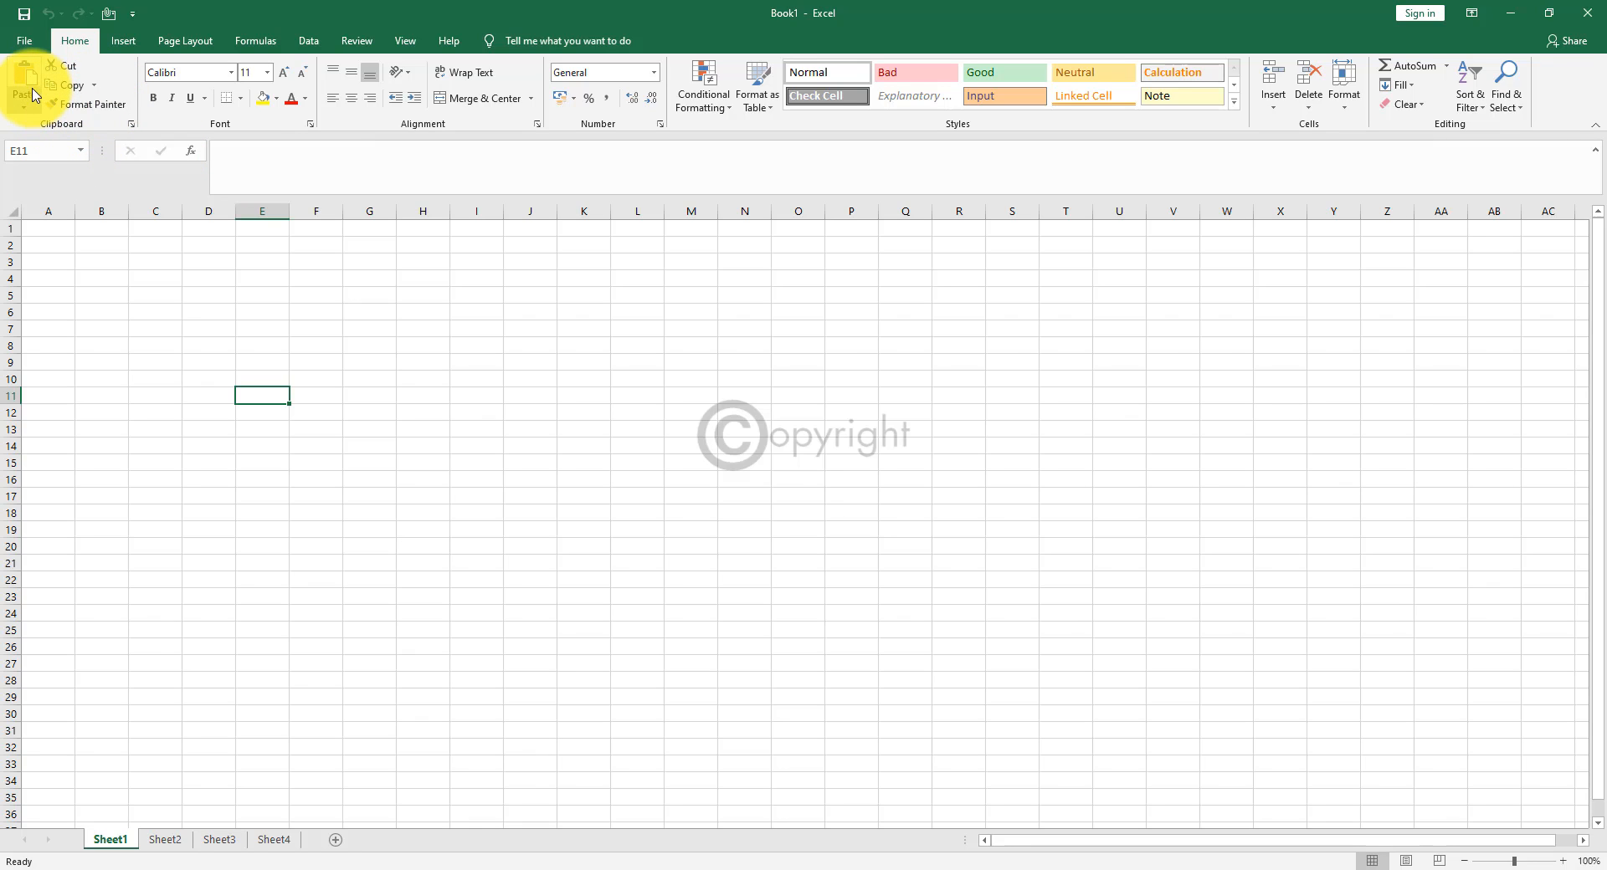
mouse_move(84, 110)
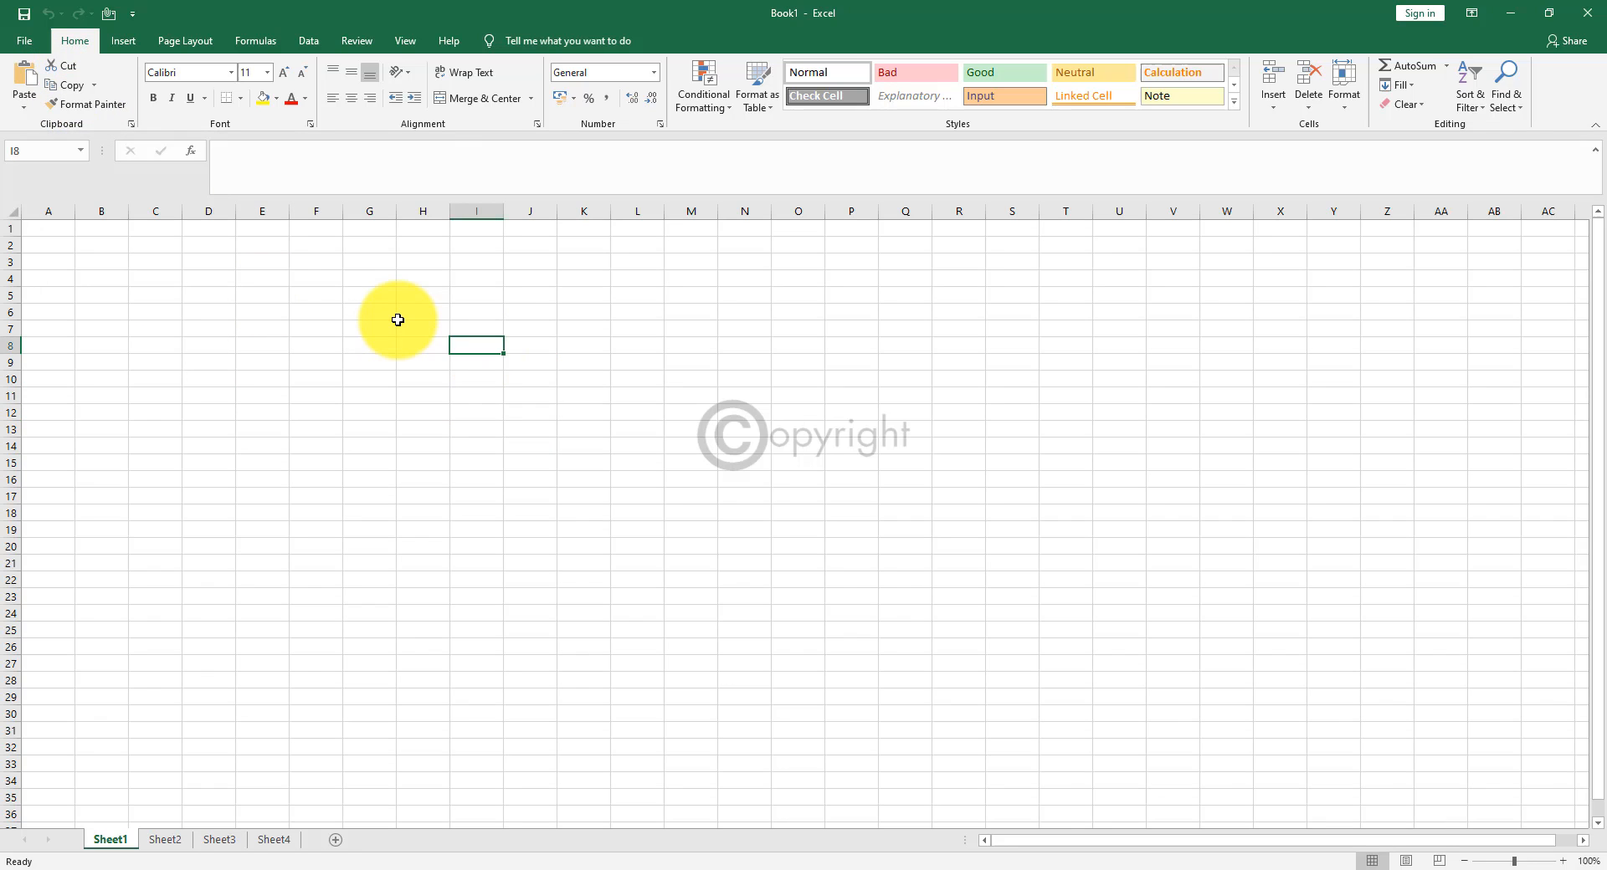
Enter 'Test' in G4 and paste a copy of it into P8.
click(421, 311)
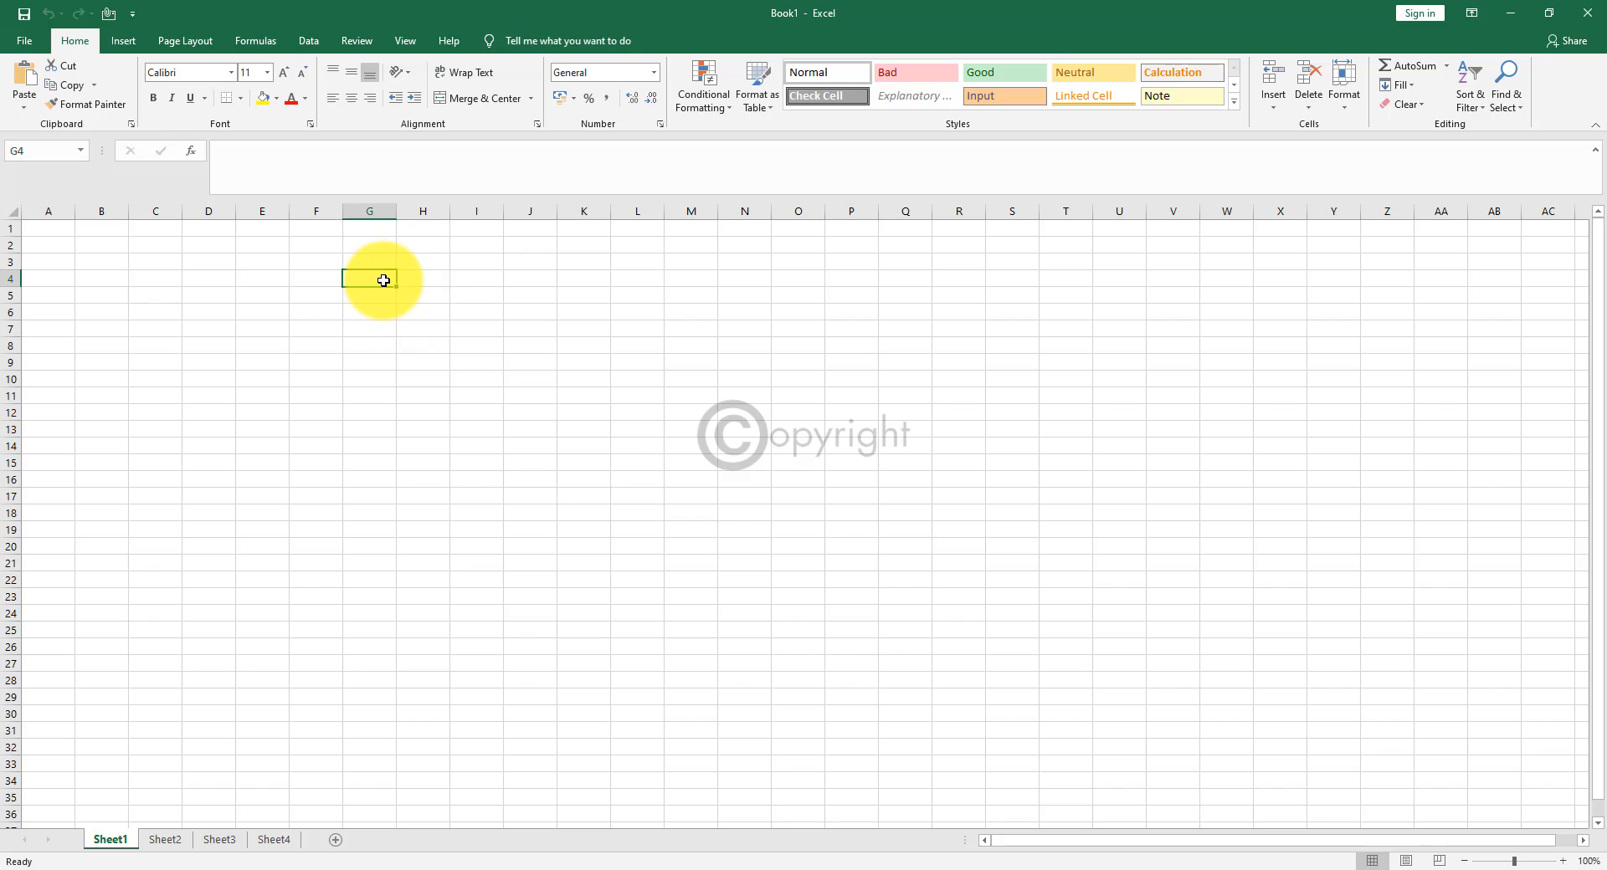
text(Test)
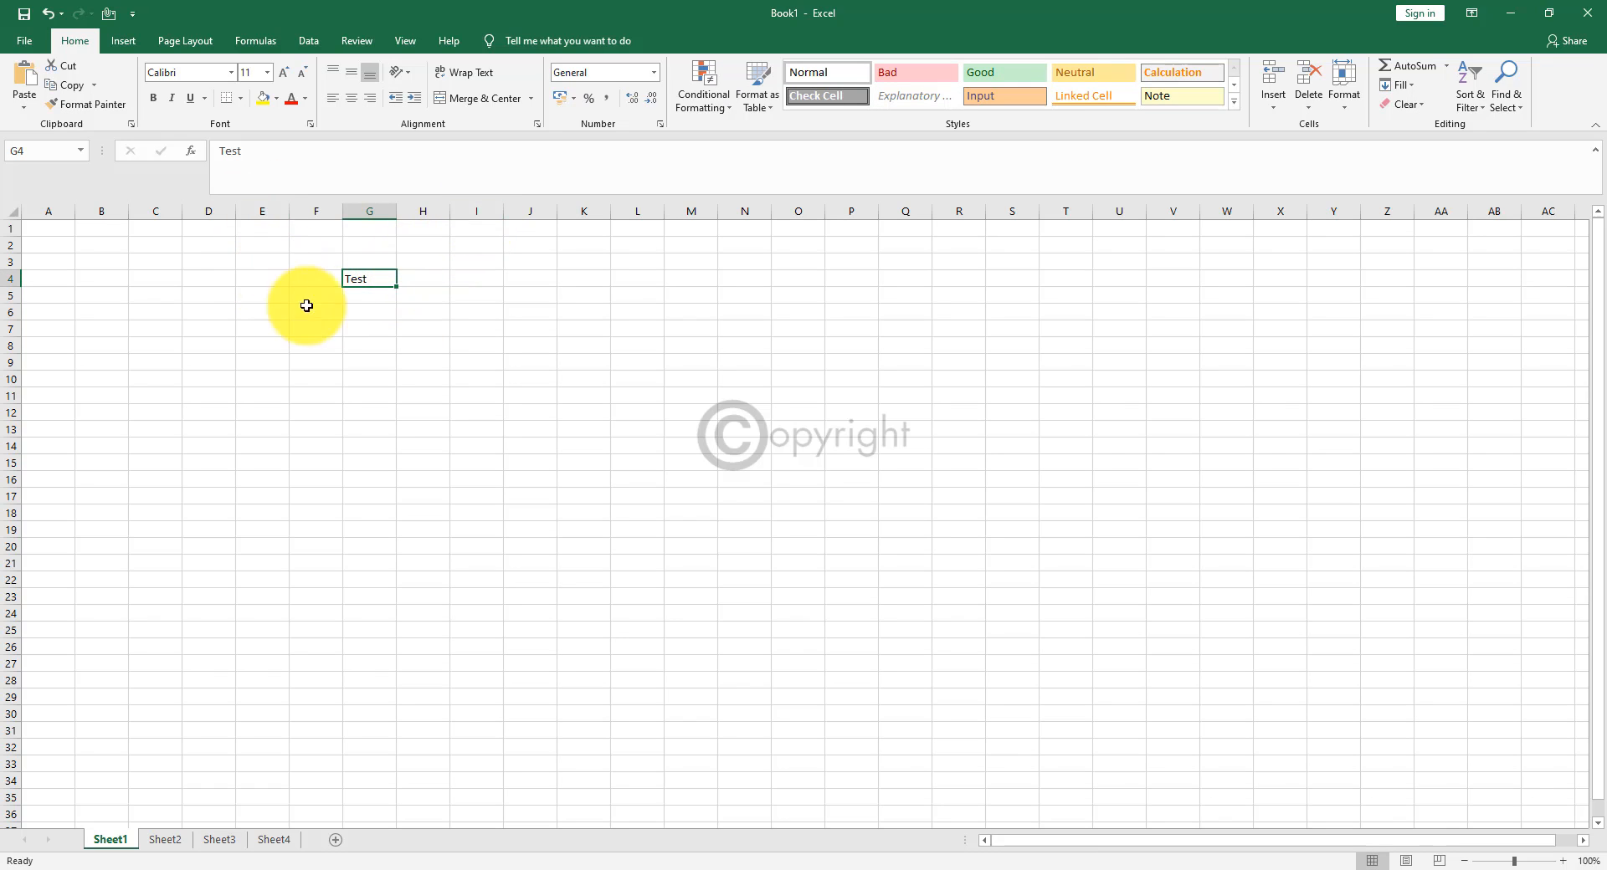
mouse_move(69, 84)
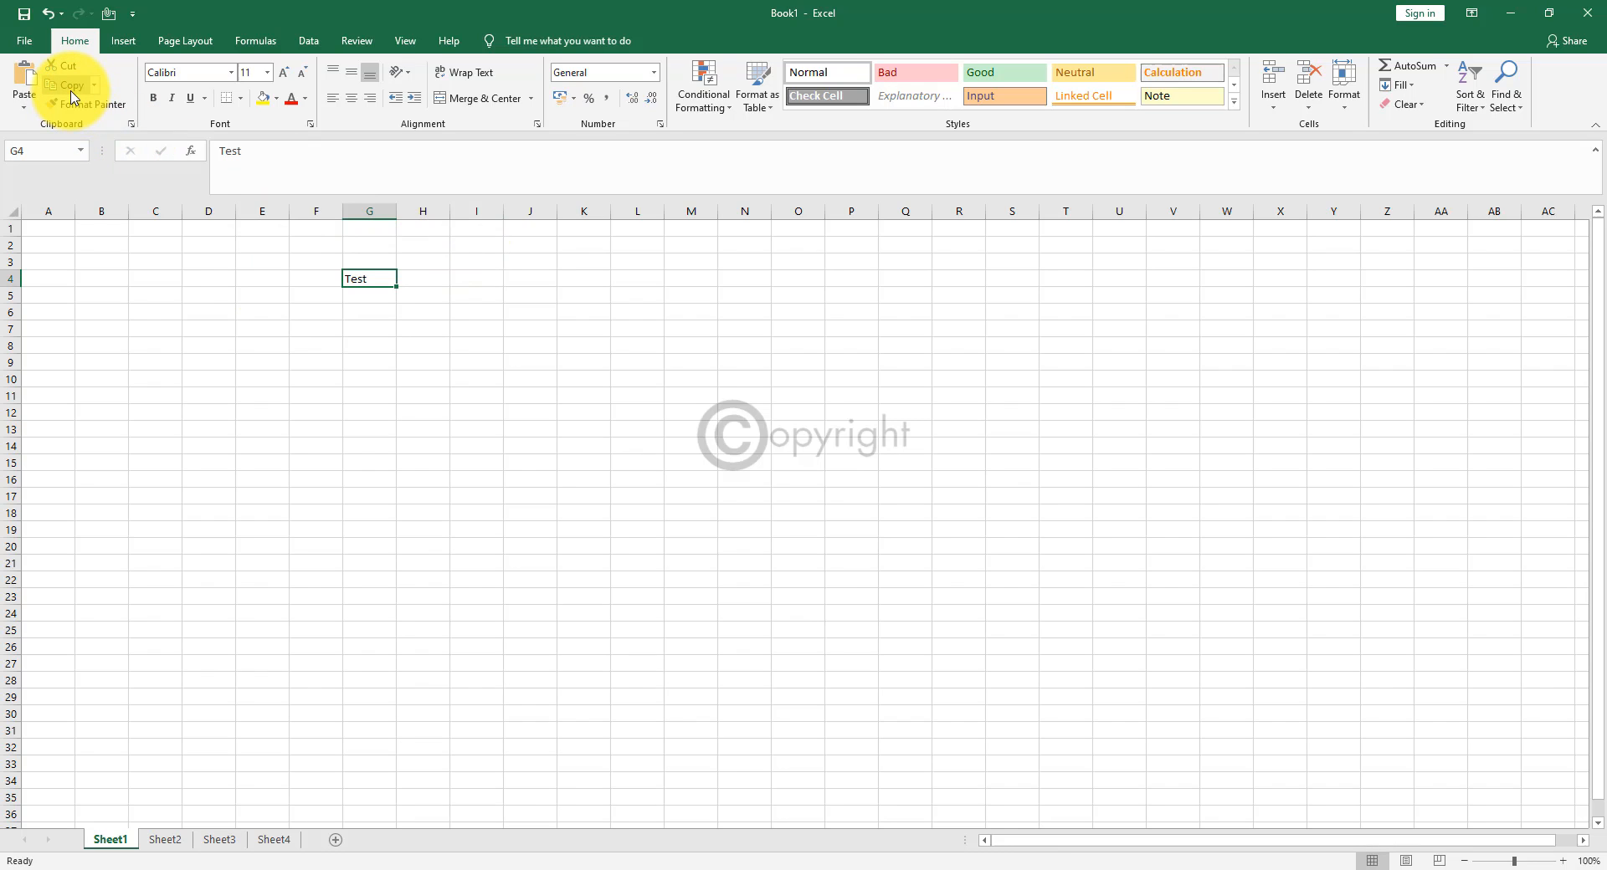
click(67, 86)
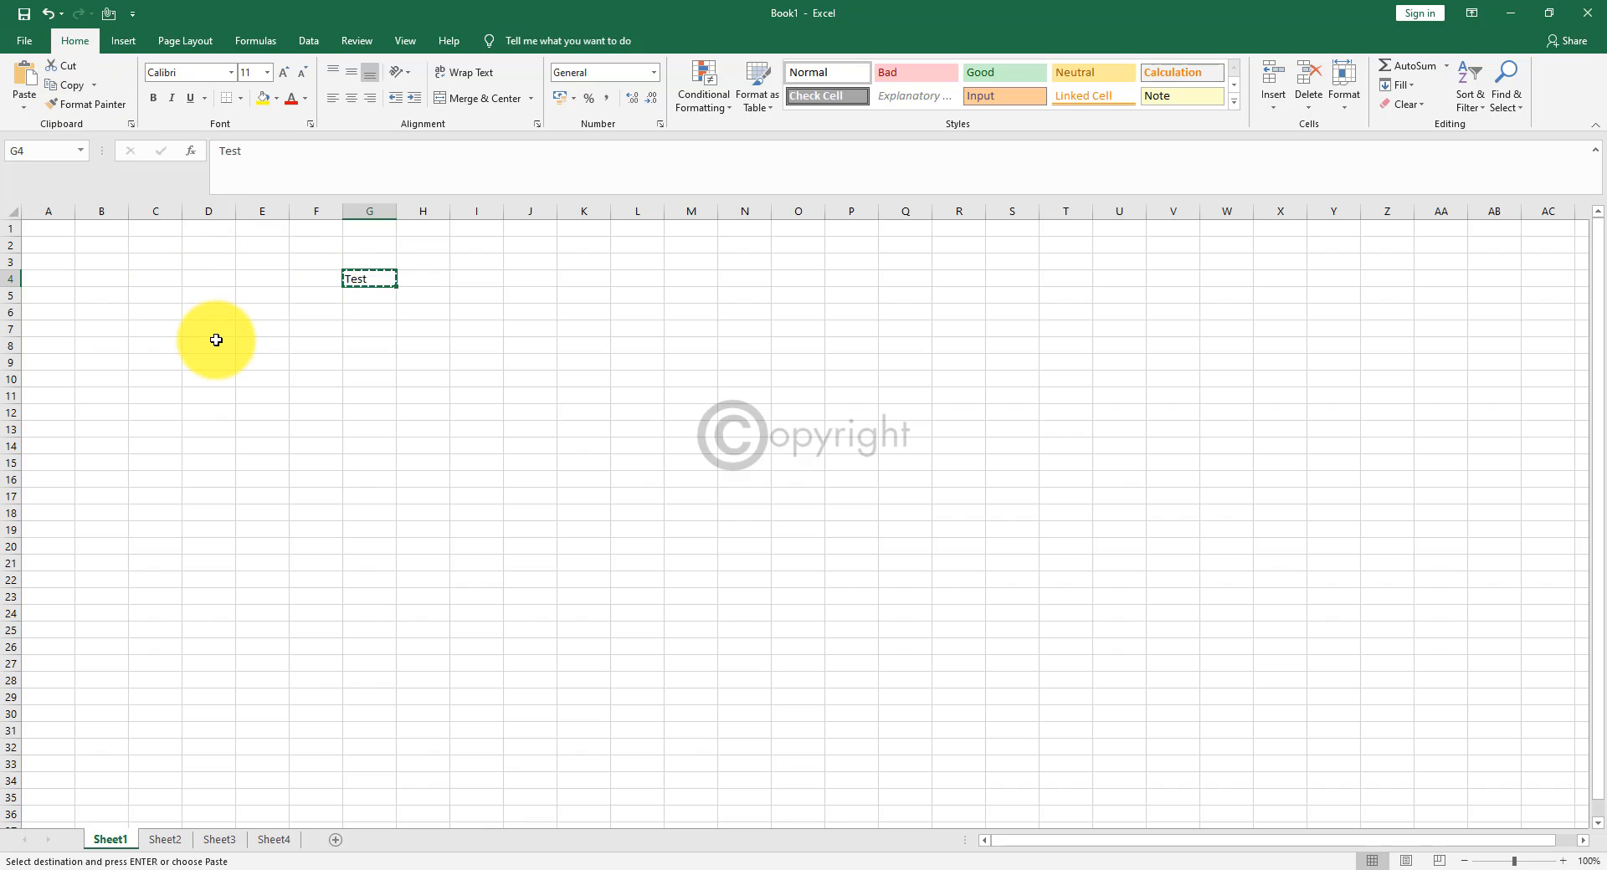
mouse_move(512, 328)
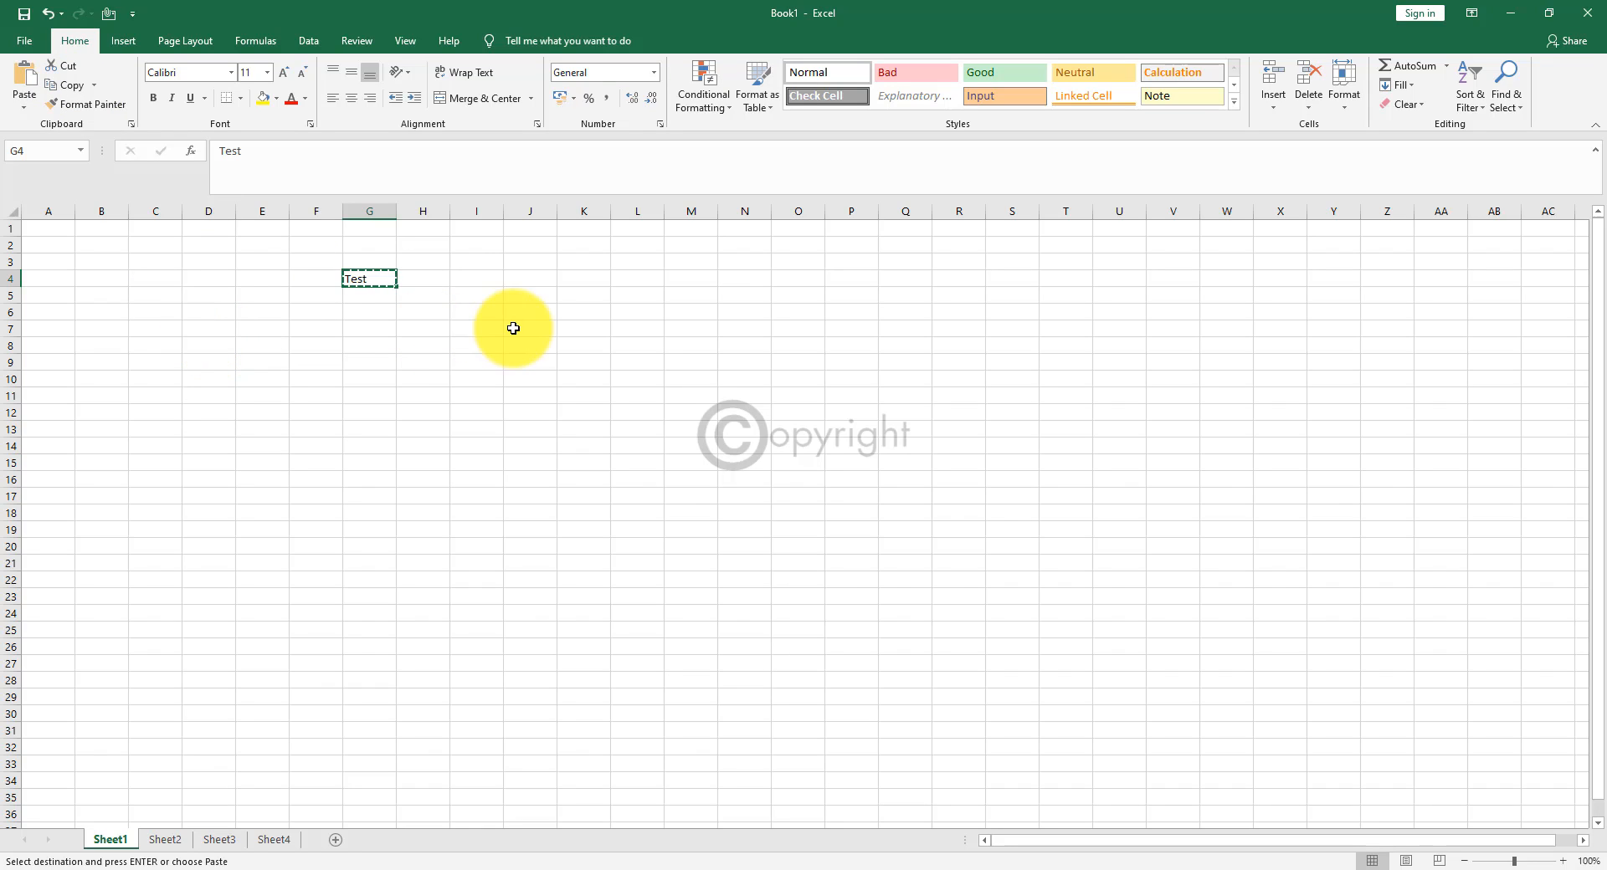
click(530, 328)
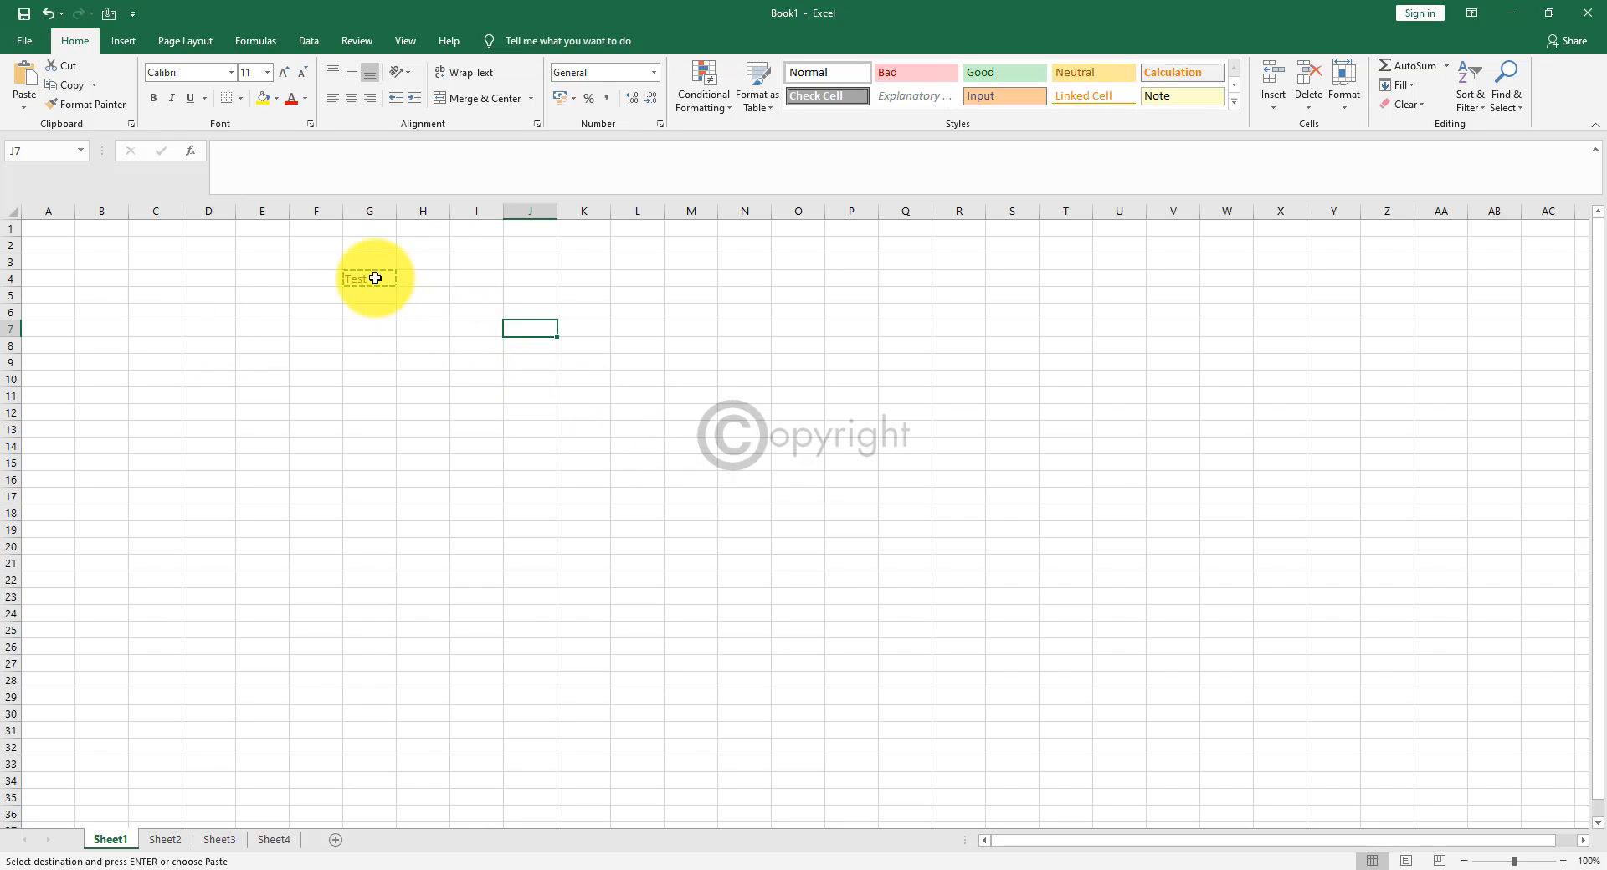
mouse_move(870, 346)
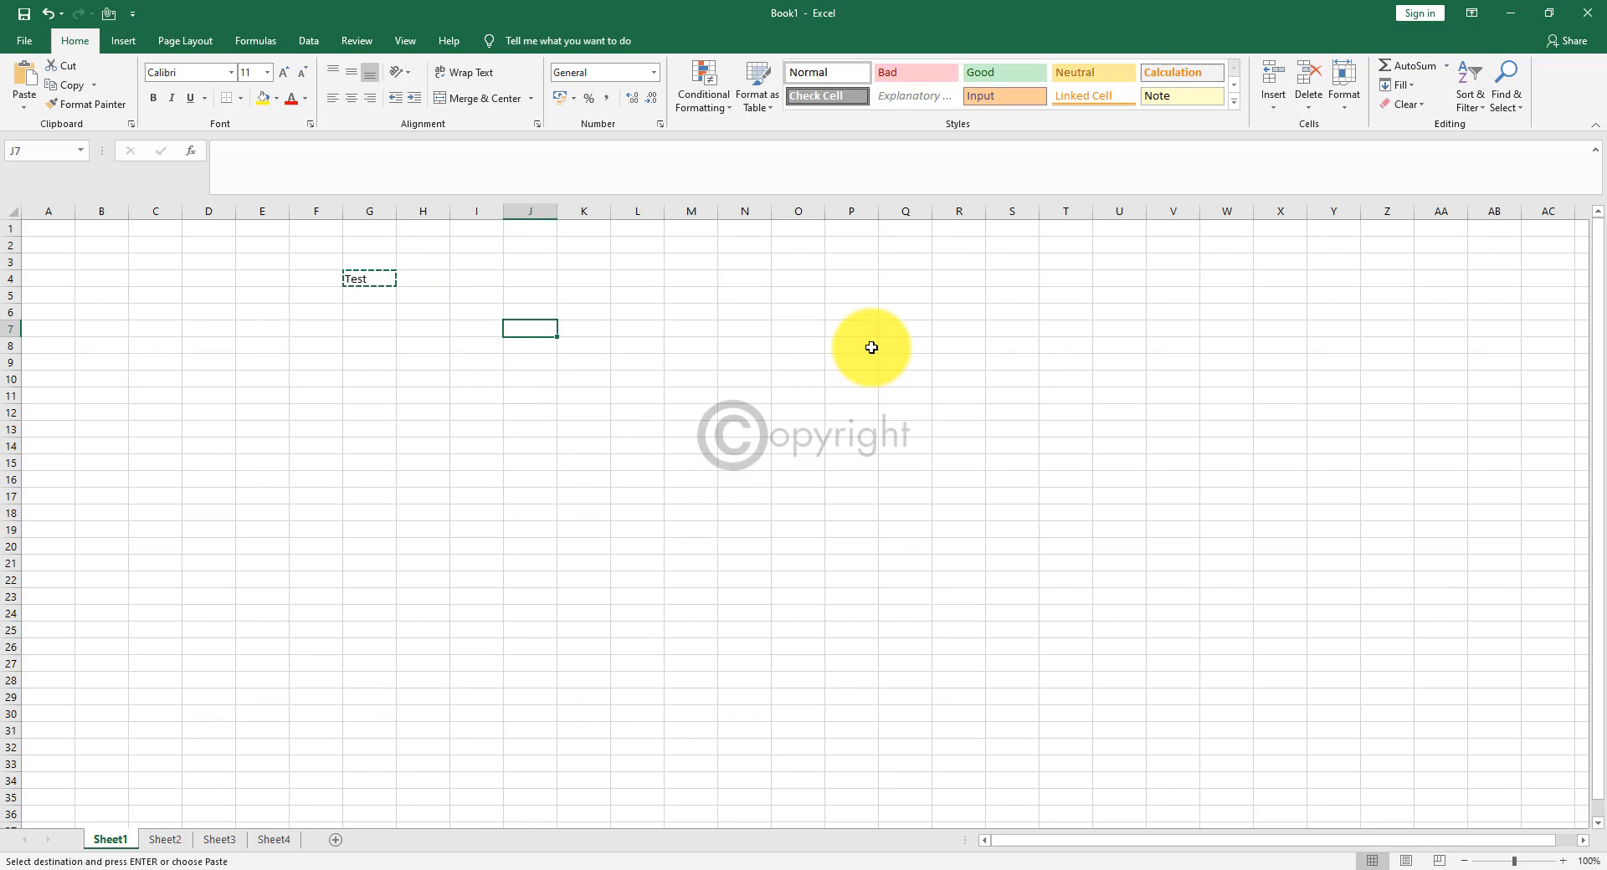
click(850, 345)
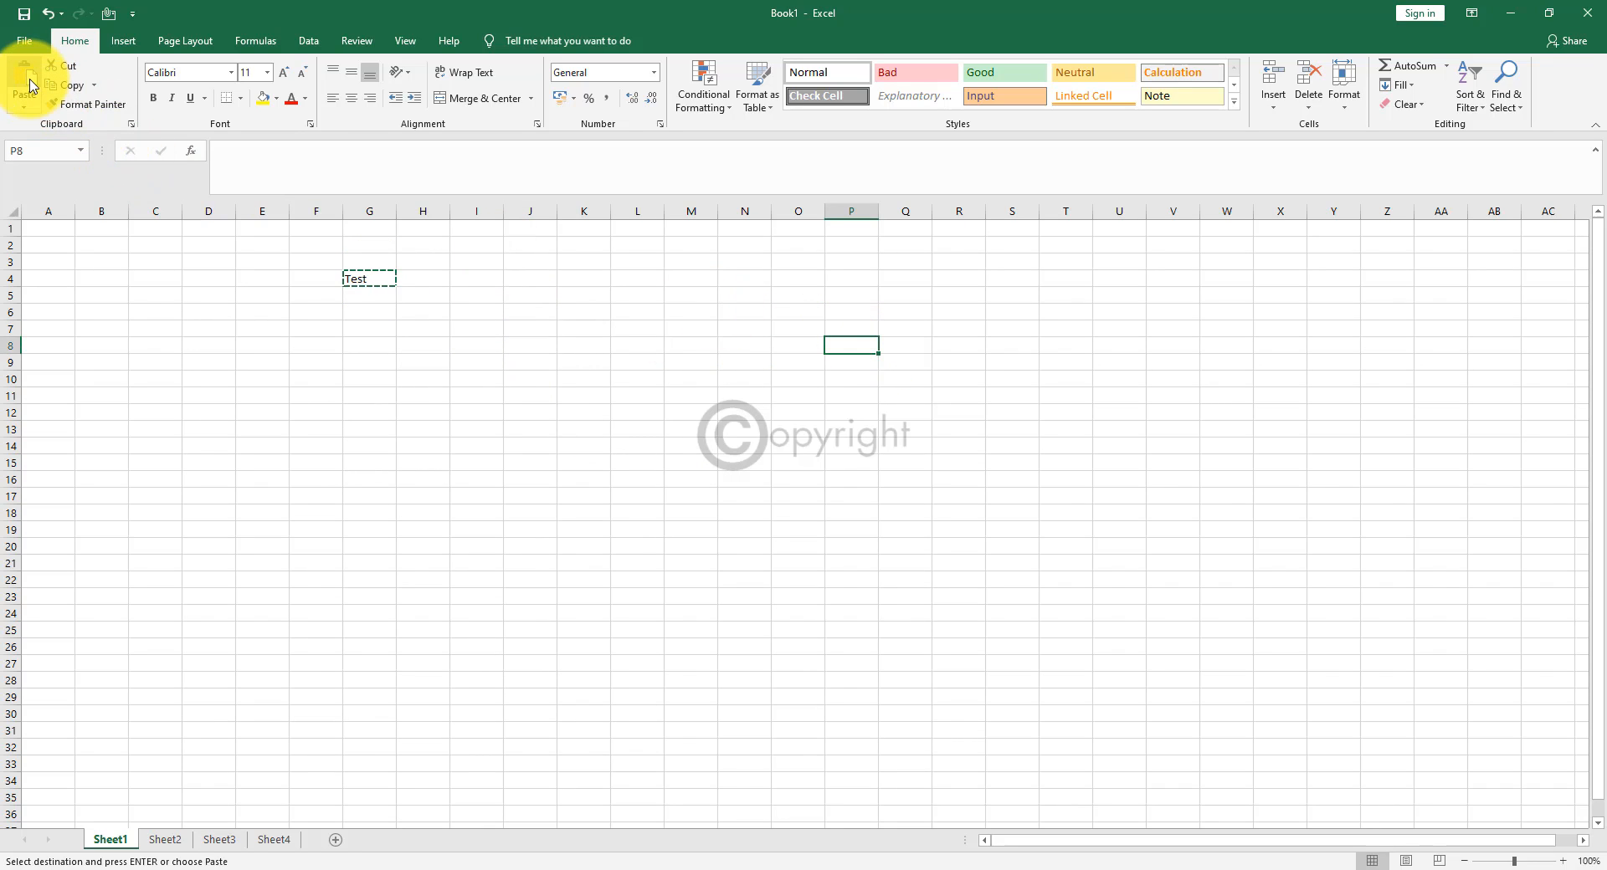
click(22, 87)
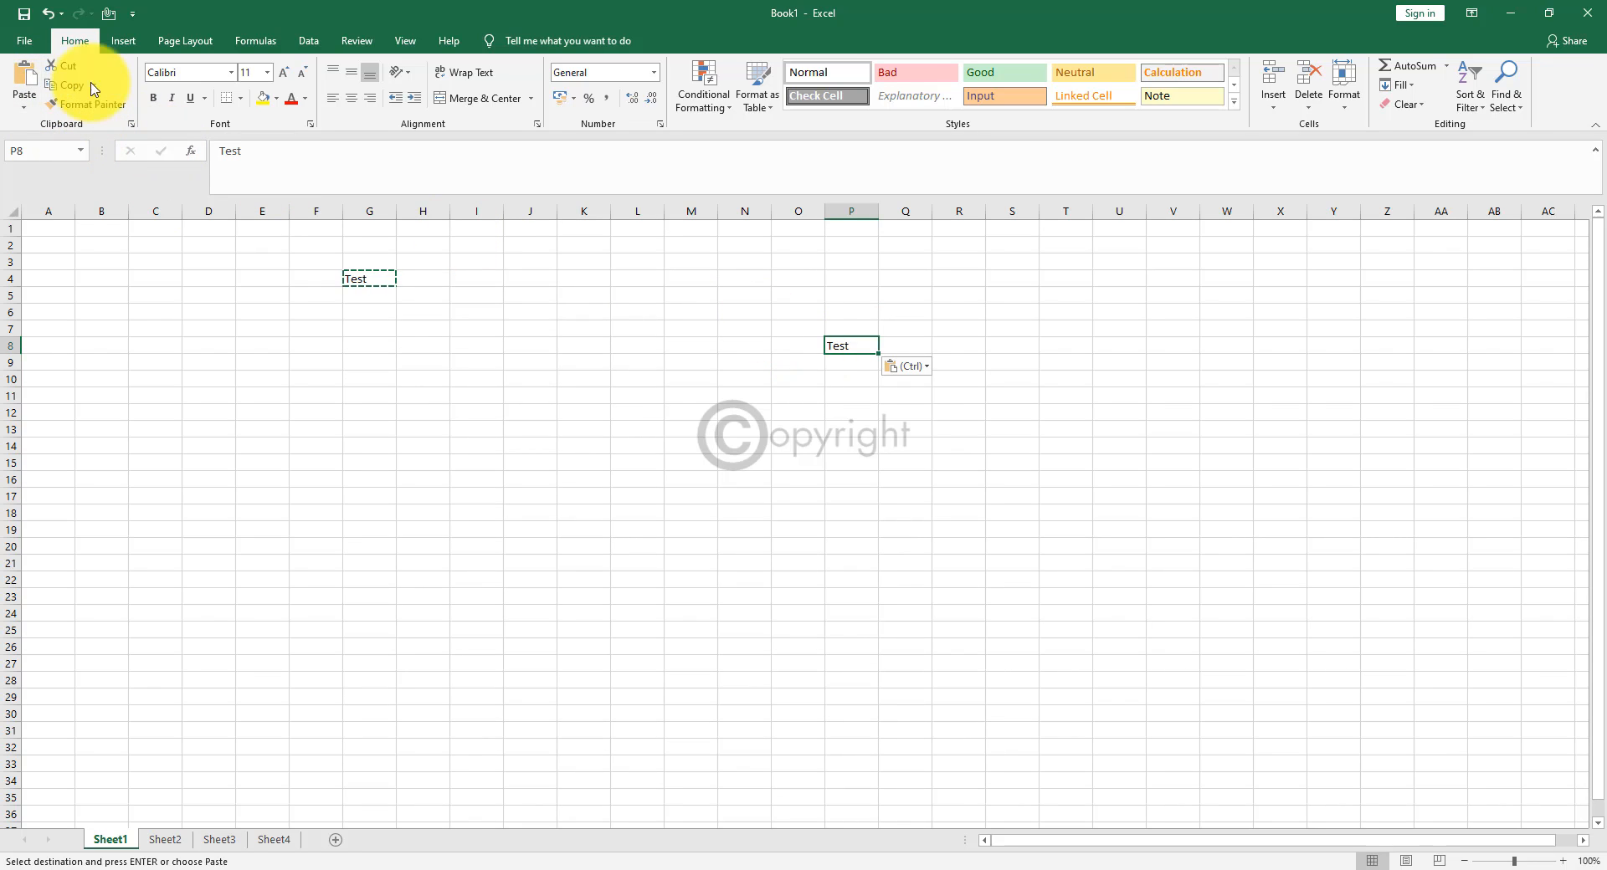
Cut the original 'Test' from G4 and paste it into J10.
click(368, 270)
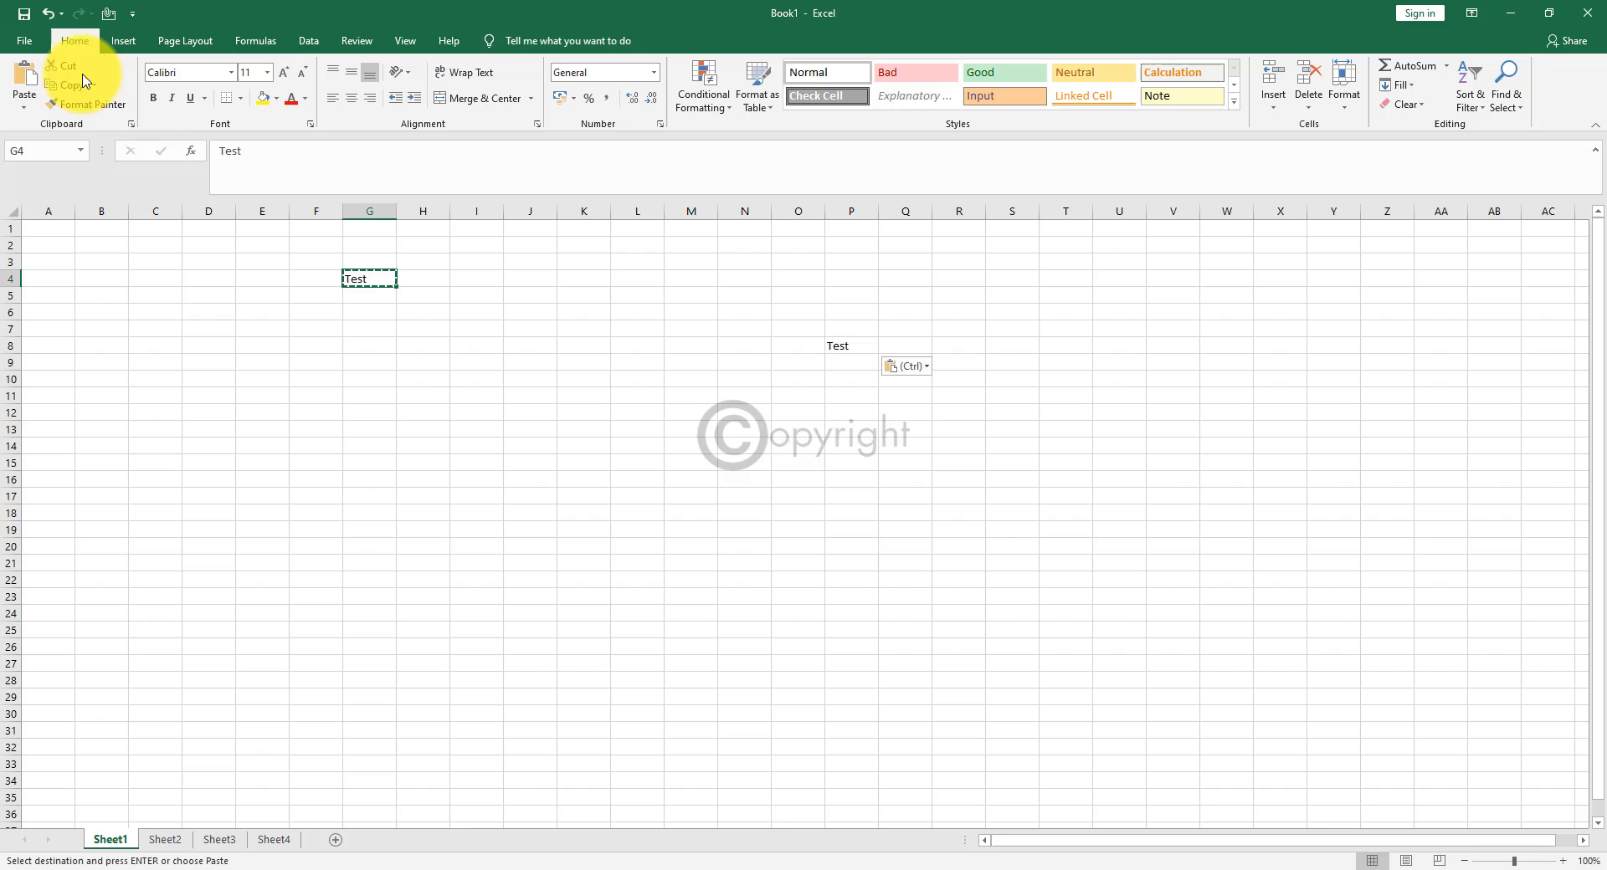
click(531, 378)
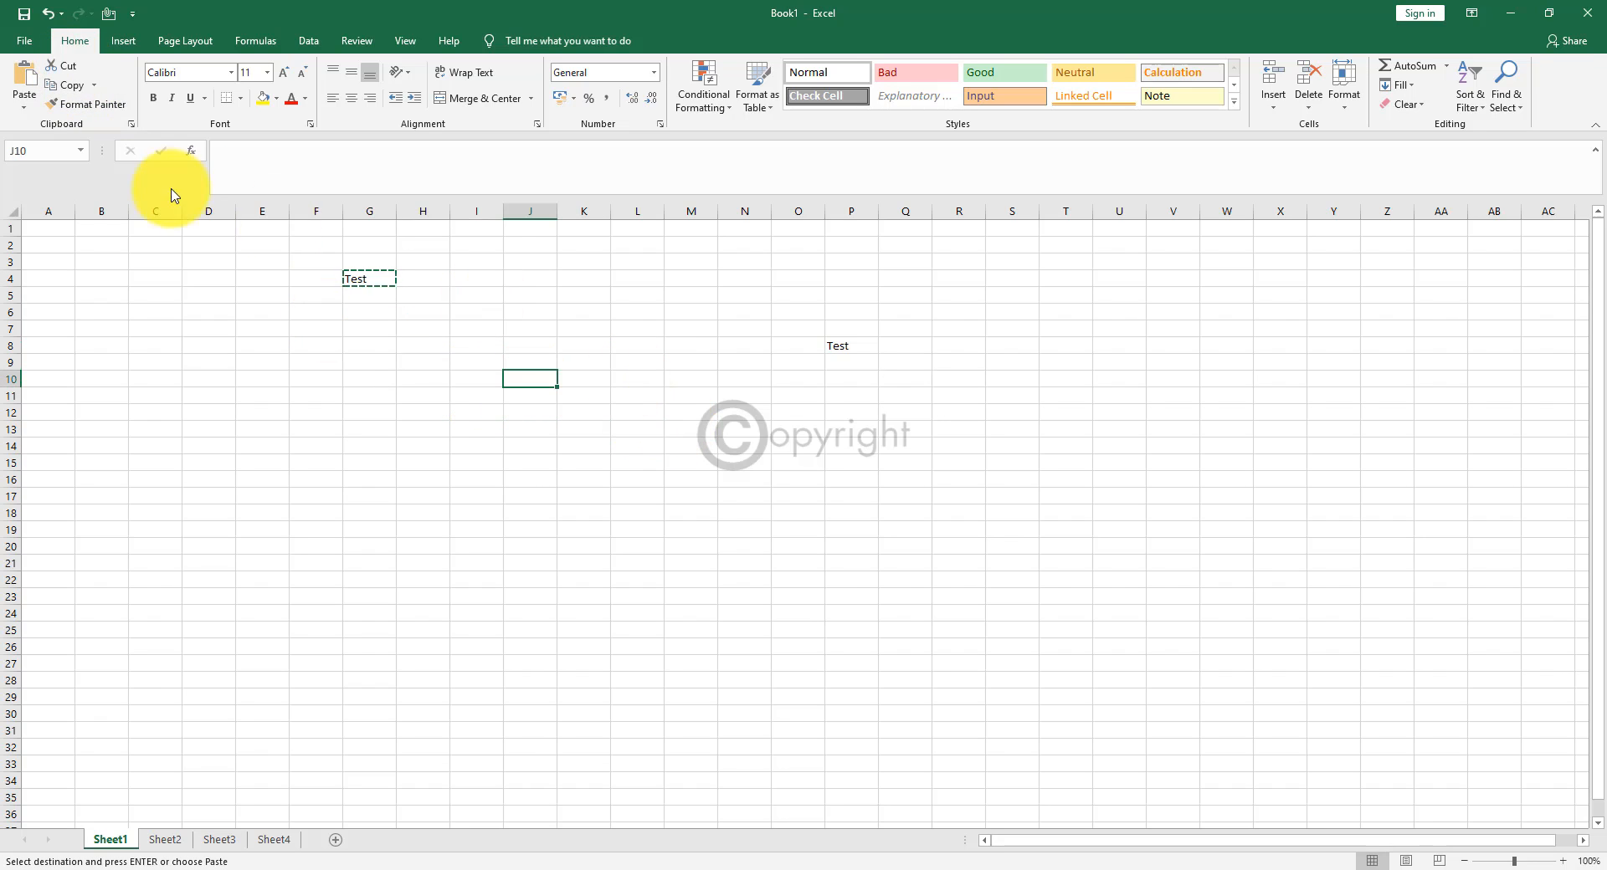
key(enter)
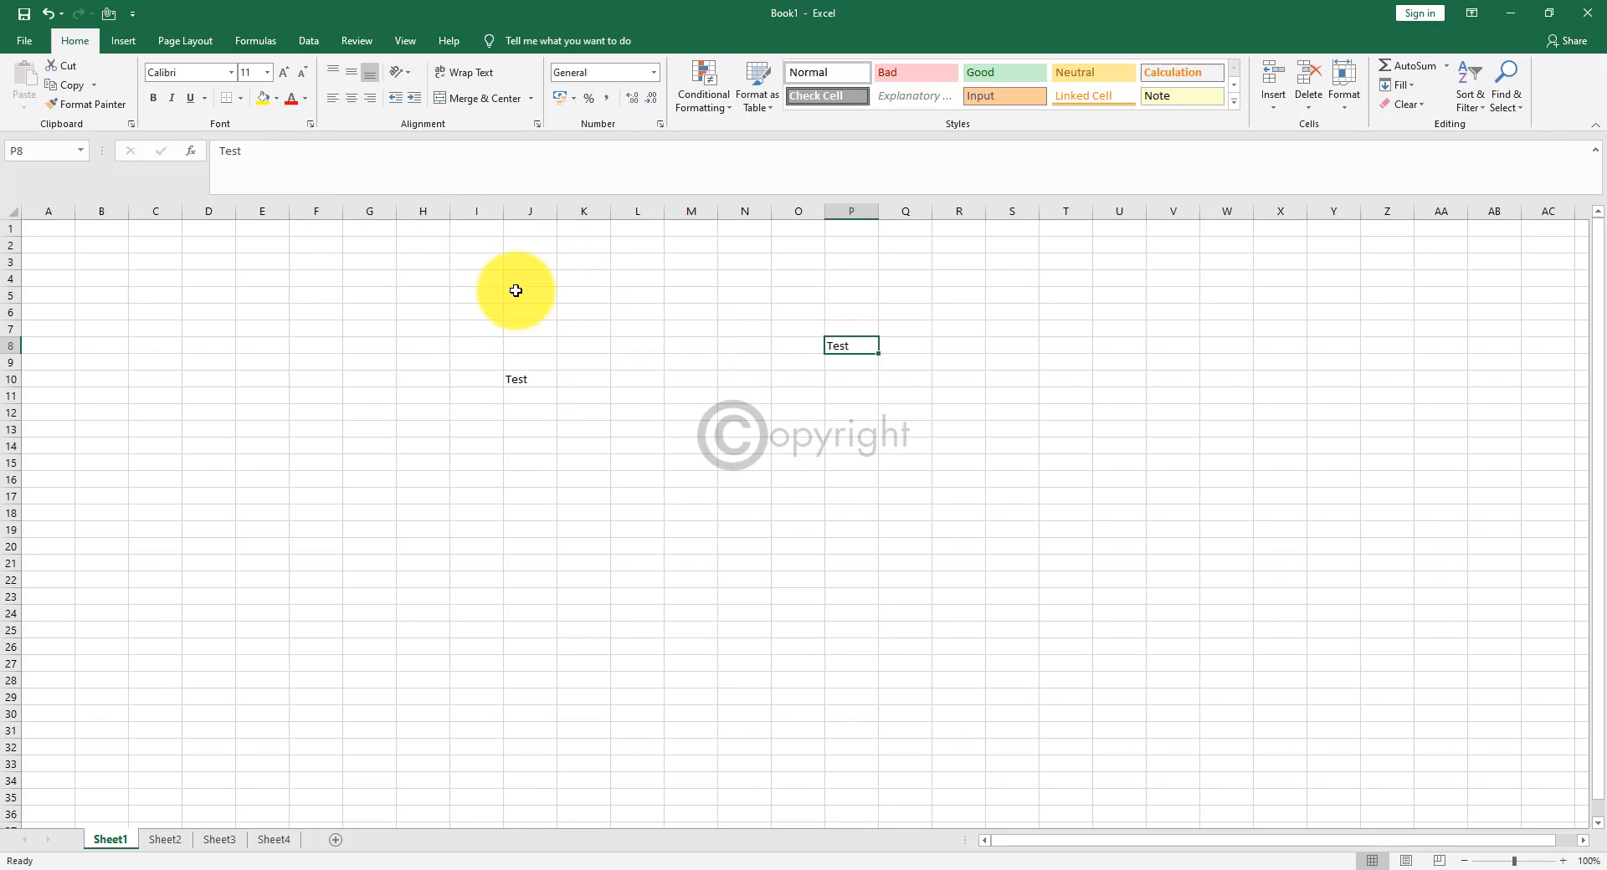
Clear the 'Test' entries, leaving Sheet1 empty with D5 selected.
click(369, 278)
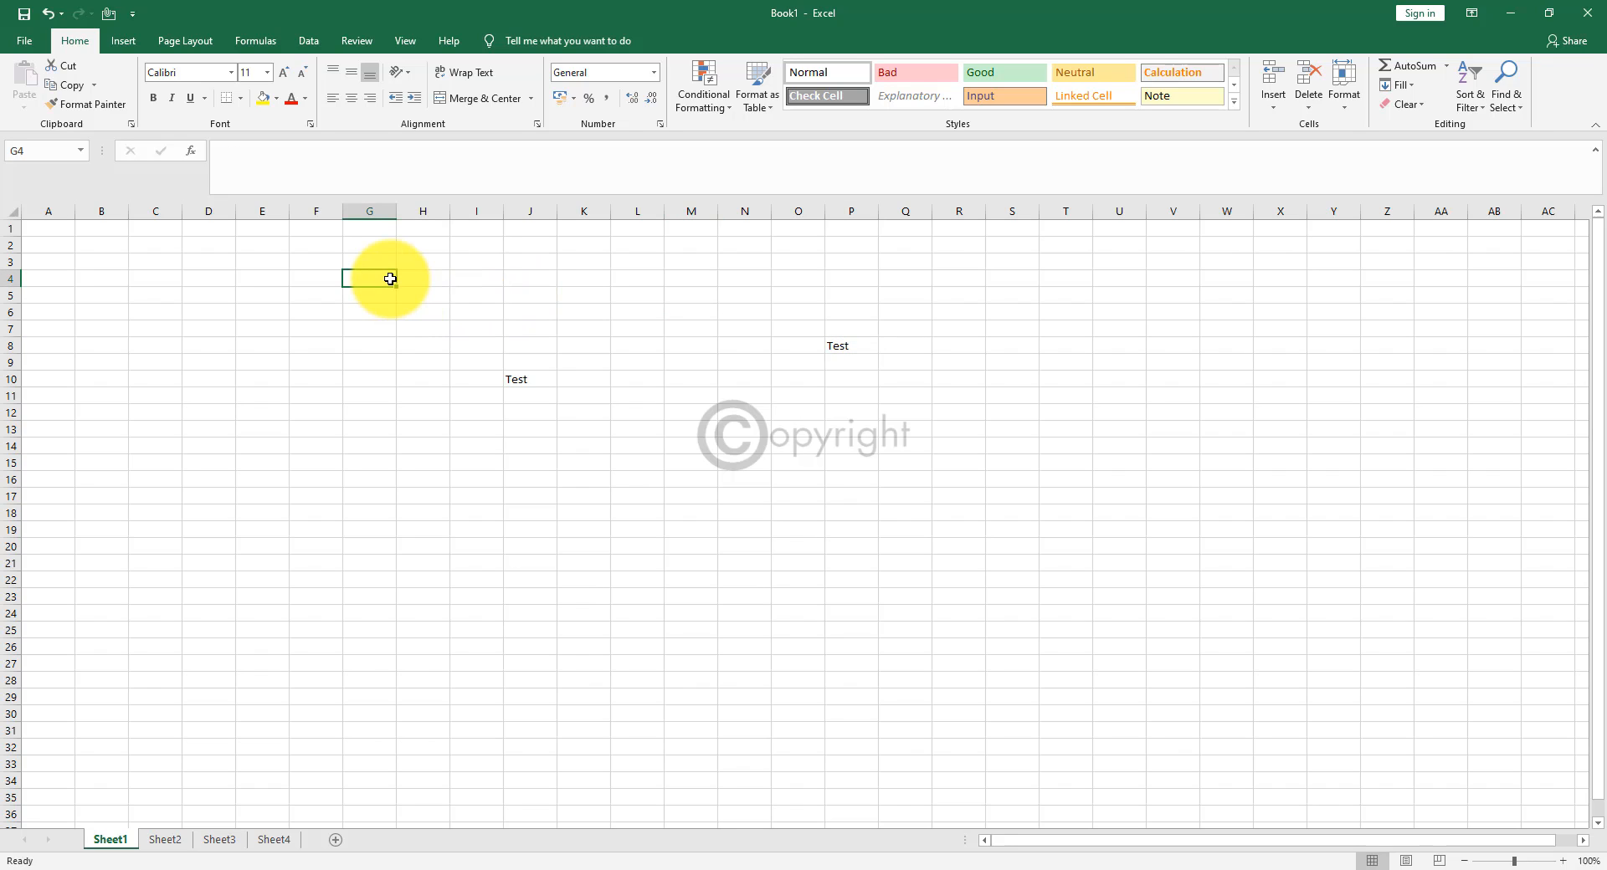
mouse_move(550, 383)
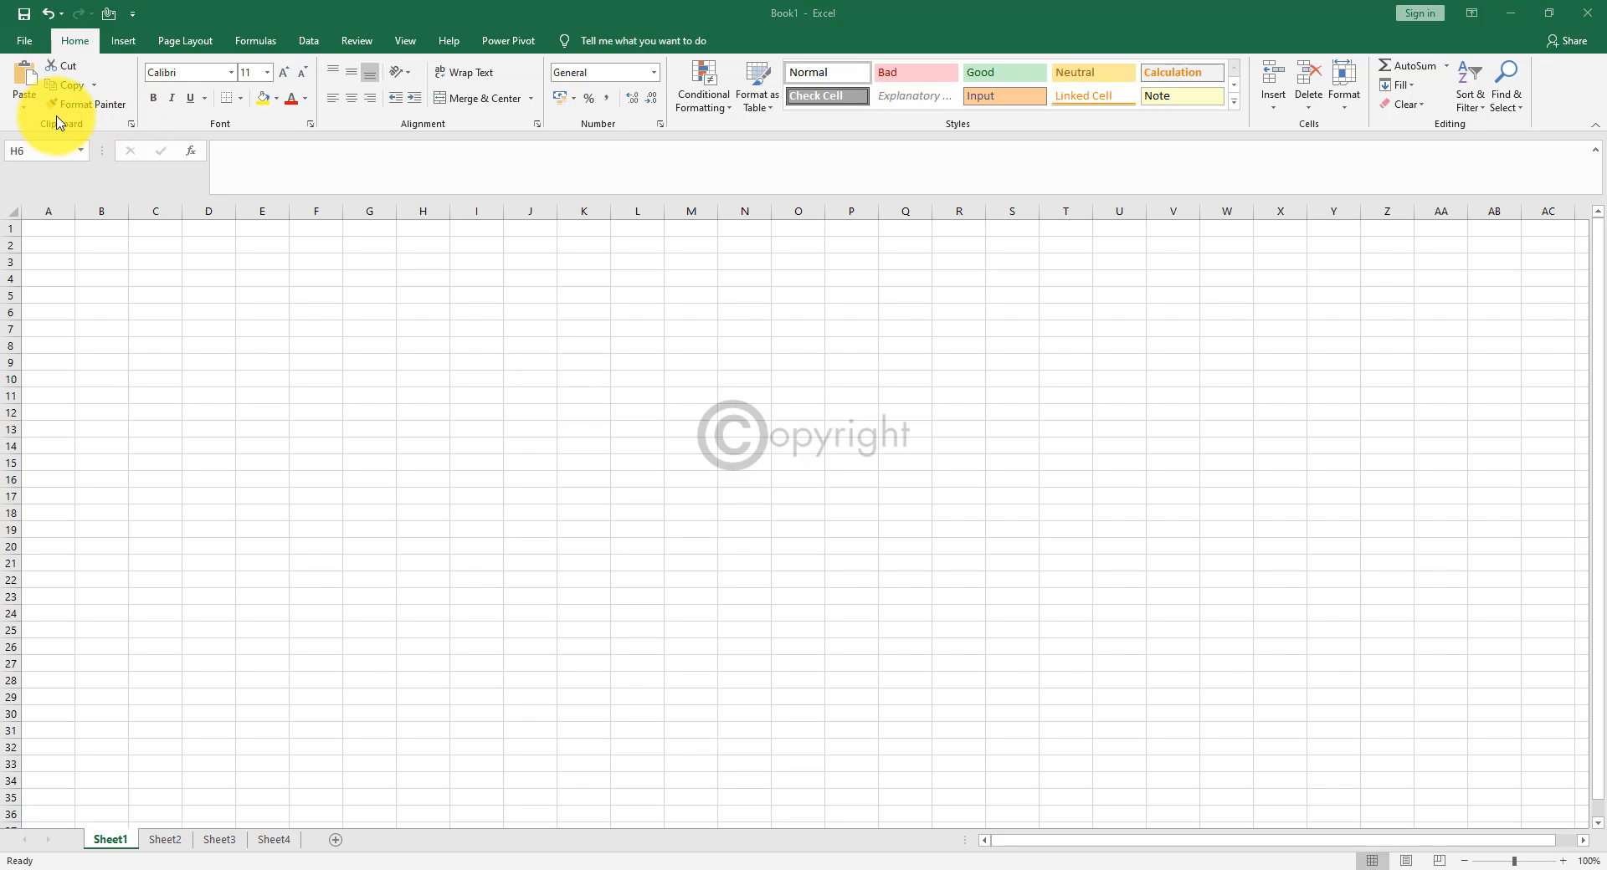
mouse_move(110, 111)
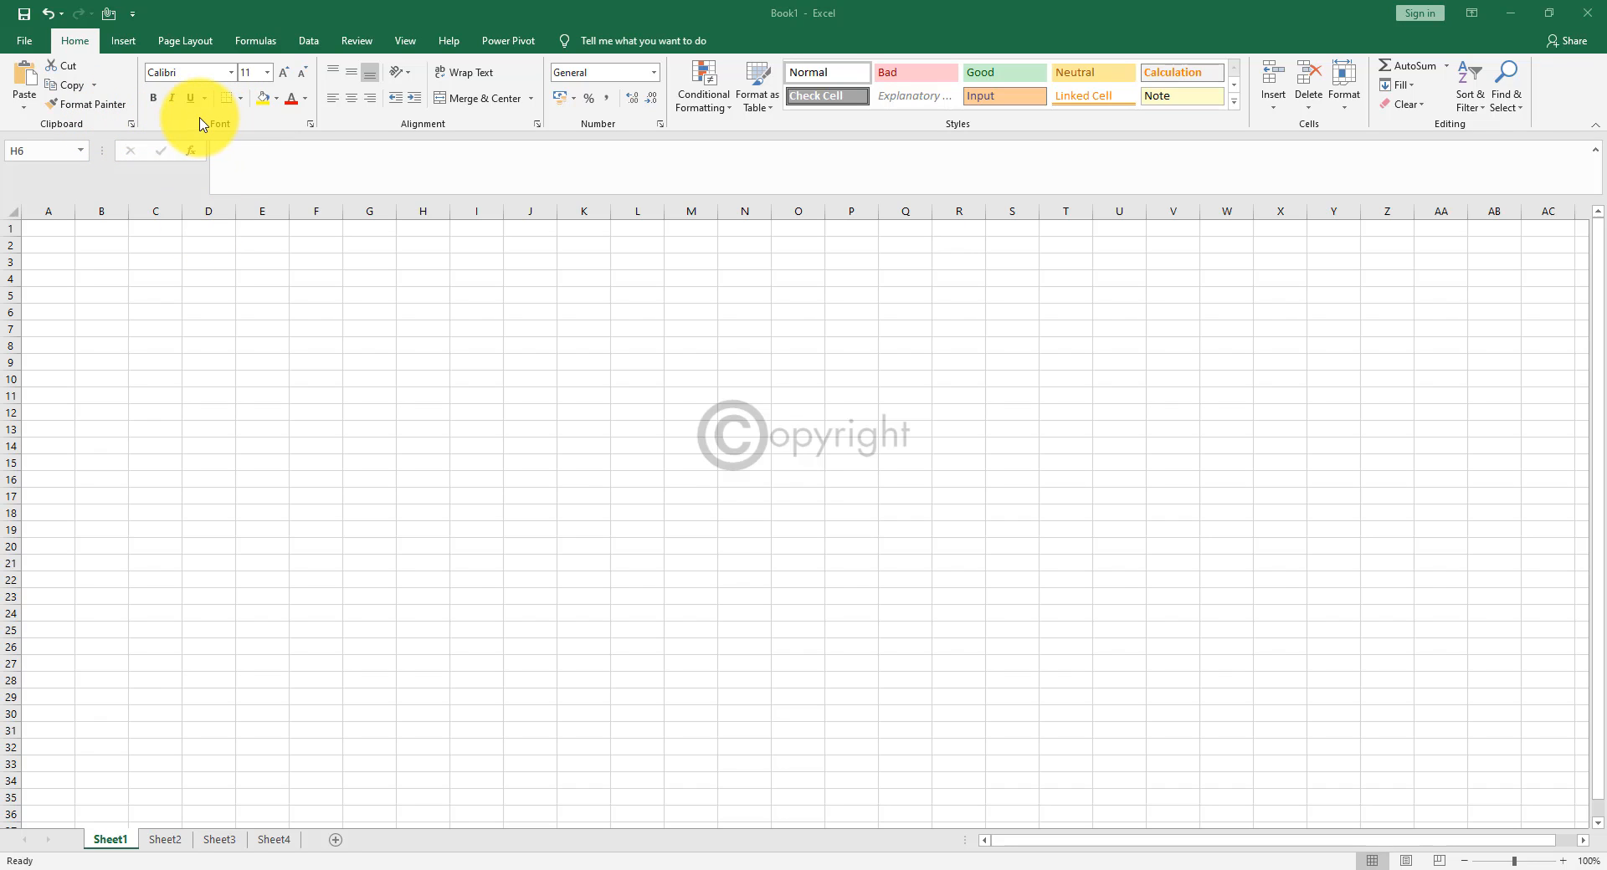
mouse_move(189, 81)
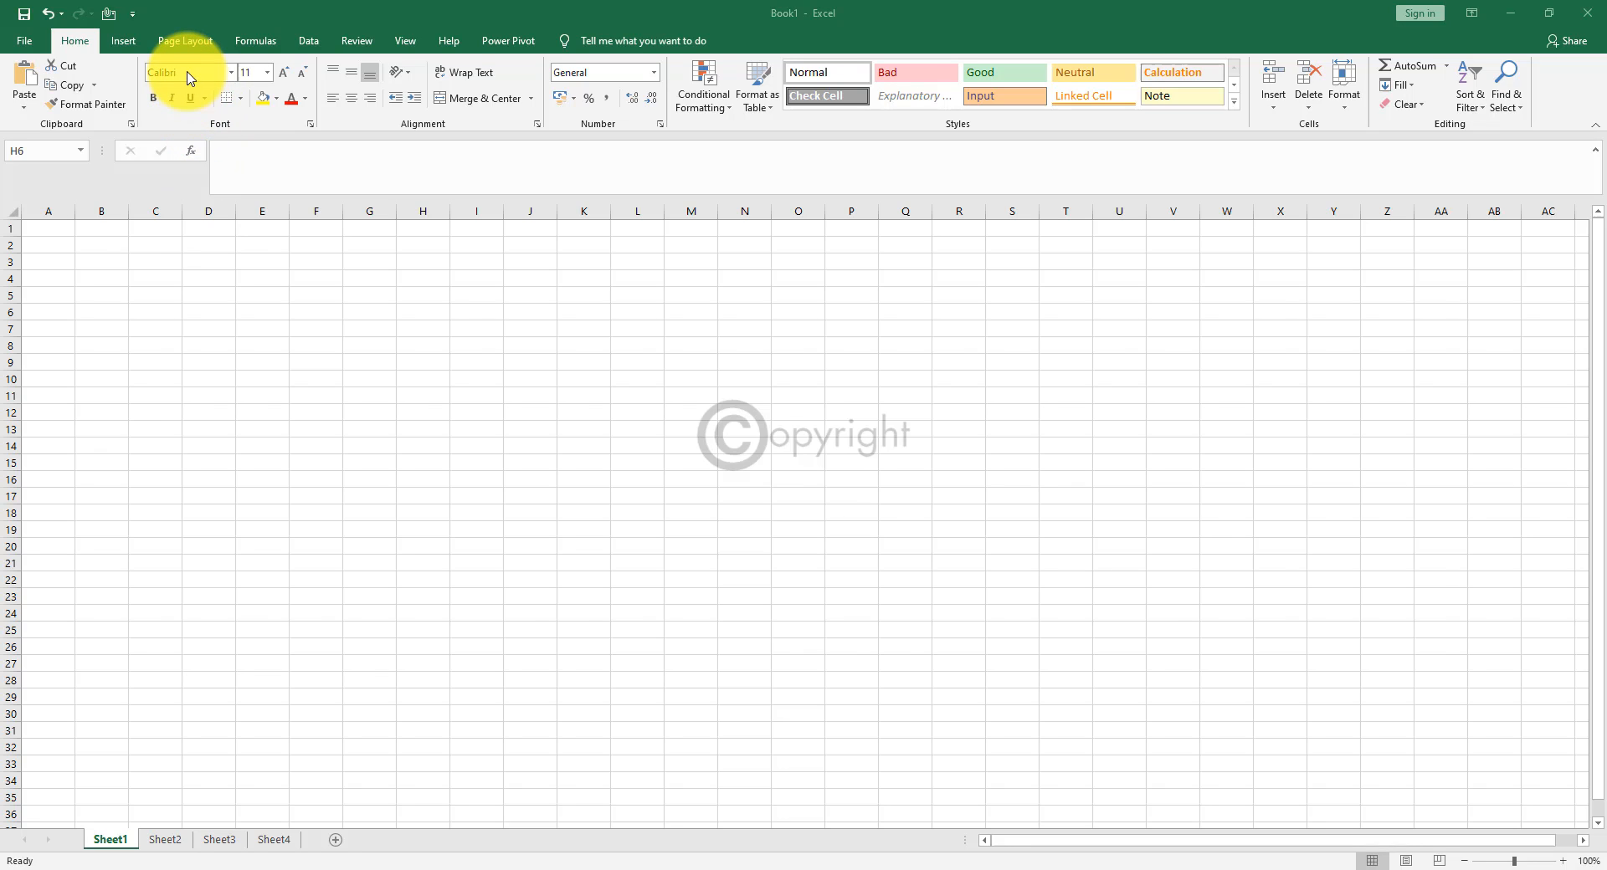
click(216, 72)
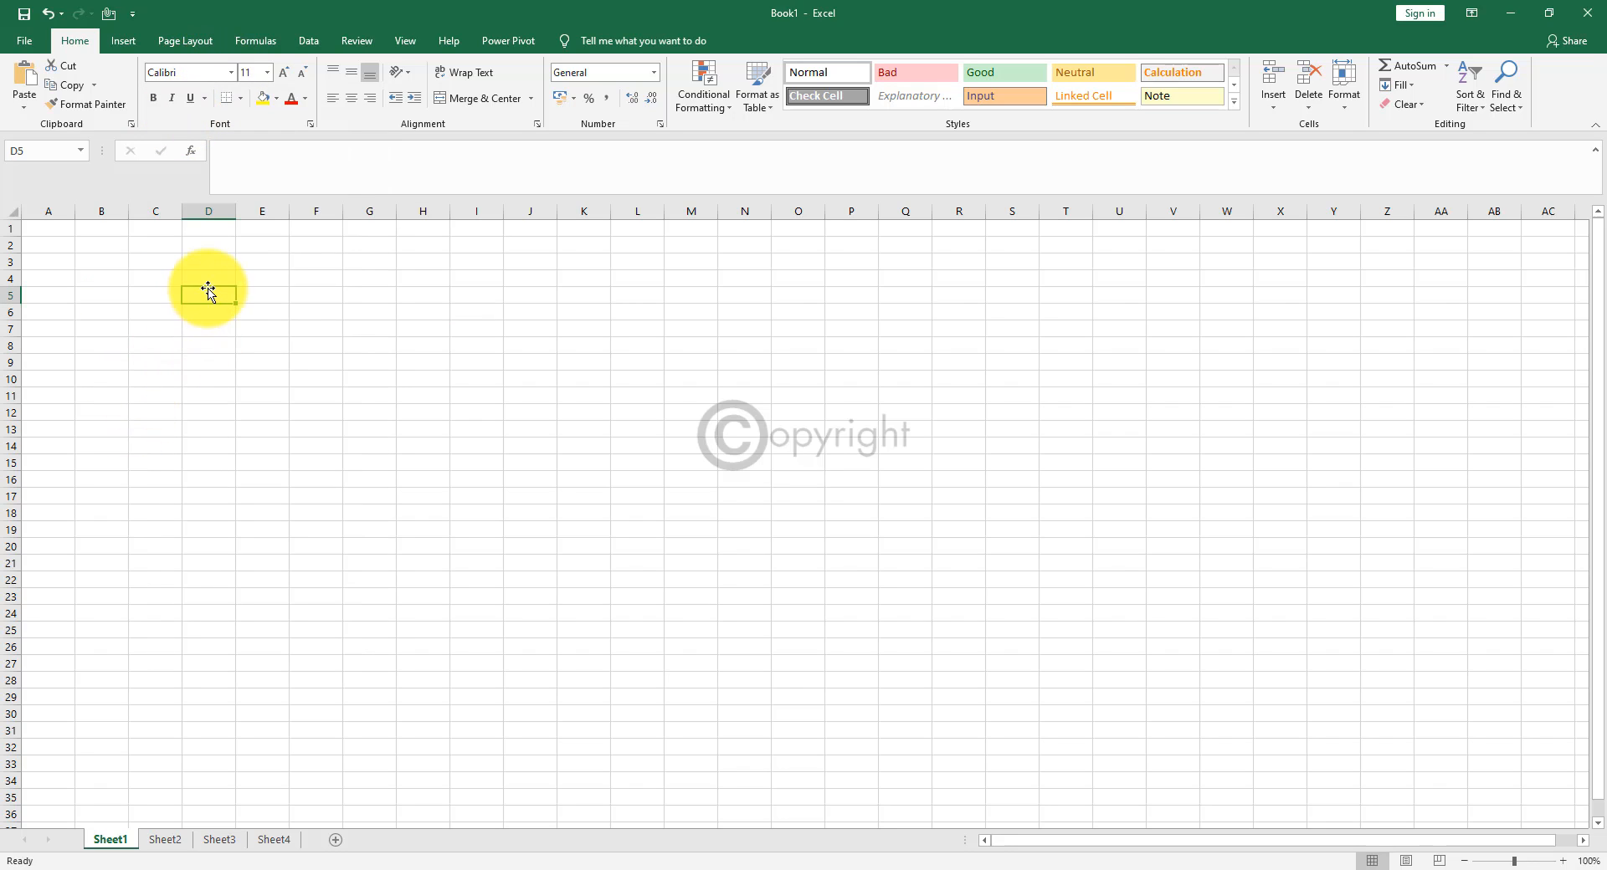
Enter 'Test' in D4, try a different font on it, then return it to Calibri.
click(208, 277)
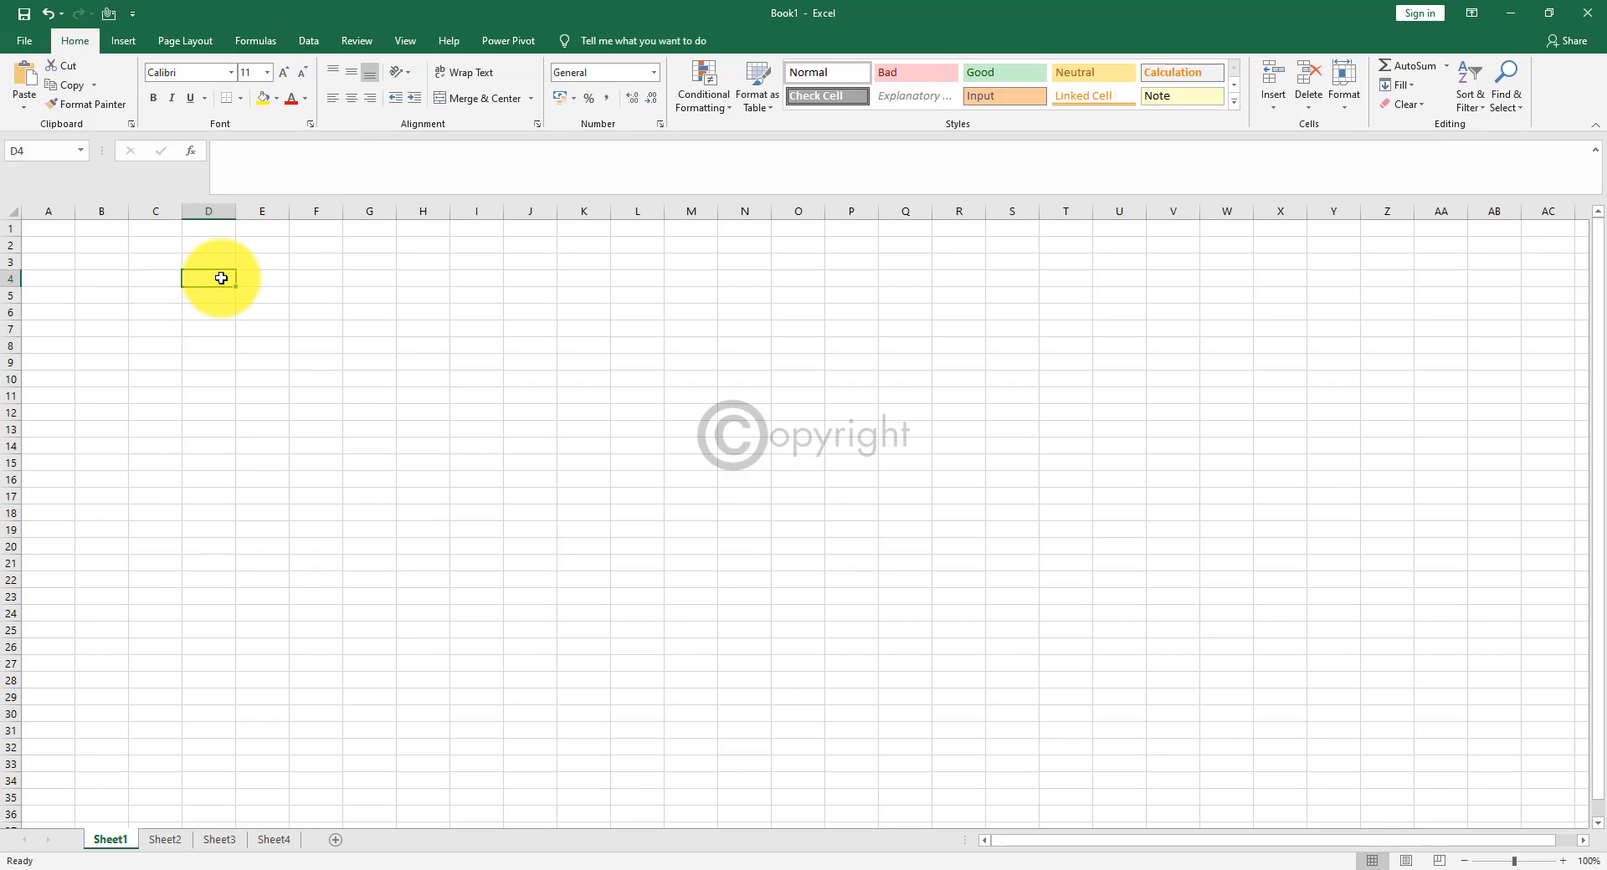
text(Test)
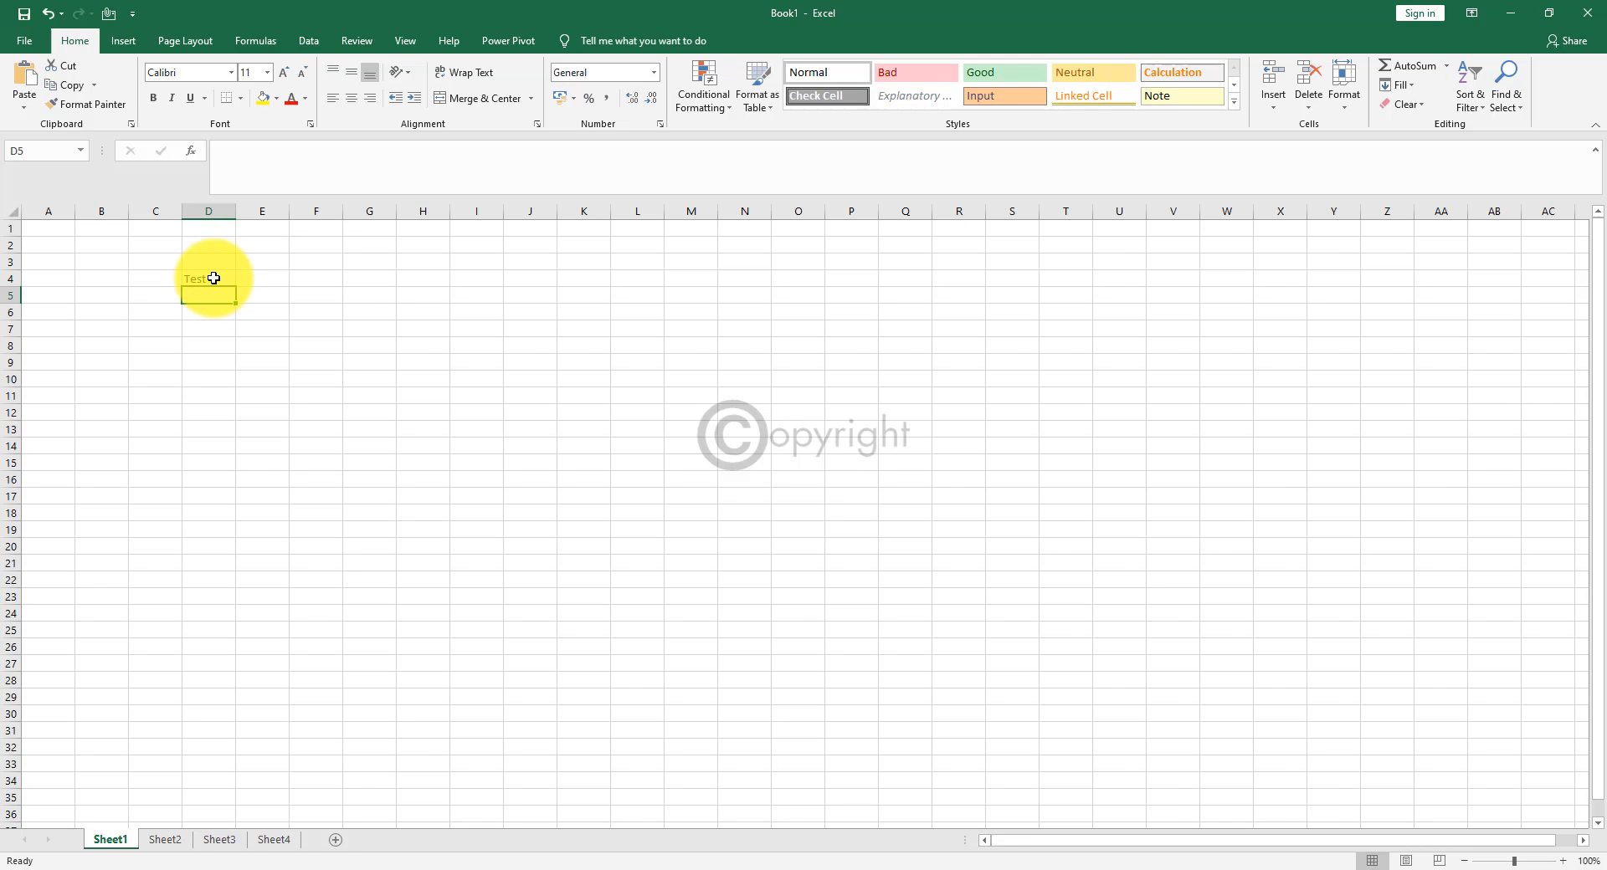
click(231, 72)
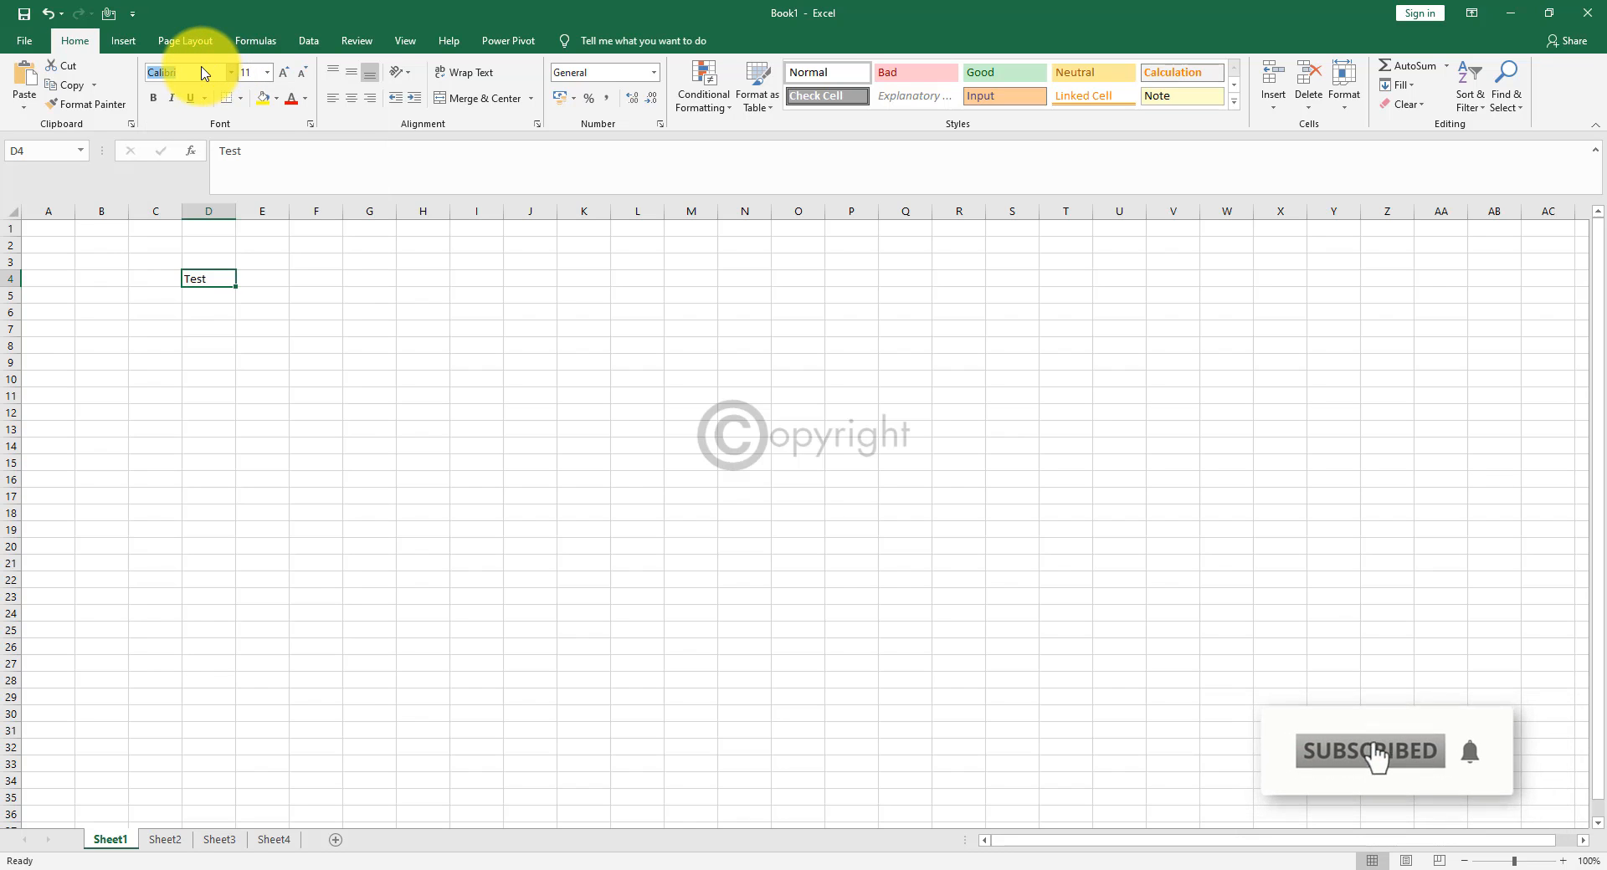
click(229, 72)
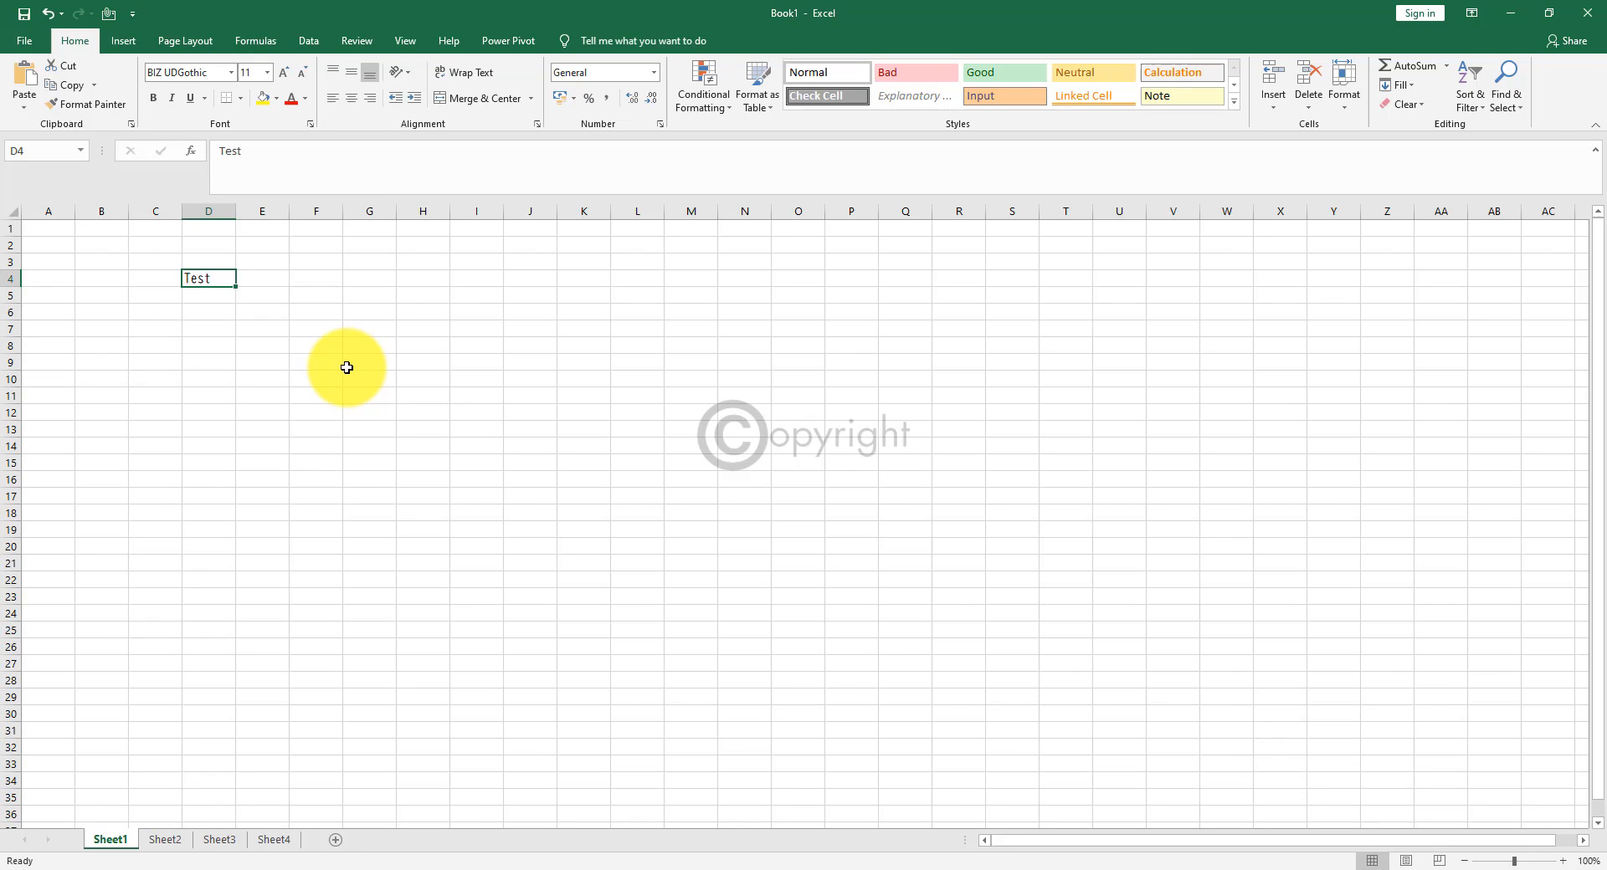
click(229, 72)
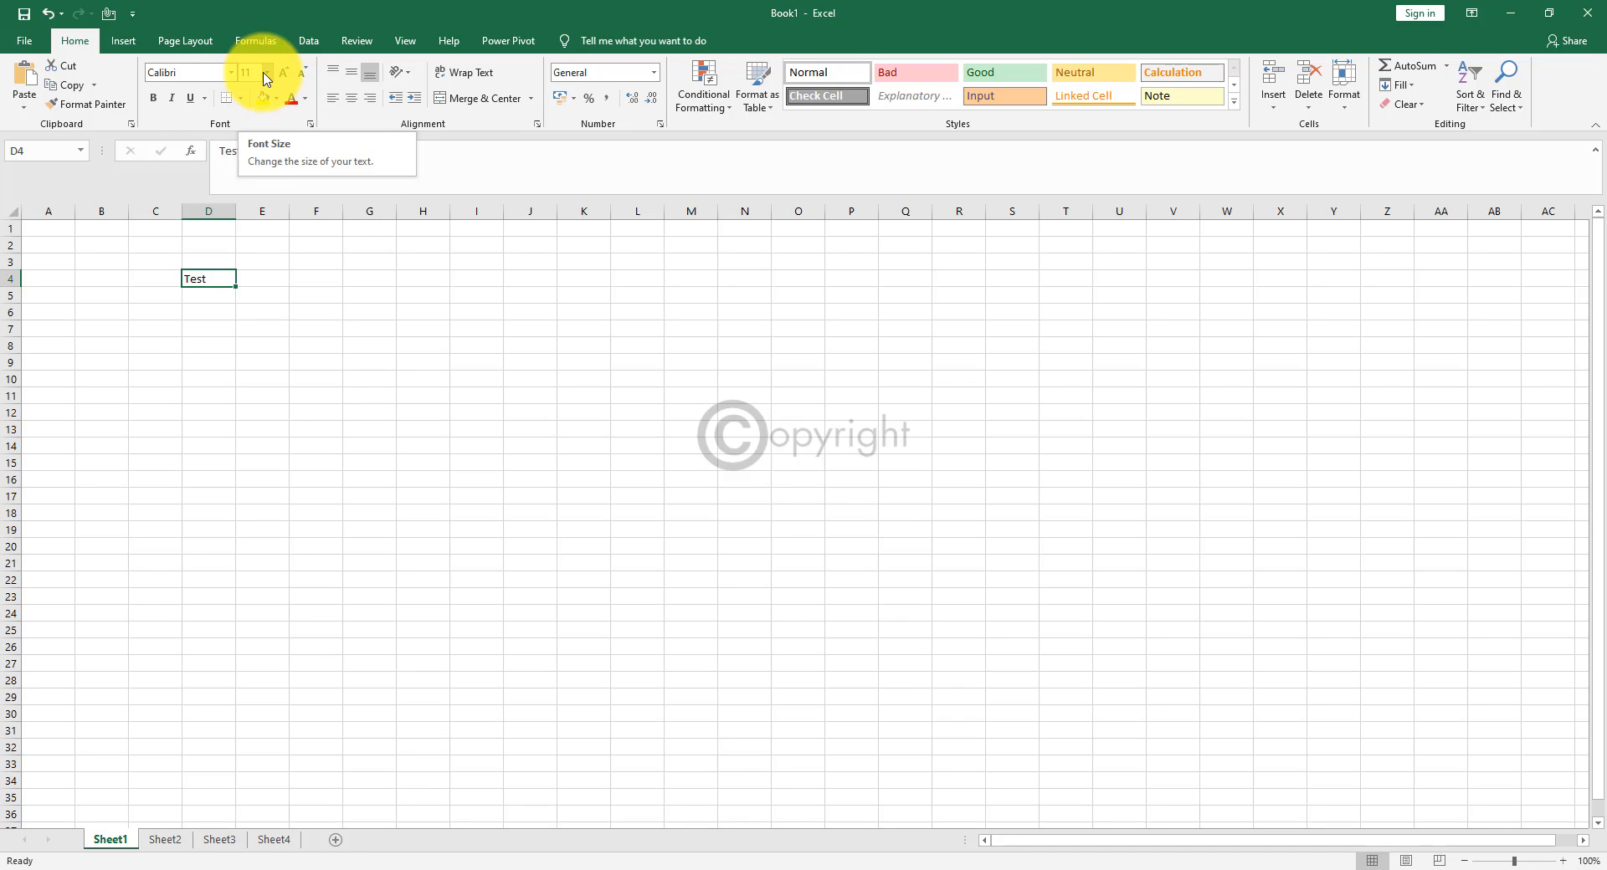
Enlarge 'Test' in D4 stepwise up to 48 pt, then restore size 11.
click(266, 72)
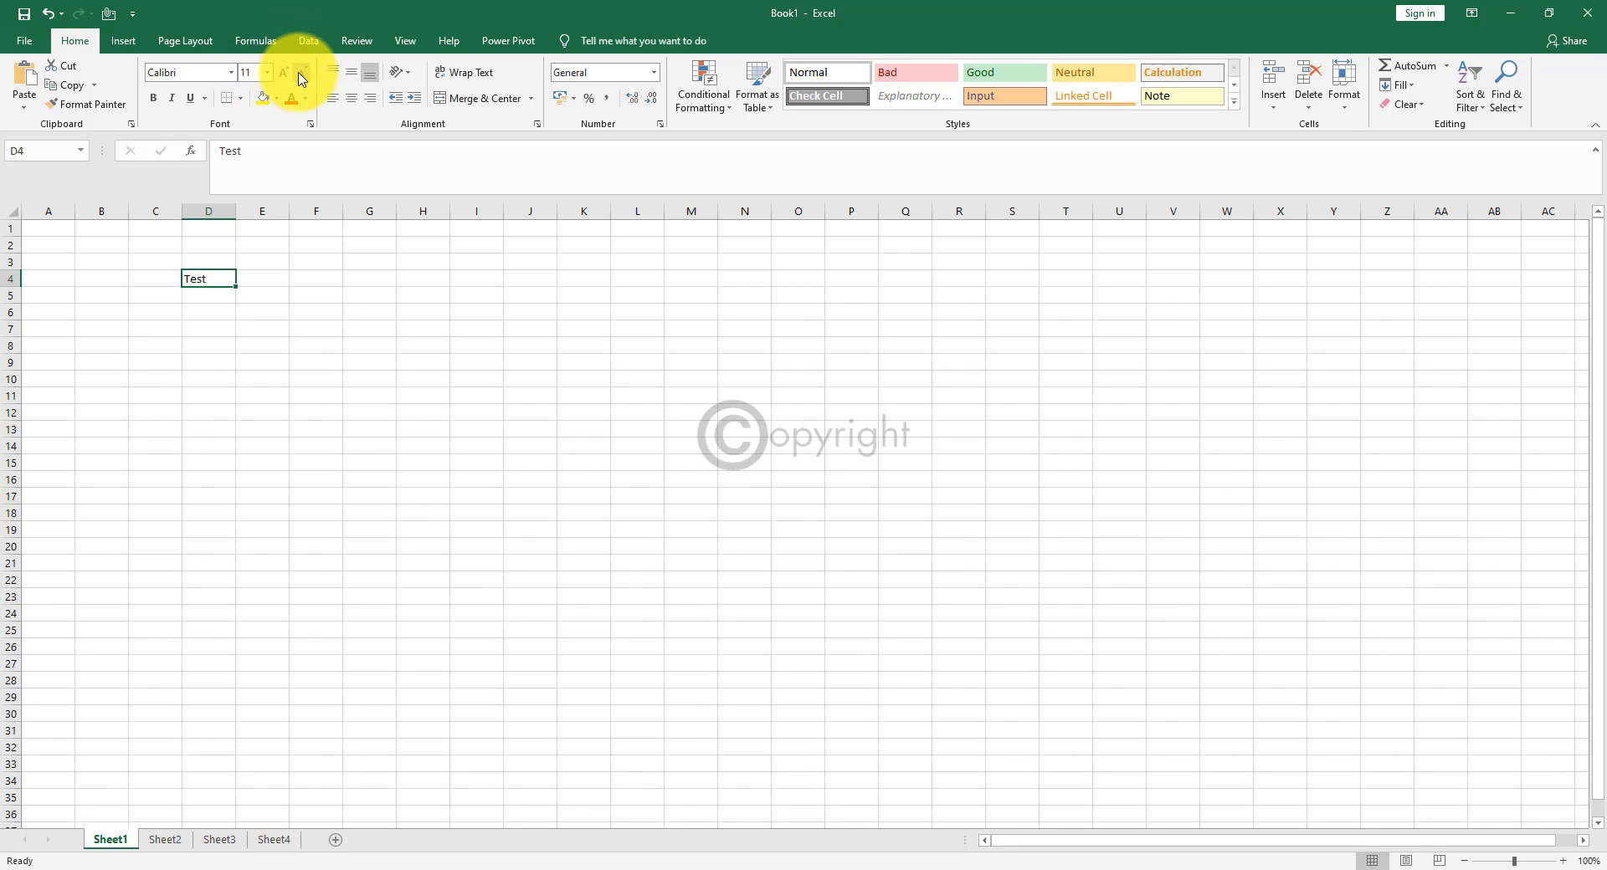
mouse_move(285, 72)
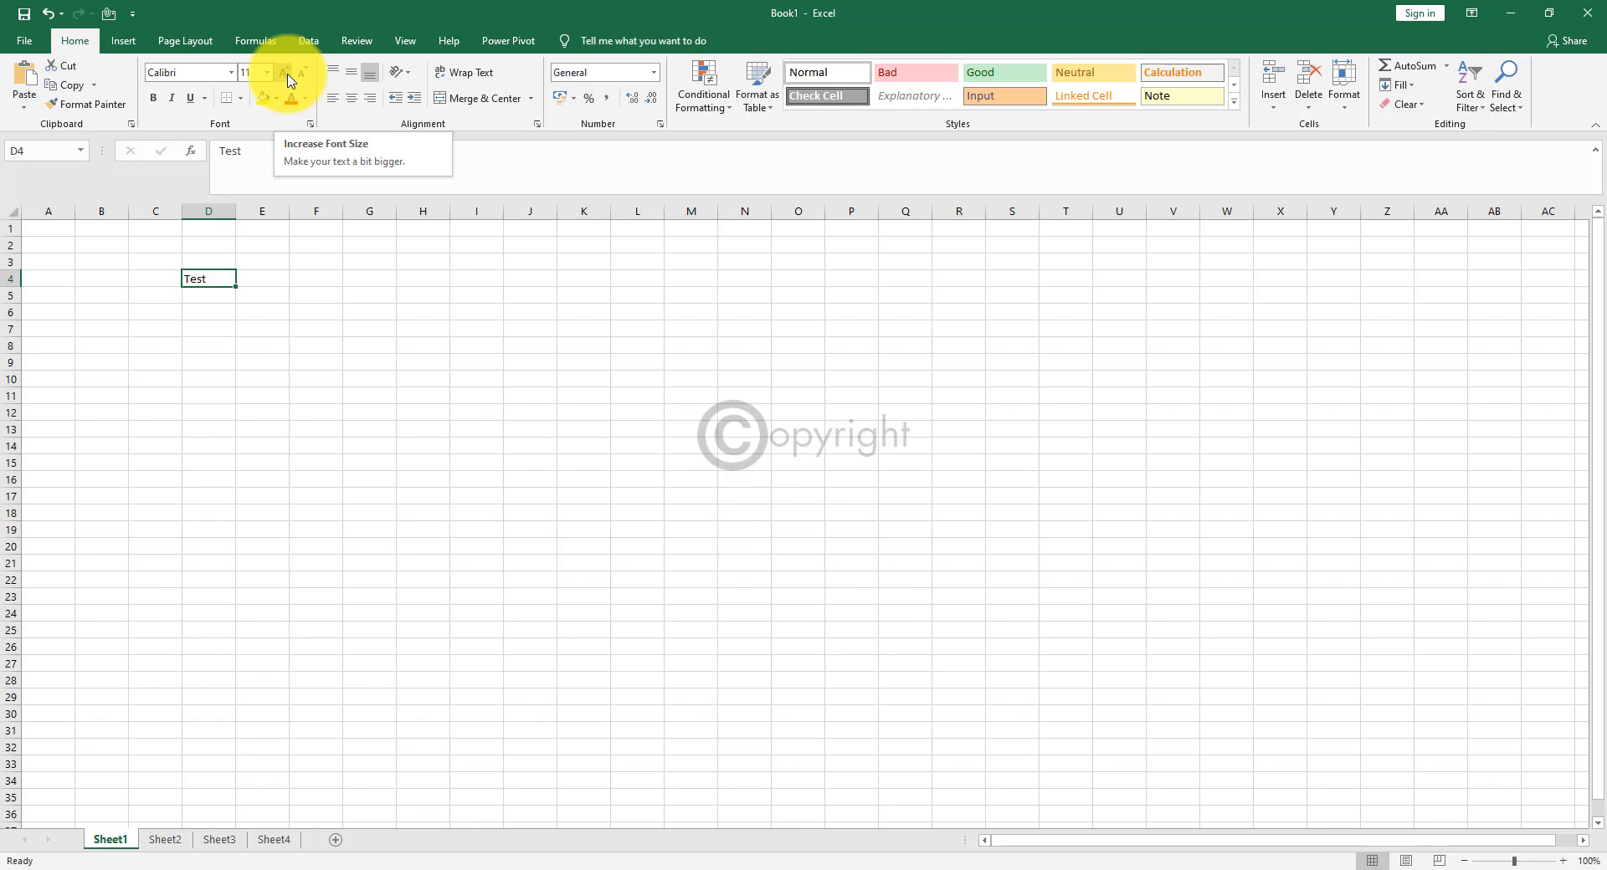
click(284, 72)
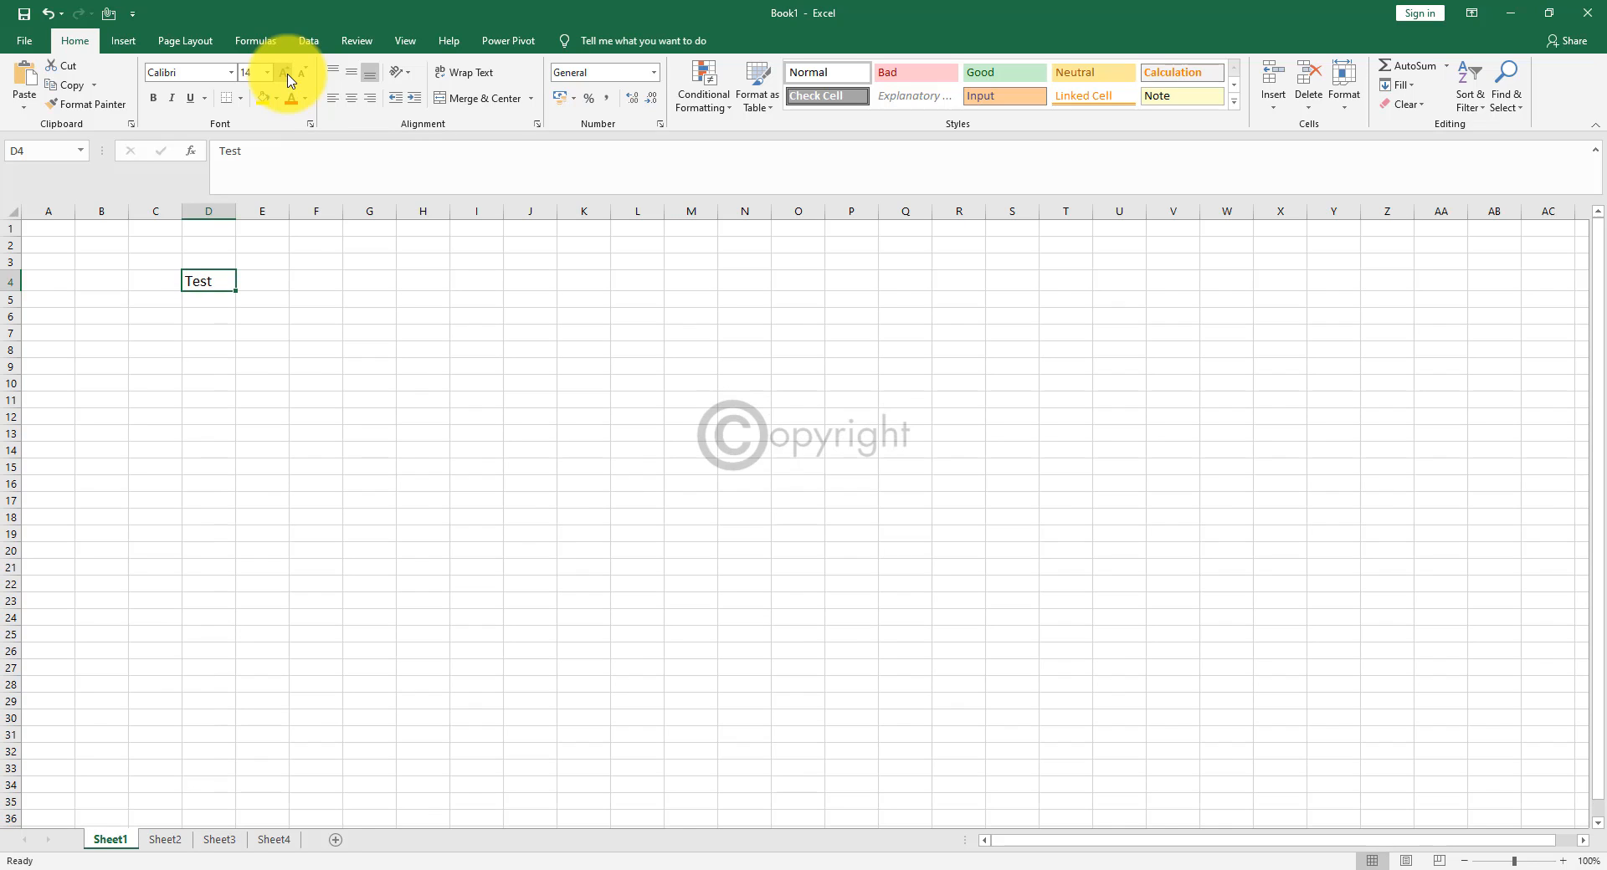
click(284, 70)
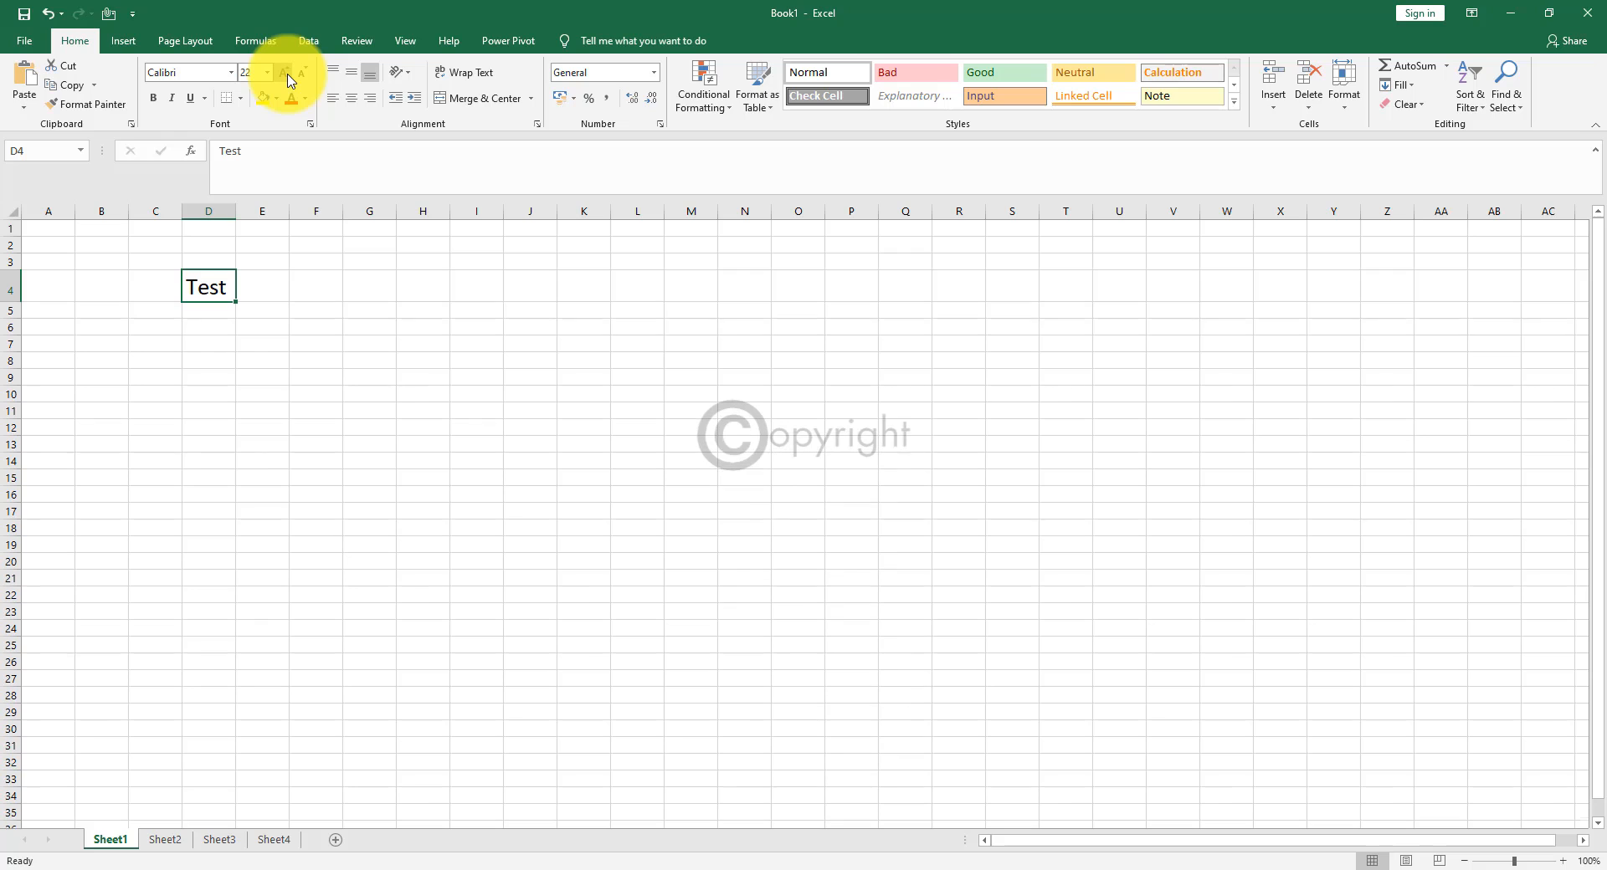
click(284, 72)
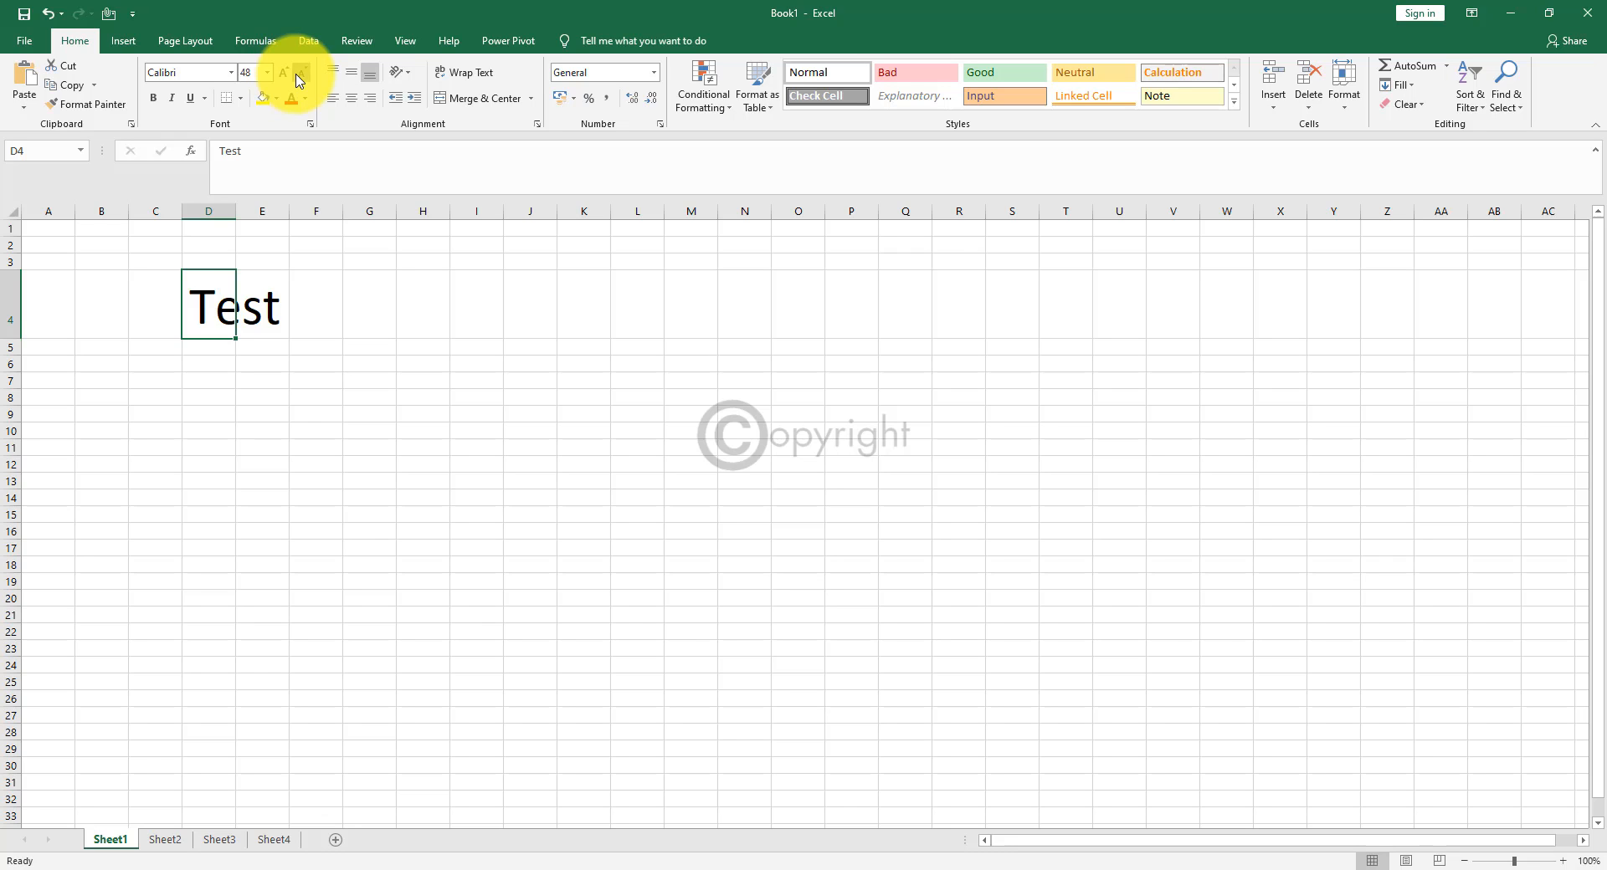
click(300, 80)
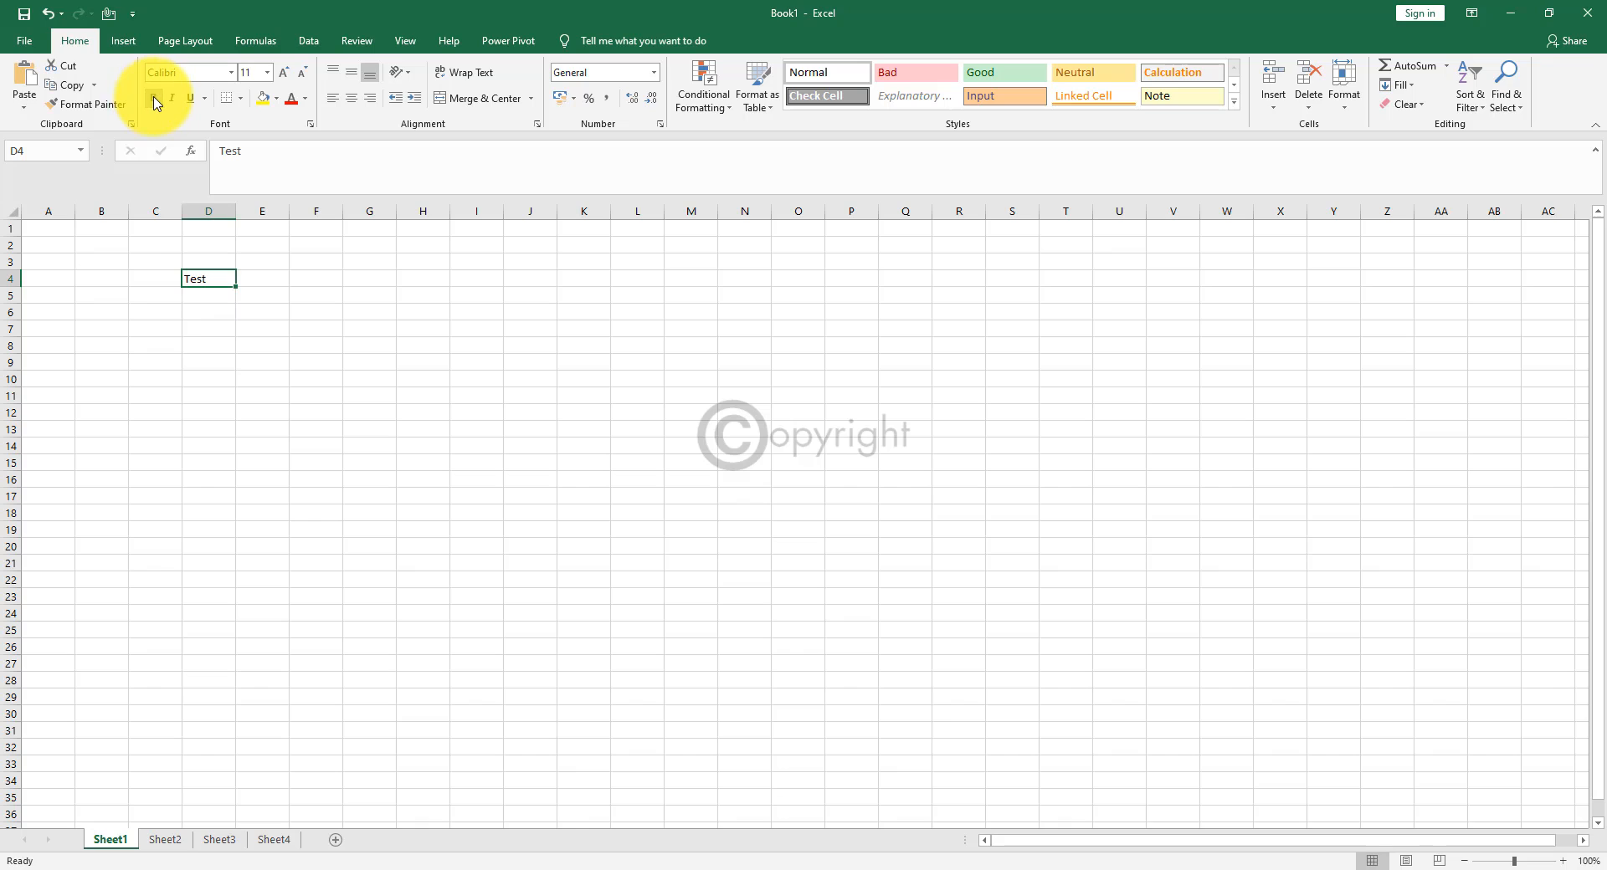
Underline the word Test in D4 and reselect the cell.
click(170, 99)
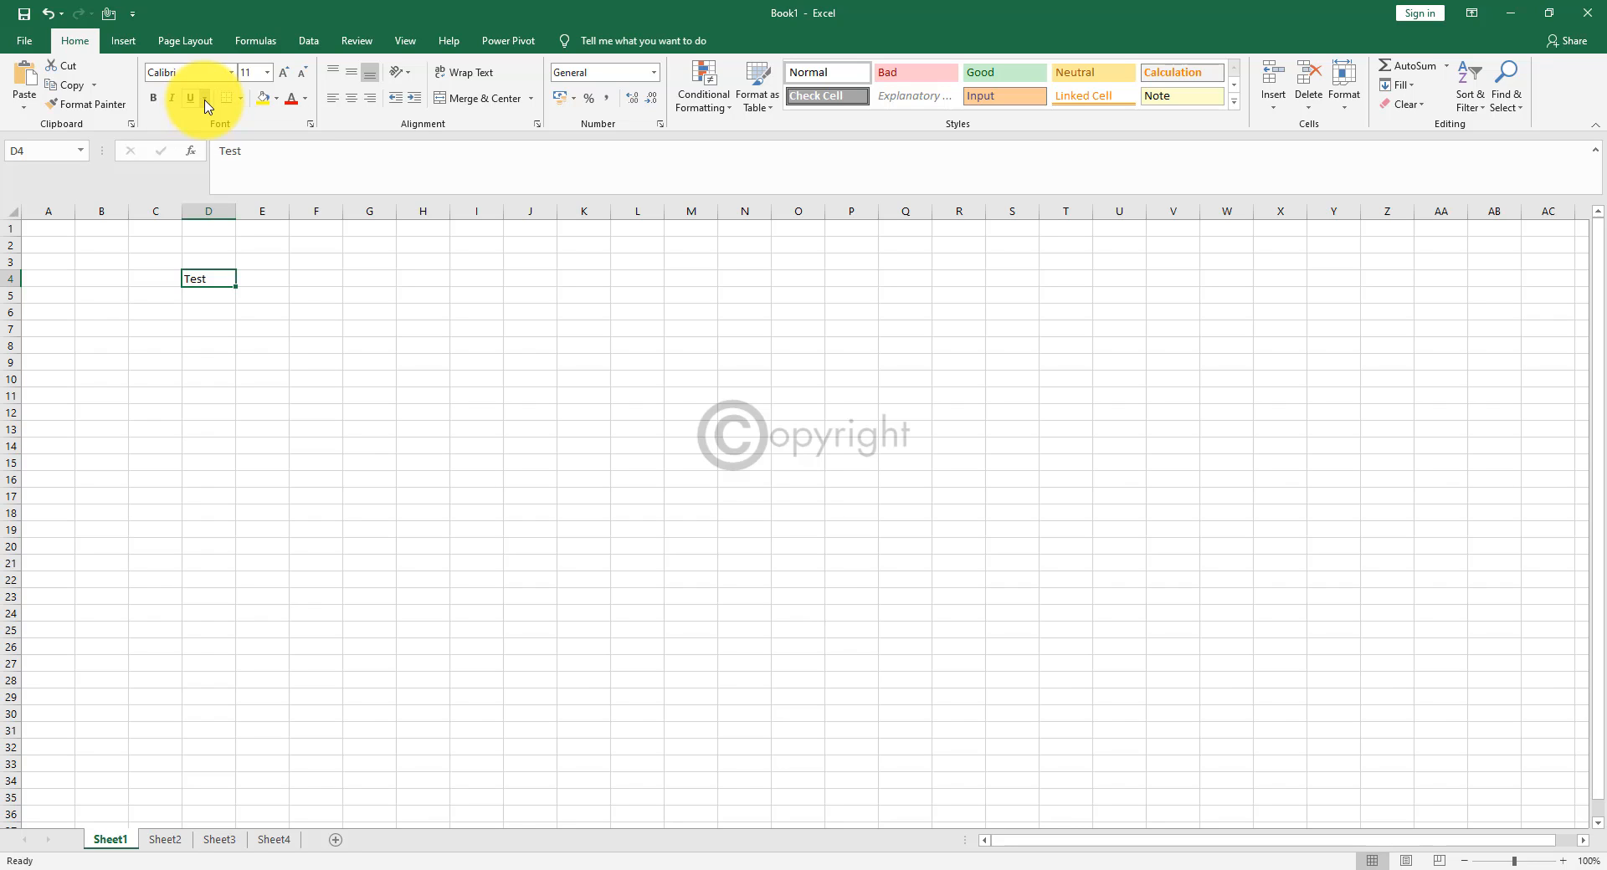
click(189, 99)
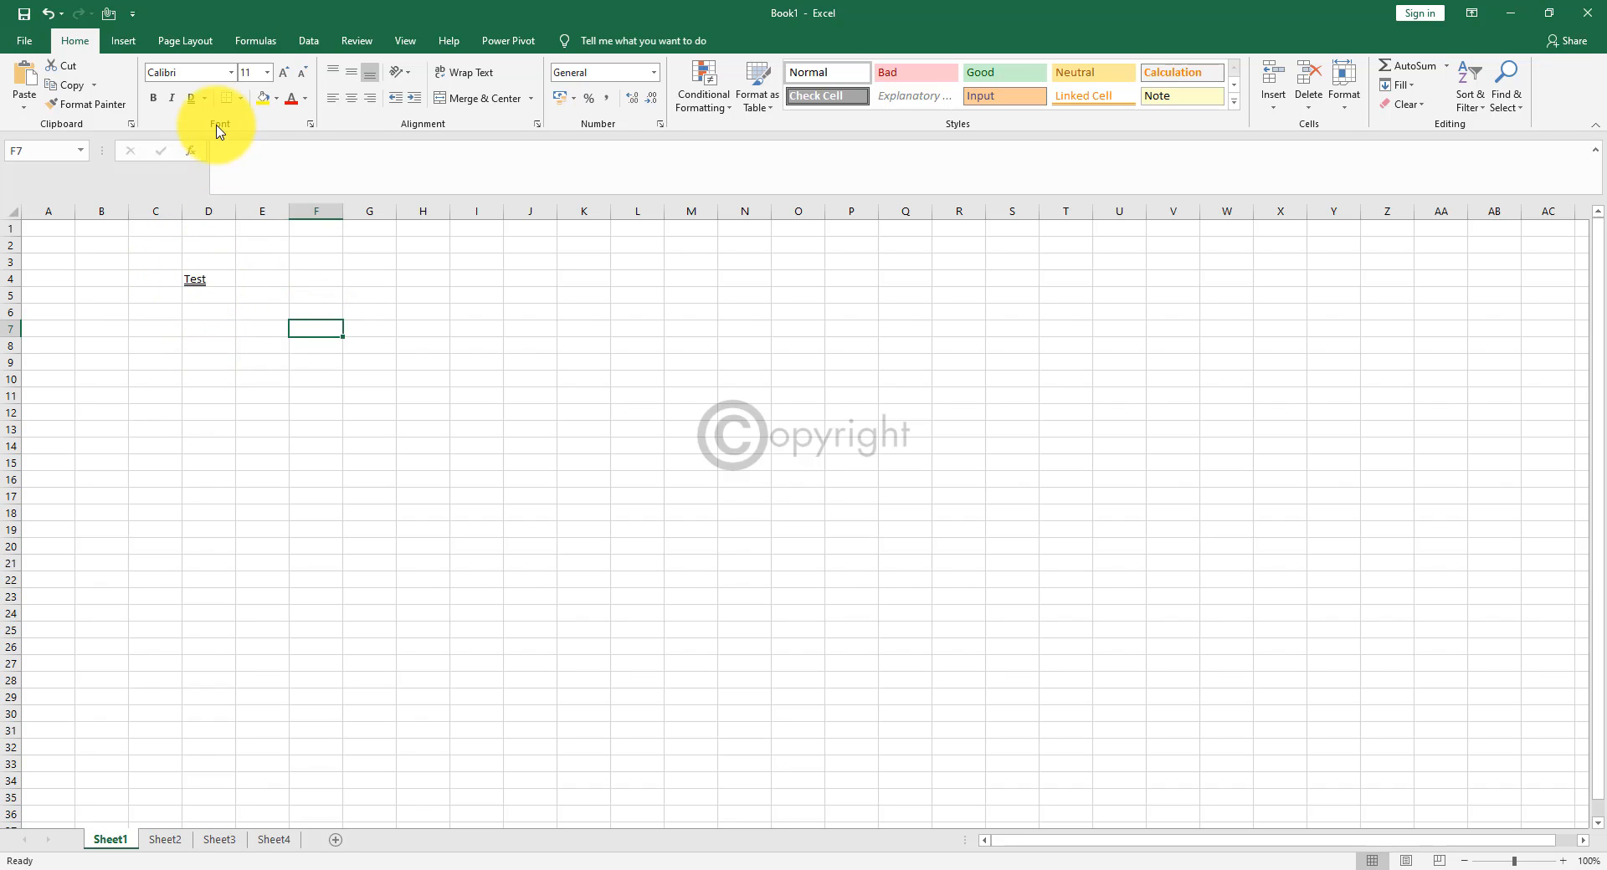
mouse_move(189, 99)
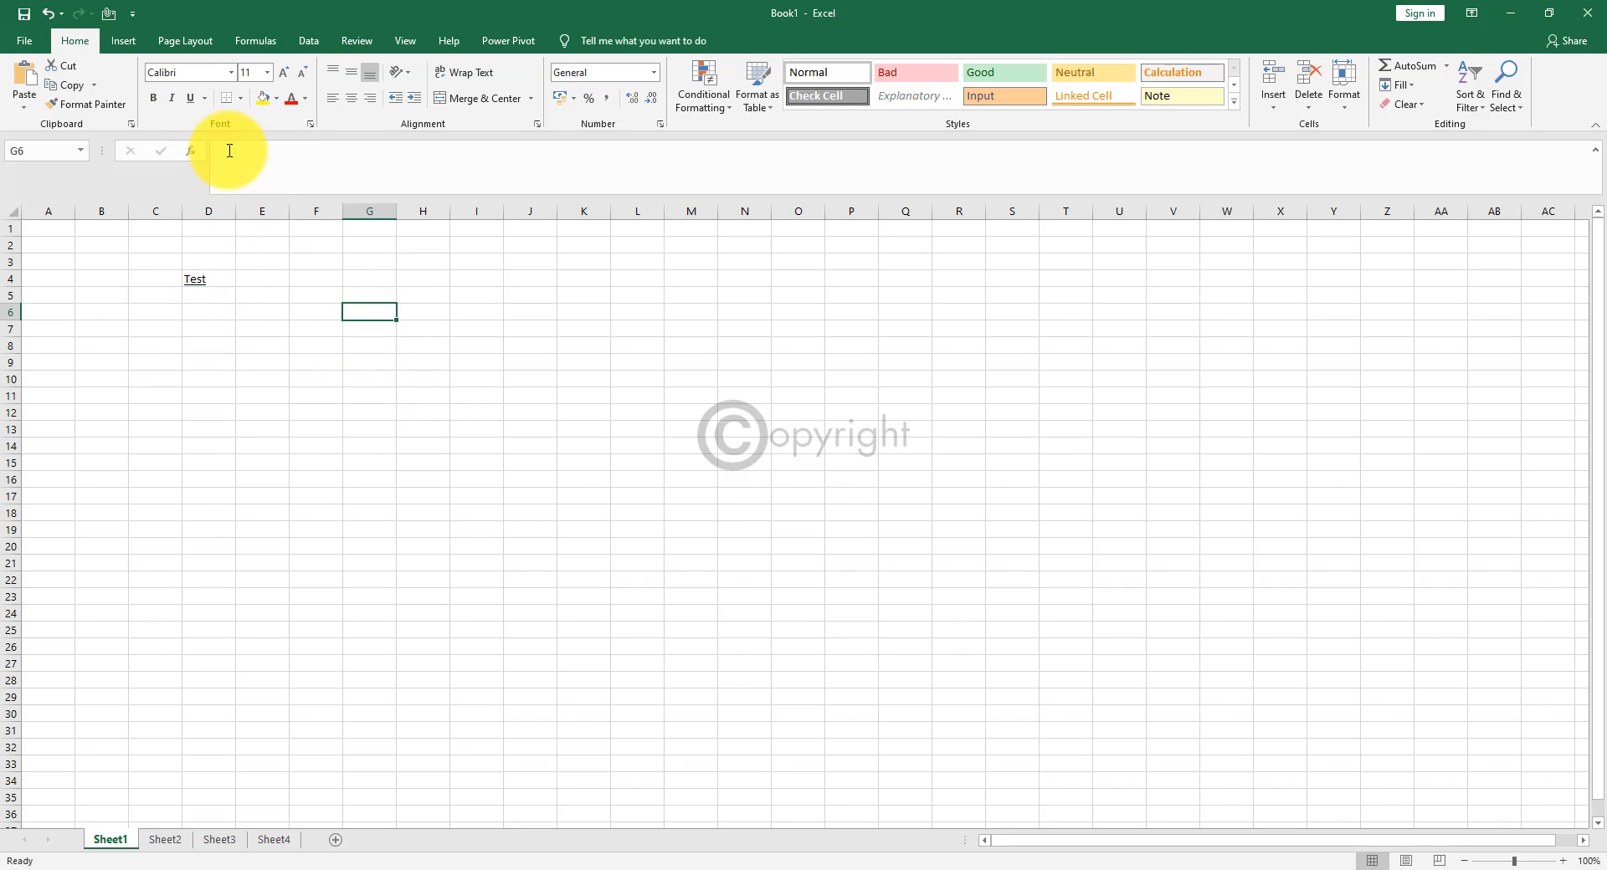
click(208, 278)
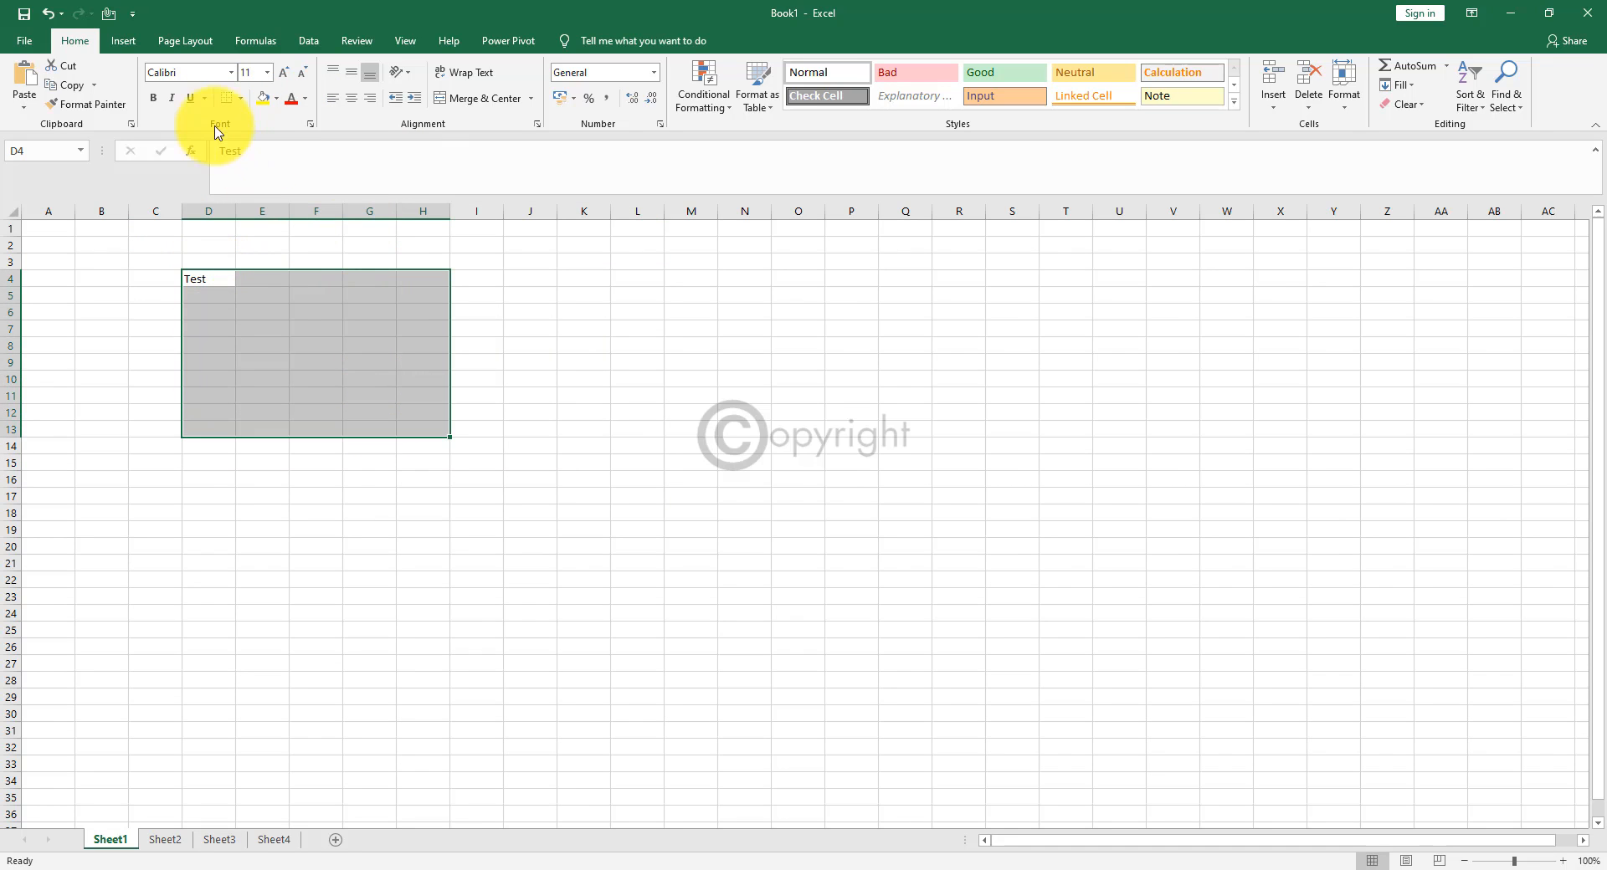
mouse_move(226, 97)
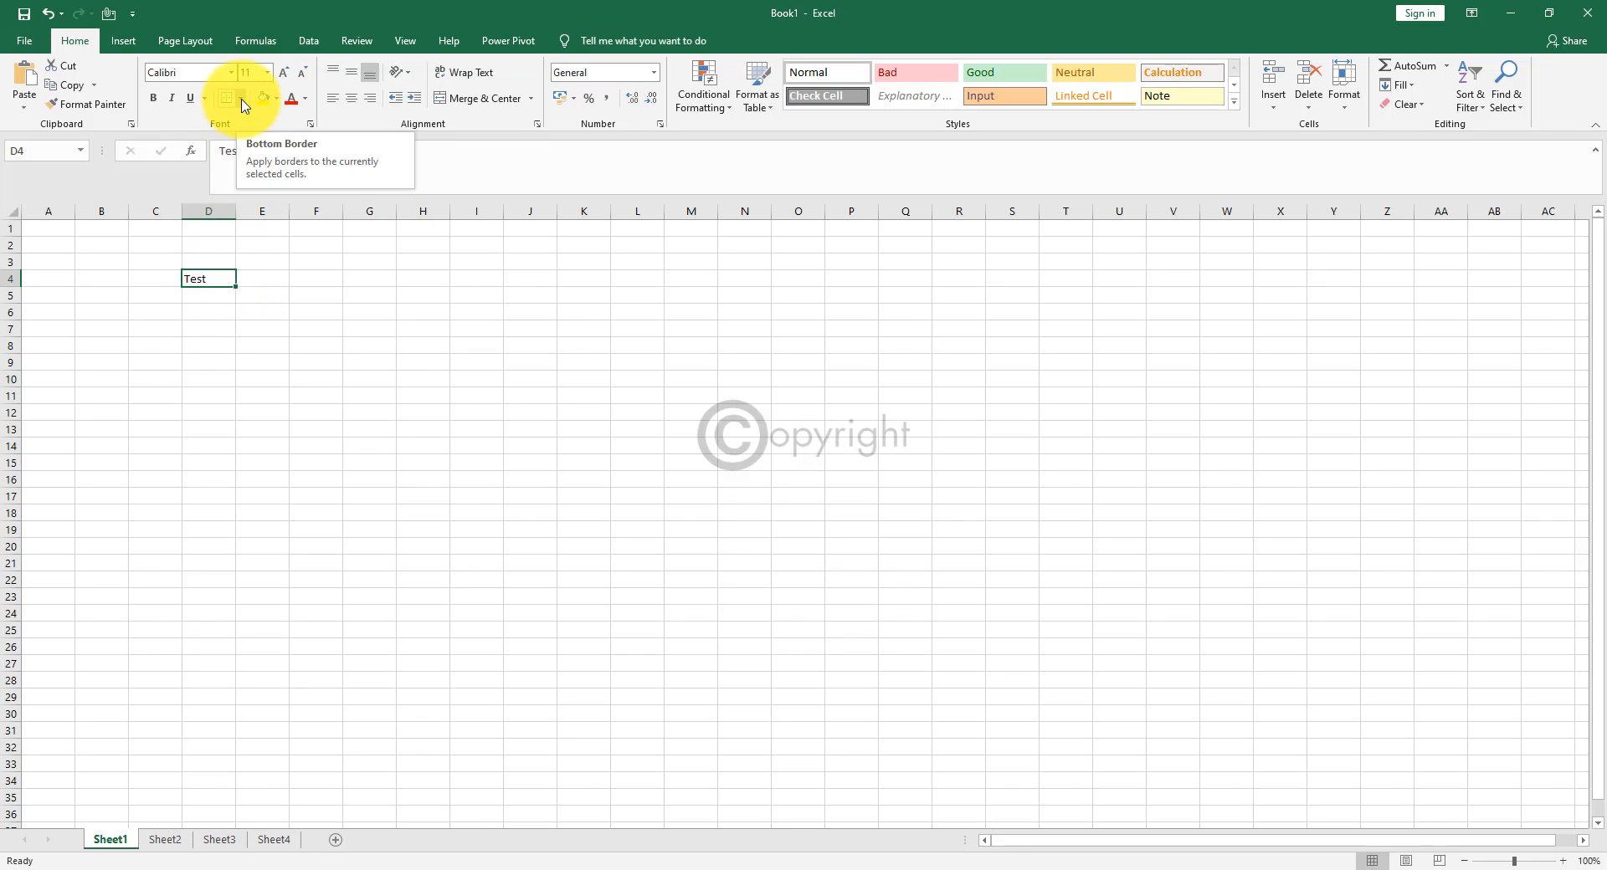
Apply All Borders to the E4:J15 block.
click(243, 97)
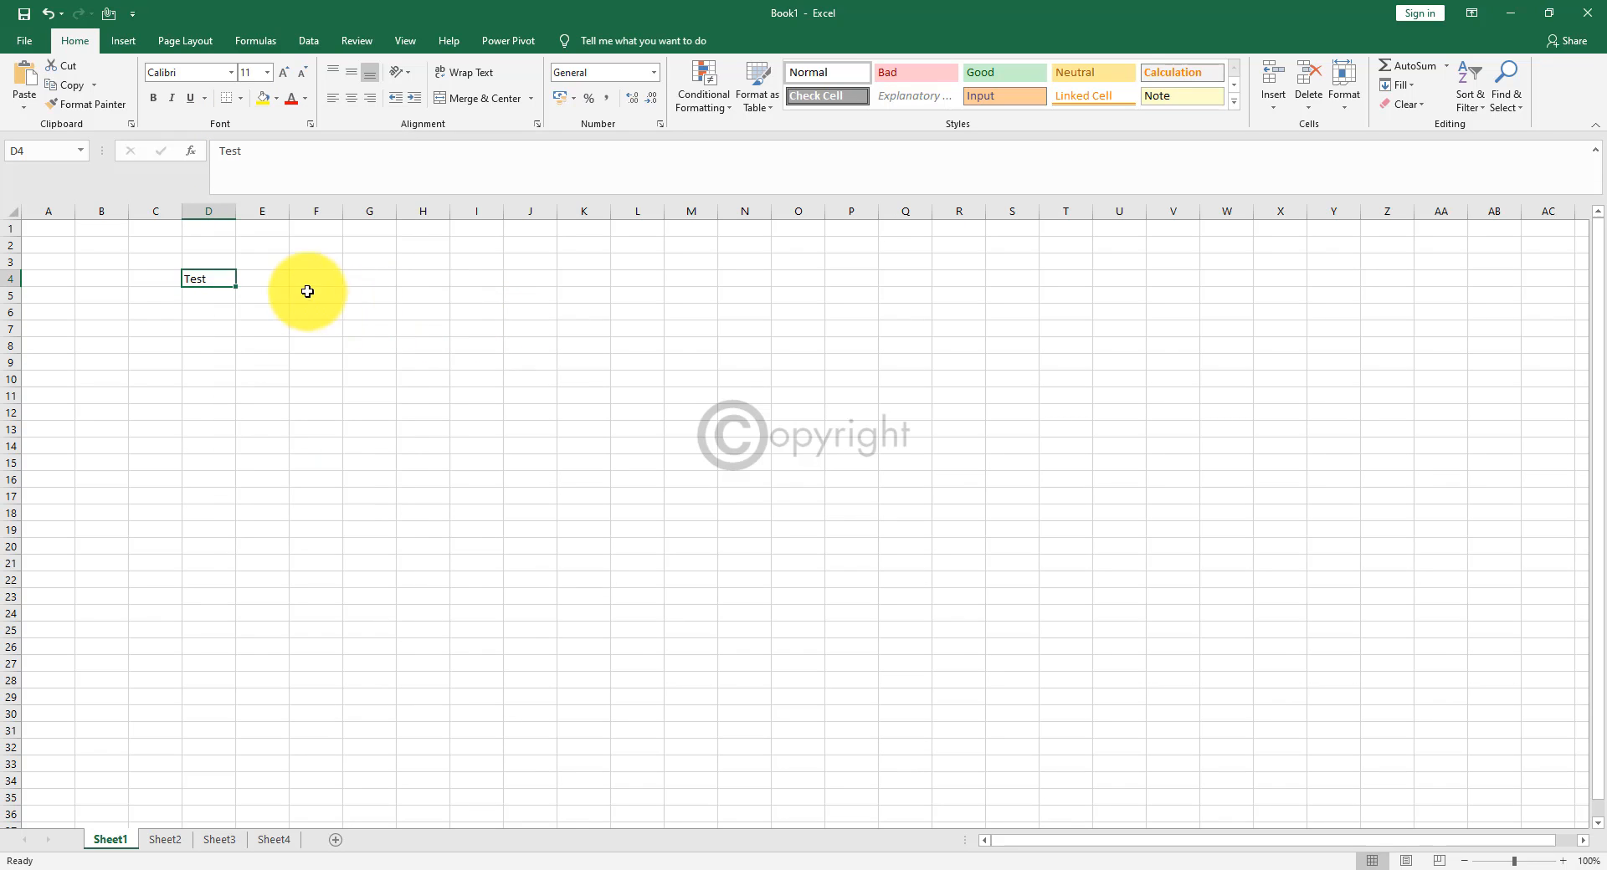
click(243, 99)
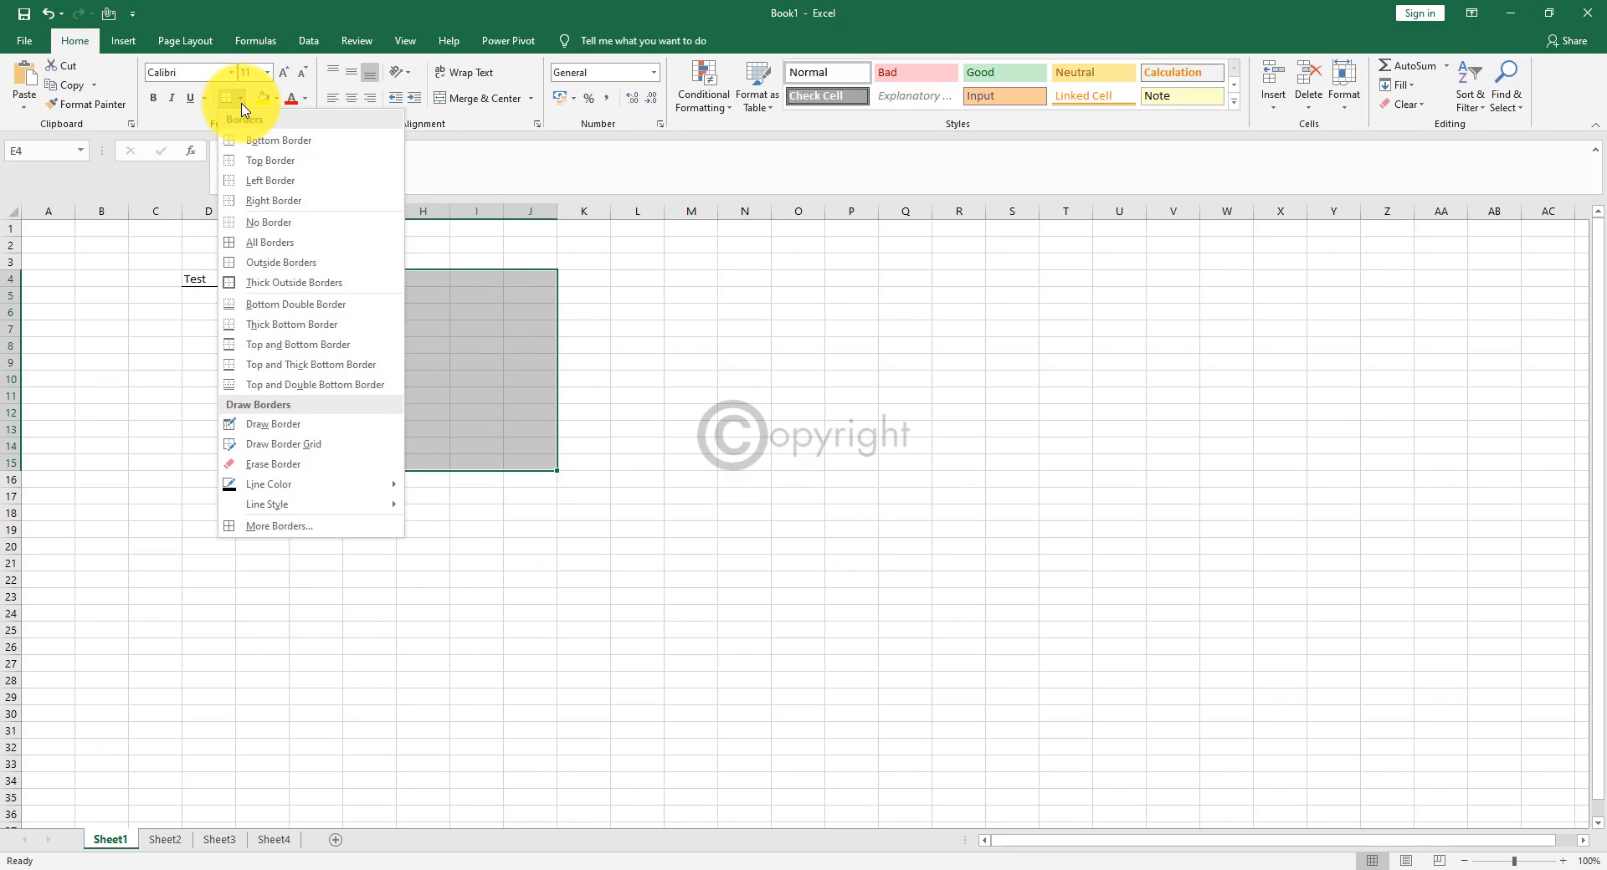
mouse_move(269, 243)
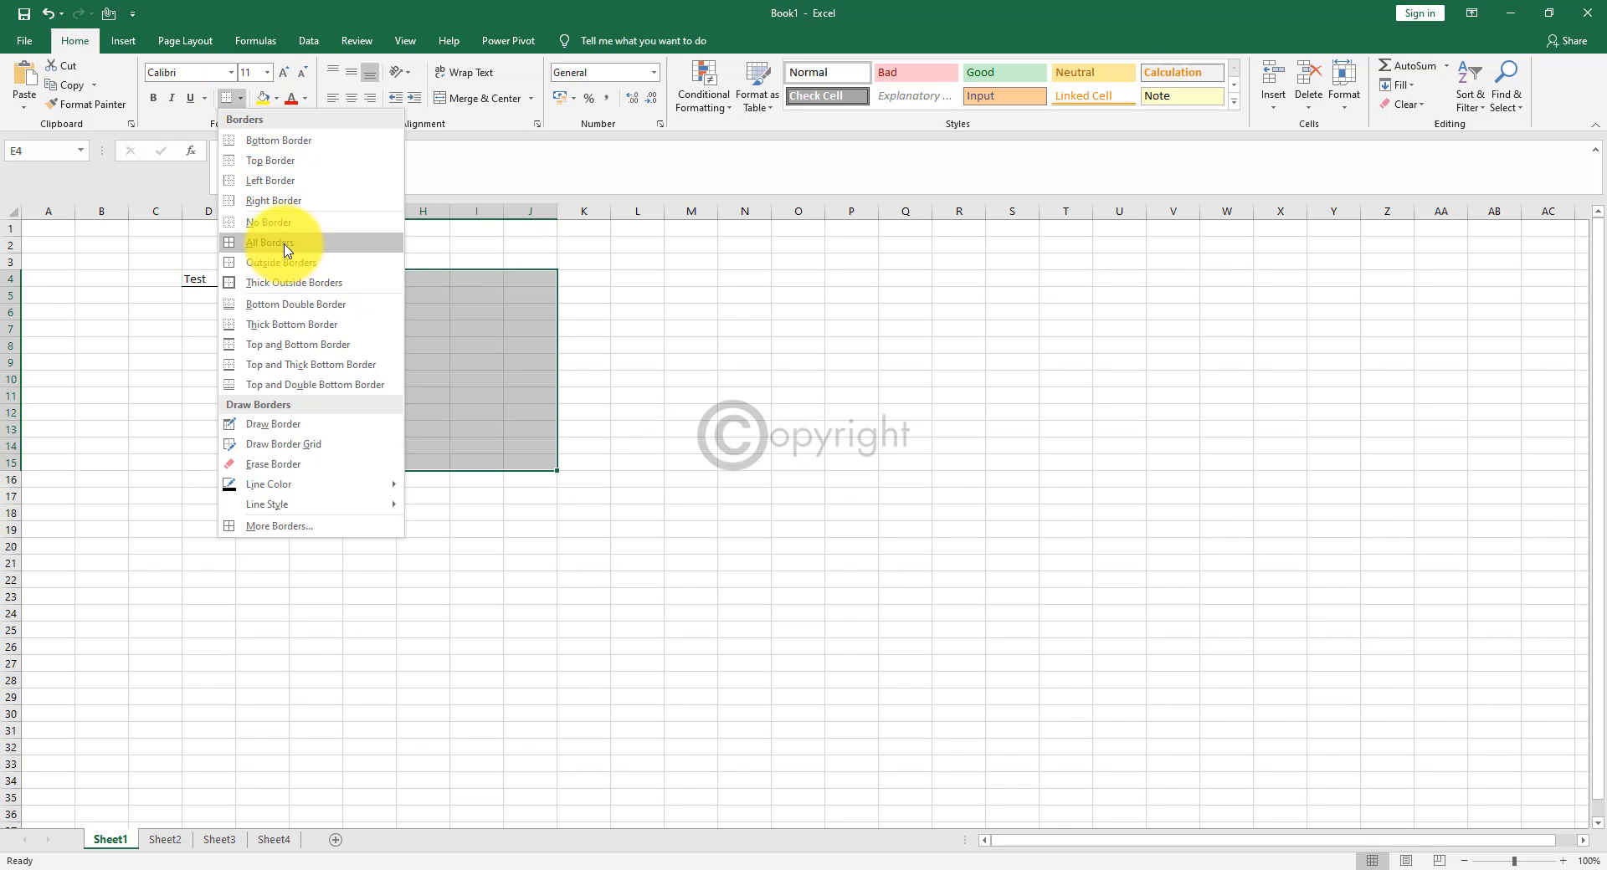
click(268, 243)
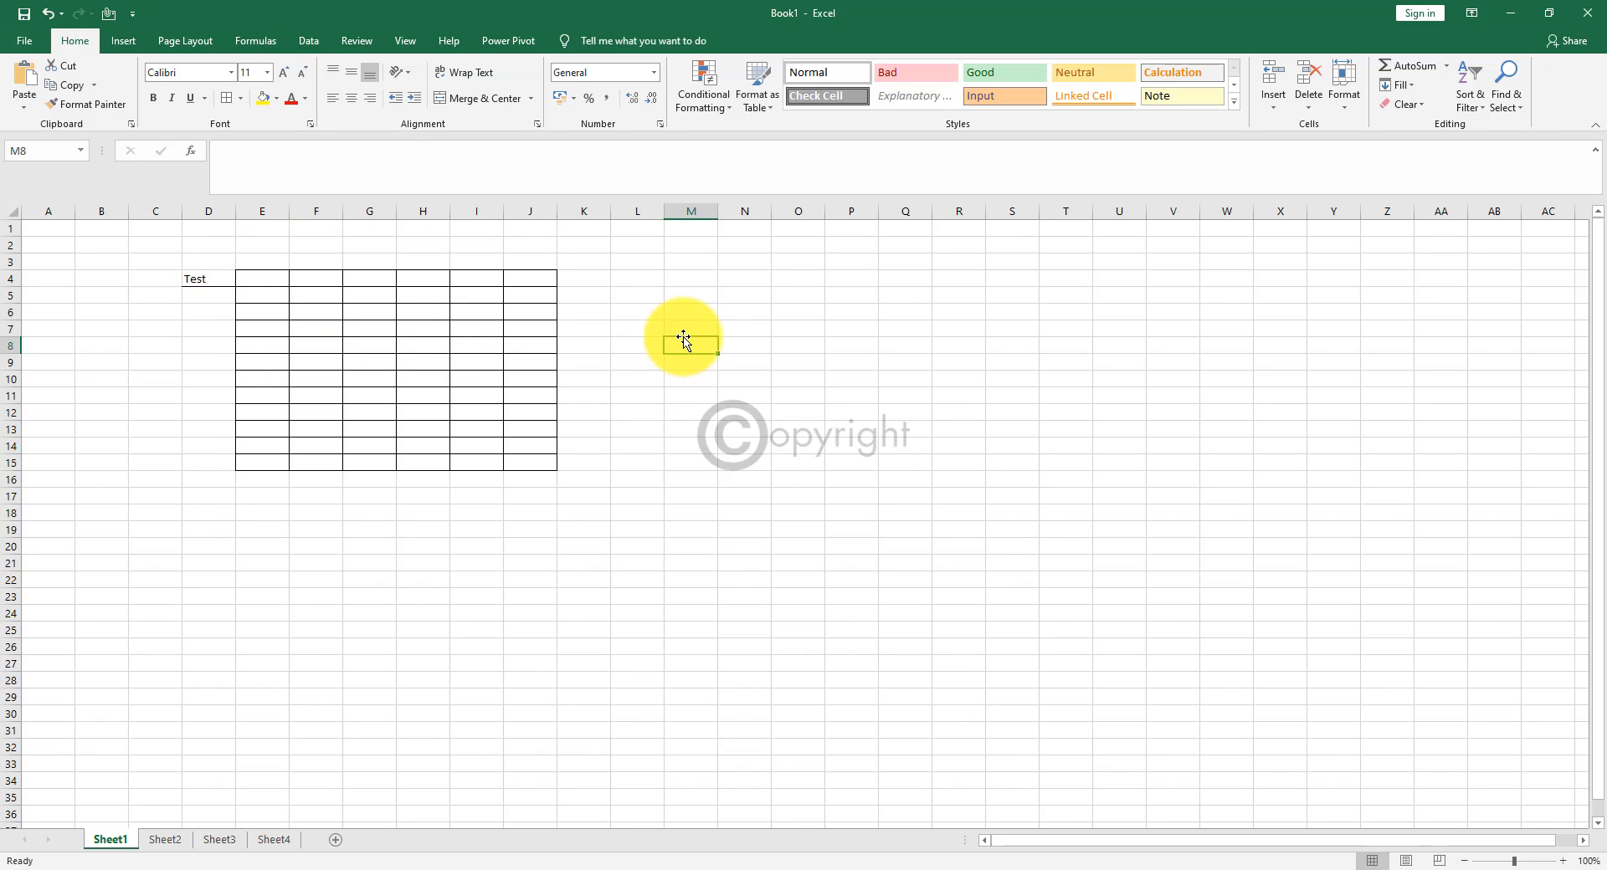
Reselect E4:J15 and remove its borders with No Border.
drag(683, 338, 531, 457)
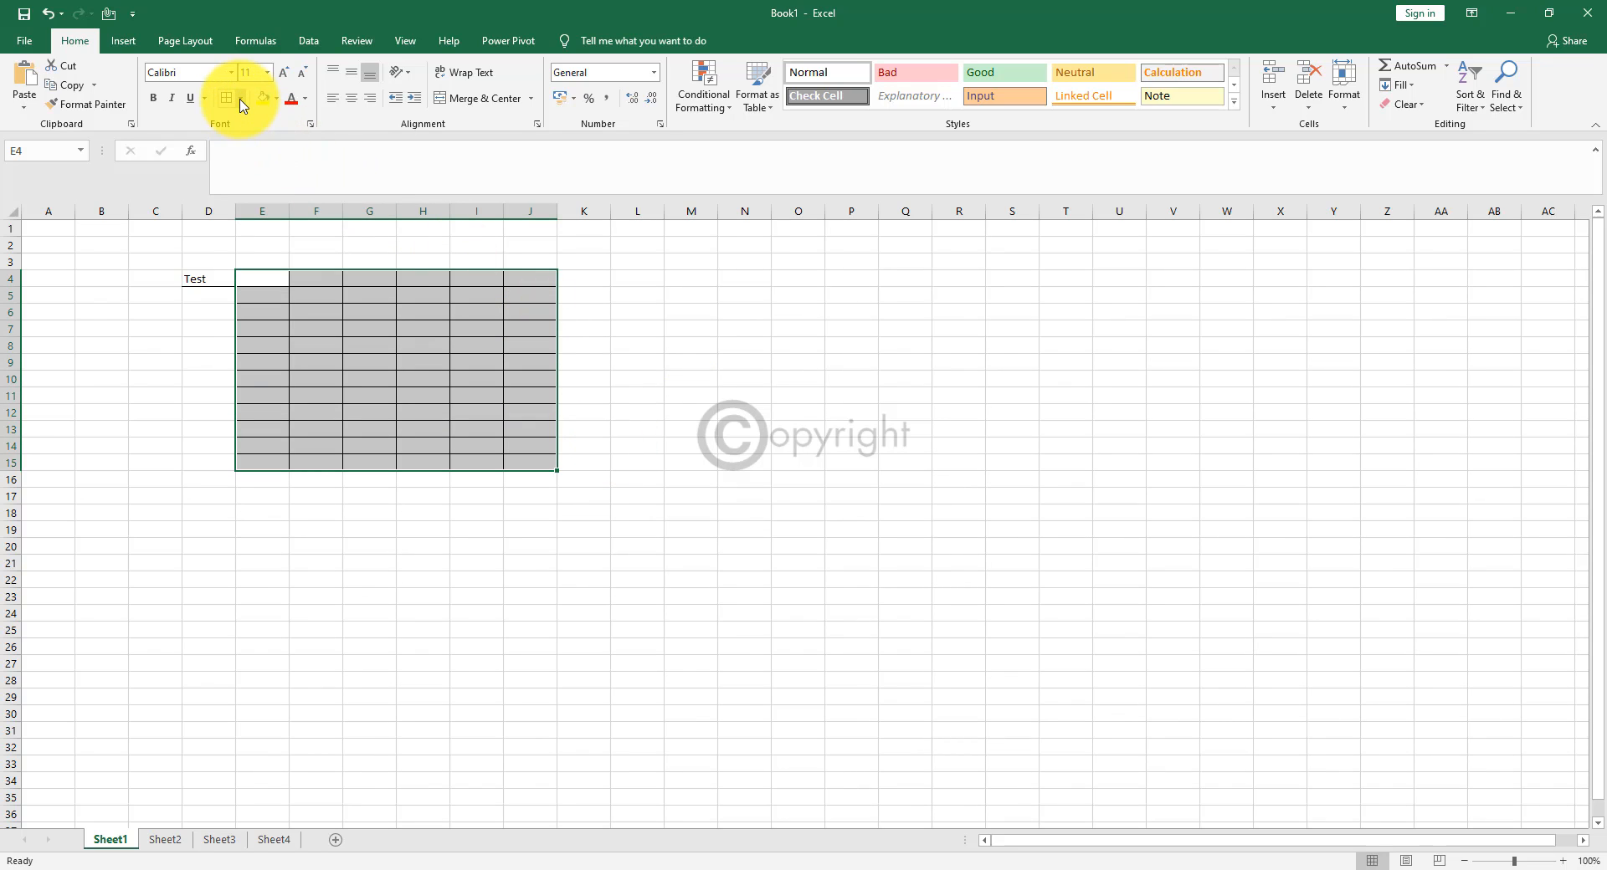
click(243, 99)
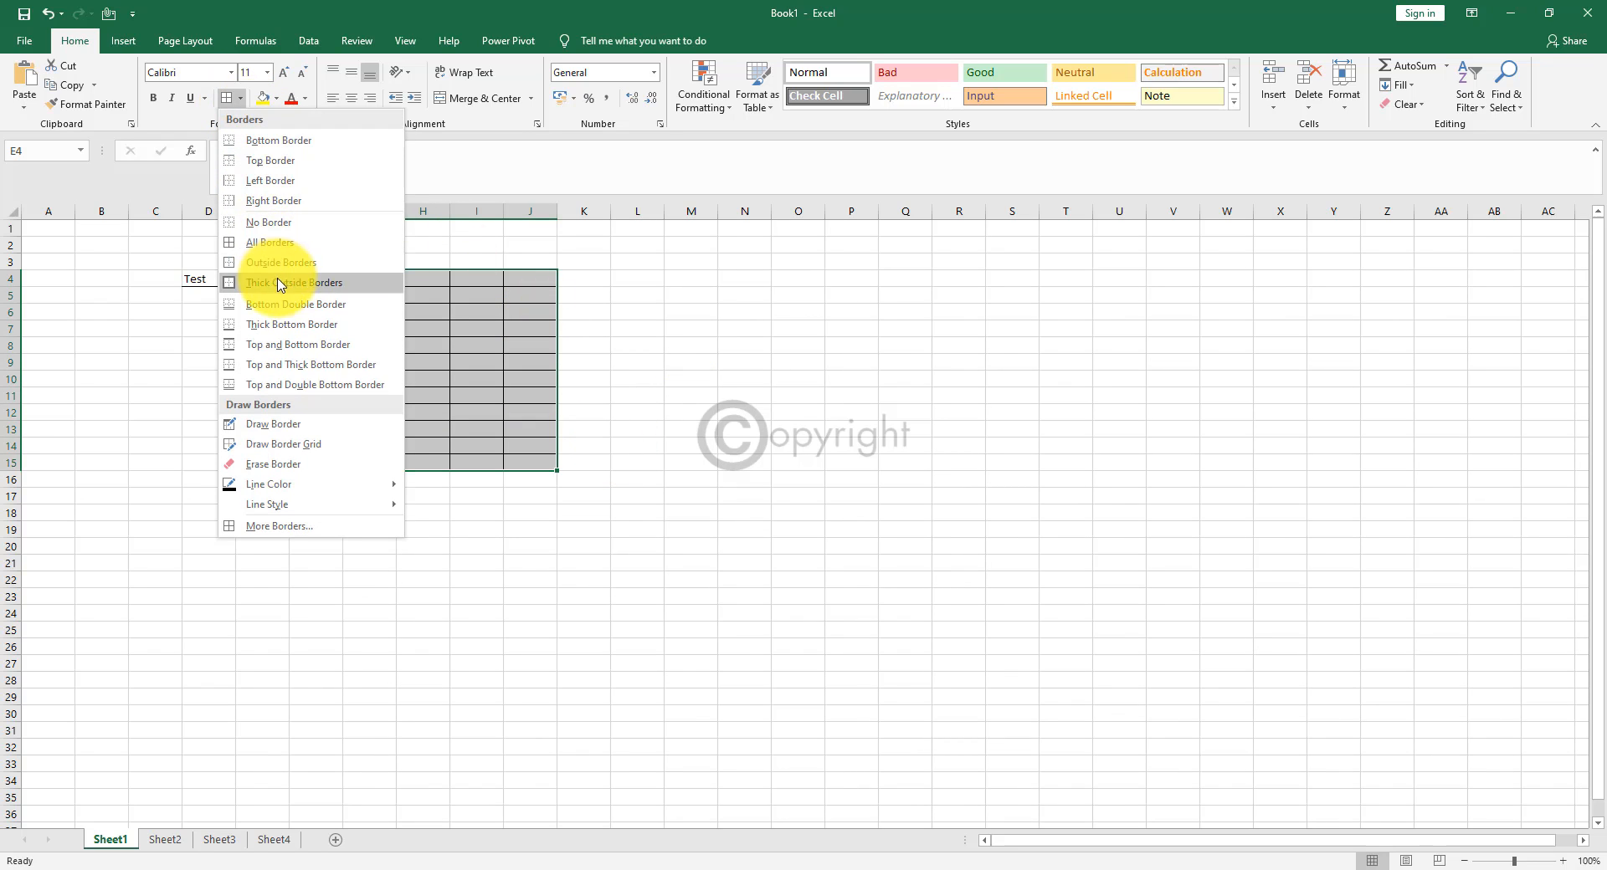
mouse_move(282, 222)
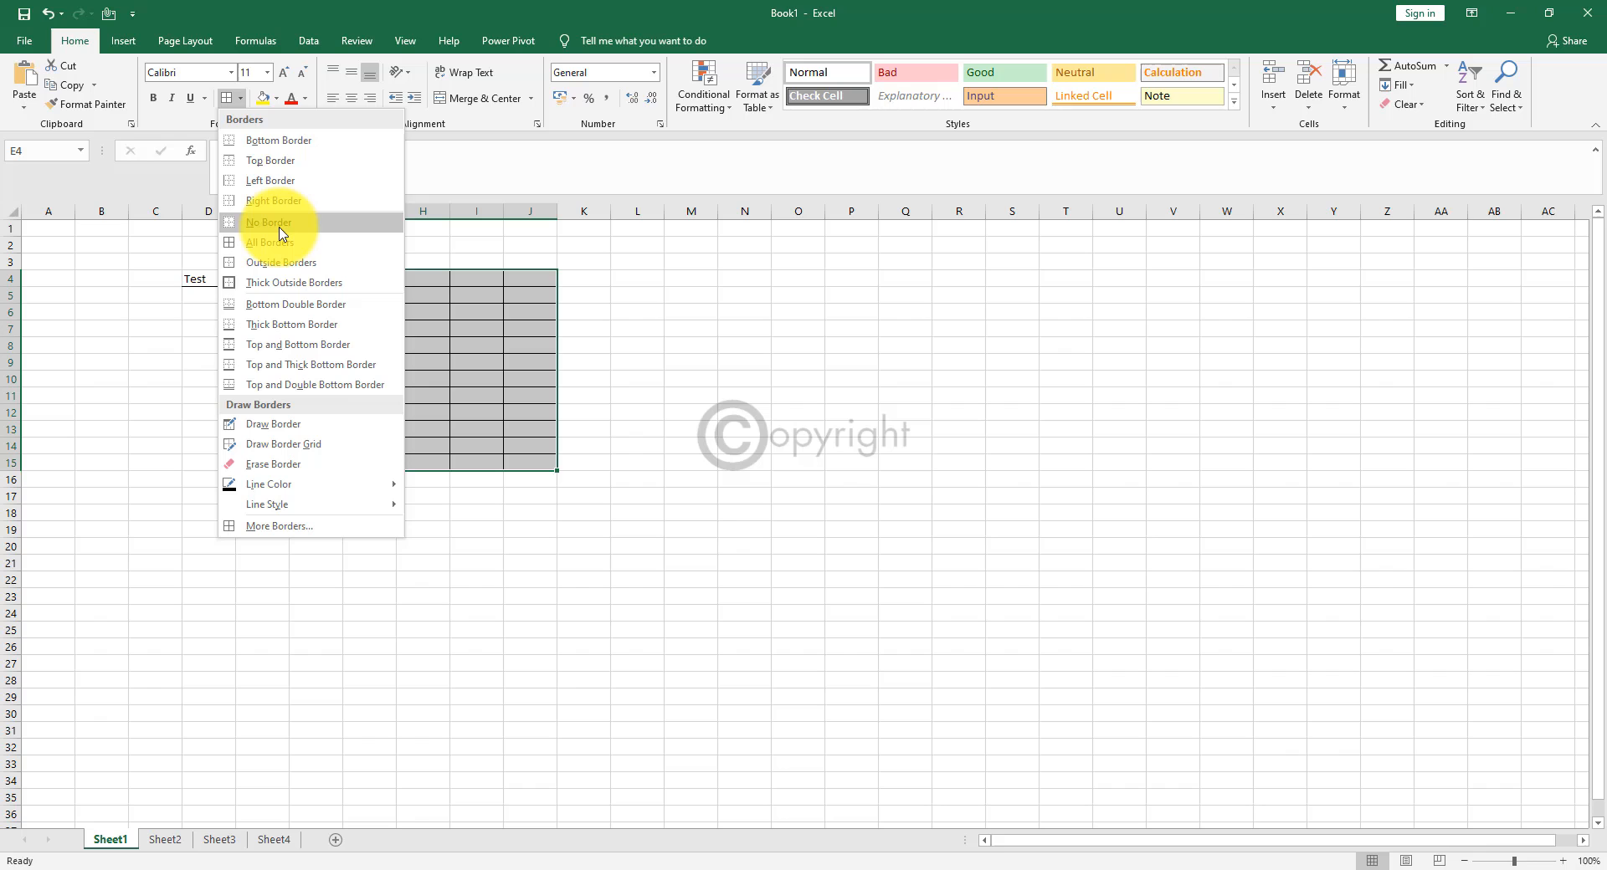
click(268, 223)
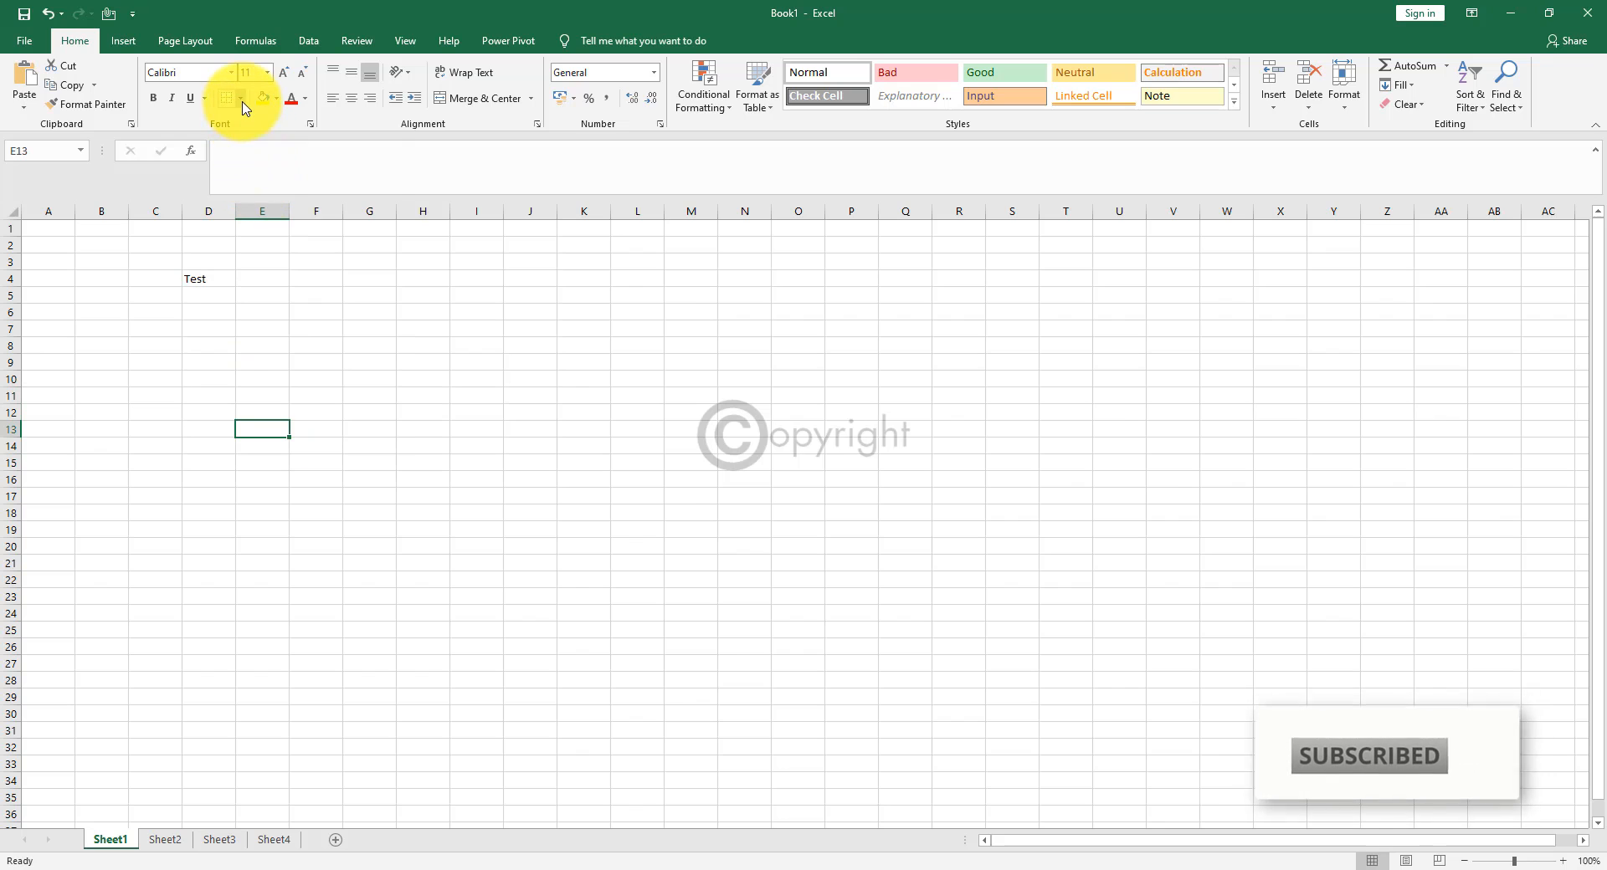
click(237, 99)
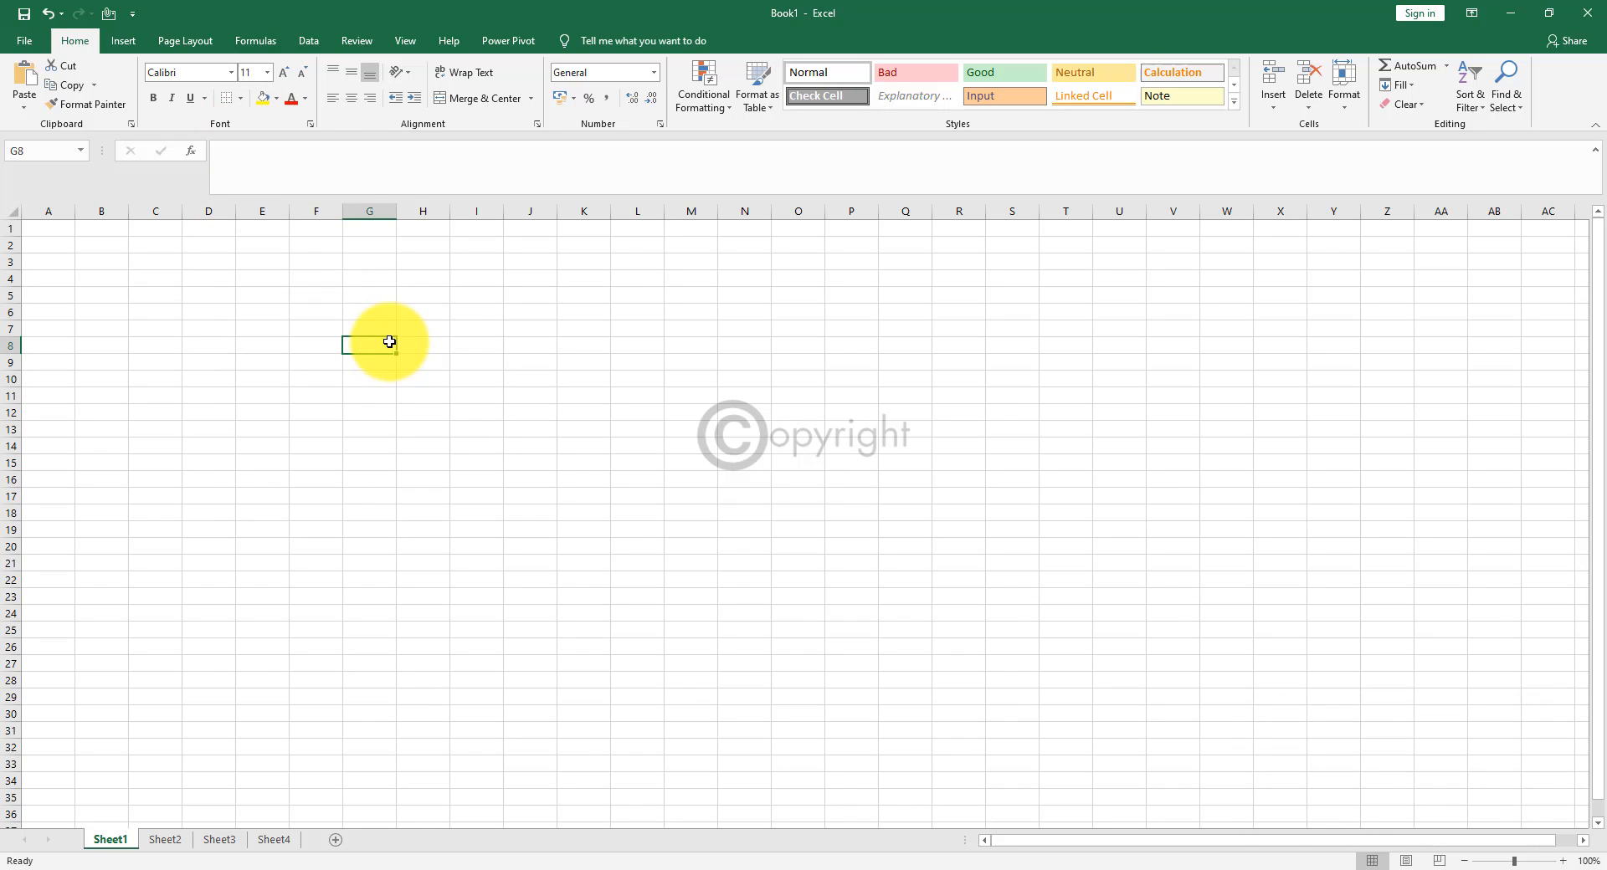
Fill D4 and then the whole D4:L20 block yellow with full cell borders.
click(207, 280)
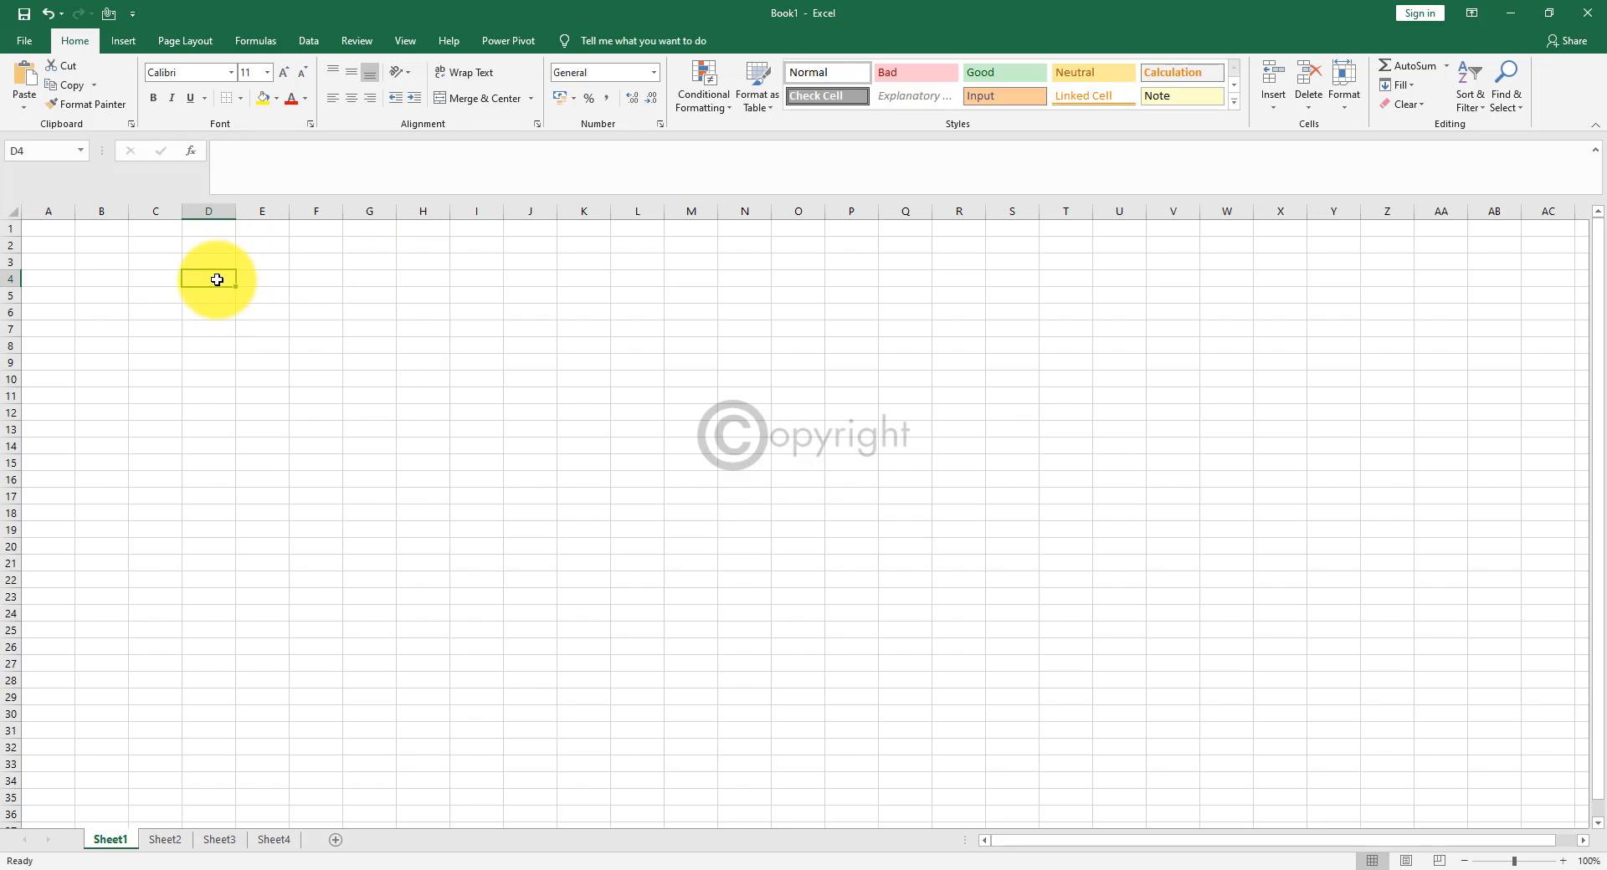
click(226, 99)
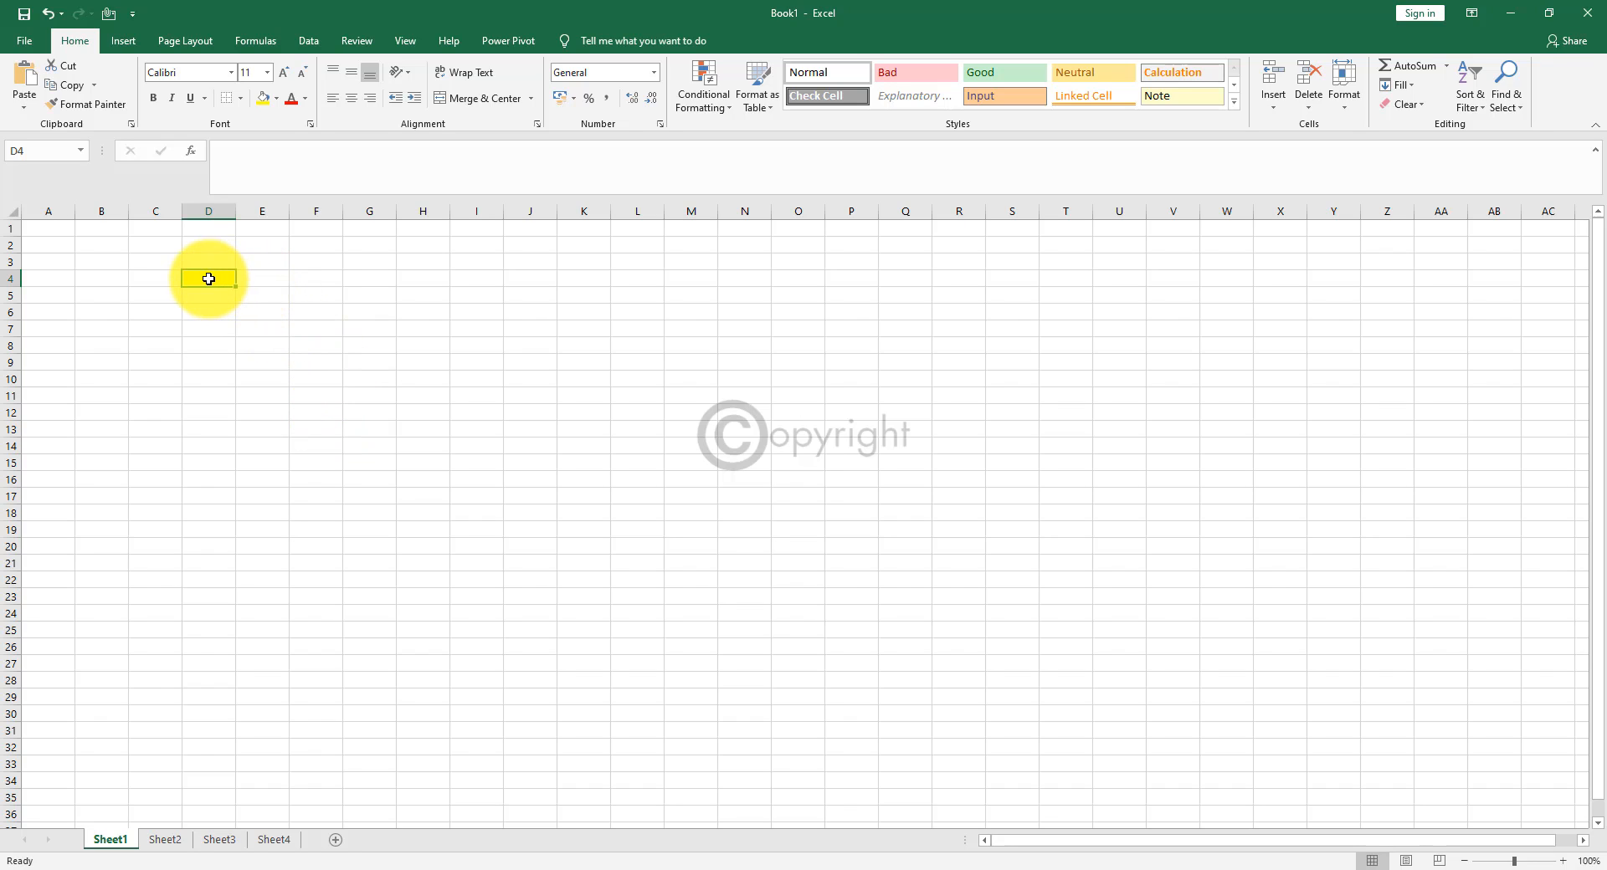
drag(207, 278, 636, 549)
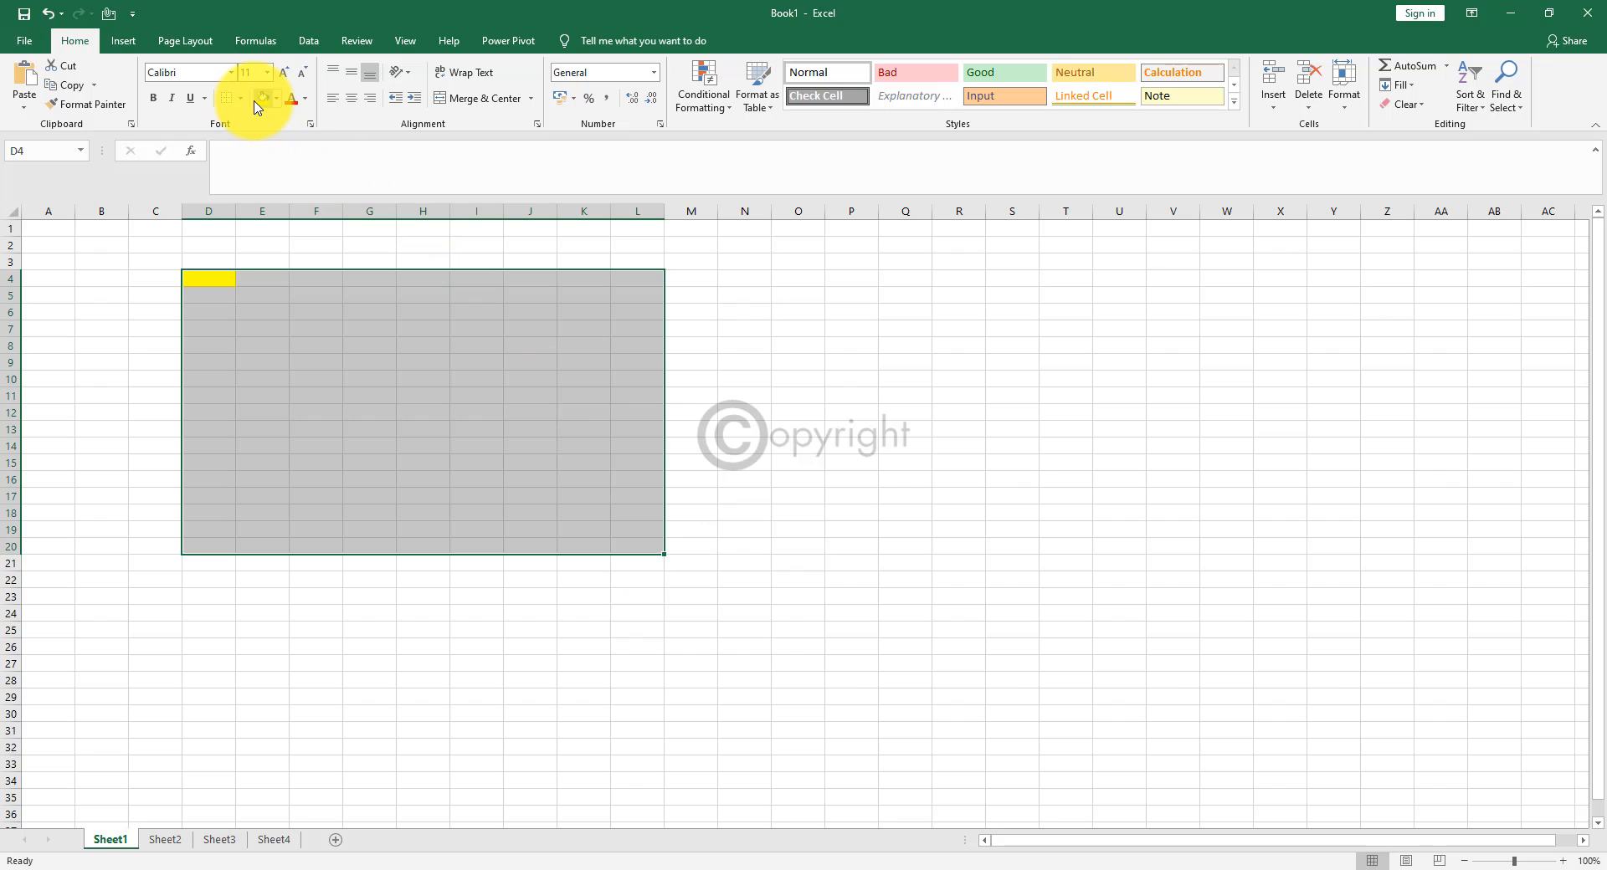
click(263, 99)
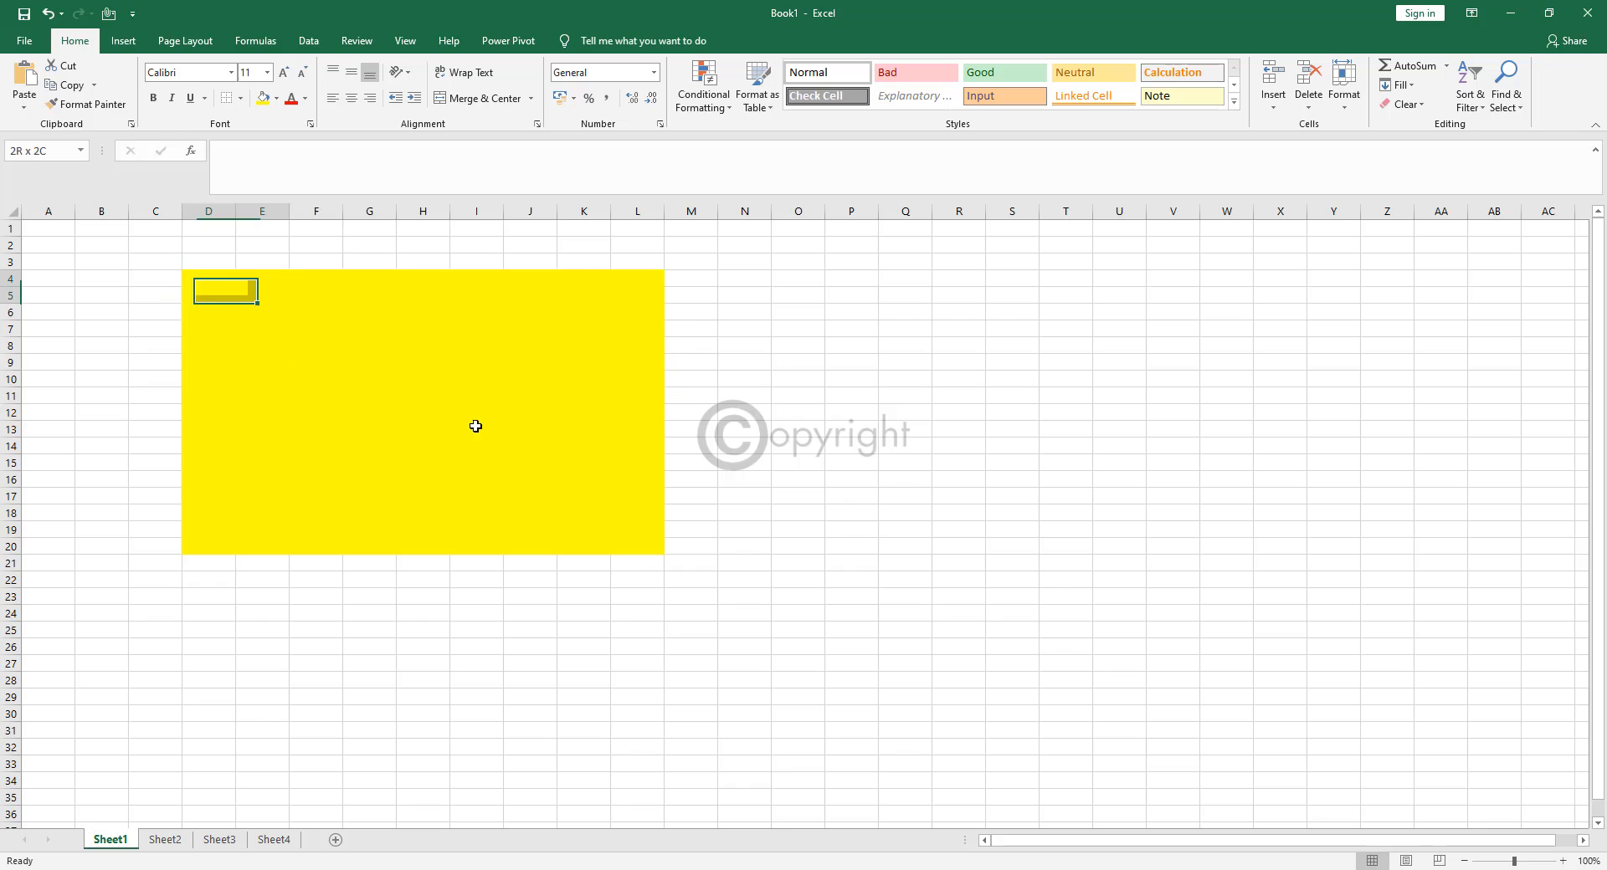
click(264, 97)
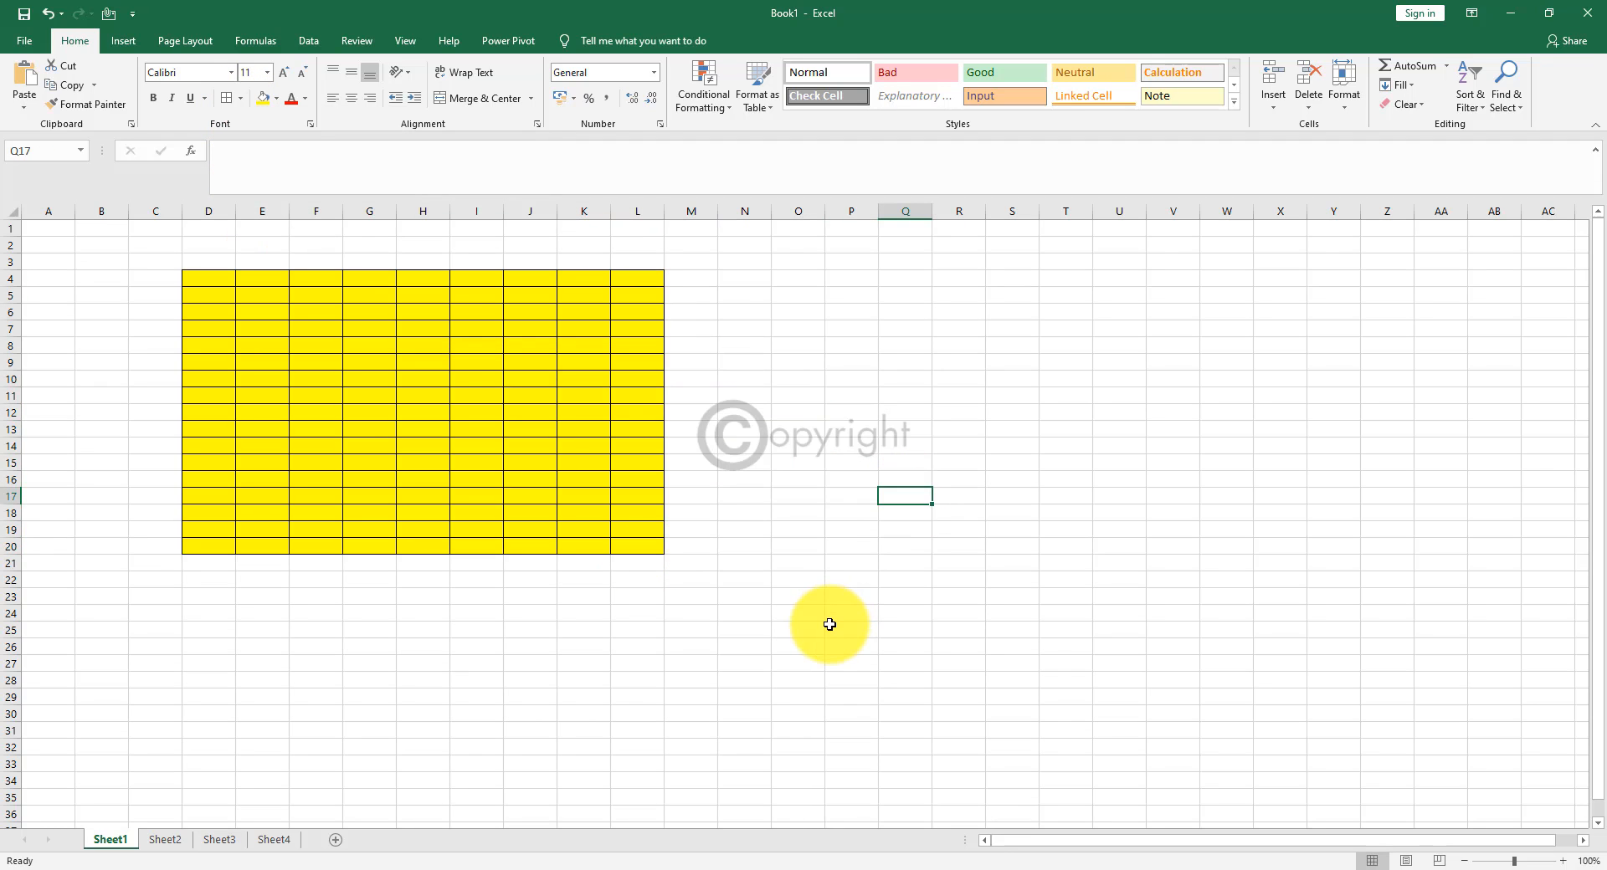
mouse_move(223, 279)
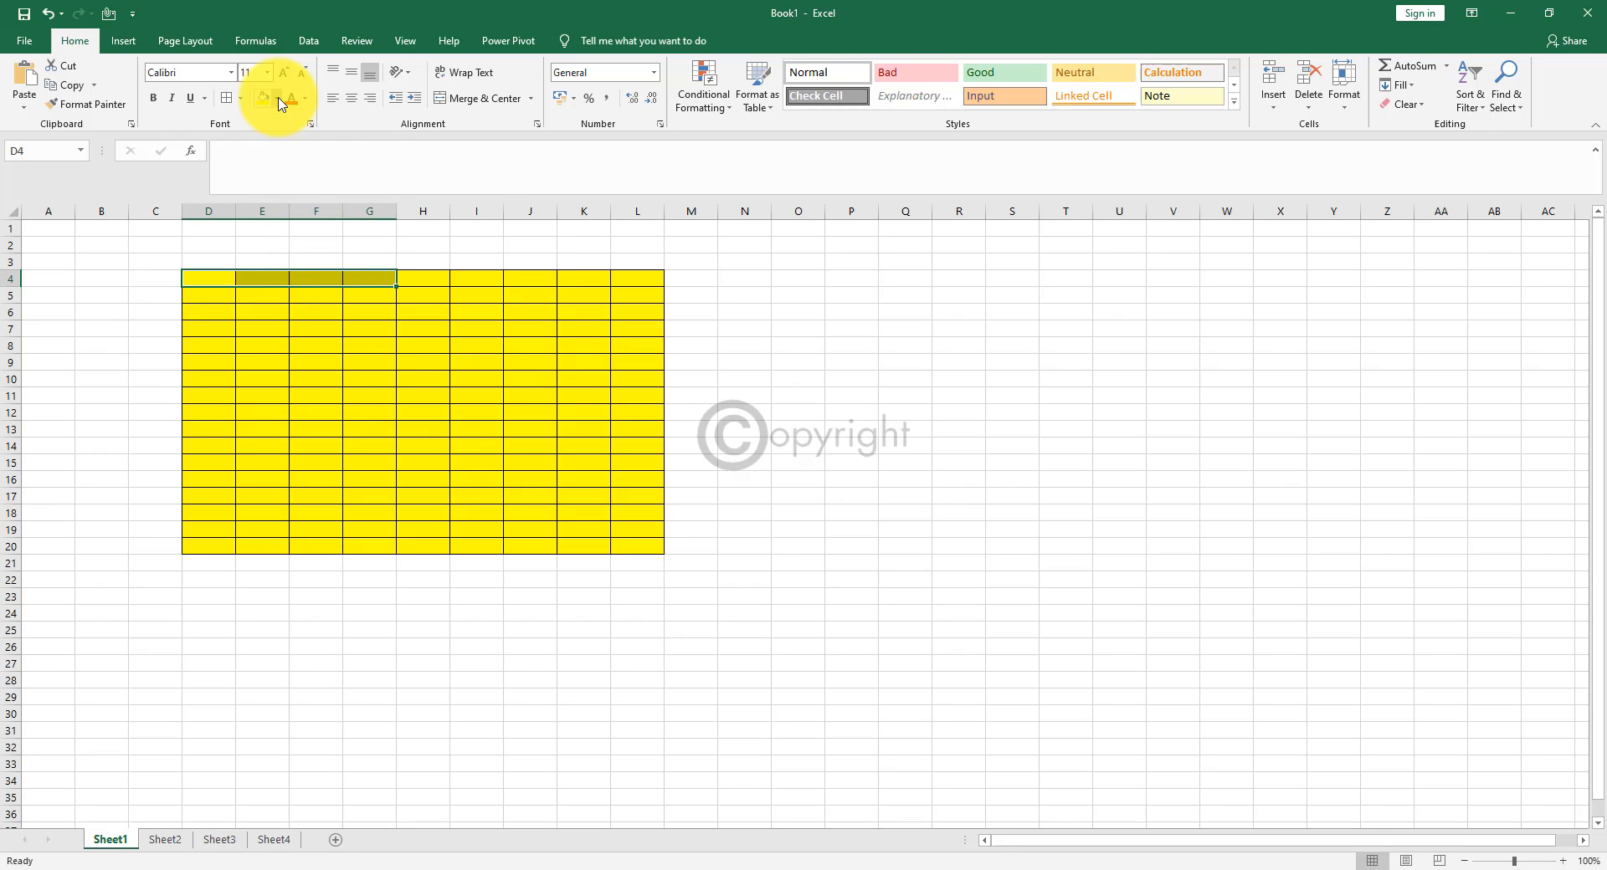
Color D4:G4 orange, H10 green and D14 blue.
click(276, 99)
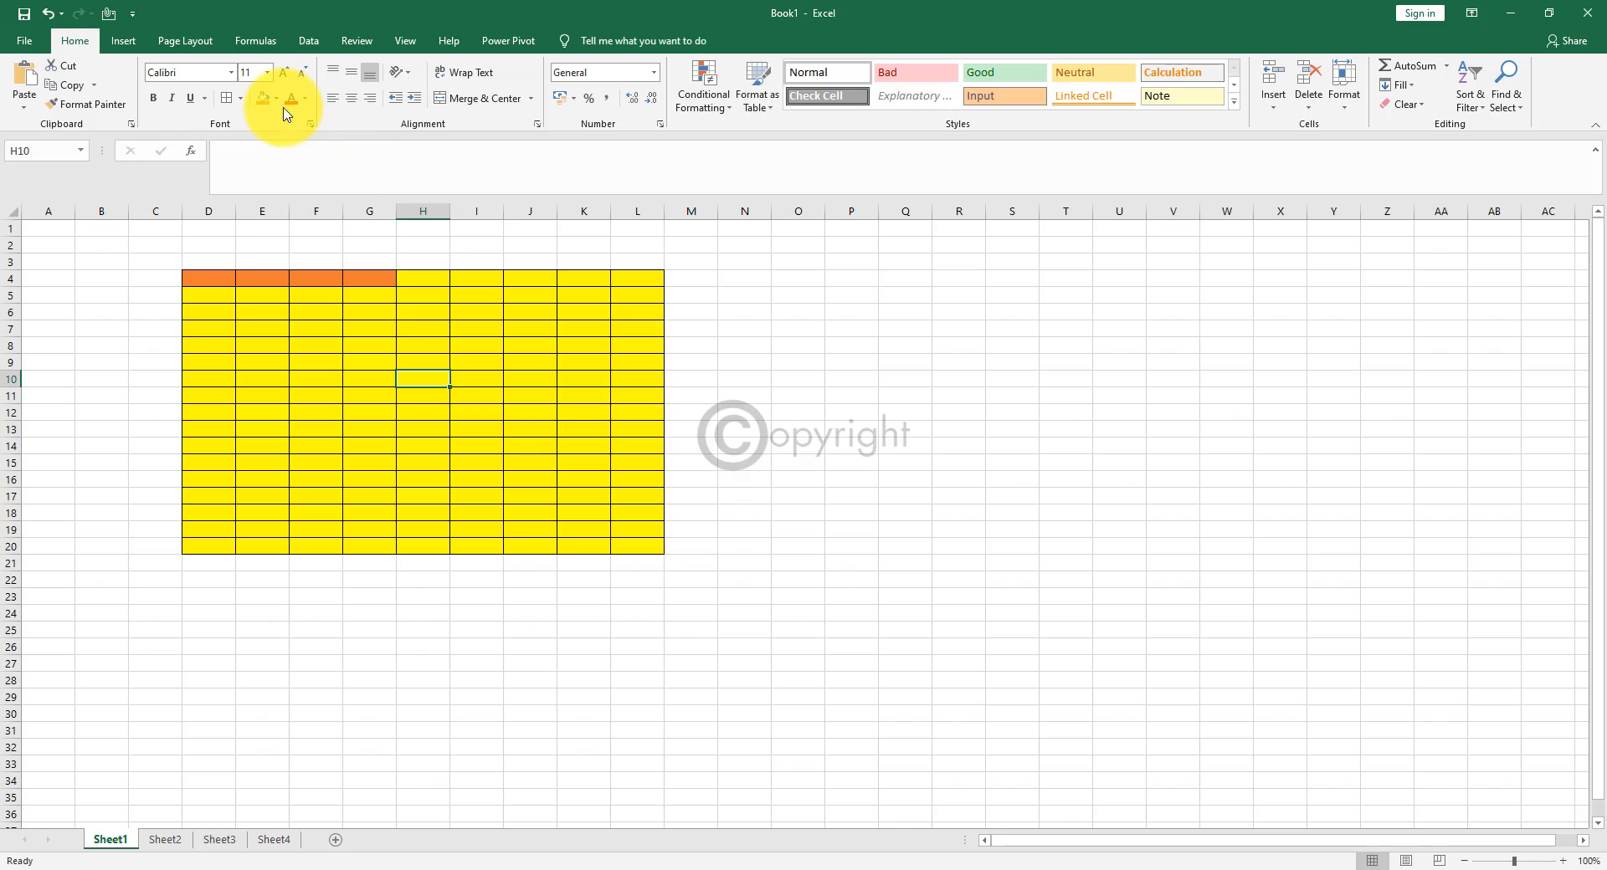
click(272, 99)
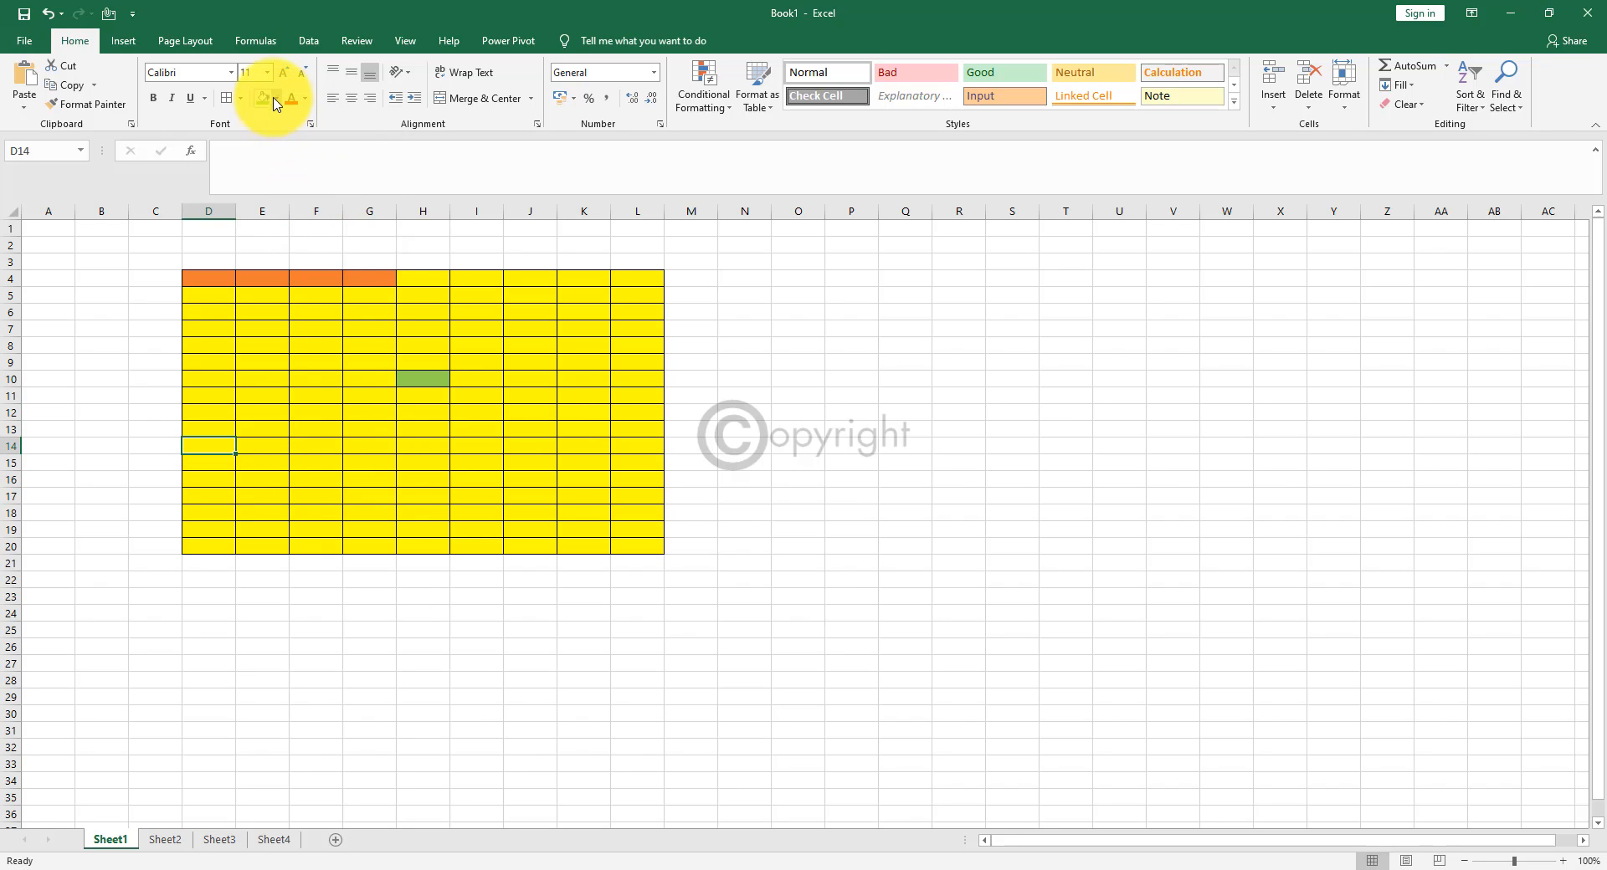
click(276, 98)
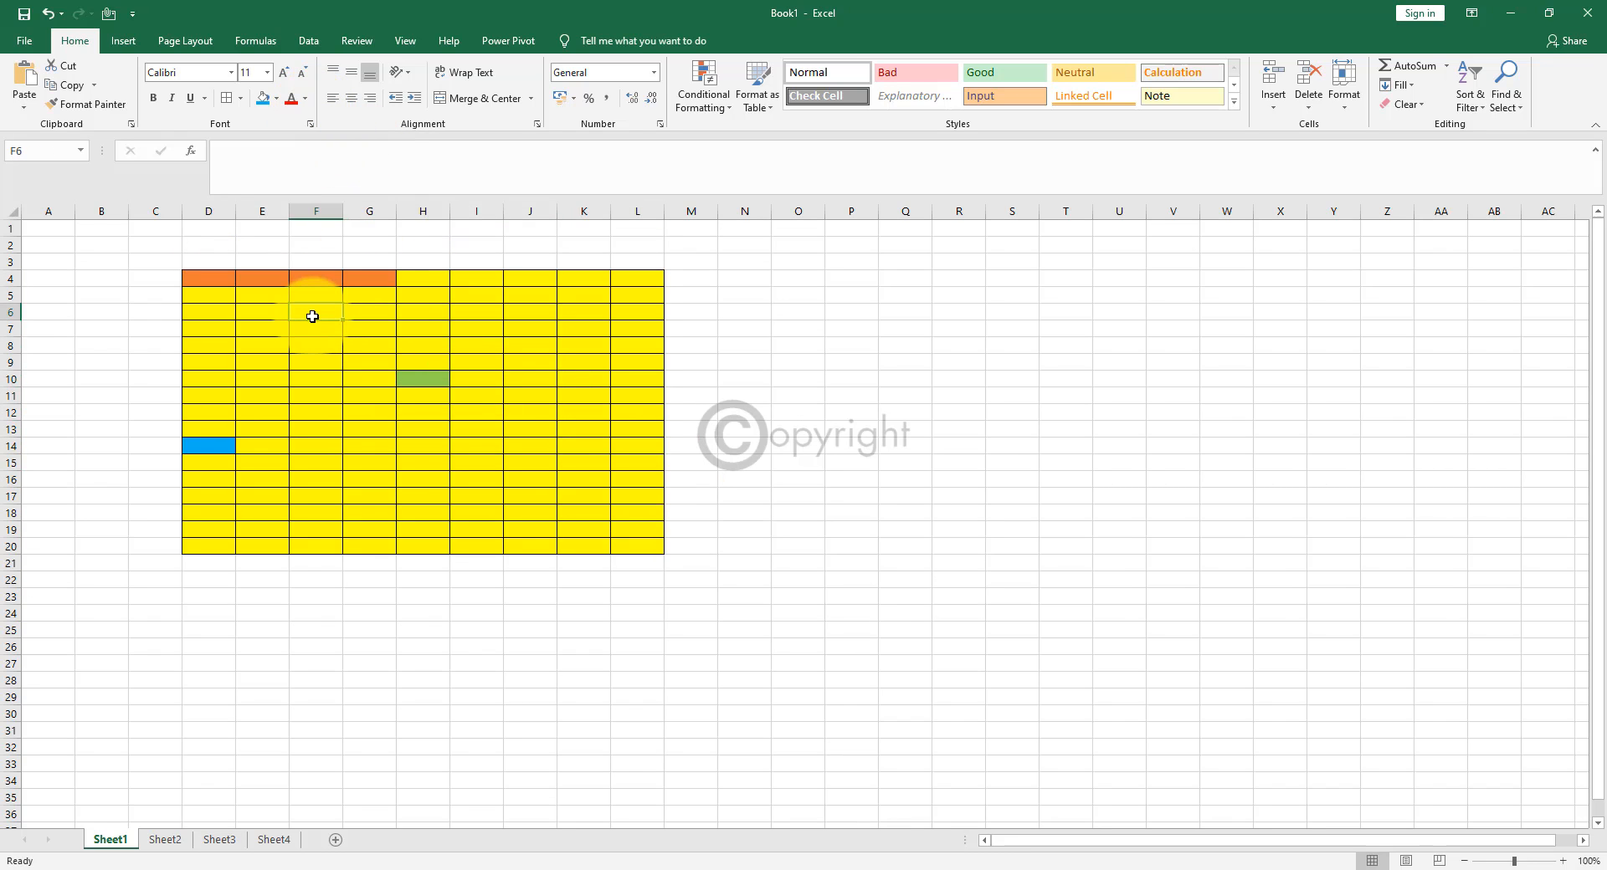
Enter Test in F6 and change its font colour from red toward green in the palette.
text(Test)
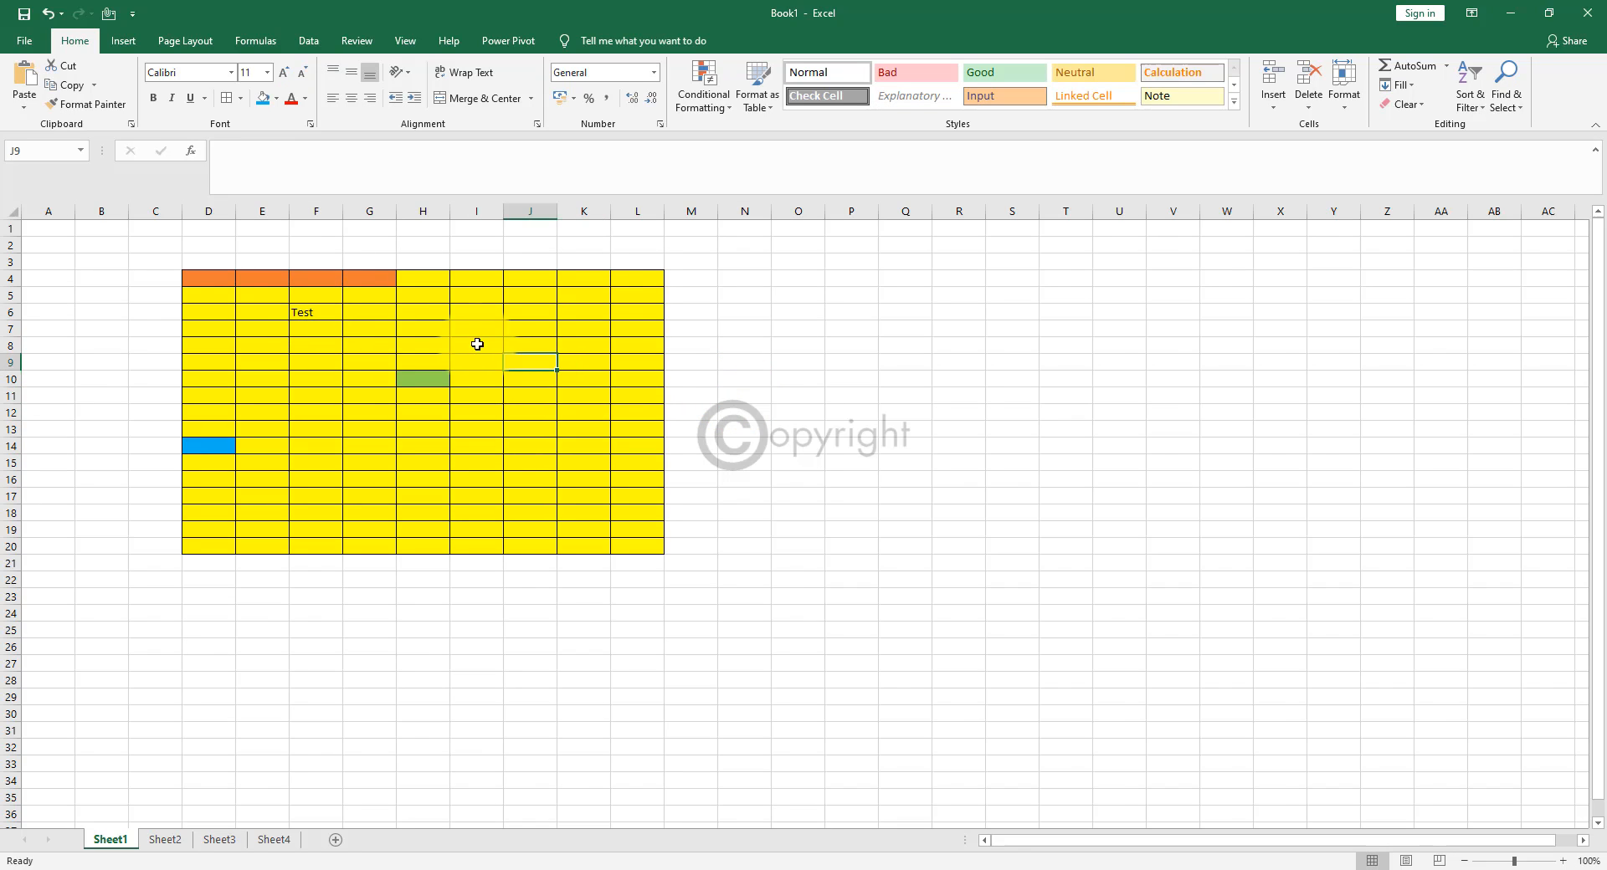
click(316, 311)
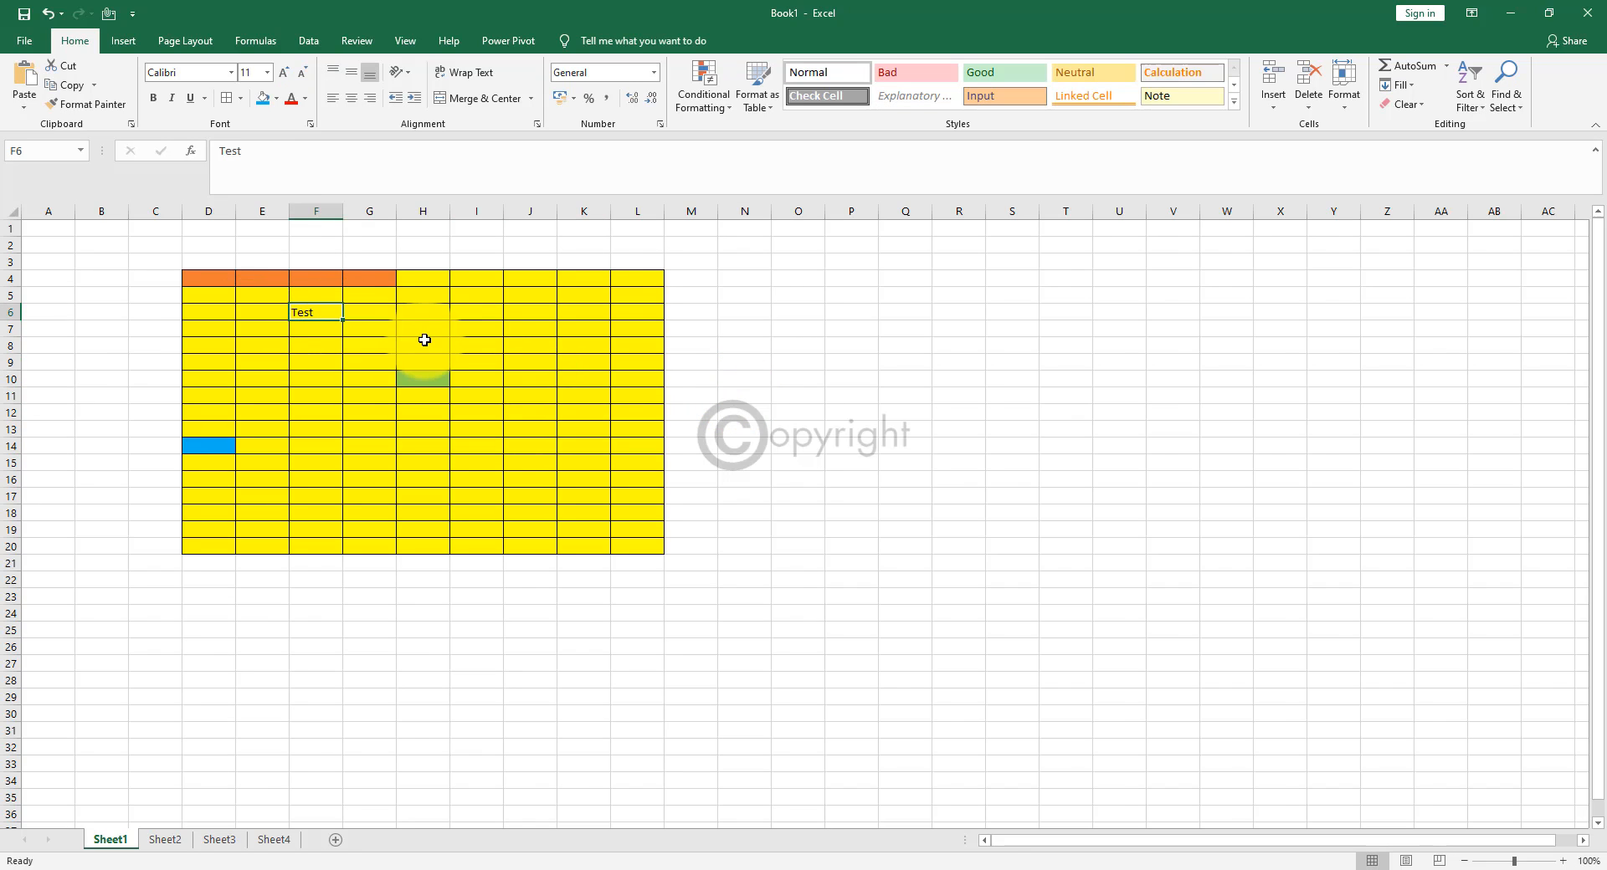
mouse_move(439, 329)
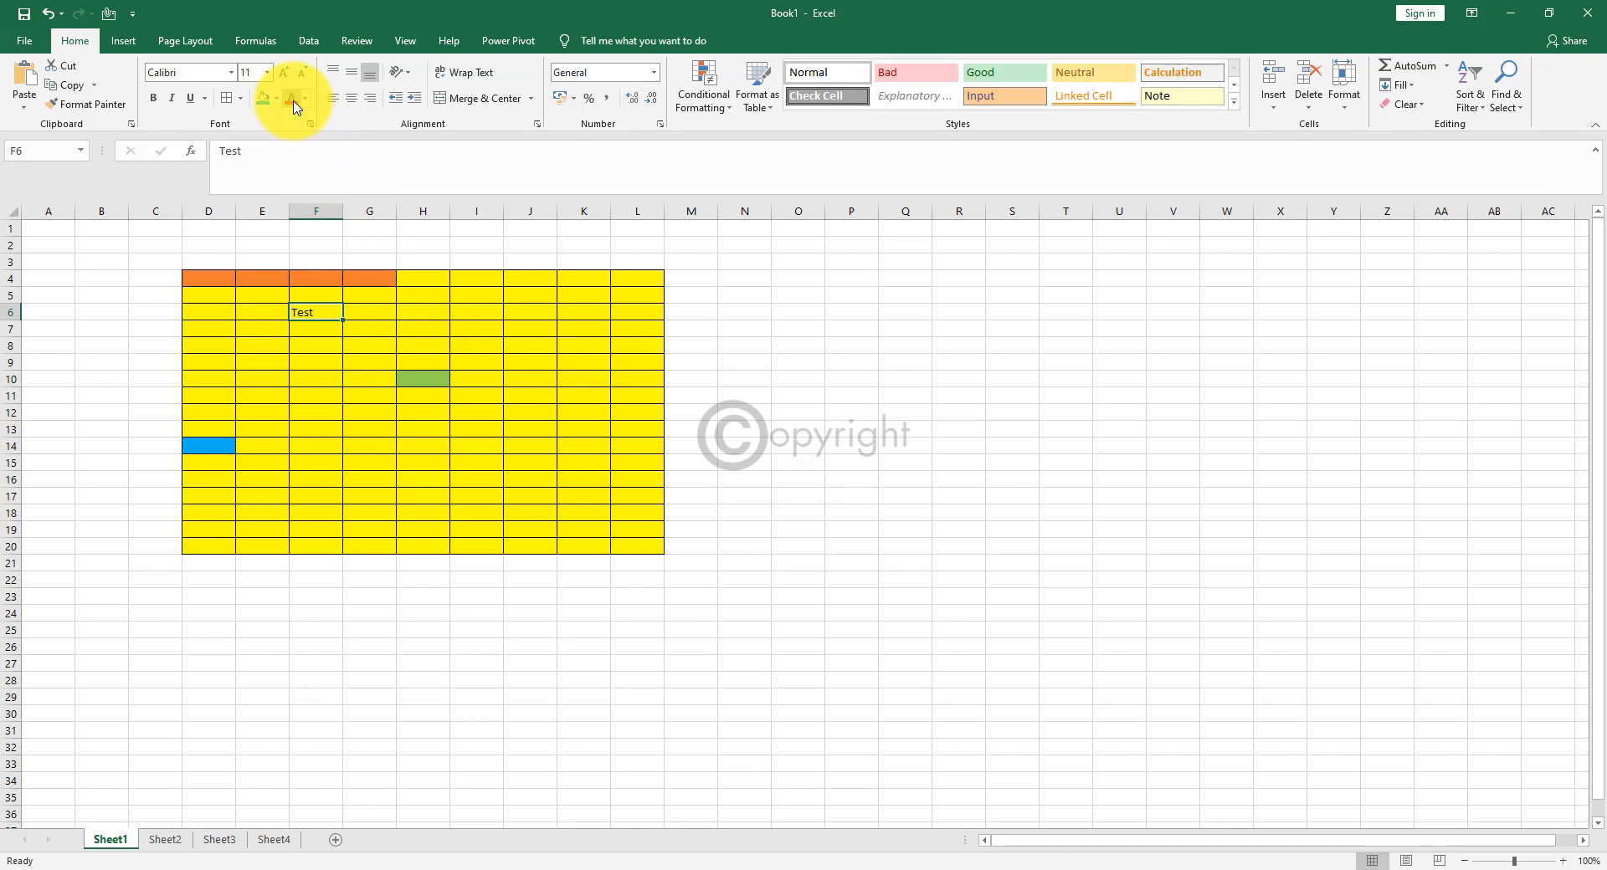
mouse_move(292, 99)
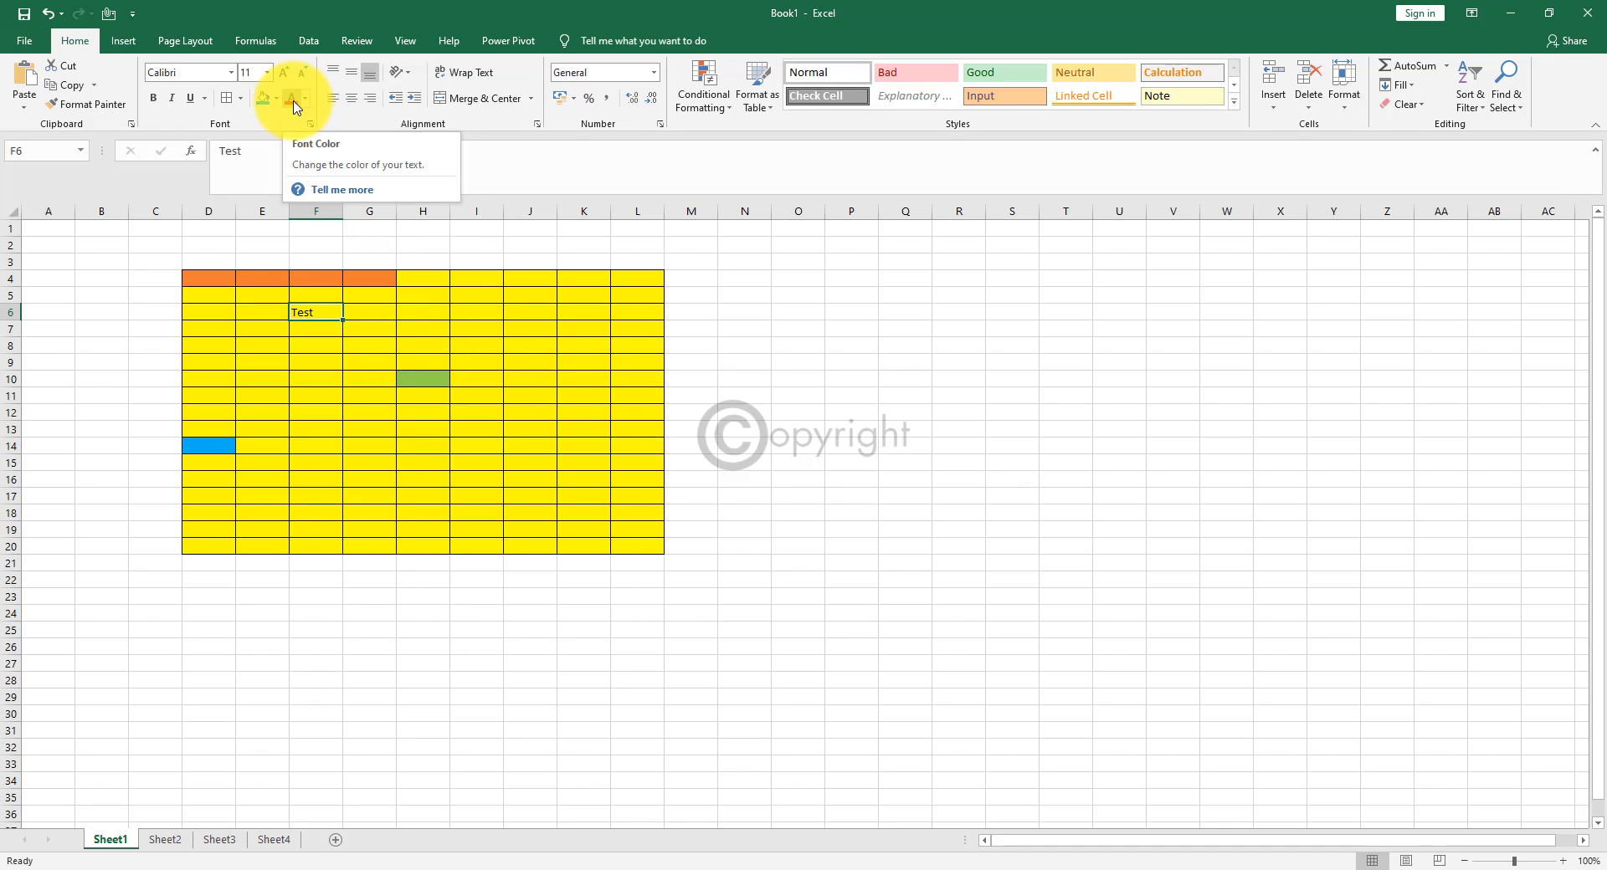
click(294, 97)
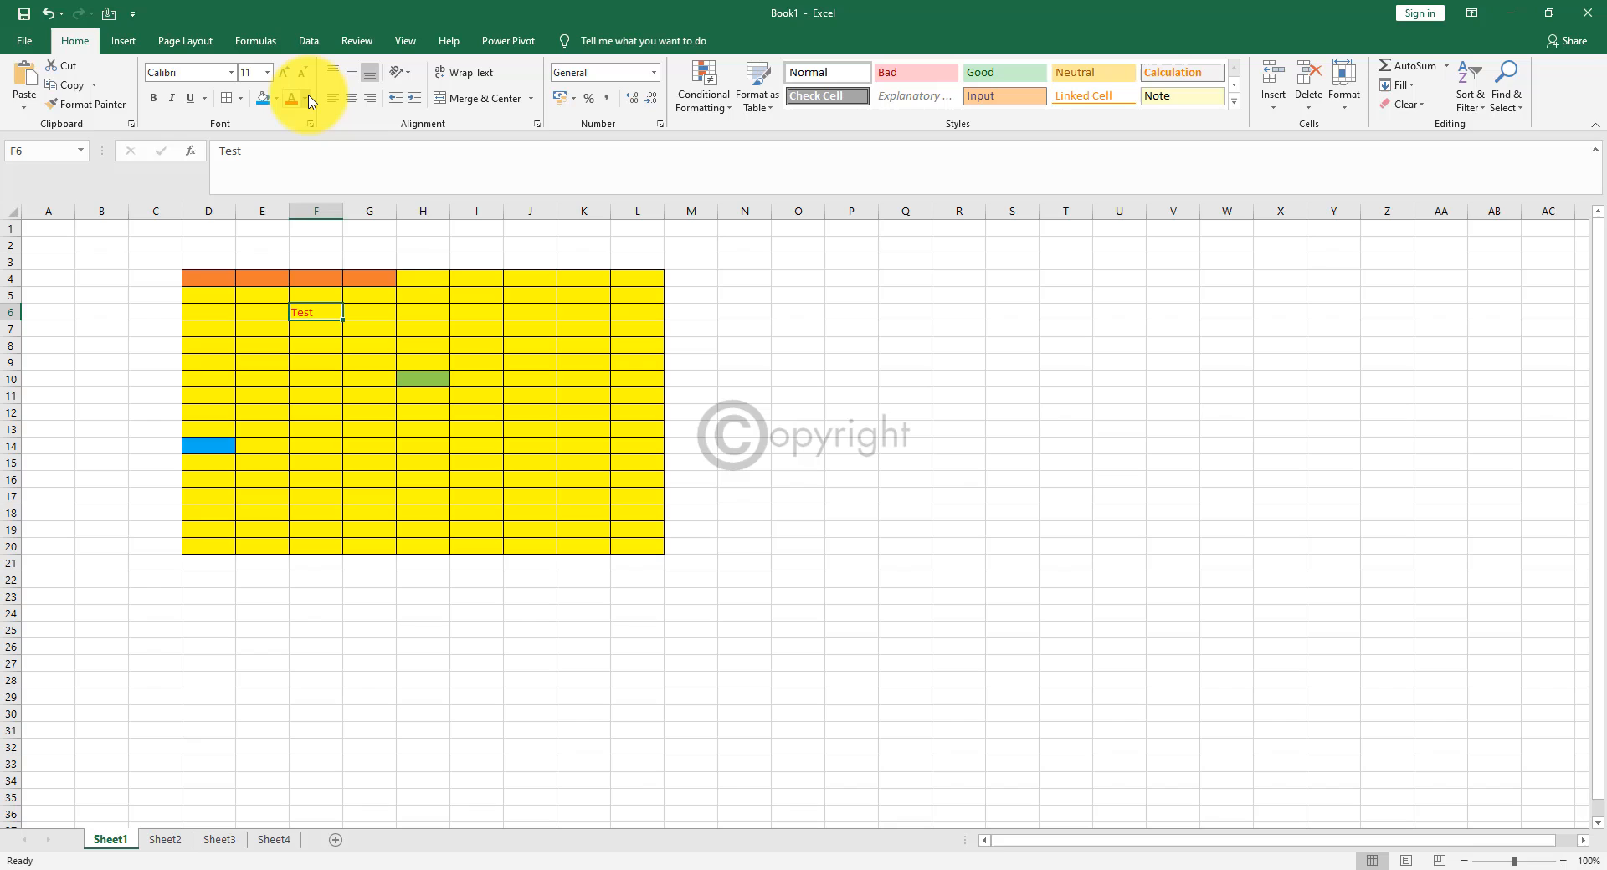
click(304, 99)
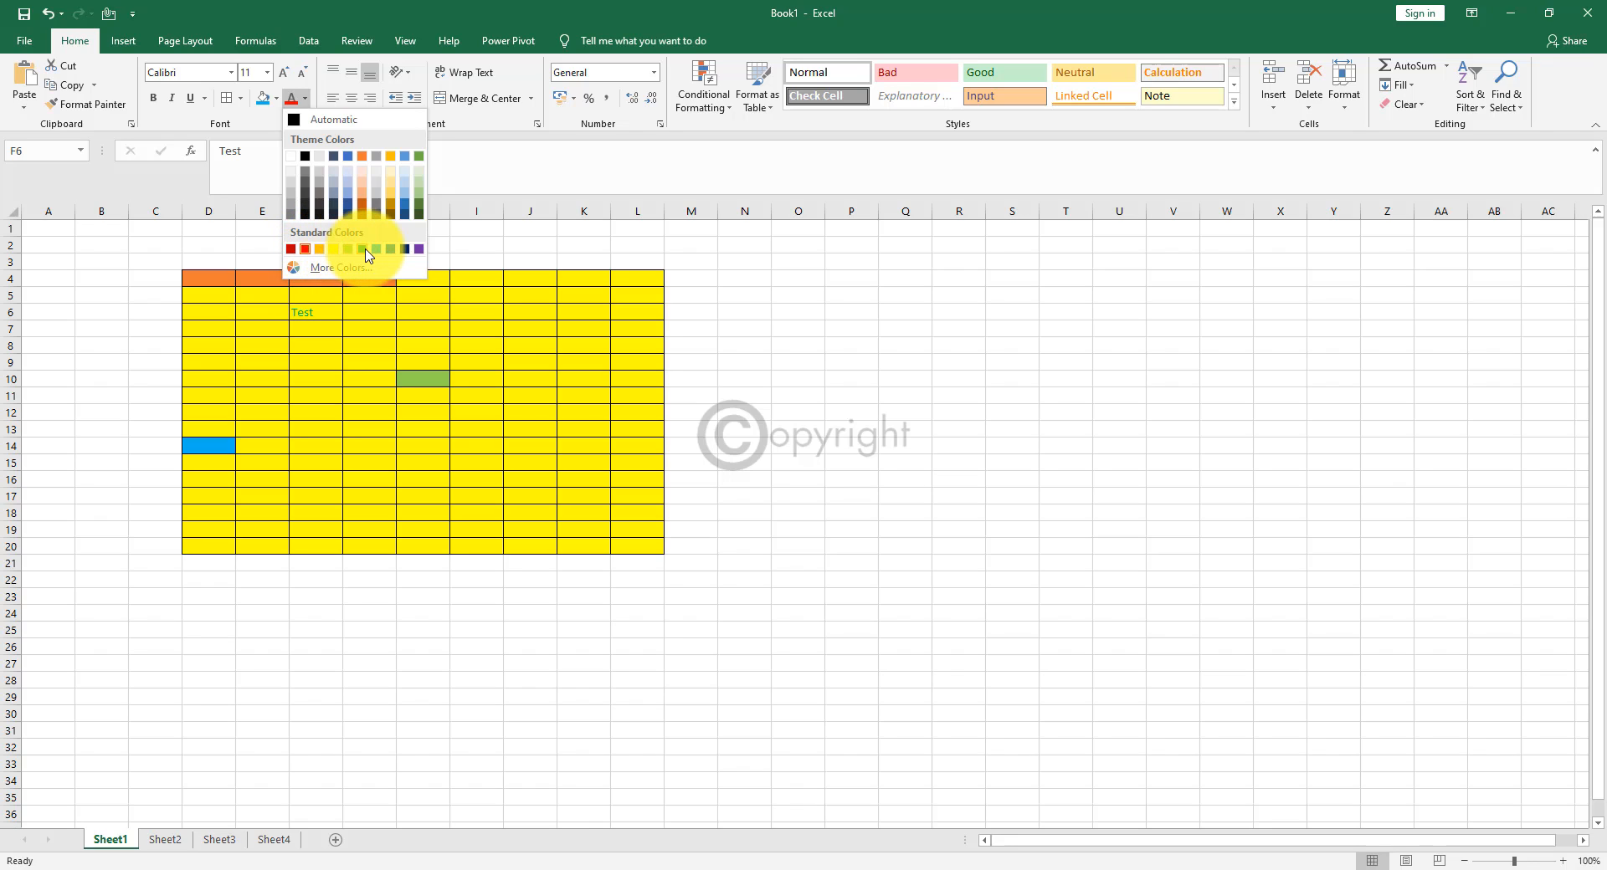
mouse_move(380, 254)
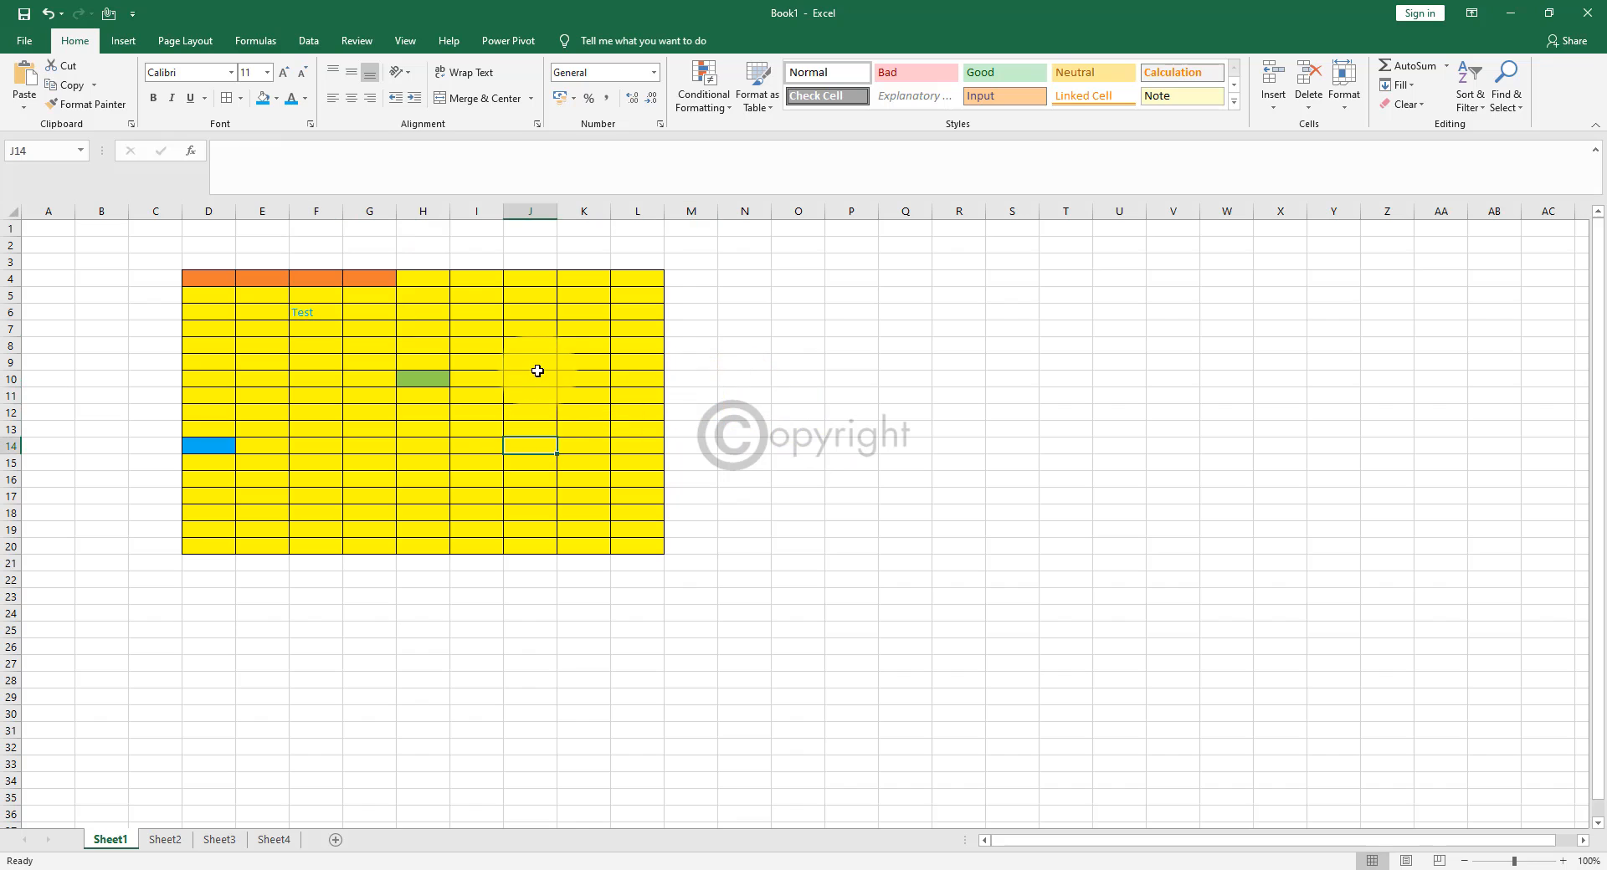
Select the green Test cell F6 and pick up its formatting with Format Painter.
click(530, 378)
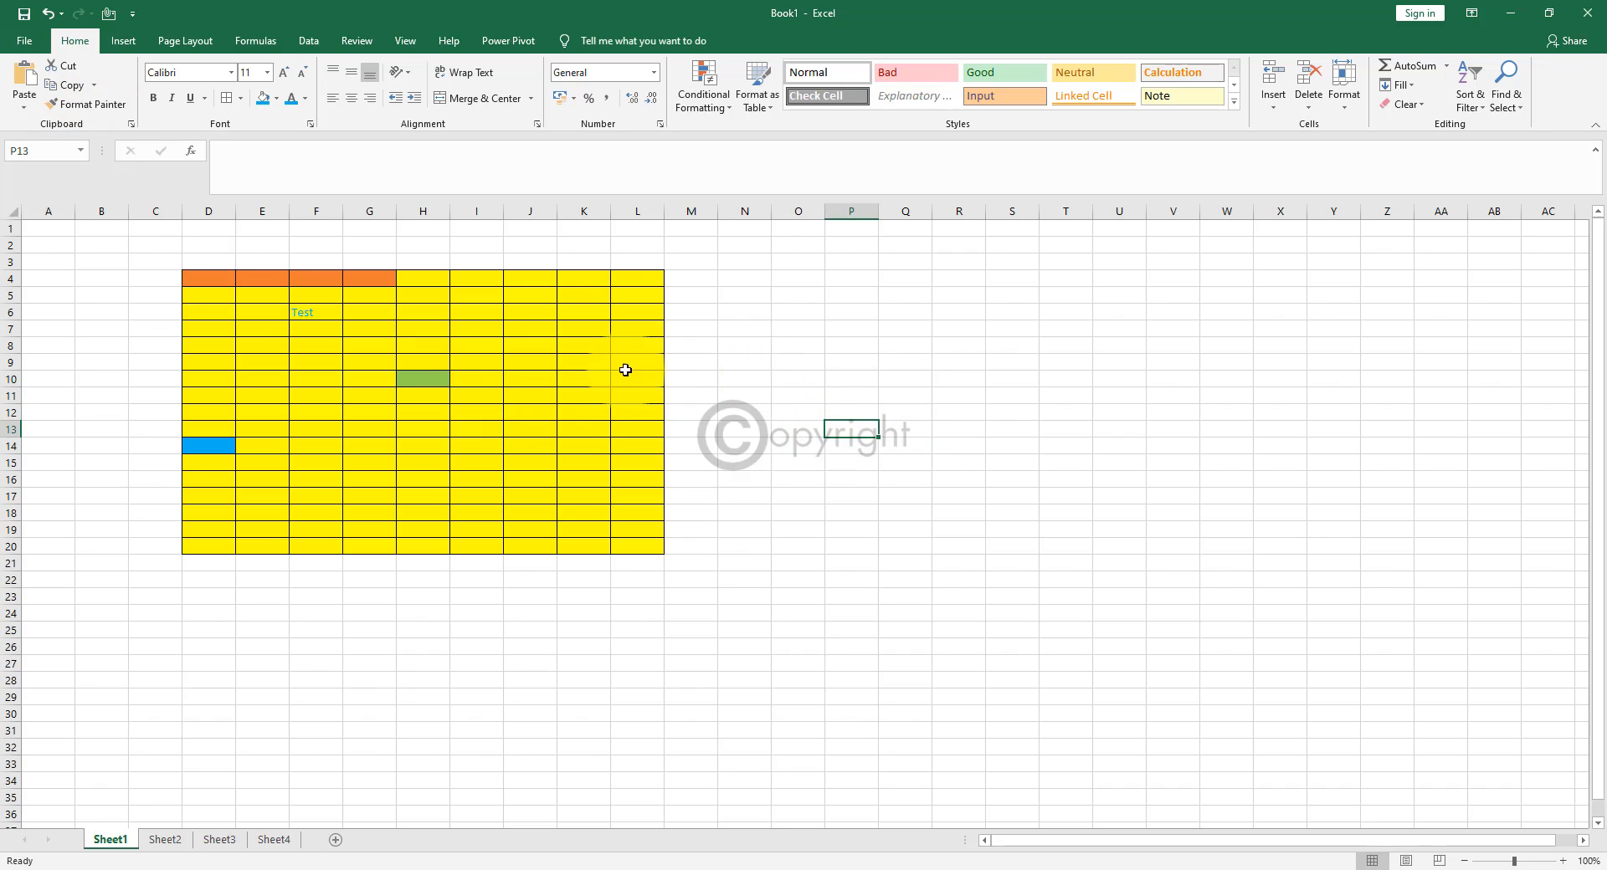
click(316, 311)
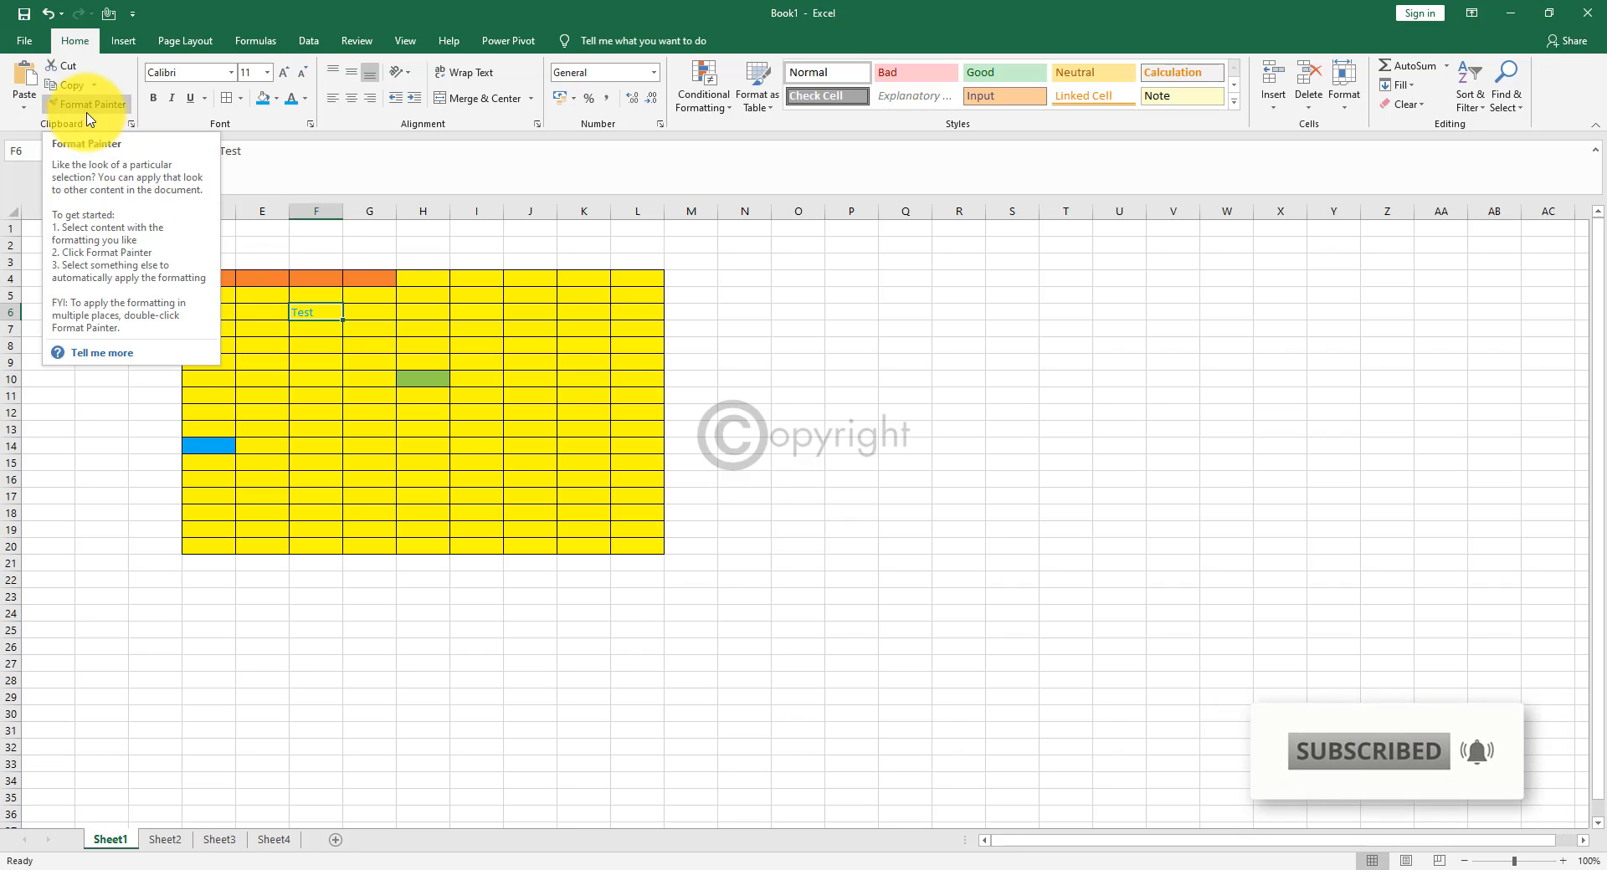
click(90, 104)
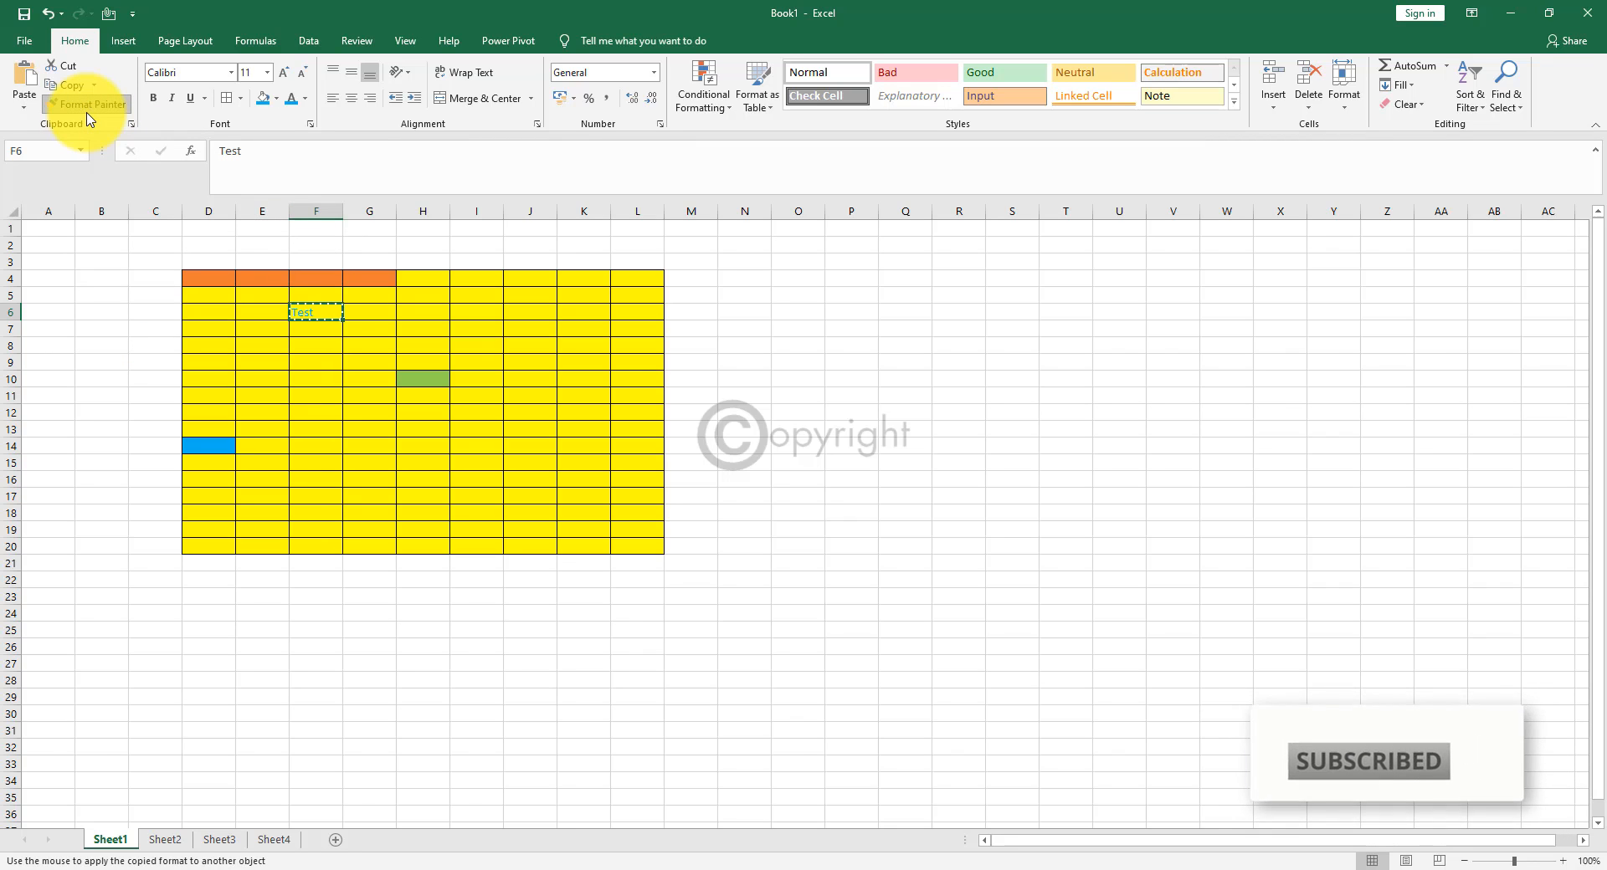